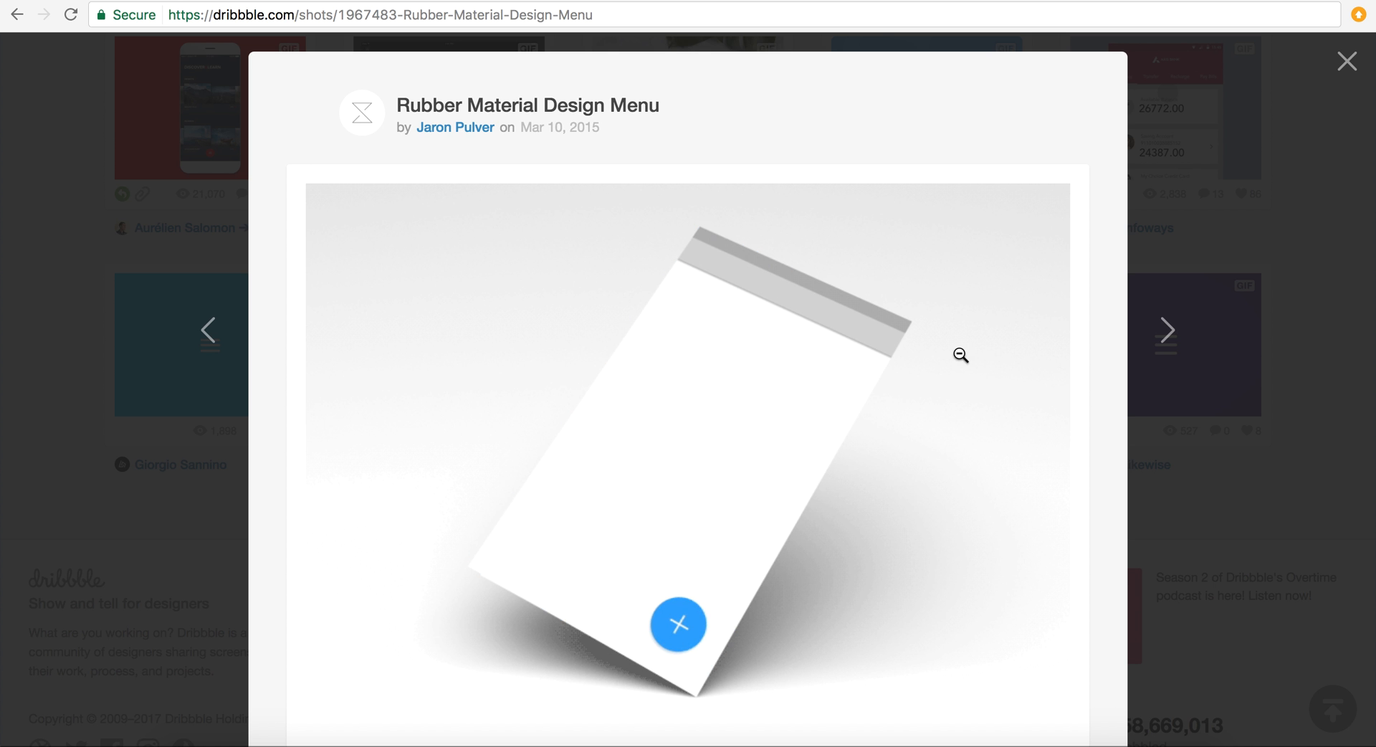
- Create a single-editor Kodit prototype at kodhus.com/kodity containing an empty div of class 'mobile'
{"action": "left_click", "coordinate": [1348, 61]}
{"action": "type", "text": "kodhus."}
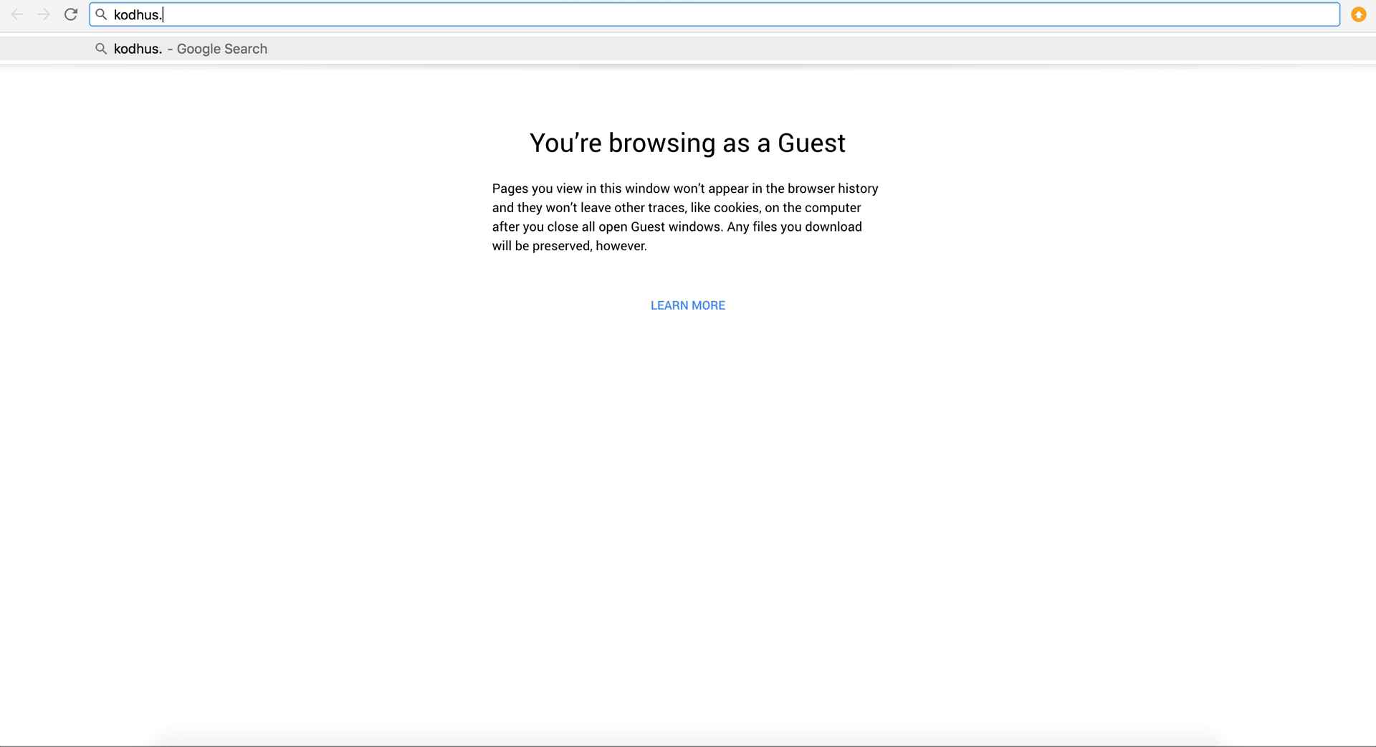
{"action": "type", "text": "com/kodity/"}
{"action": "key", "text": "Enter"}
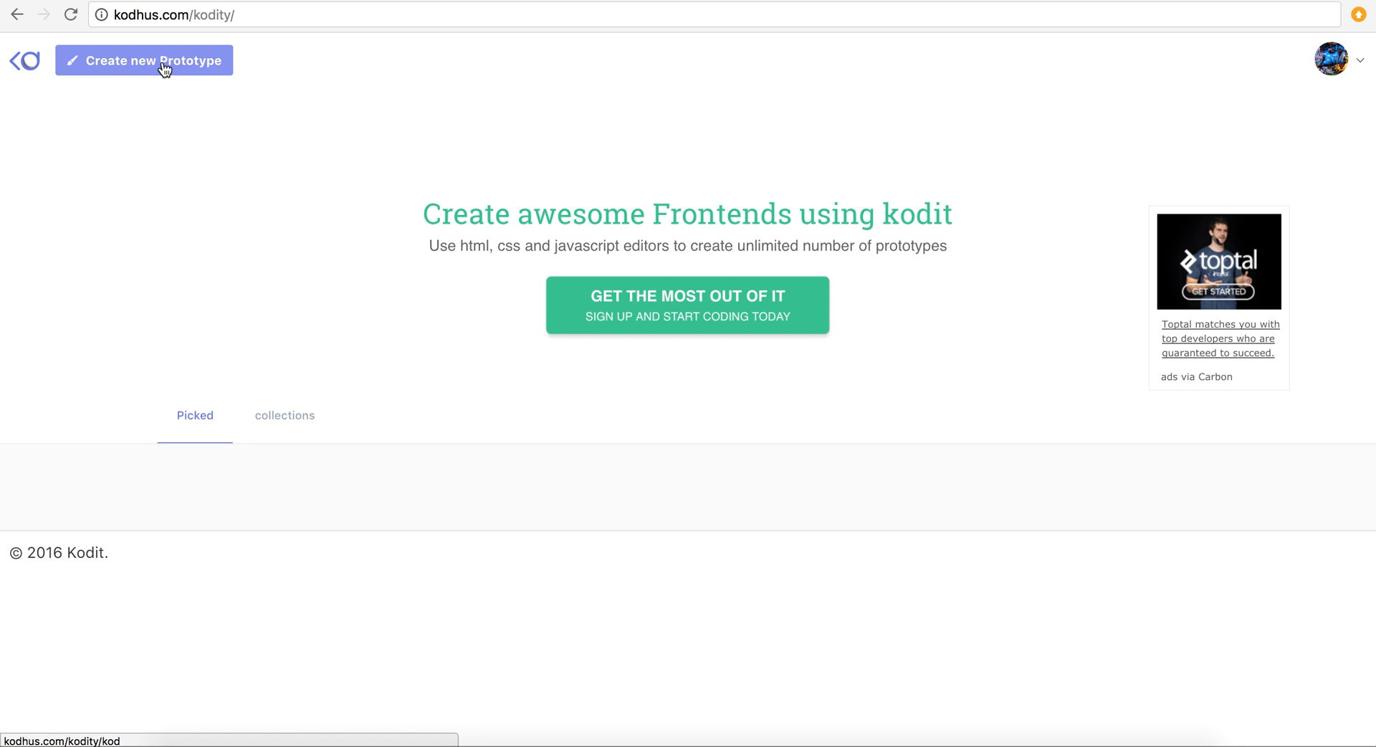
{"action": "left_click", "coordinate": [144, 60]}
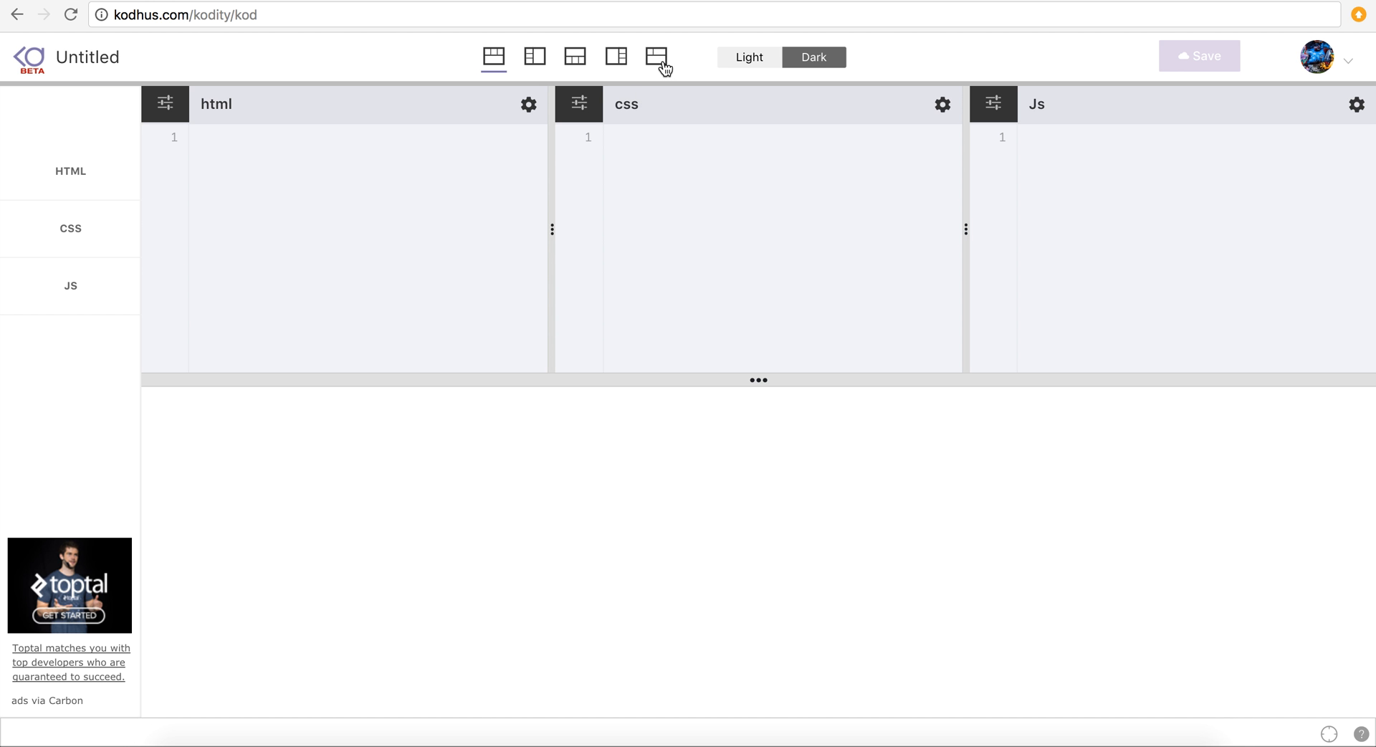
{"action": "left_click", "coordinate": [655, 57]}
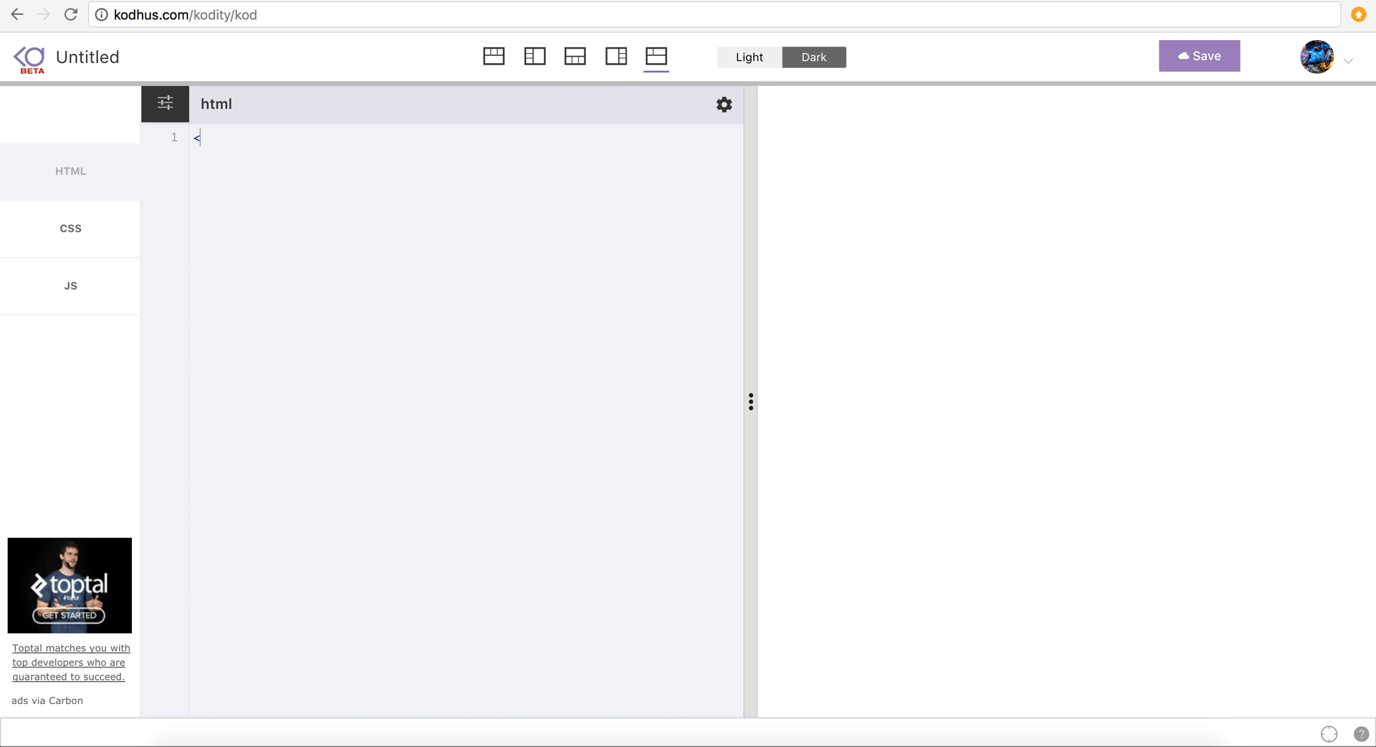
{"action": "type", "text": "."}
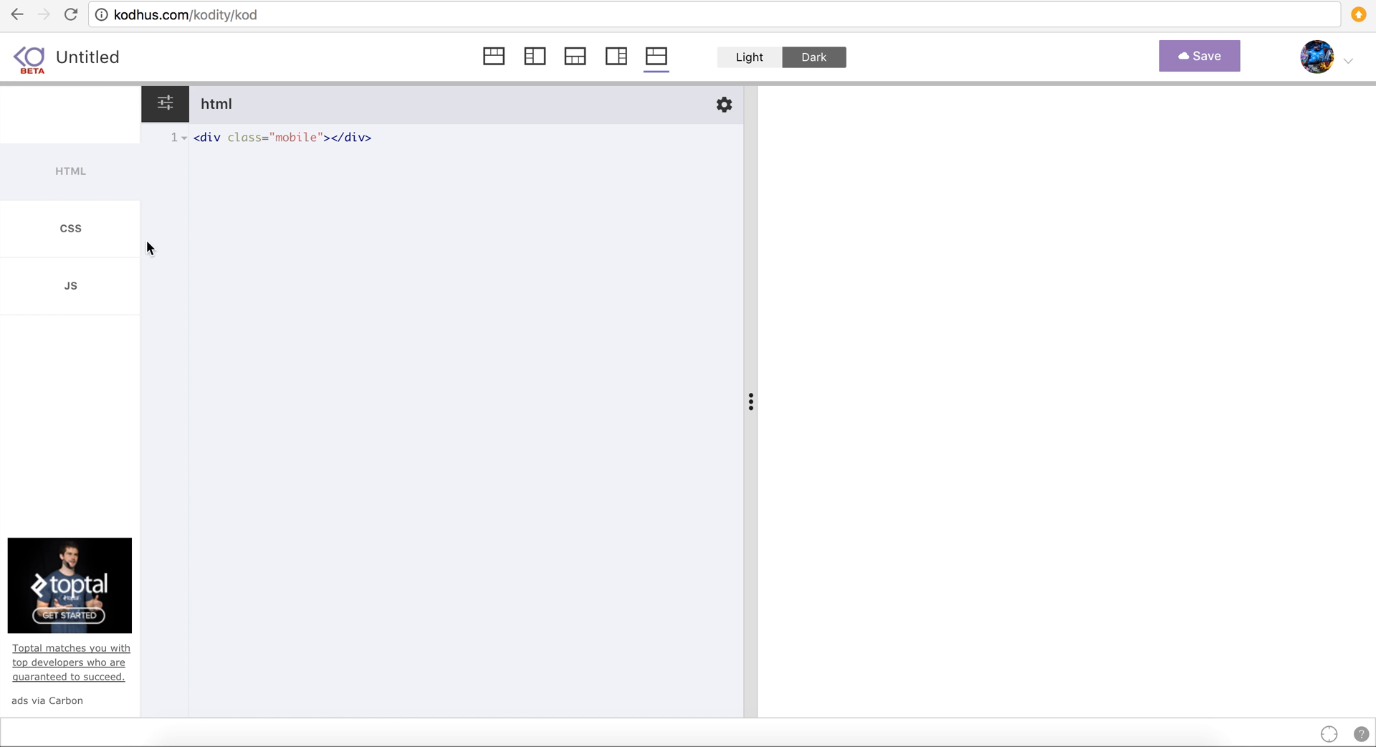
- Write a .mobile CSS rule: width 300px, height 450px, border 1px solid #999
{"action": "left_click", "coordinate": [70, 228]}
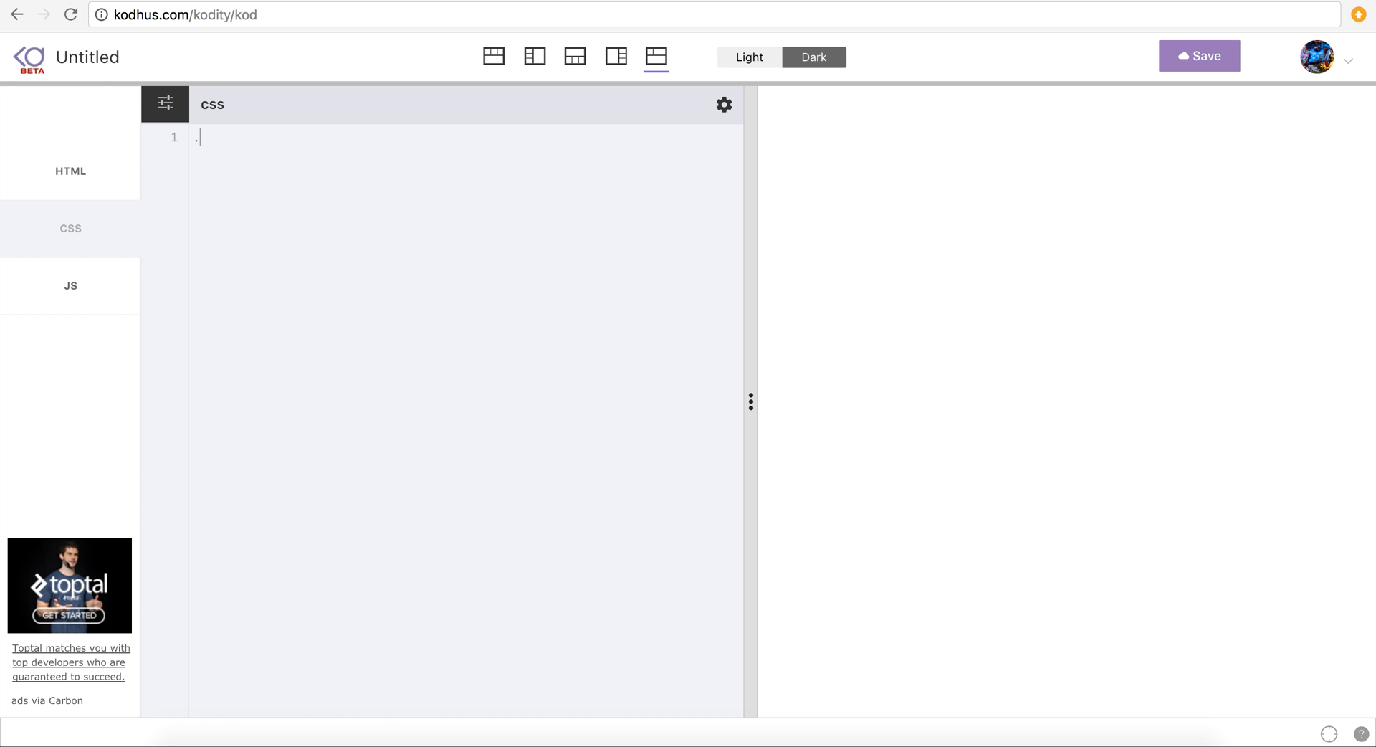
{"action": "type", "text": "mobile"}
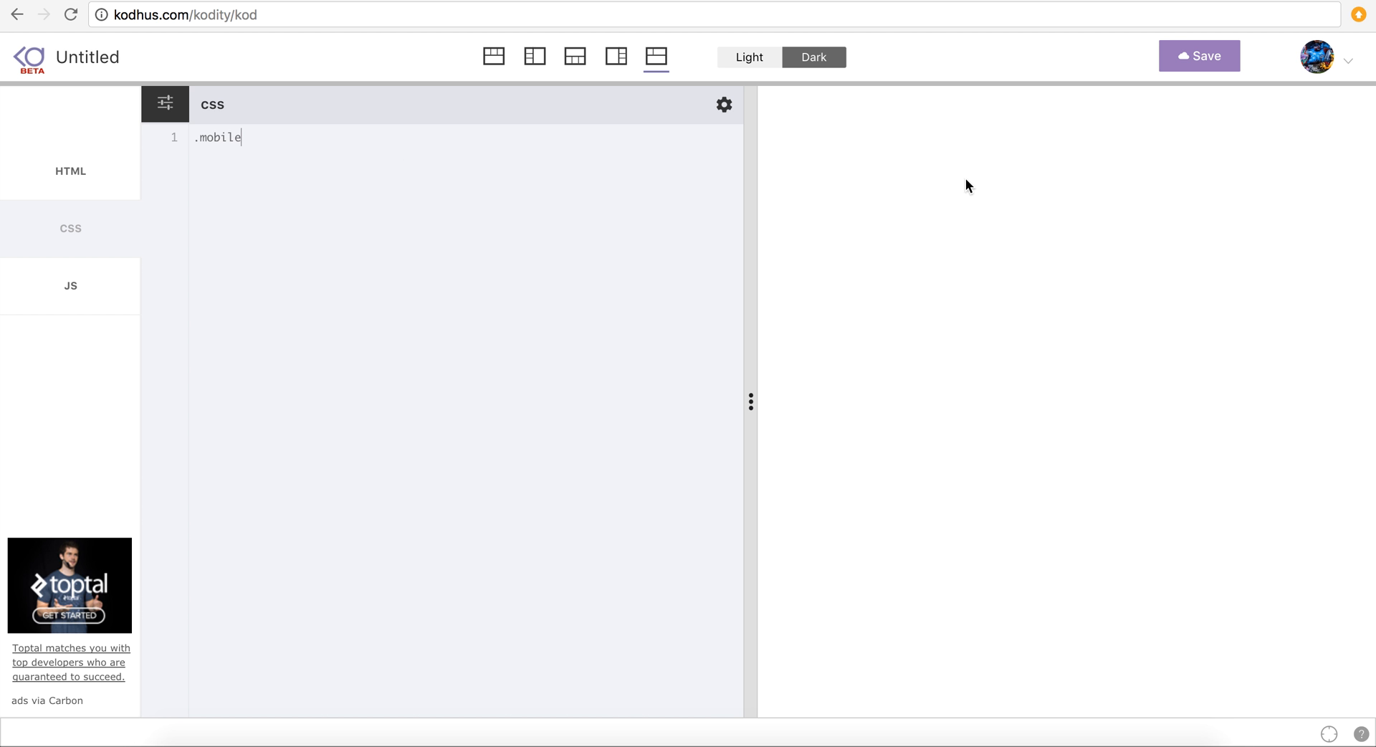
{"action": "mouse_move", "coordinate": [385, 184]}
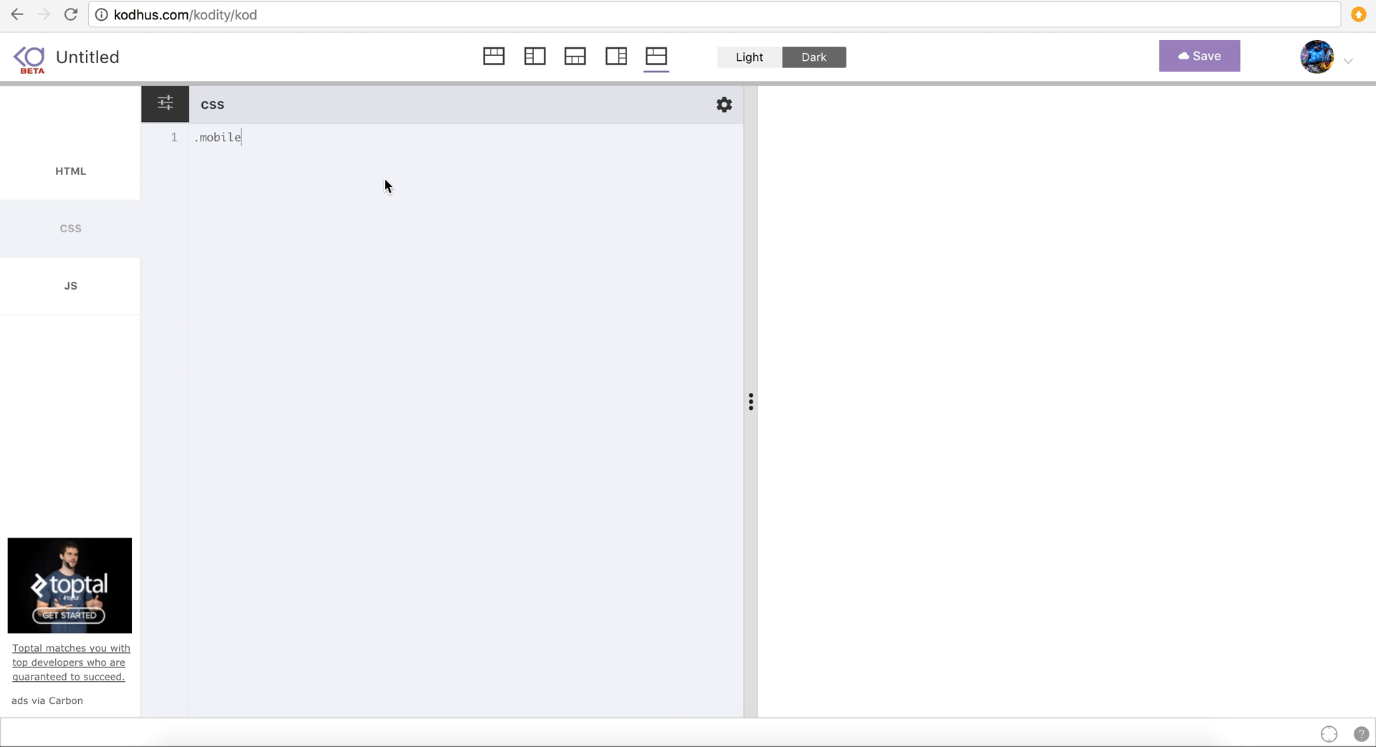
{"action": "type", "text": "{"}
{"action": "type", "text": "width:"}
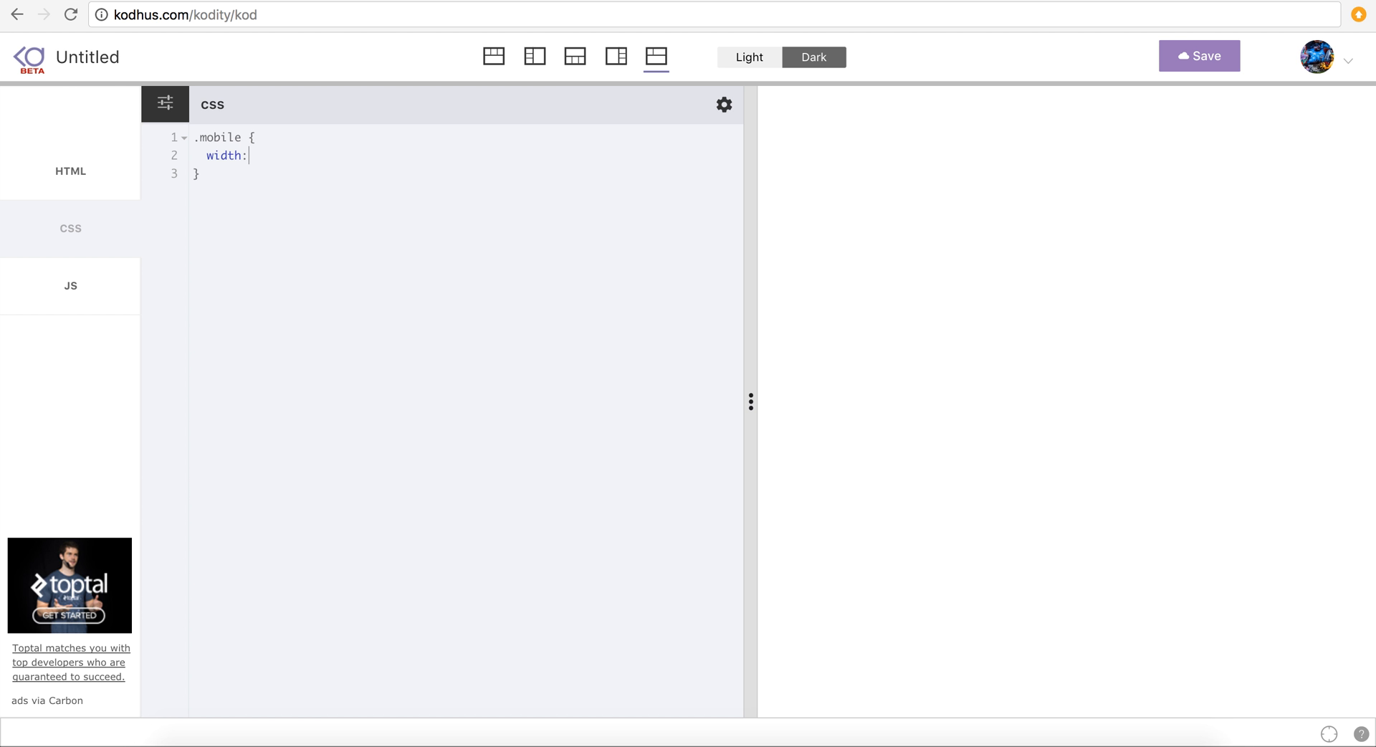
{"action": "type", "text": "350px;"}
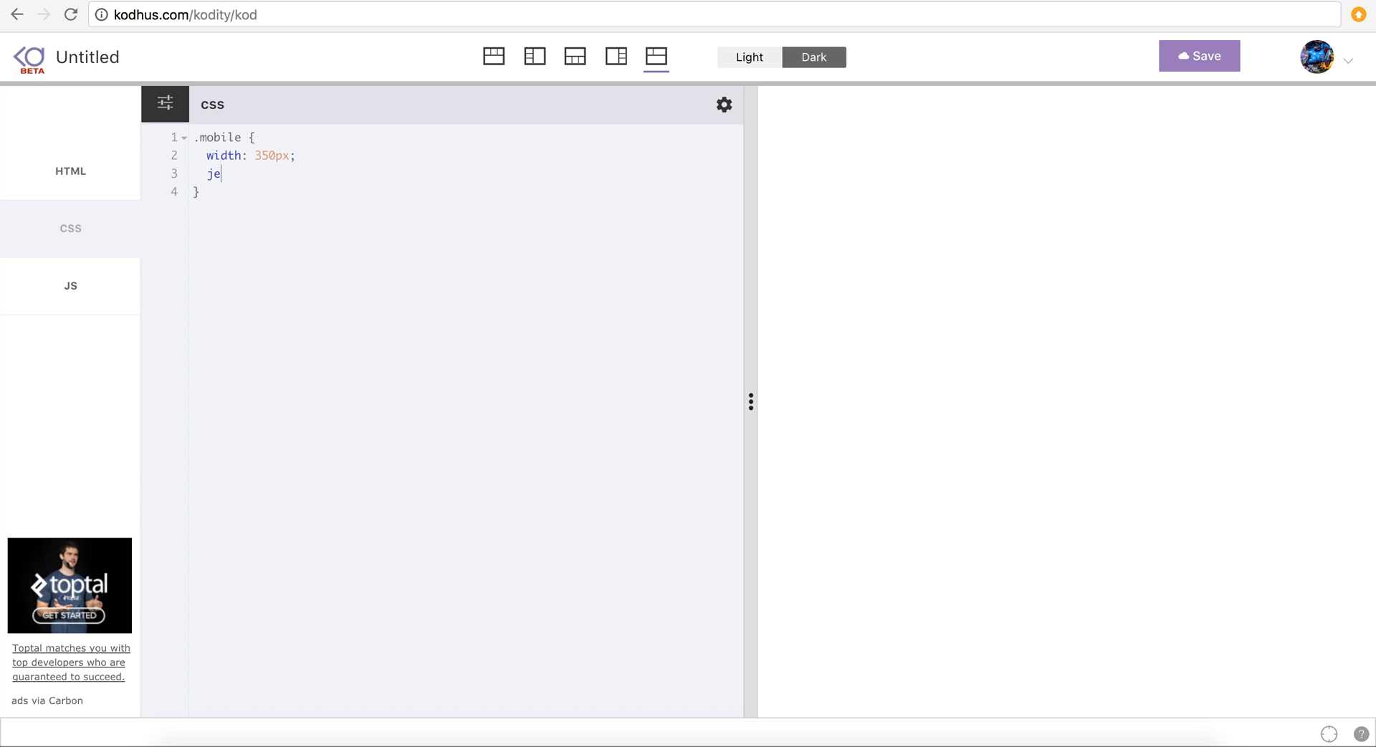
{"action": "type", "text": "height:"}
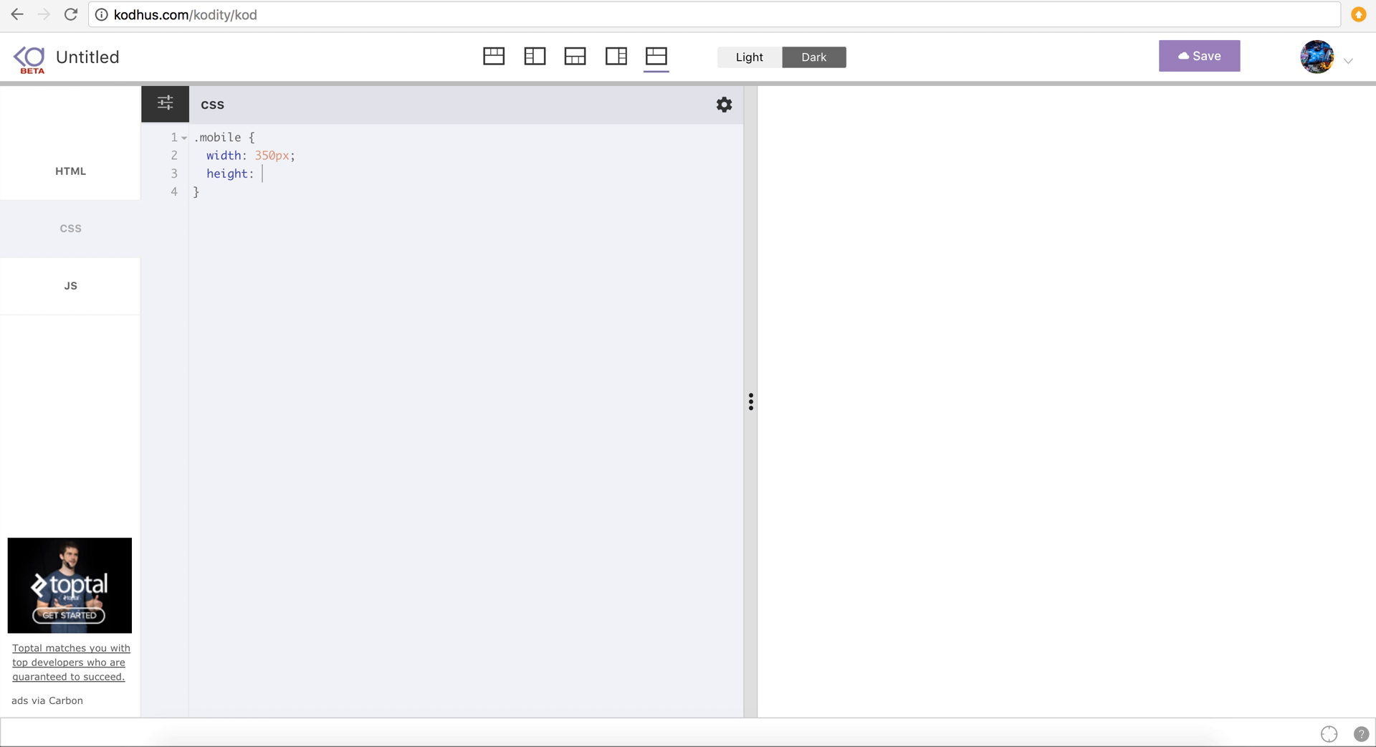
{"action": "type", "text": "450px;"}
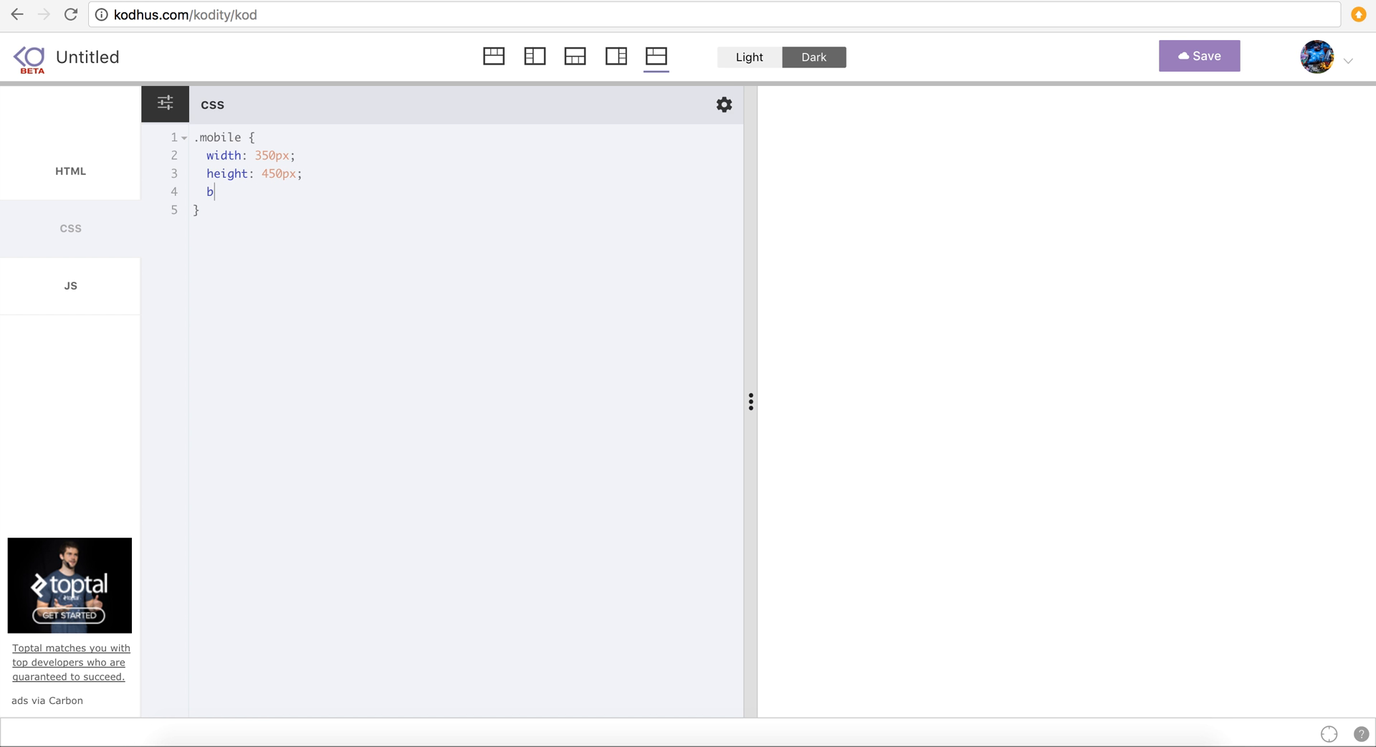
{"action": "type", "text": "order: 1px s"}
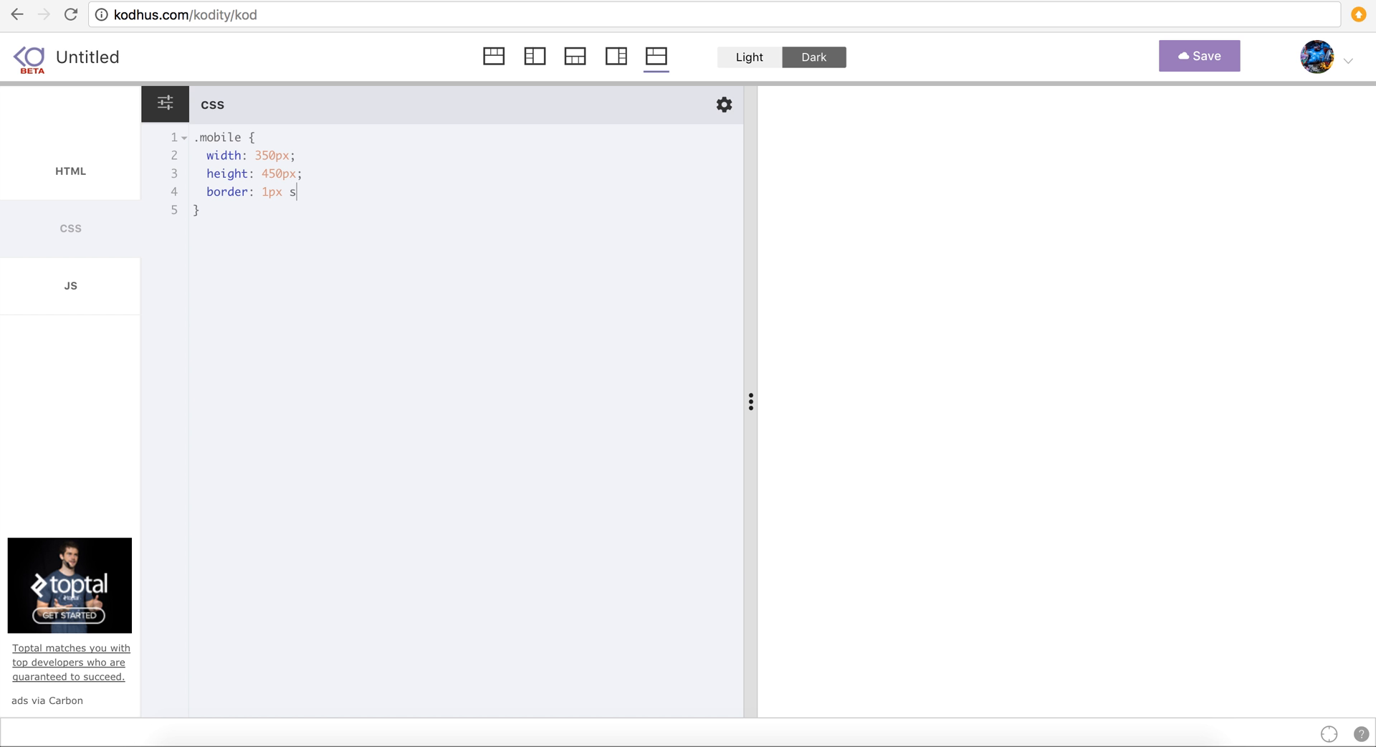
{"action": "type", "text": "olid #"}
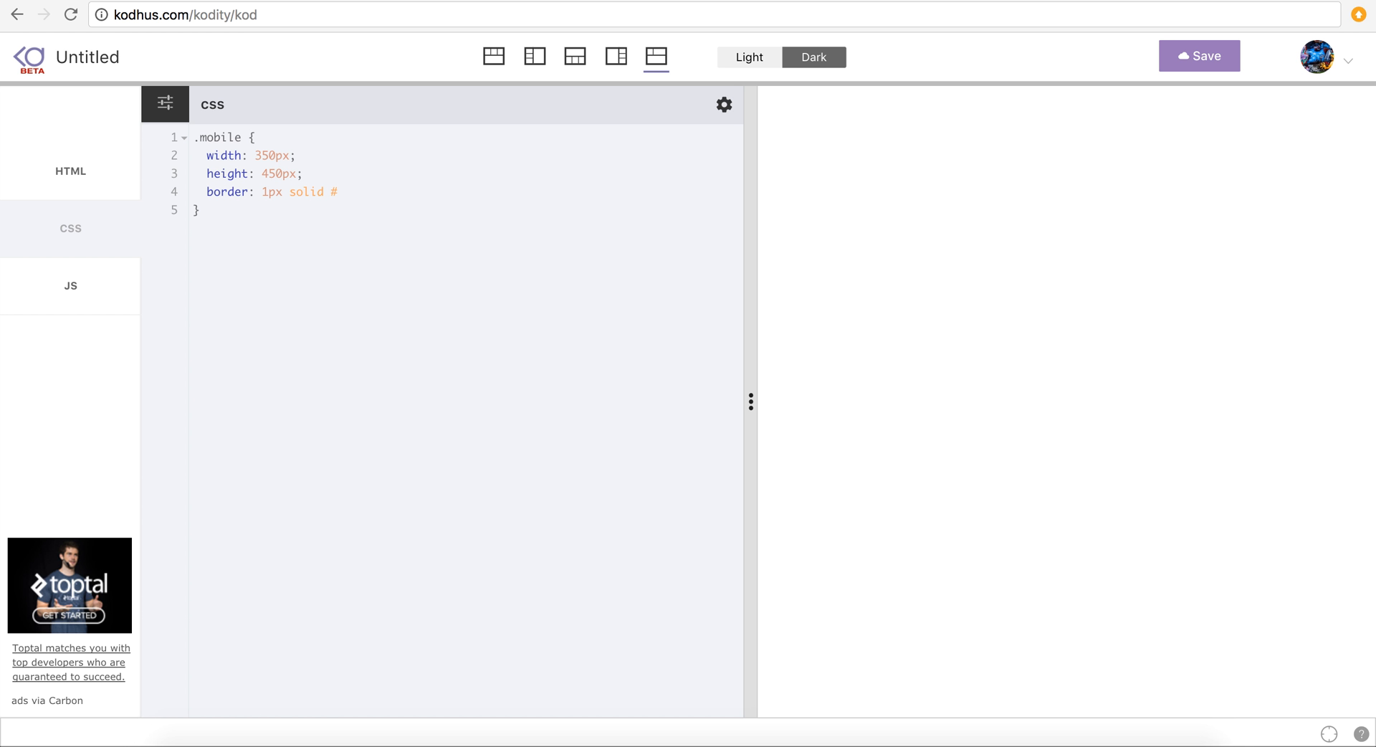
{"action": "type", "text": "999;"}
{"action": "type", "text": "0"}
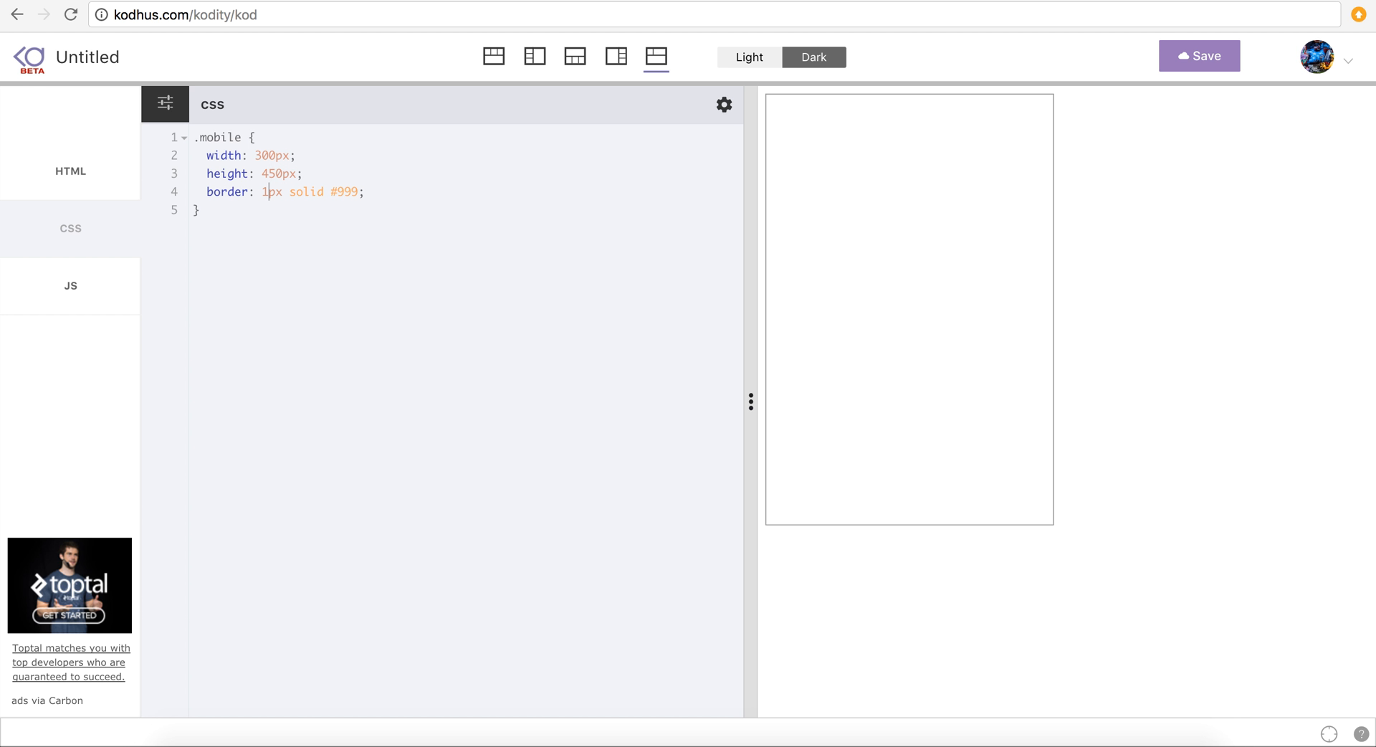
{"action": "key", "text": "enter"}
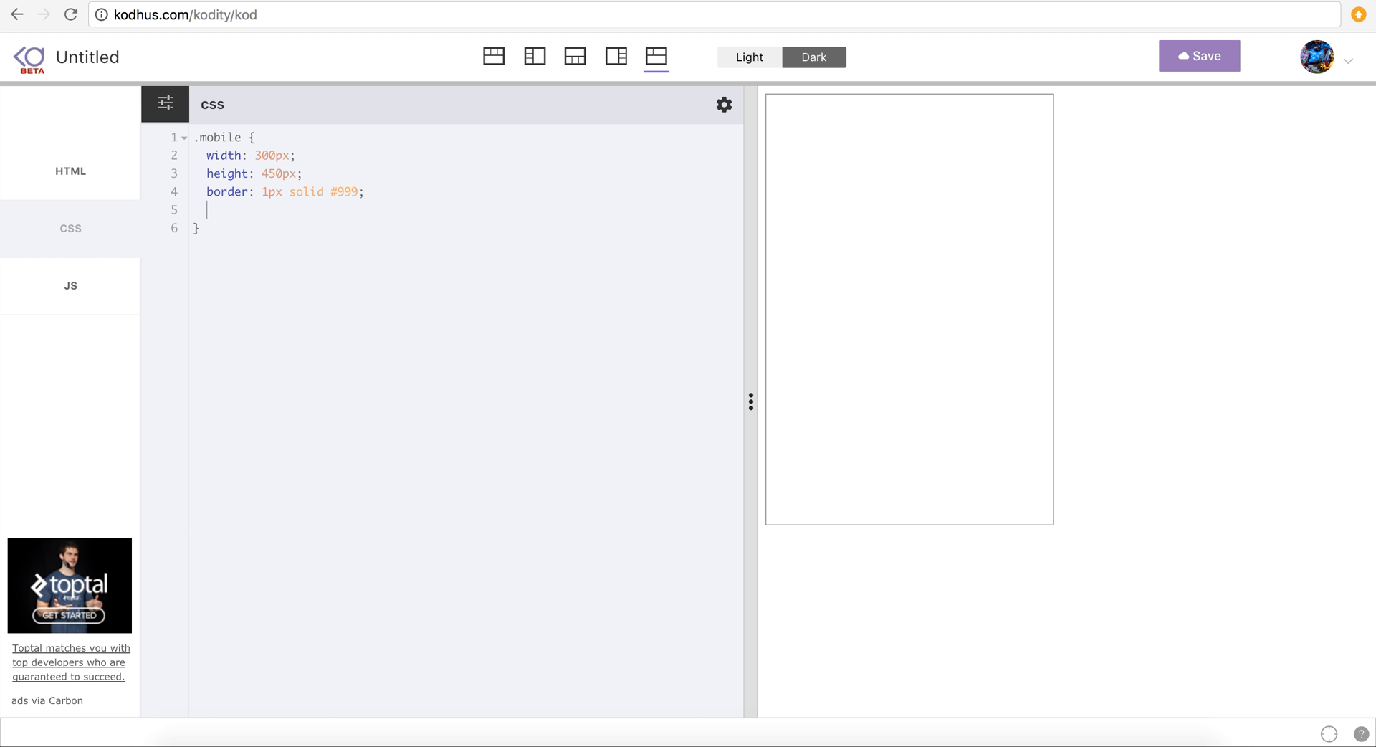
- Centre .mobile with position absolute, left/top 50% and transform translate(-50%, -50%)
{"action": "type", "text": "p"}
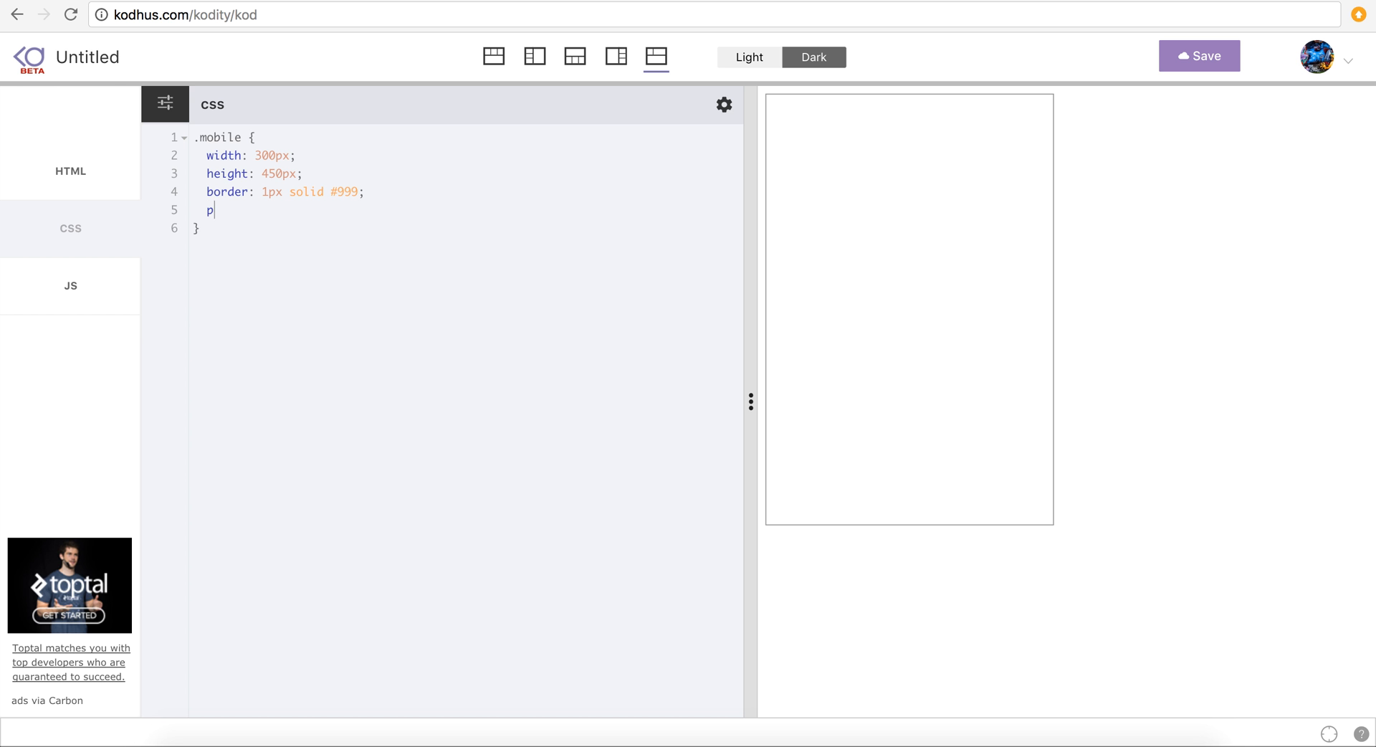
{"action": "type", "text": "osition: absol"}
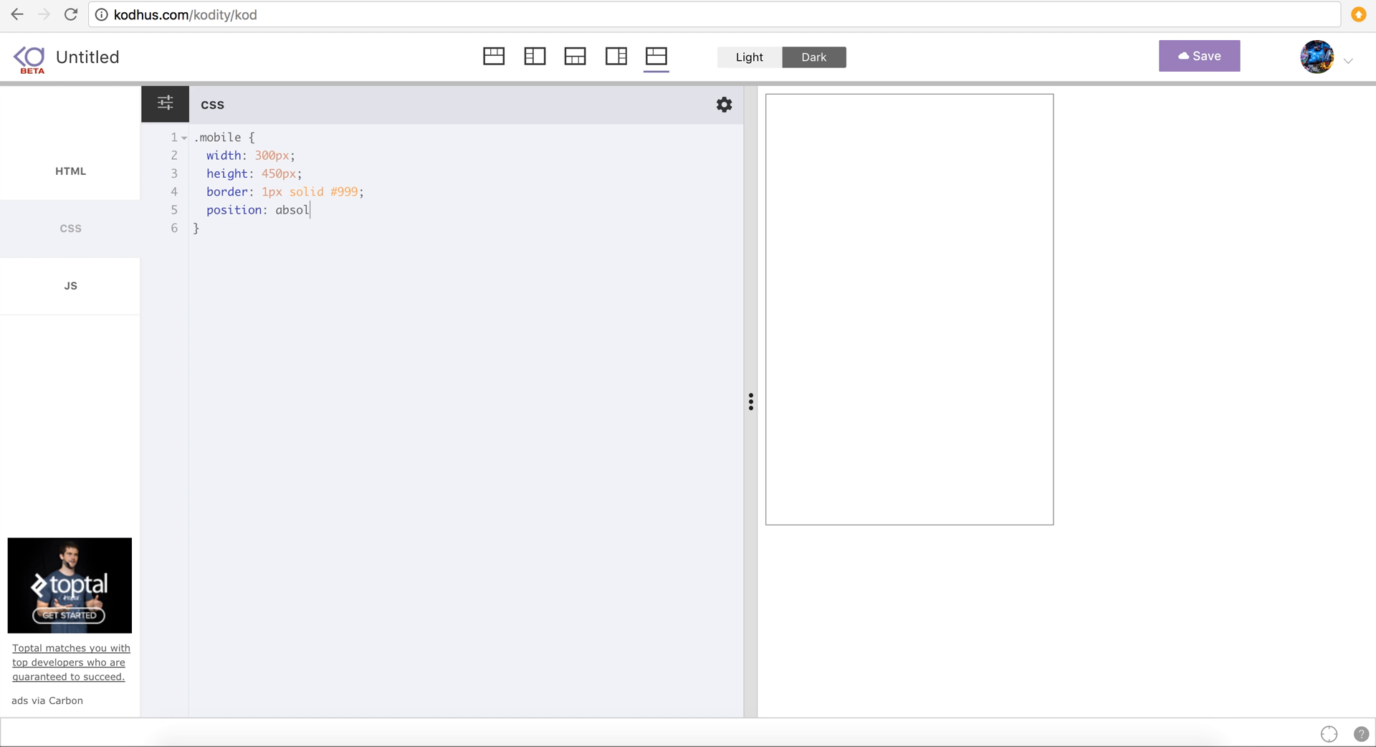
{"action": "type", "text": "ute;"}
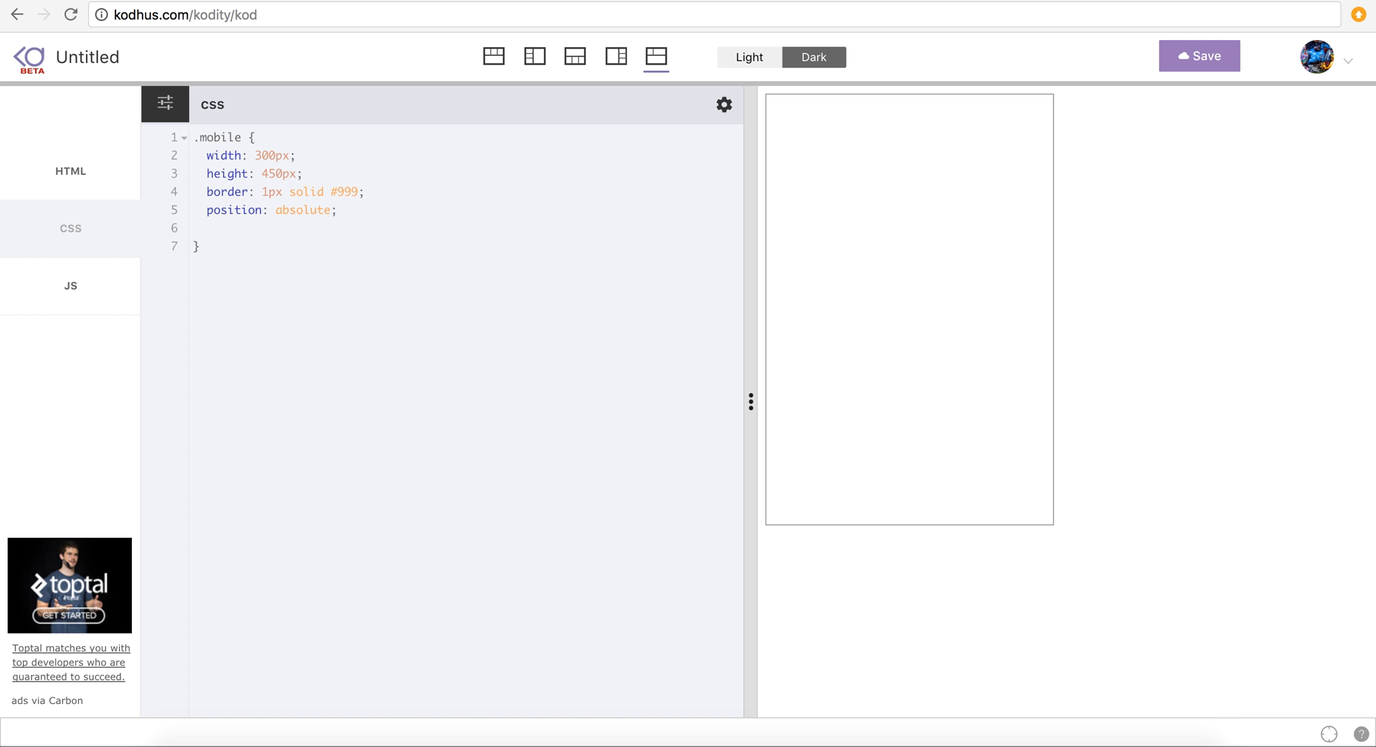
{"action": "type", "text": "wid"}
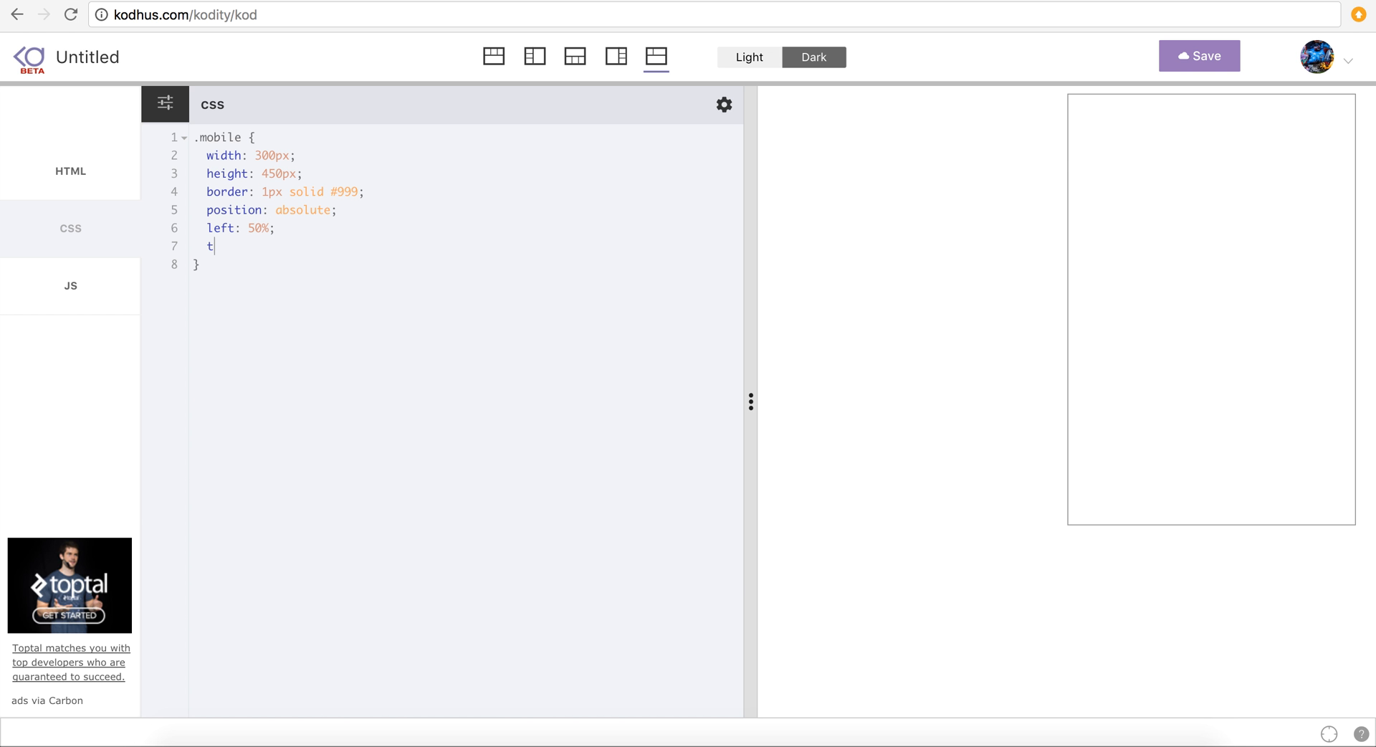
{"action": "type", "text": "op: 50%;"}
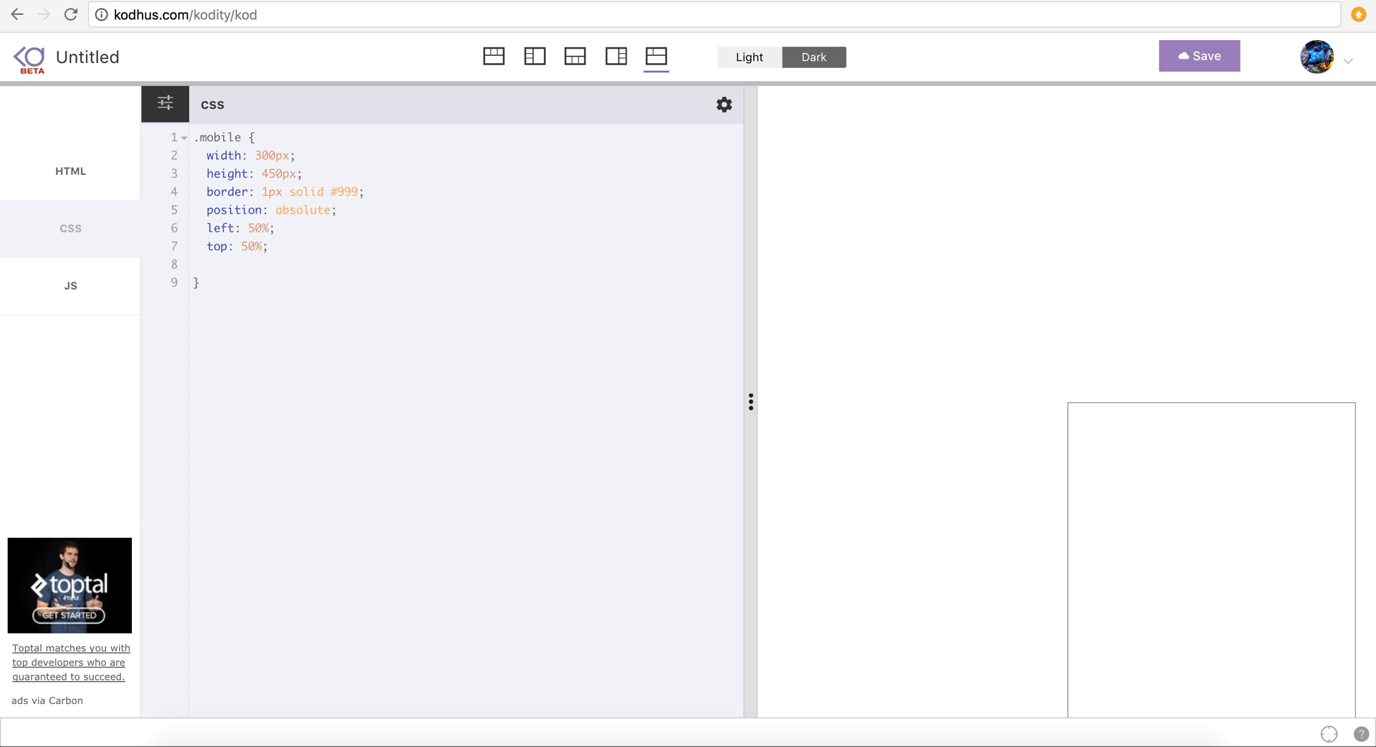
{"action": "type", "text": "transform: translate"}
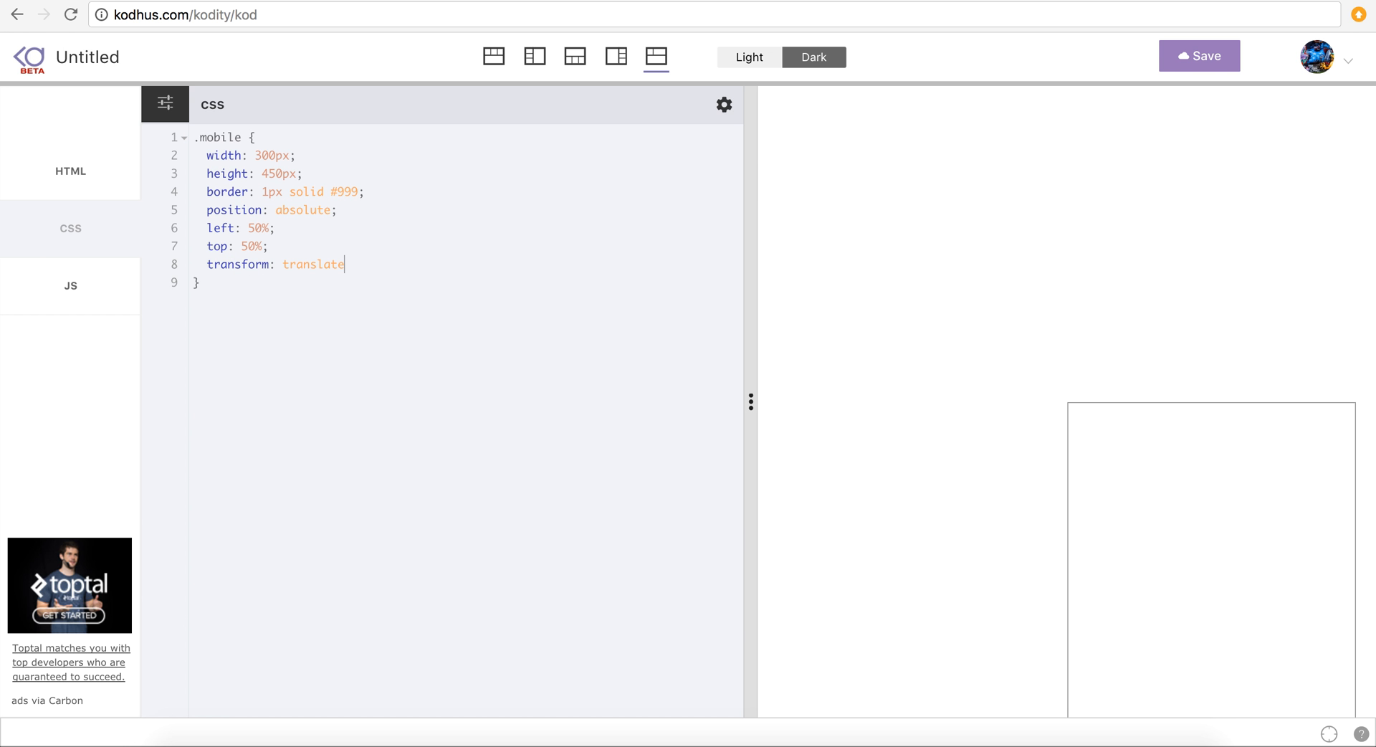
{"action": "type", "text": "(-50%)"}
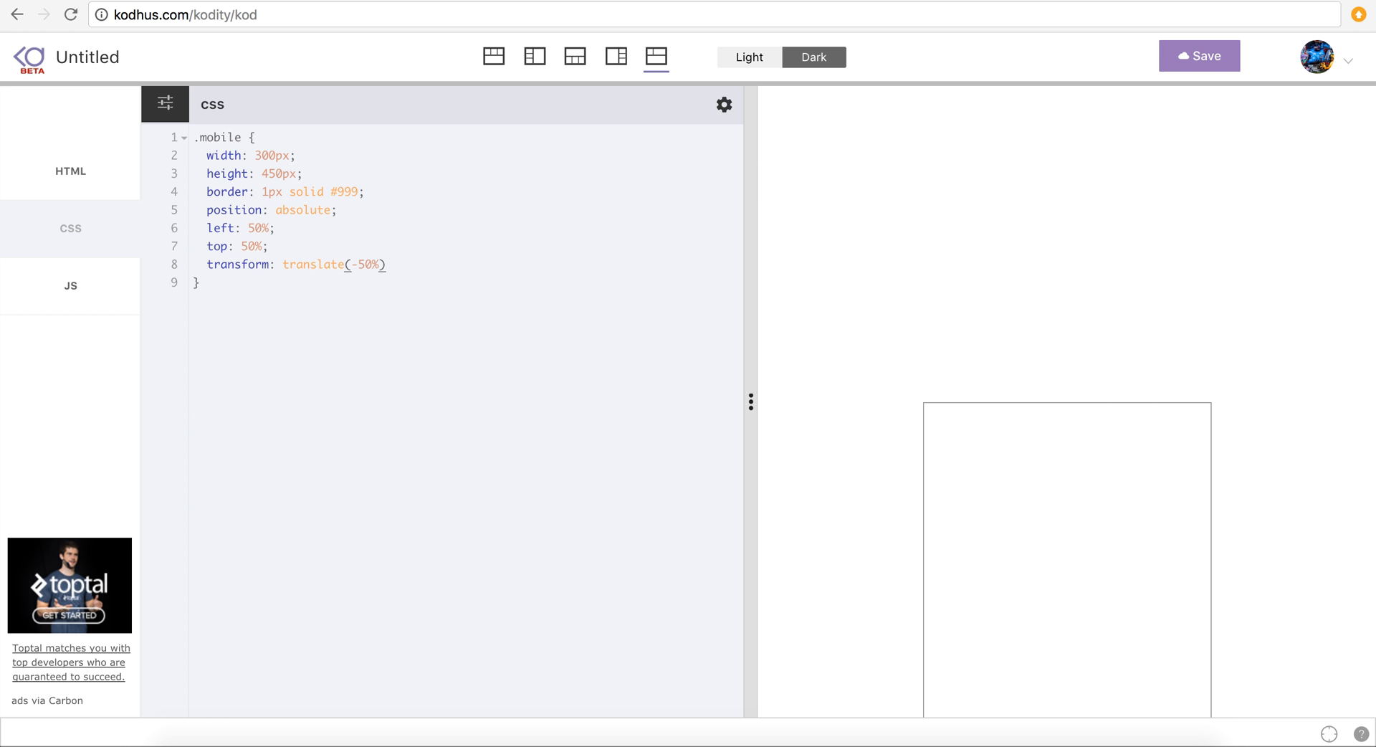
{"action": "type", "text": ", -50%);"}
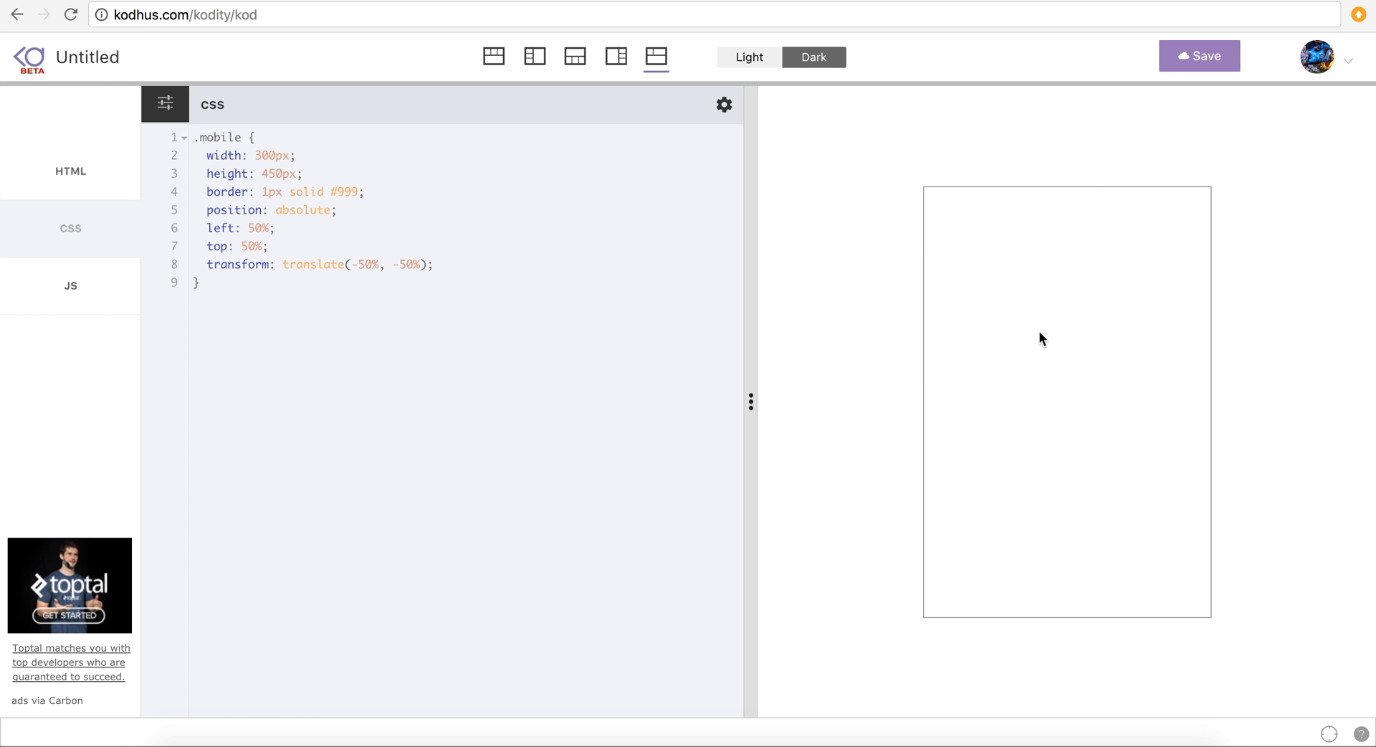
{"action": "left_click", "coordinate": [219, 280]}
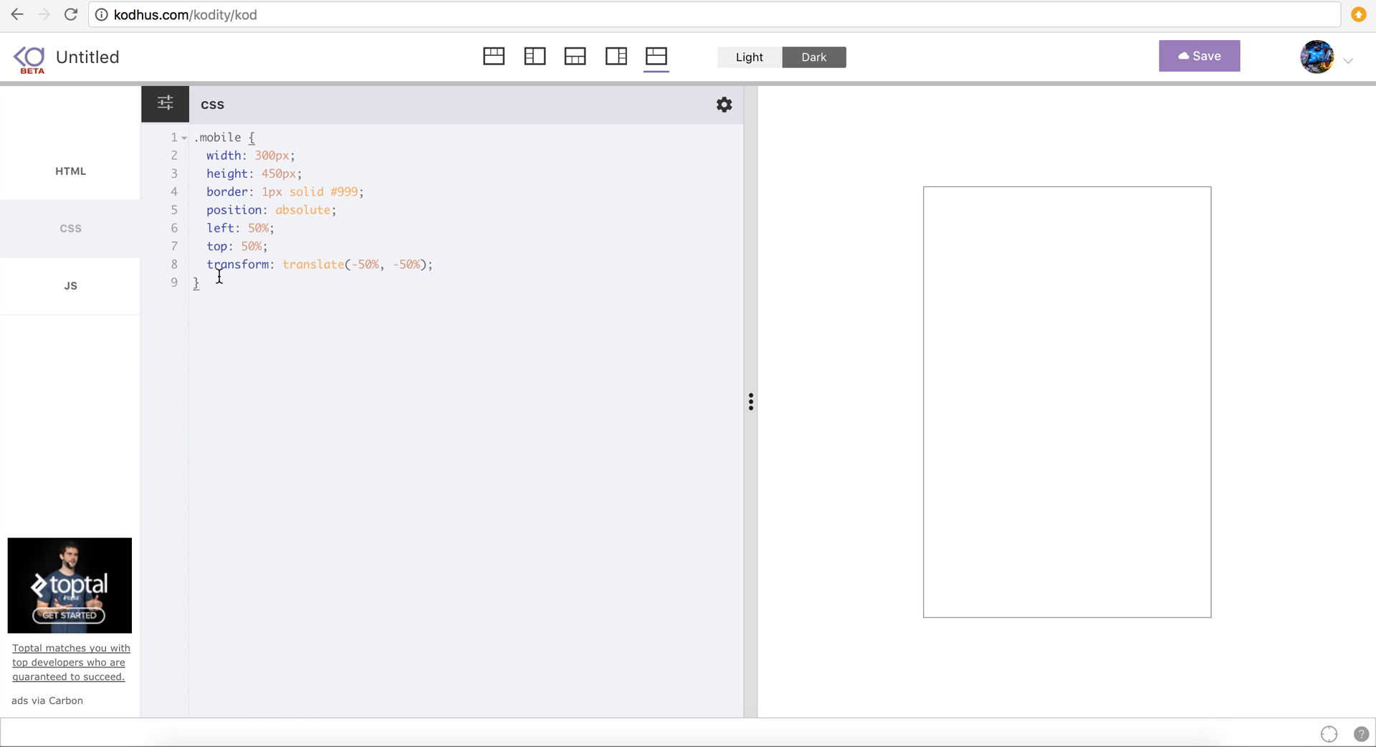
{"action": "mouse_move", "coordinate": [993, 184]}
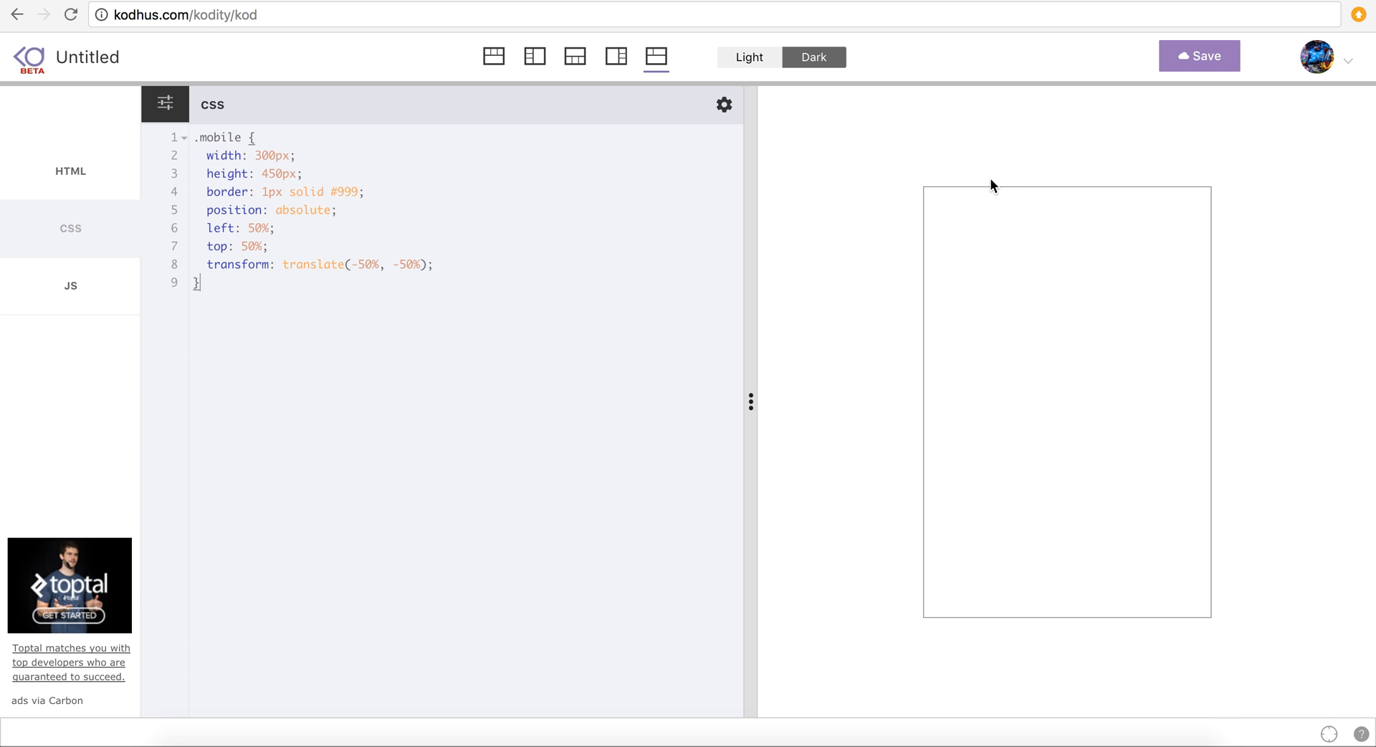
{"action": "mouse_move", "coordinate": [1132, 394]}
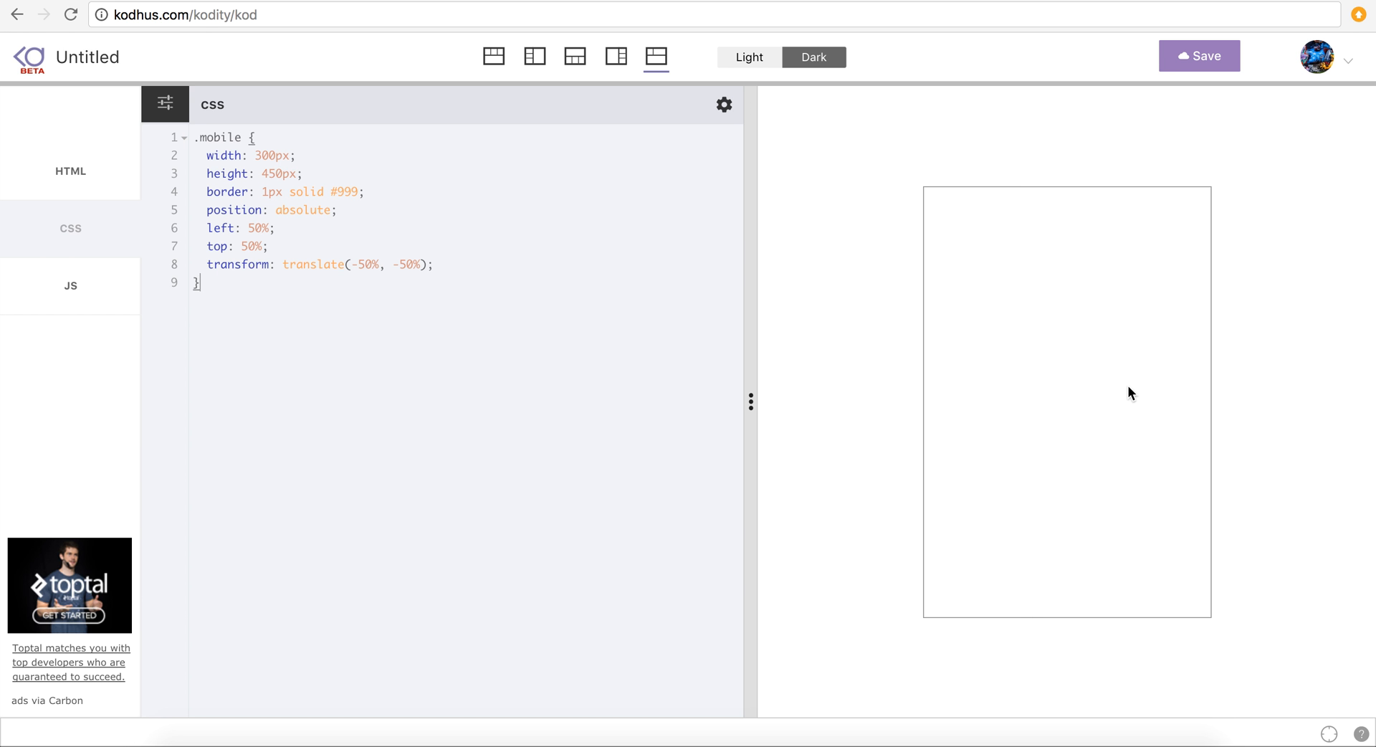
{"action": "mouse_move", "coordinate": [993, 387]}
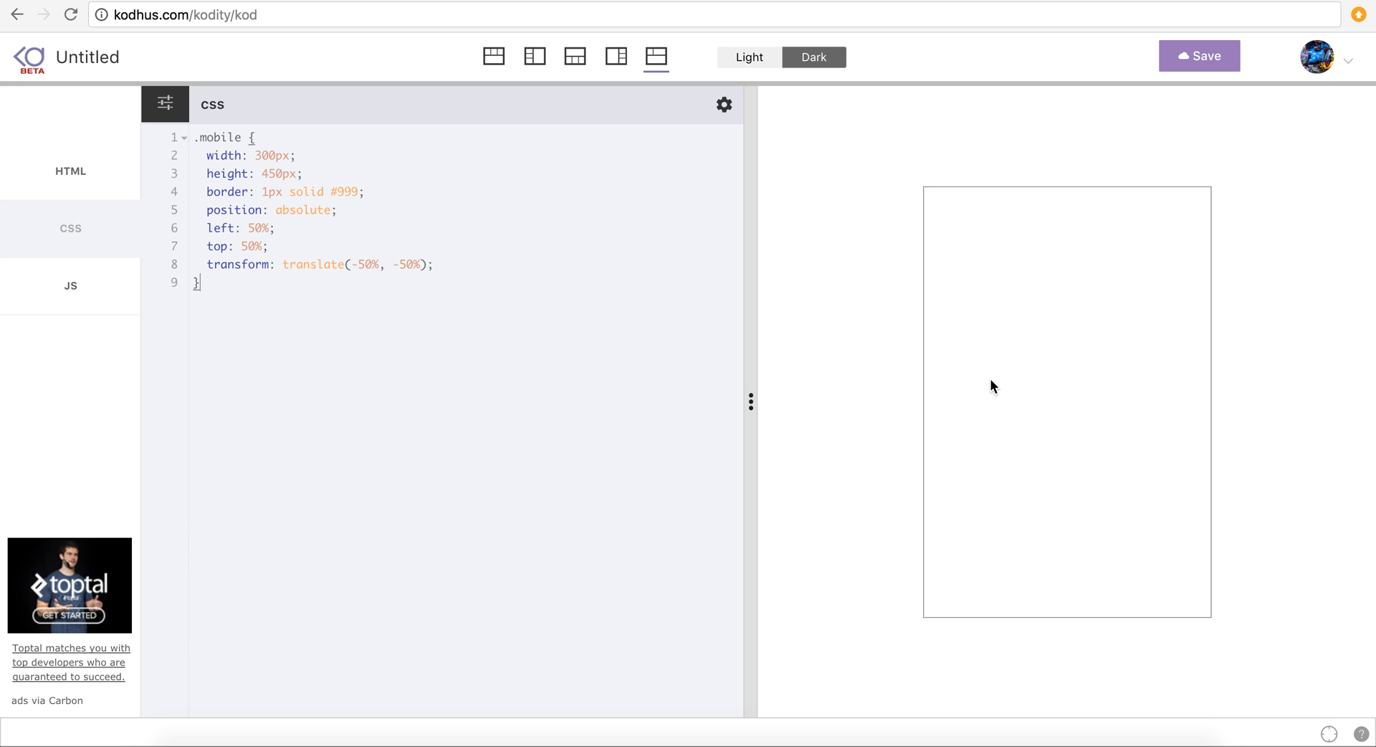
{"action": "mouse_move", "coordinate": [992, 196]}
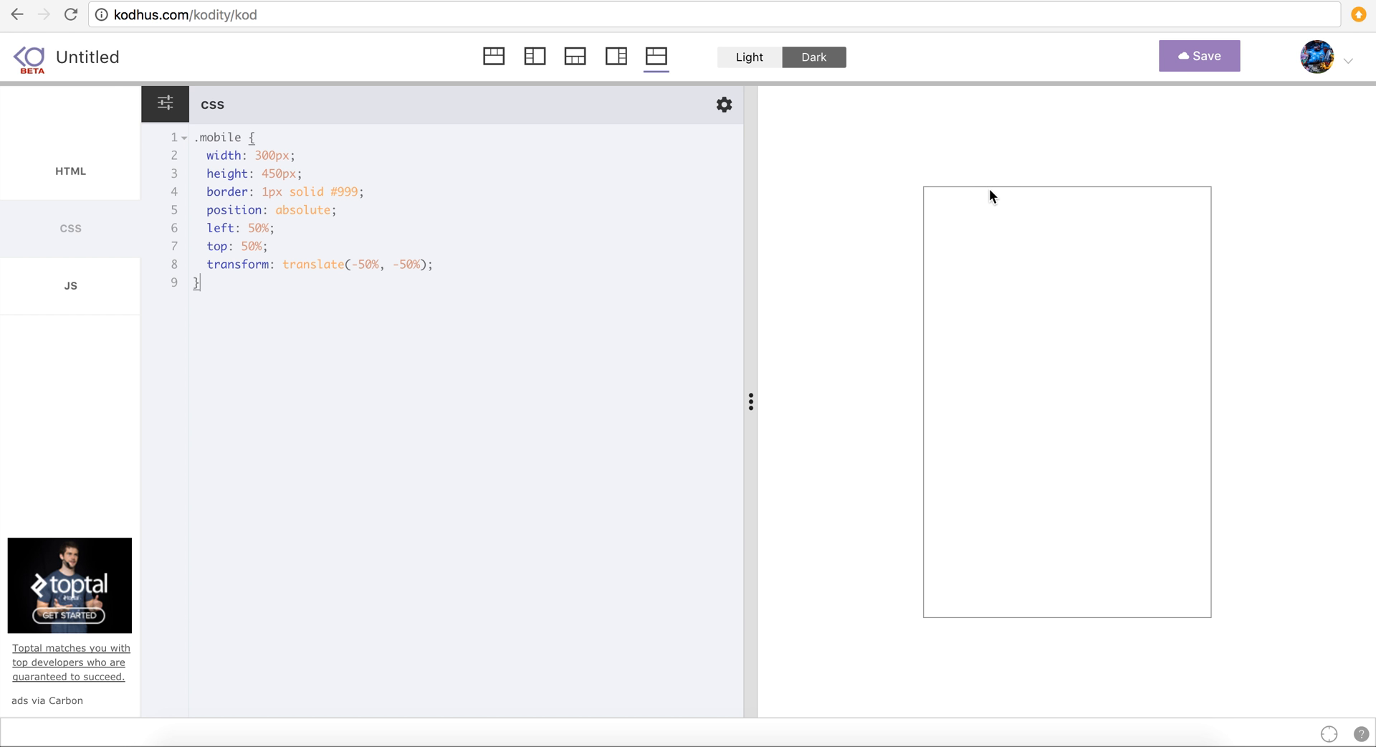
{"action": "mouse_move", "coordinate": [998, 578]}
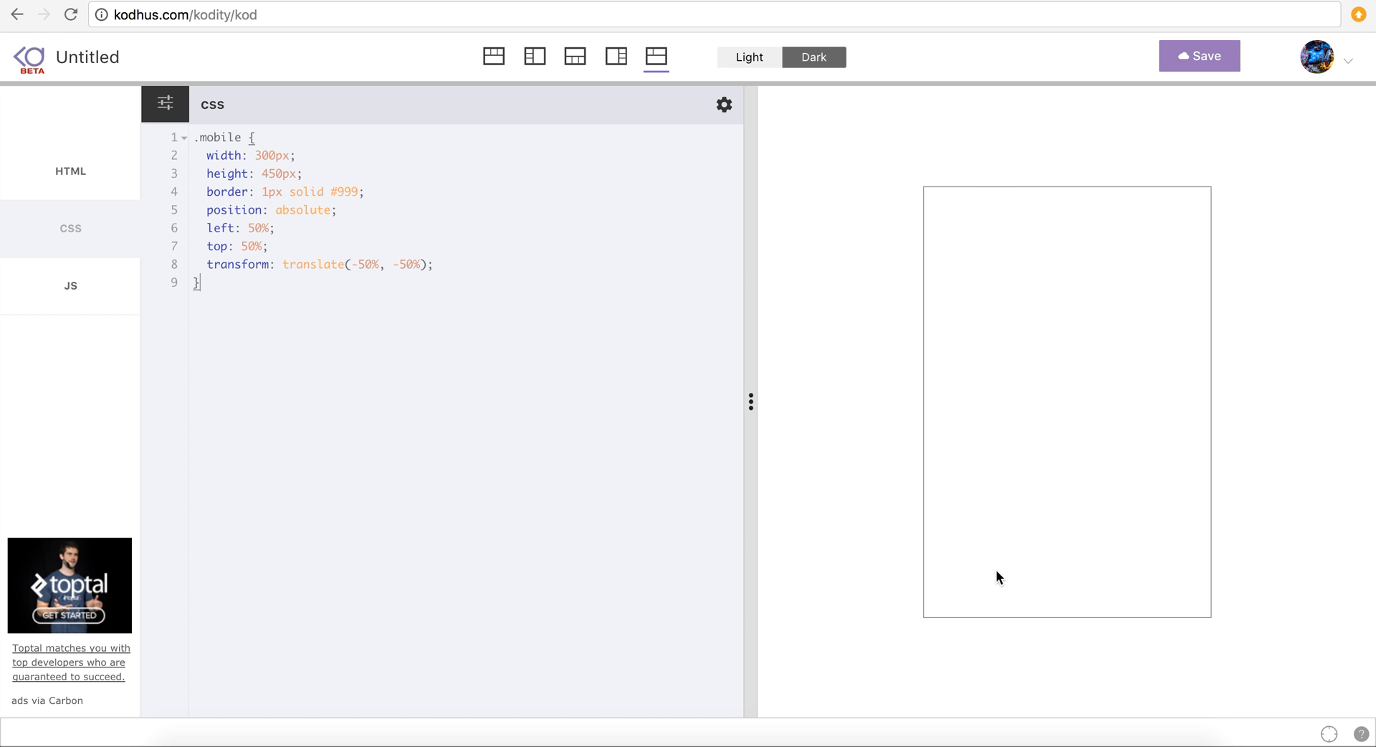
{"action": "mouse_move", "coordinate": [1002, 591]}
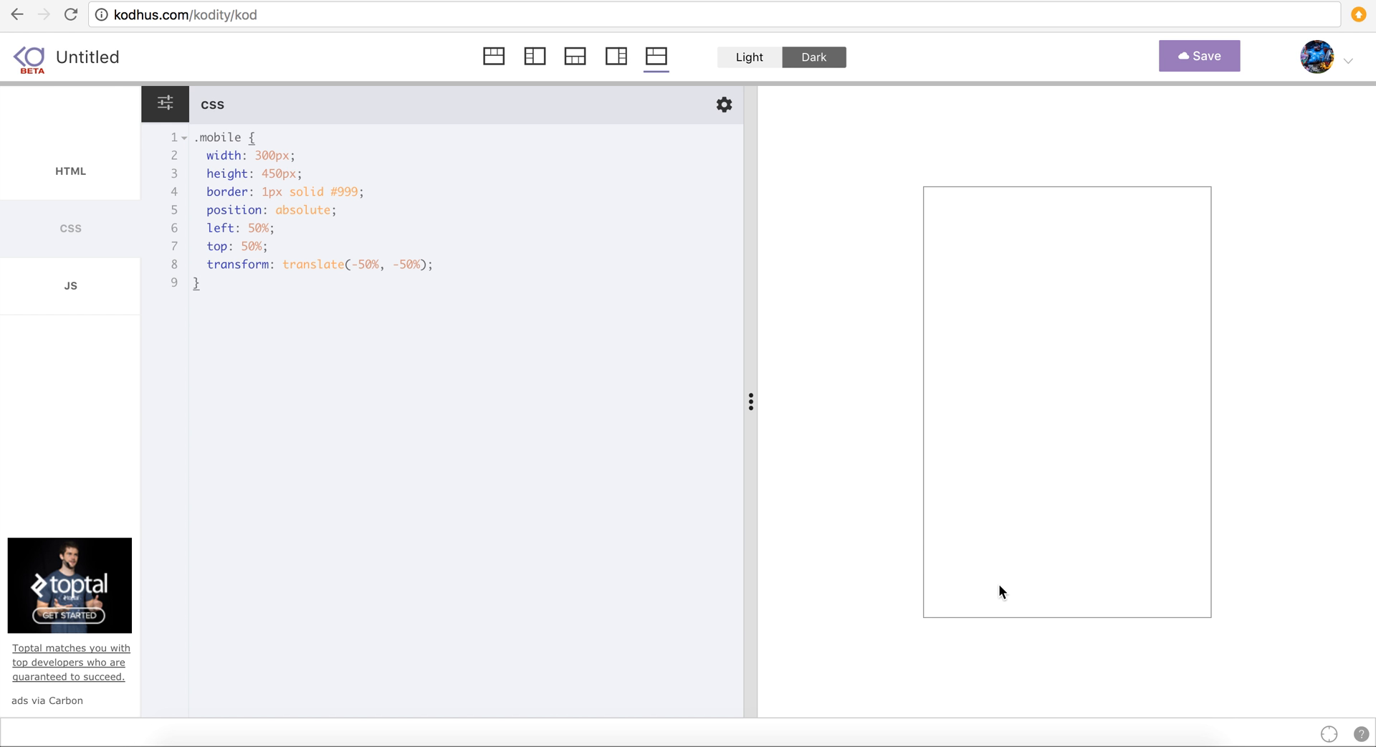
{"action": "left_click", "coordinate": [437, 265]}
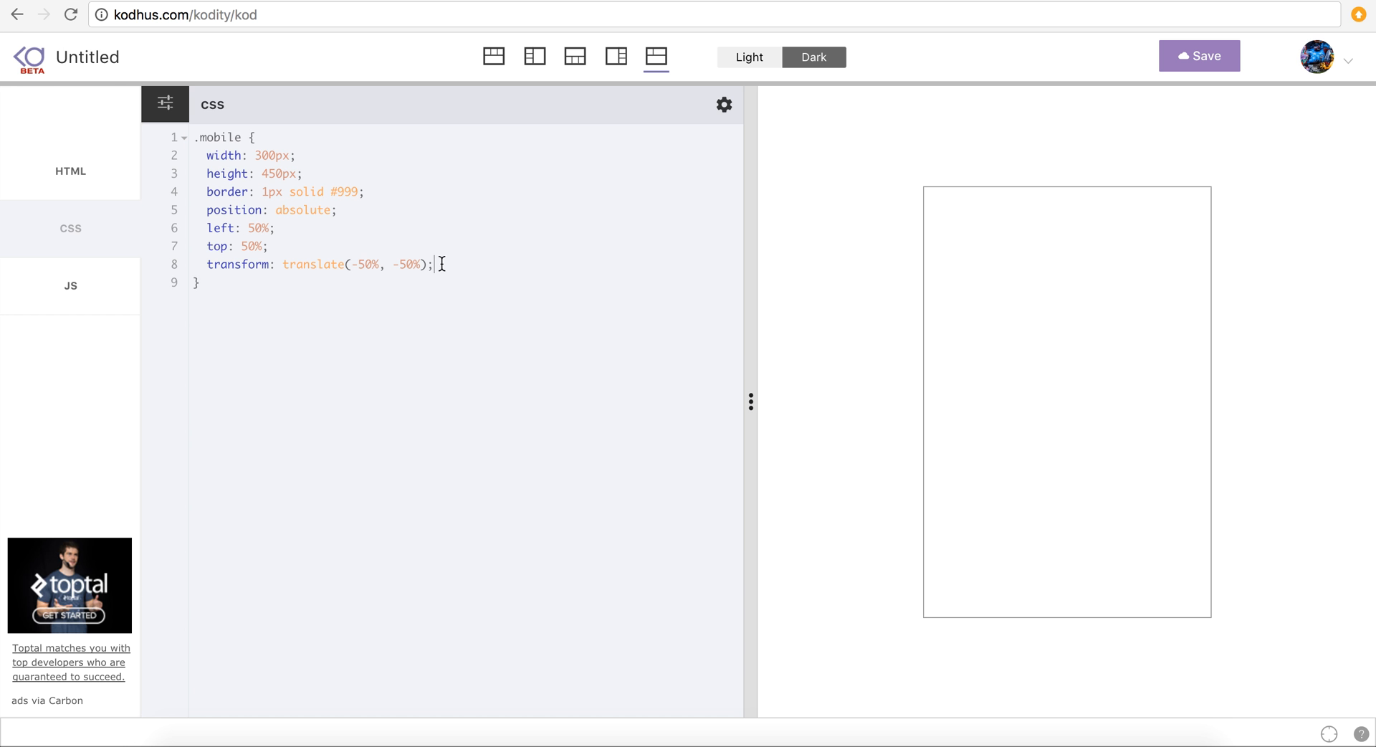
- Search Google for 'svg' and continue past the privacy consent notice
{"action": "type", "text": "sv"}
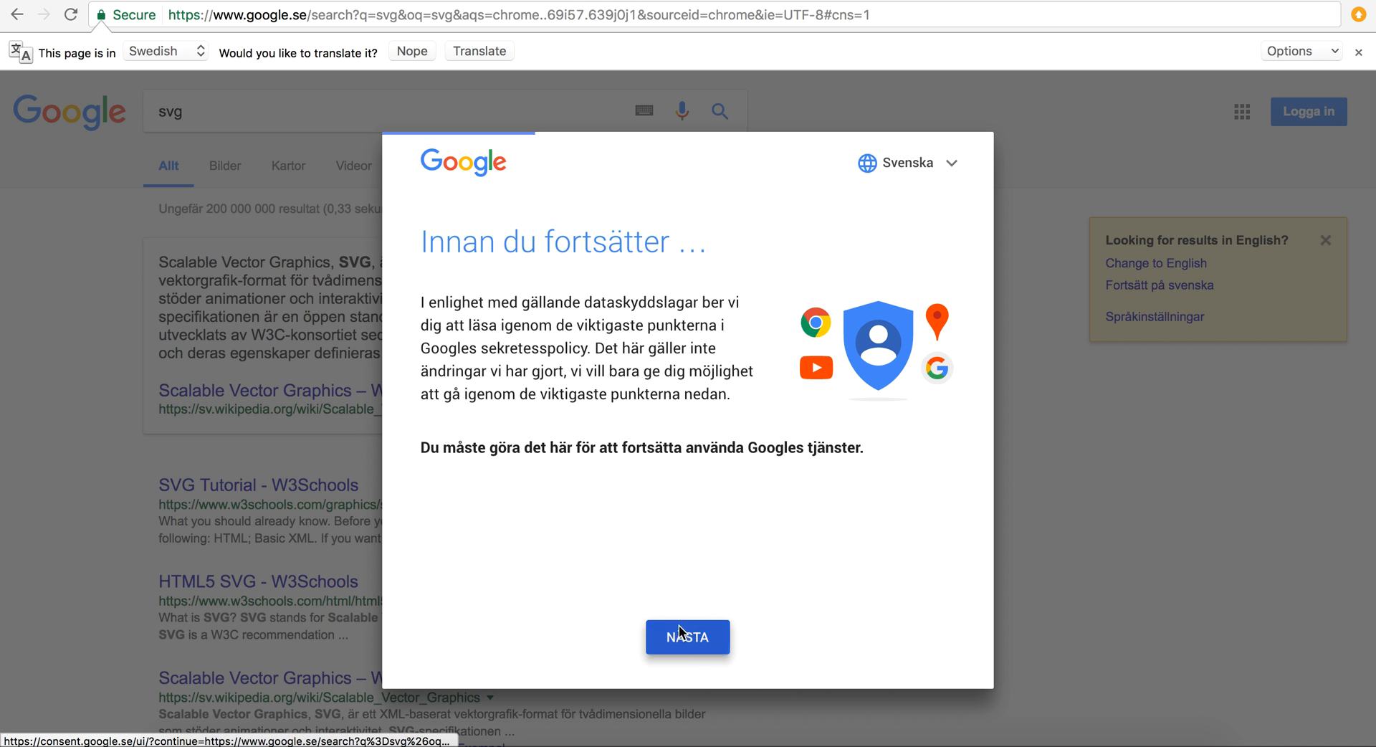
{"action": "left_click", "coordinate": [687, 637]}
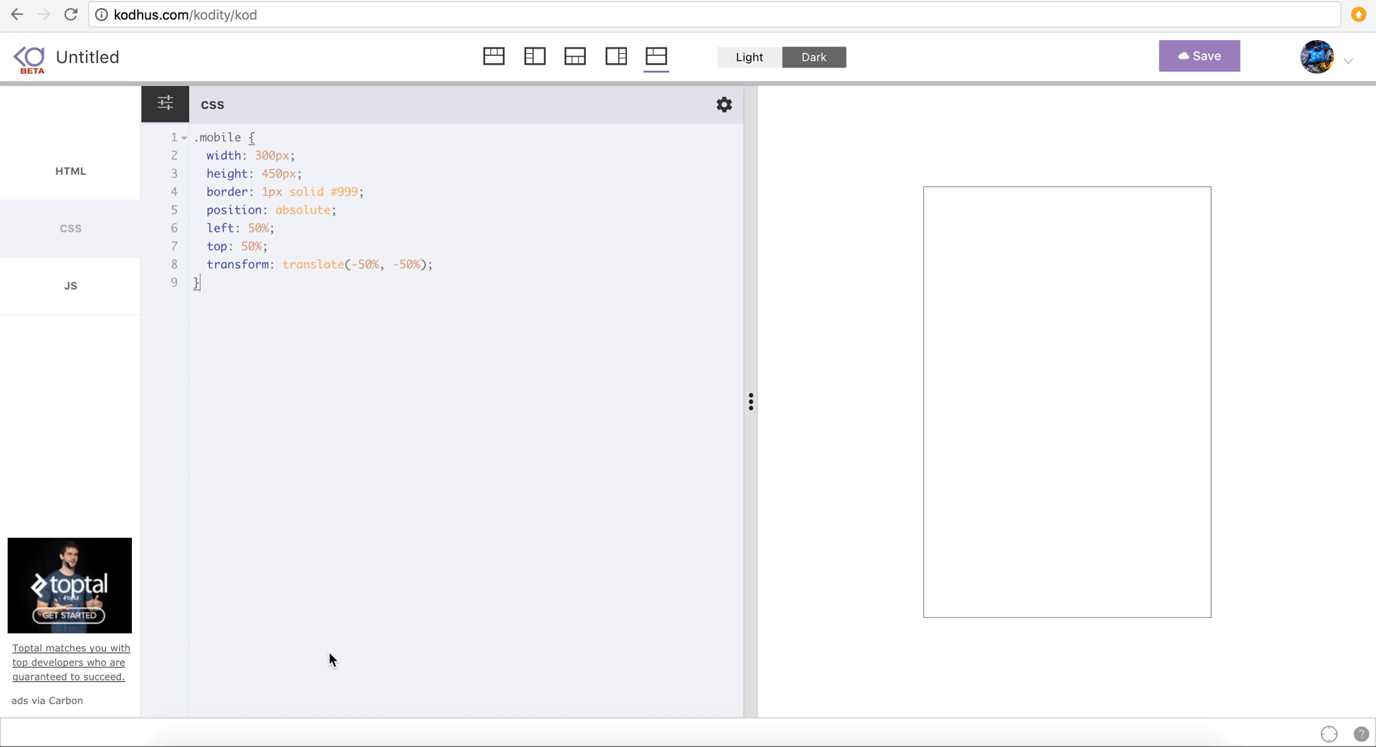
{"action": "mouse_move", "coordinate": [82, 185]}
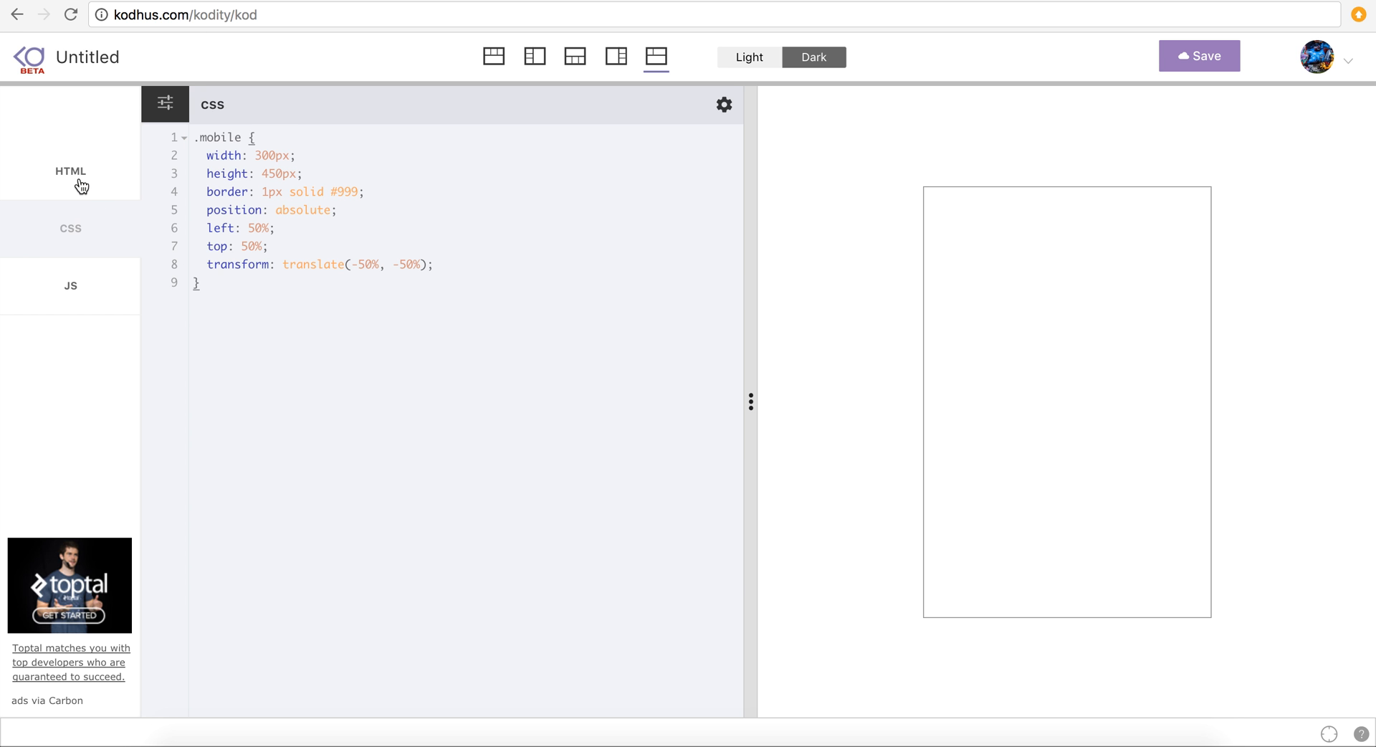
- Nest a 300 by 450 svg element inside the mobile div
{"action": "left_click", "coordinate": [71, 172]}
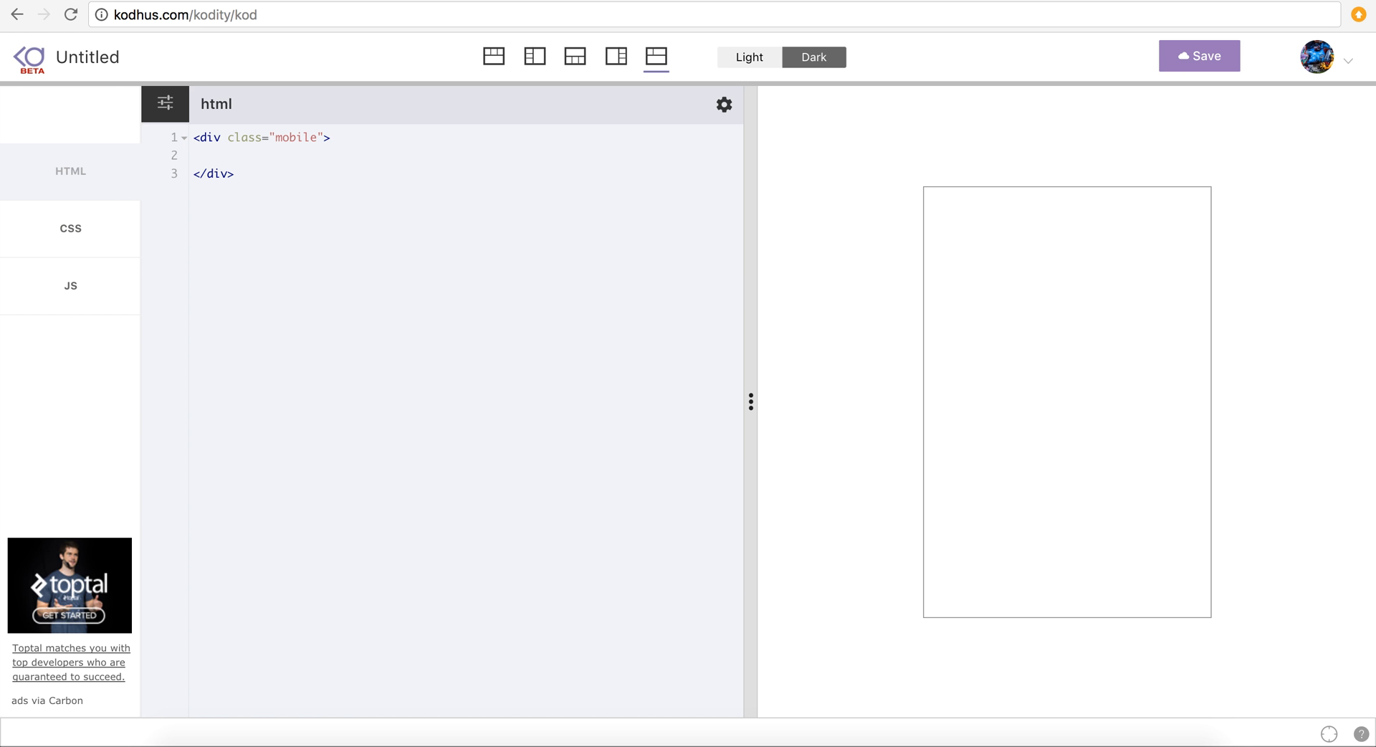
{"action": "left_click", "coordinate": [206, 156]}
{"action": "type", "text": "<svg></svg>"}
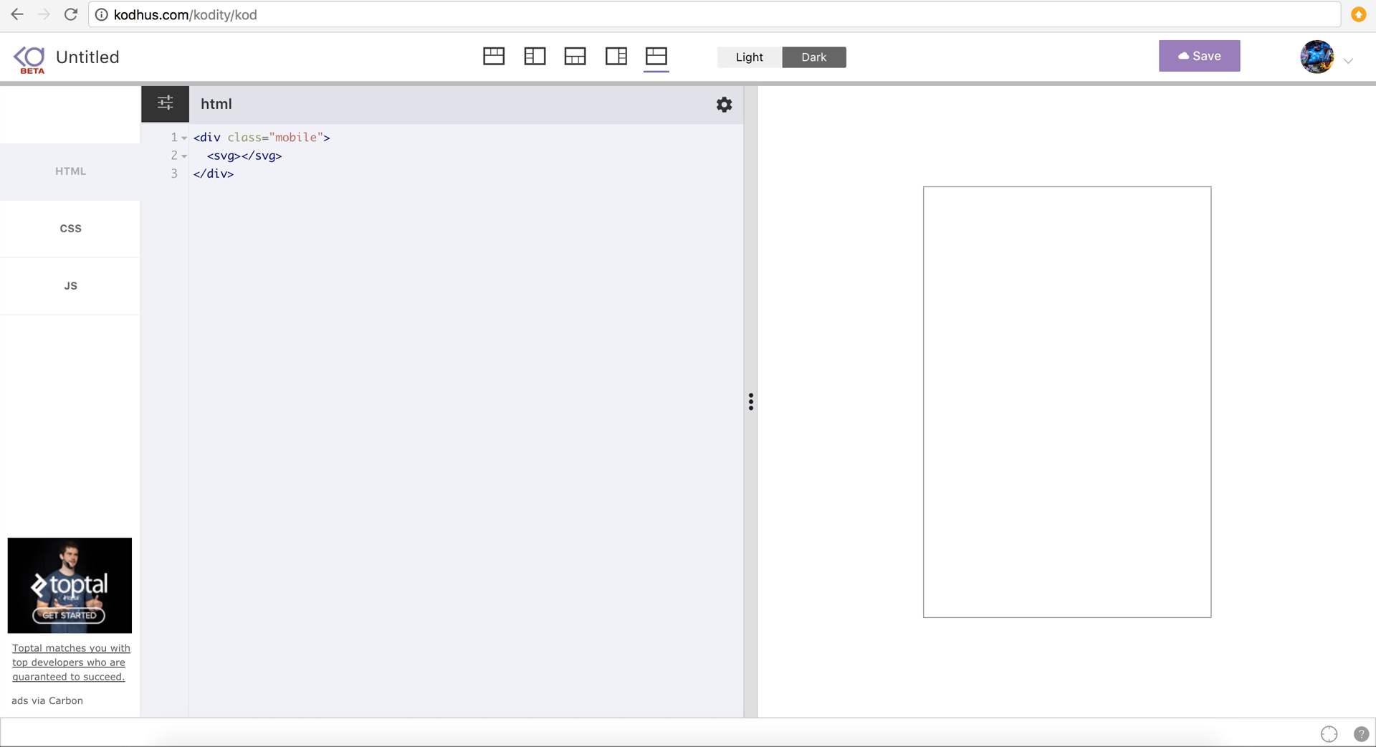
{"action": "type", "text": "width"}
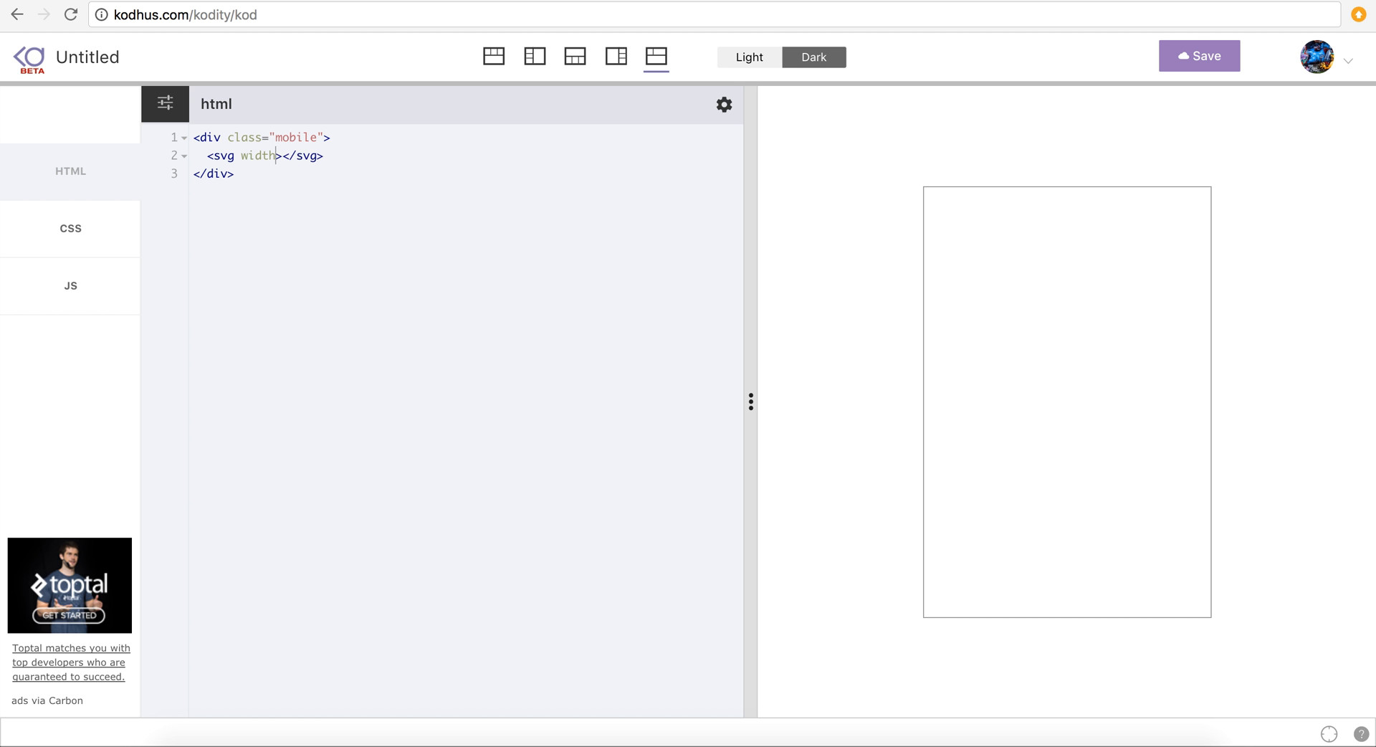
{"action": "type", "text": "=\""}
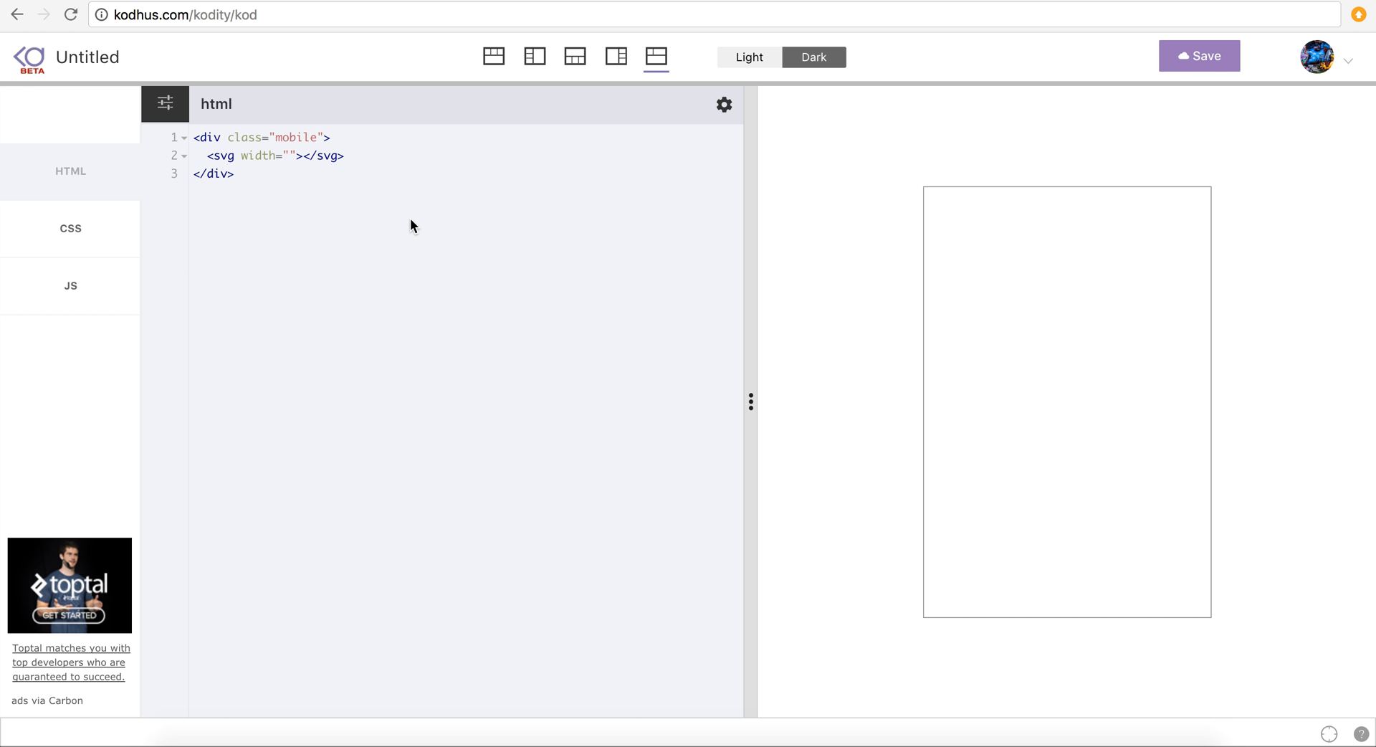
{"action": "type", "text": "300 height="}
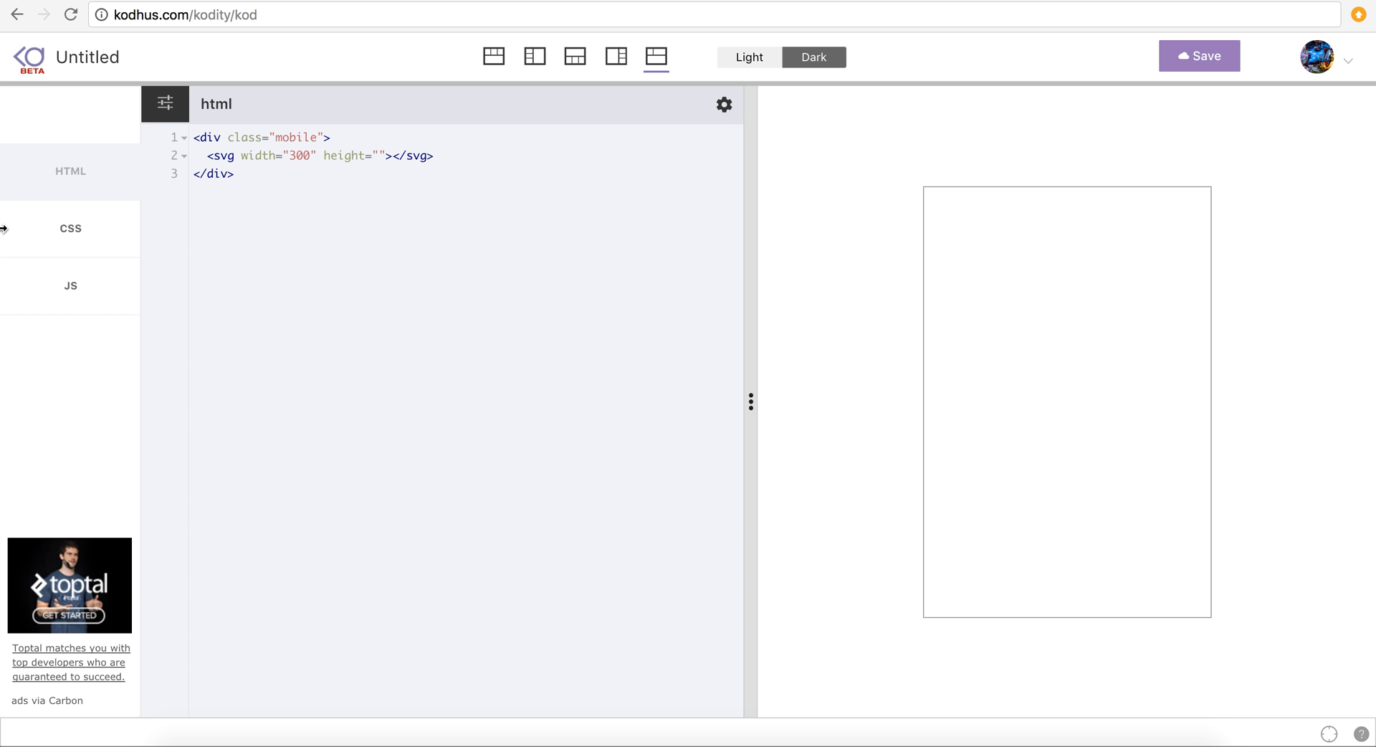
{"action": "mouse_move", "coordinate": [347, 246]}
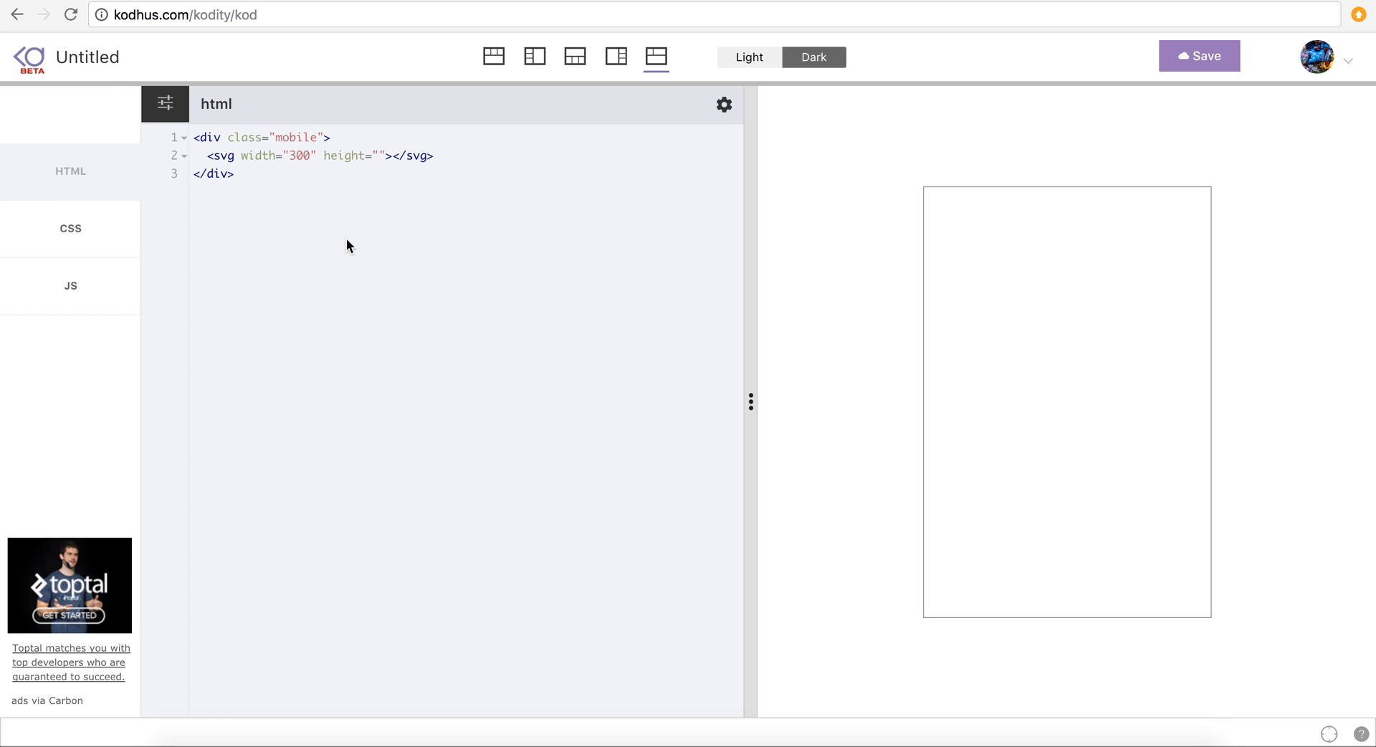
{"action": "type", "text": "450"}
{"action": "type", "text": "<path></path>"}
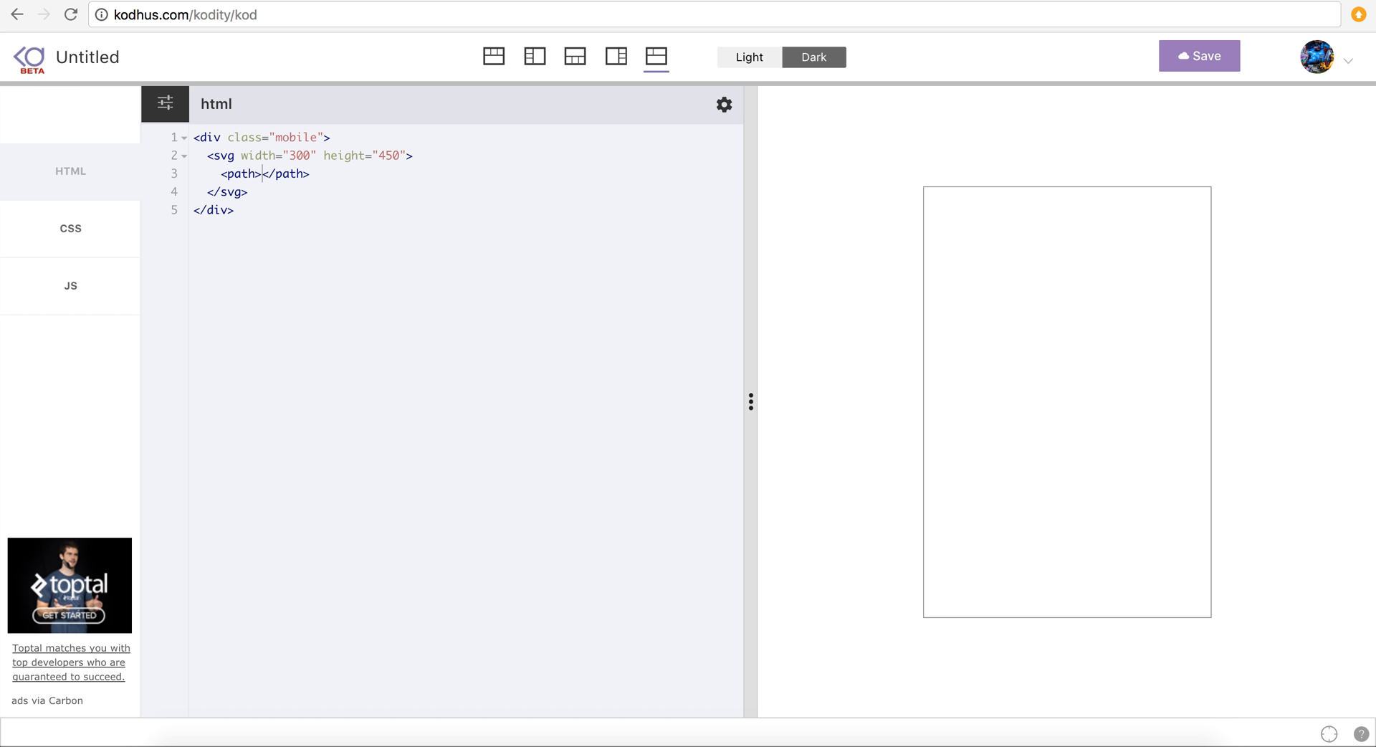
- Add a path inside the svg whose d attribute reads 'M0,0 L60,0'
{"action": "type", "text": "d=\"\""}
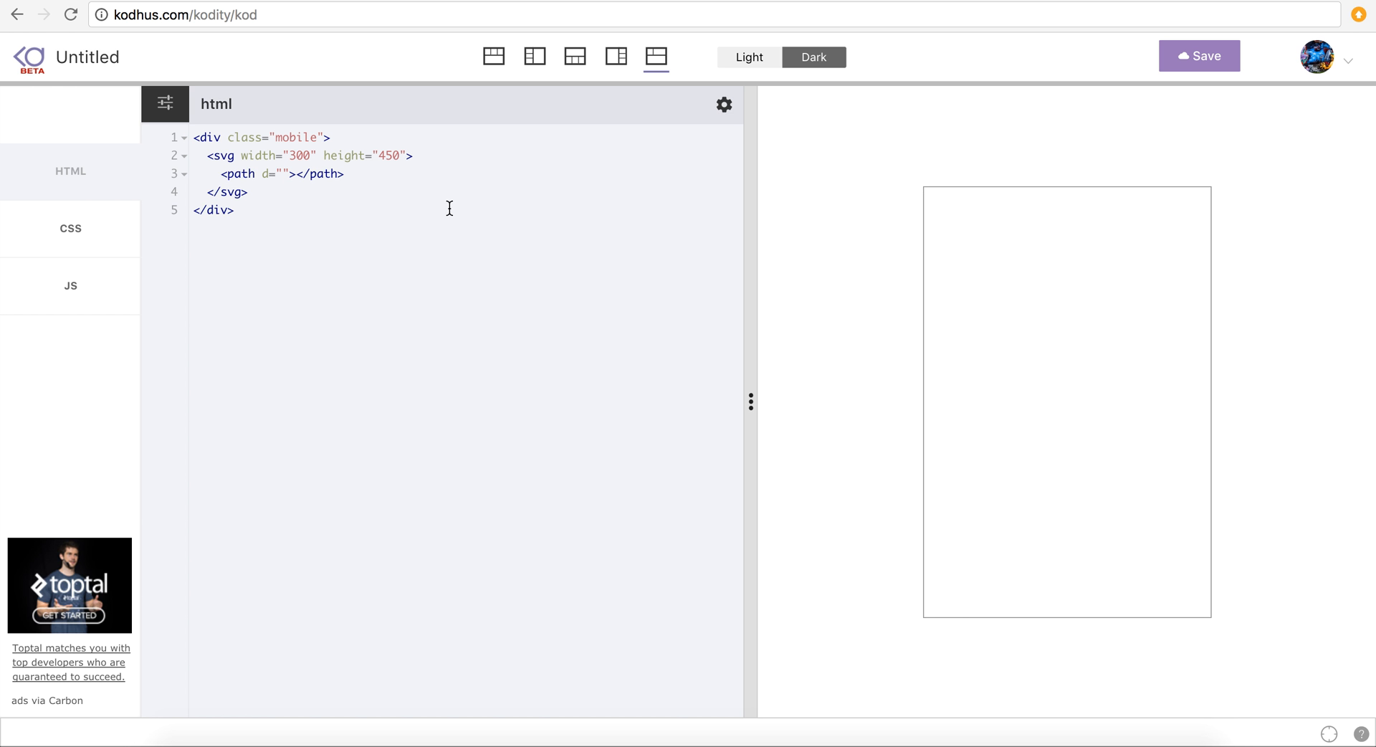
{"action": "mouse_move", "coordinate": [1043, 189]}
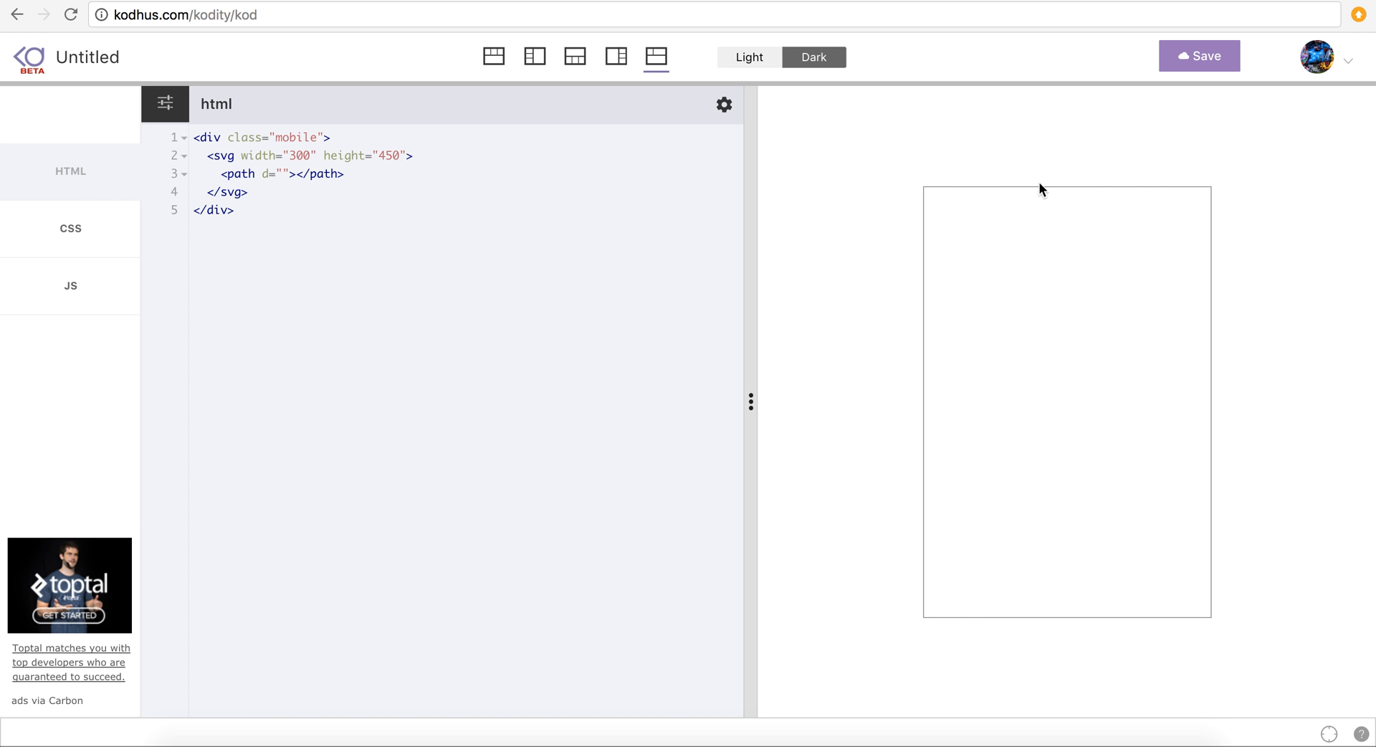
{"action": "mouse_move", "coordinate": [1019, 238]}
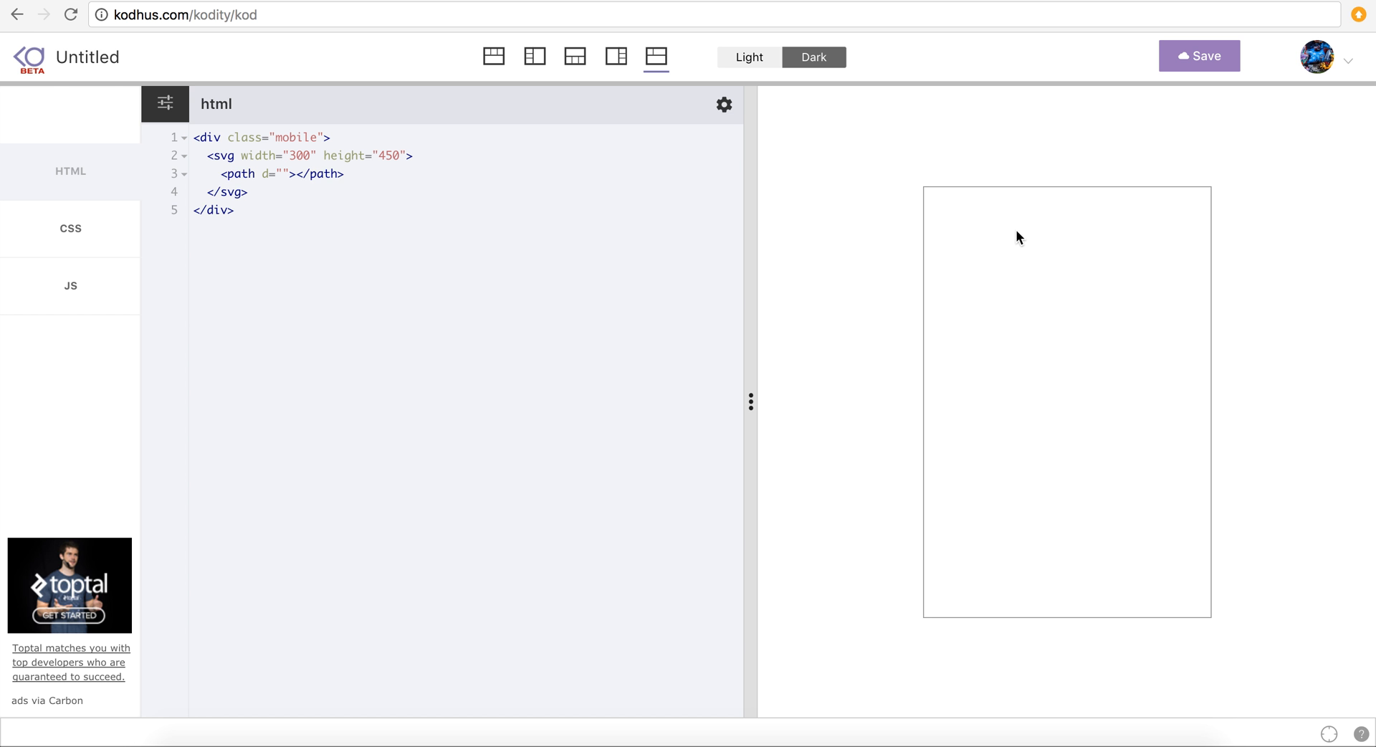
{"action": "mouse_move", "coordinate": [962, 234]}
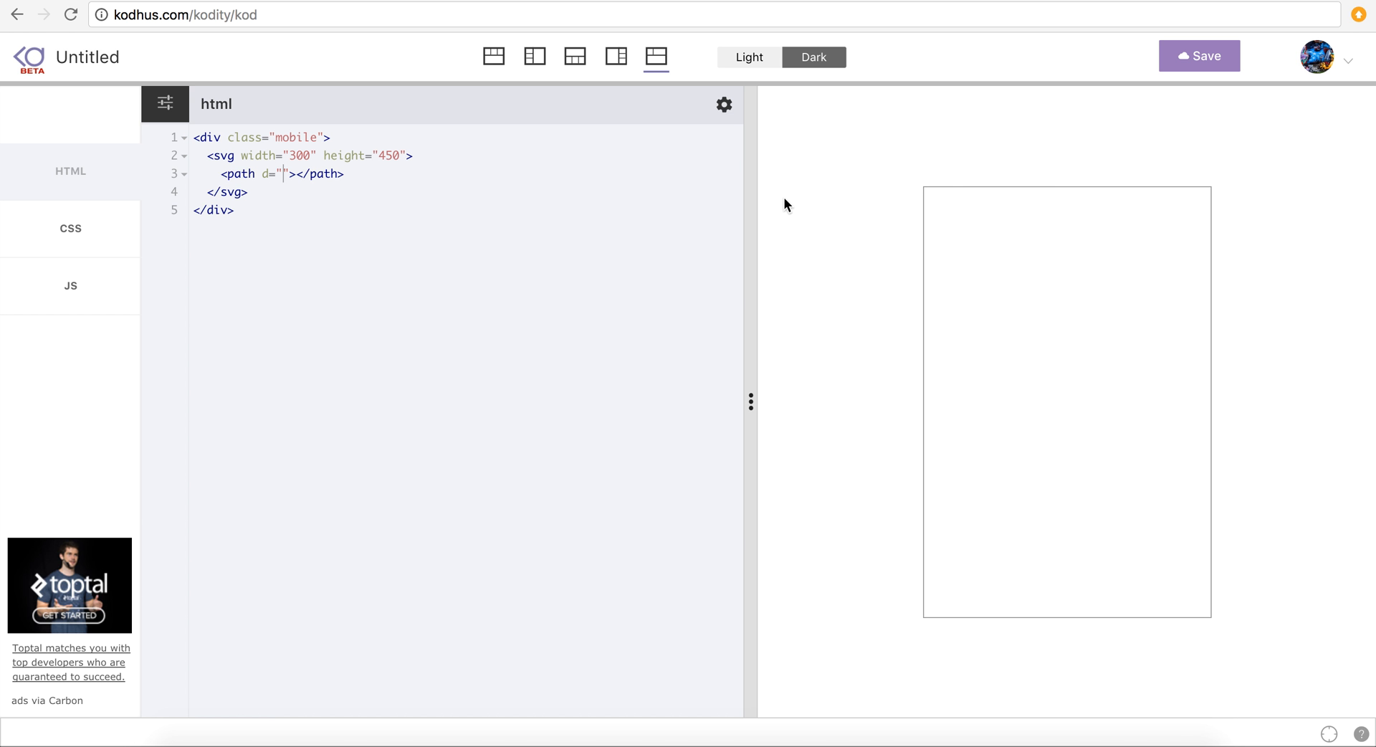
{"action": "mouse_move", "coordinate": [325, 269]}
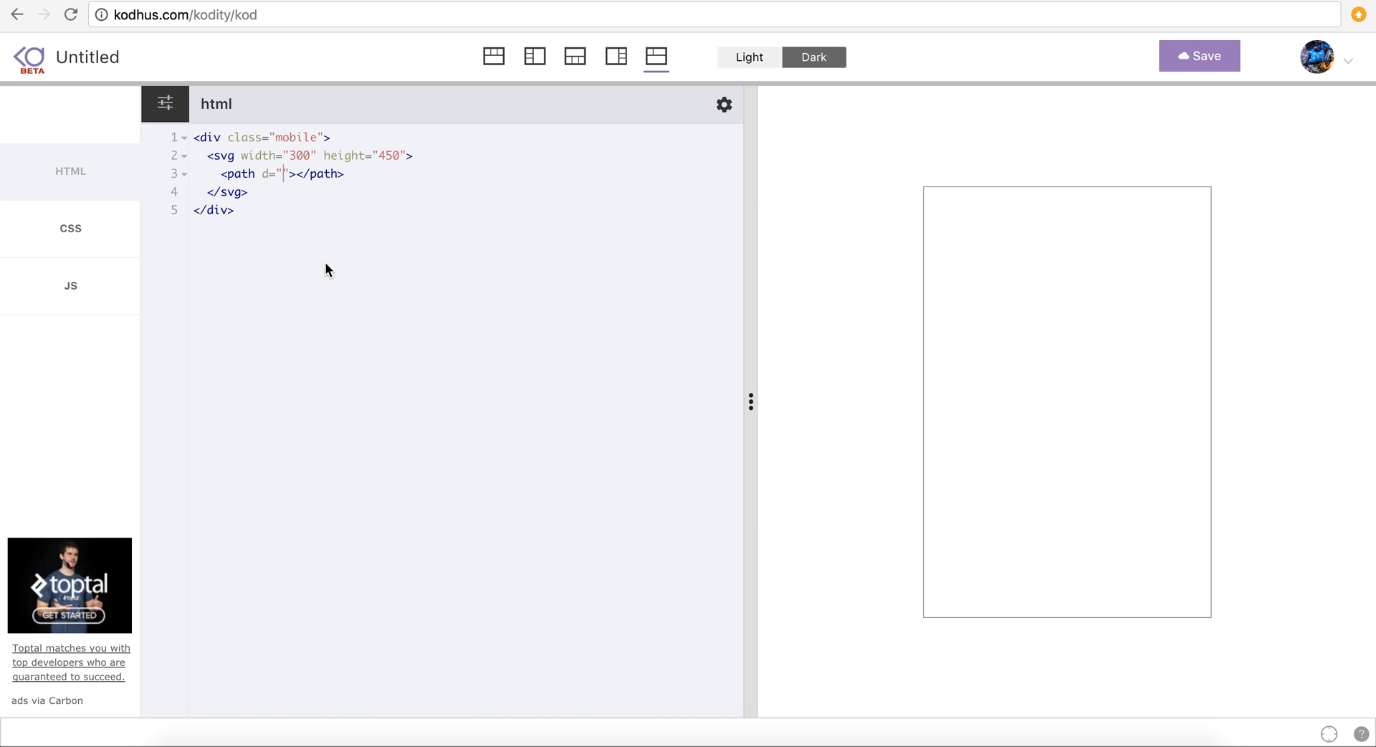
{"action": "mouse_move", "coordinate": [597, 218]}
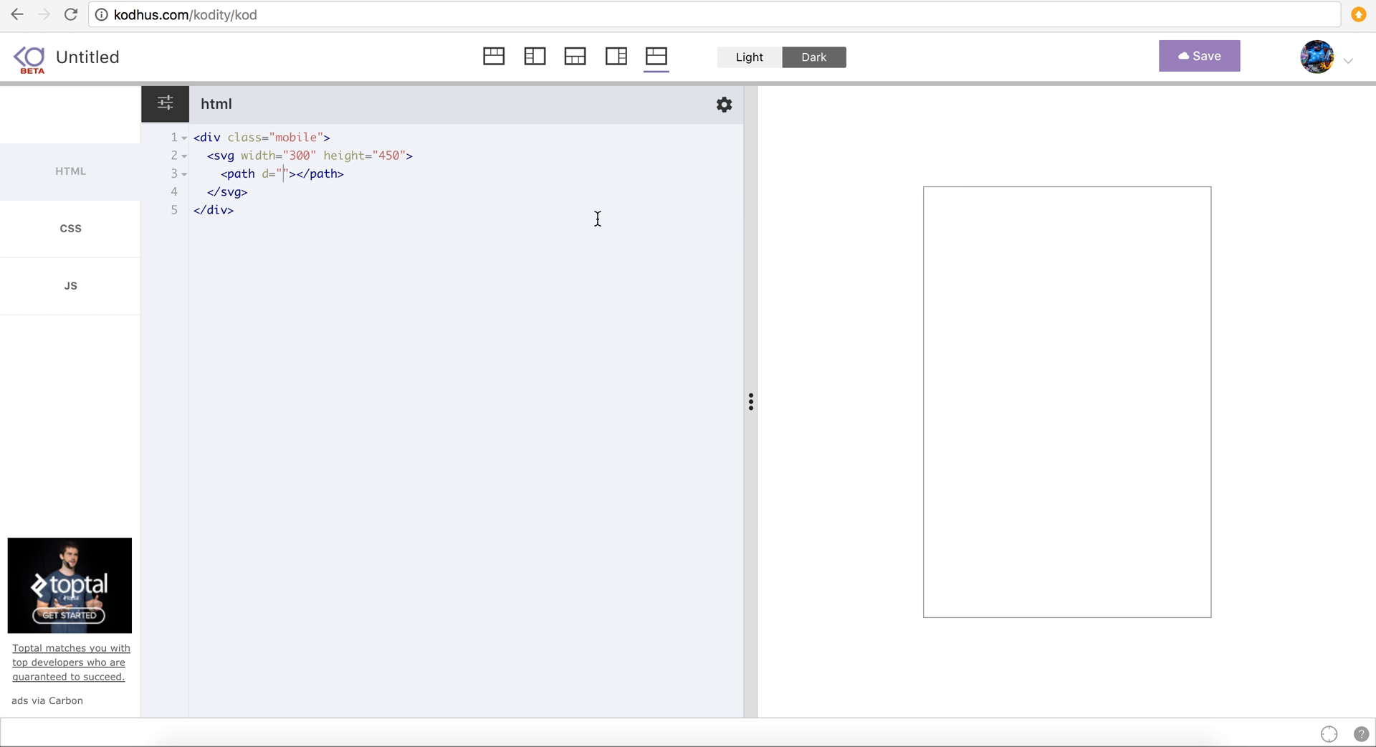
{"action": "type", "text": "M0"}
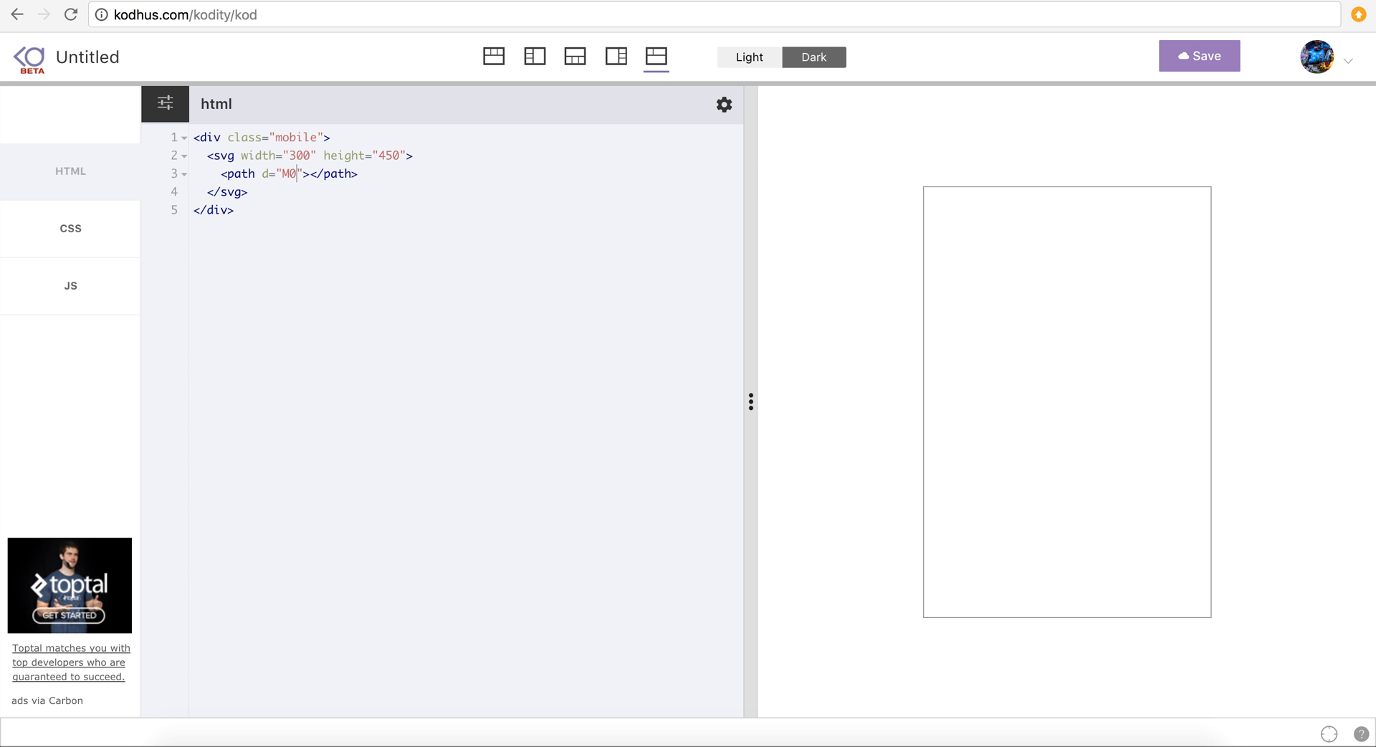
{"action": "type", "text": ",0"}
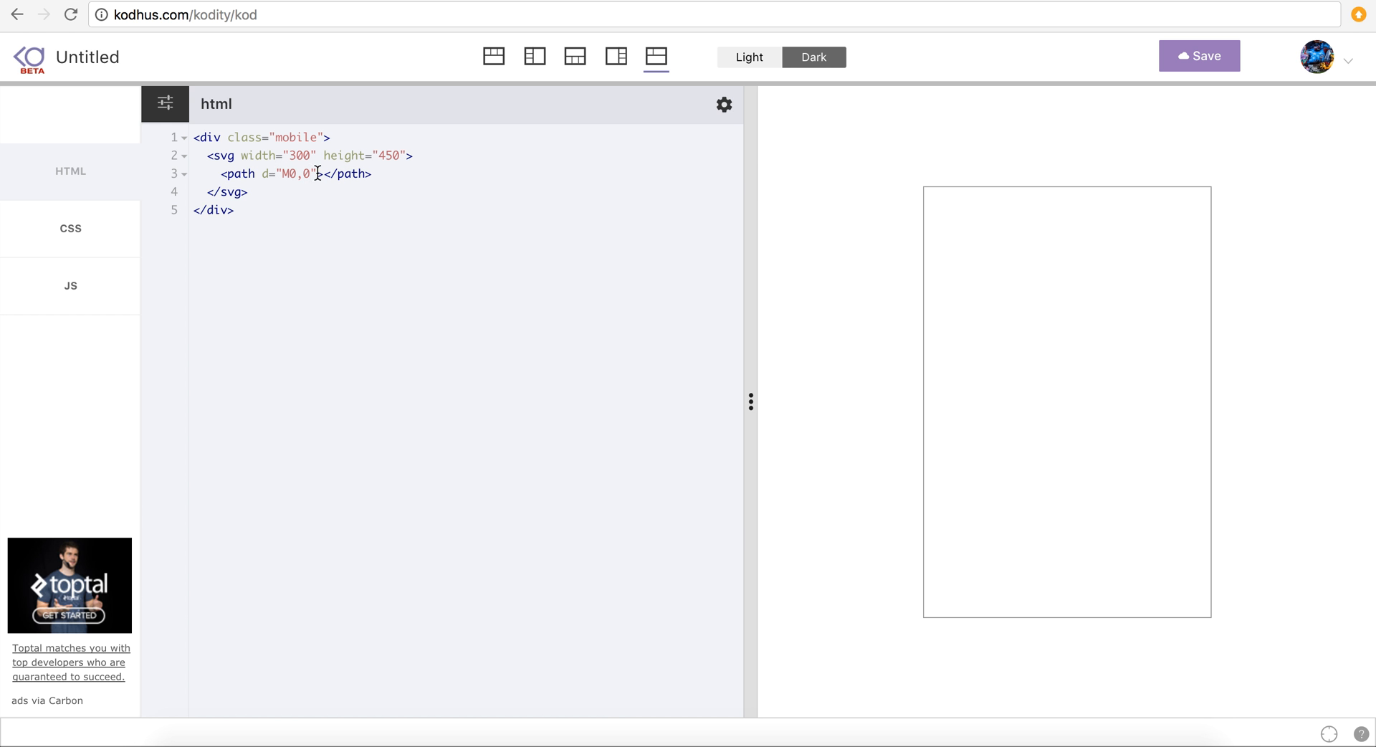
{"action": "mouse_move", "coordinate": [968, 192]}
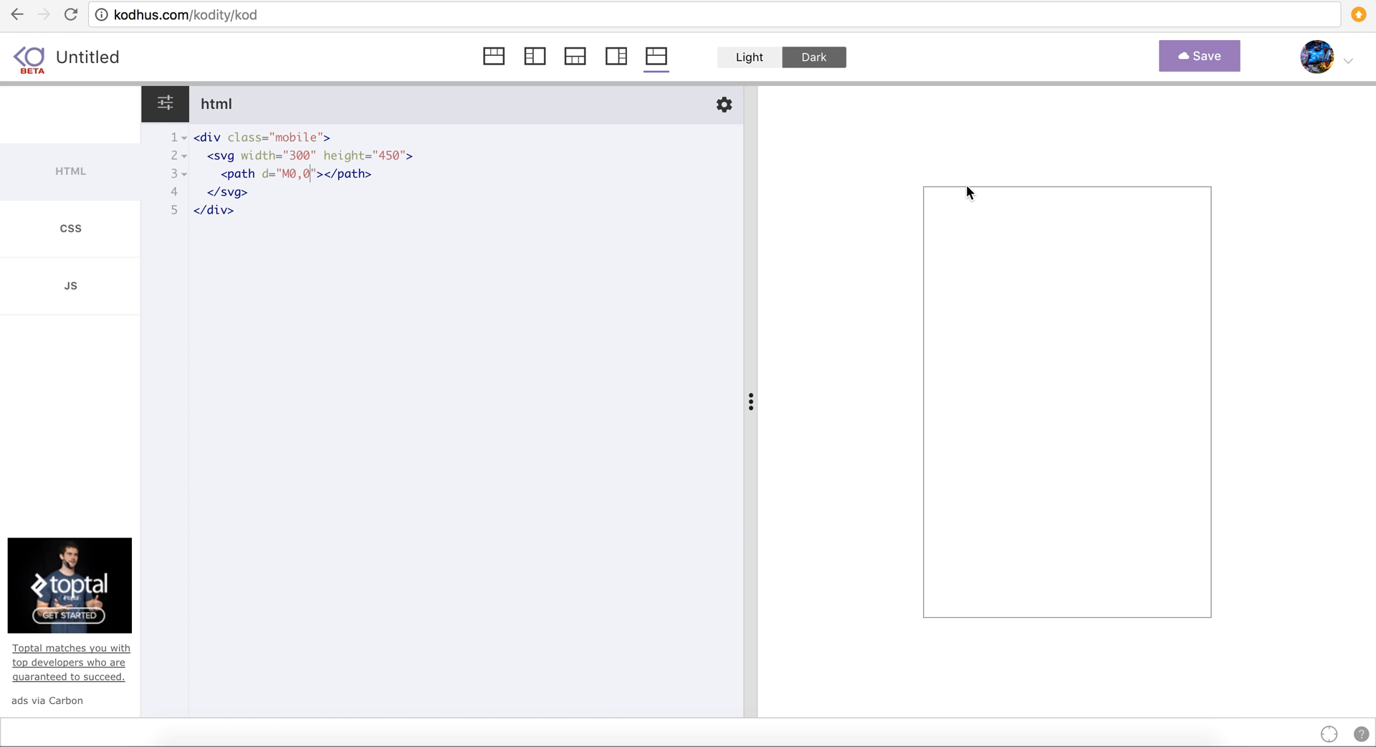
{"action": "mouse_move", "coordinate": [684, 244]}
{"action": "type", "text": " L"}
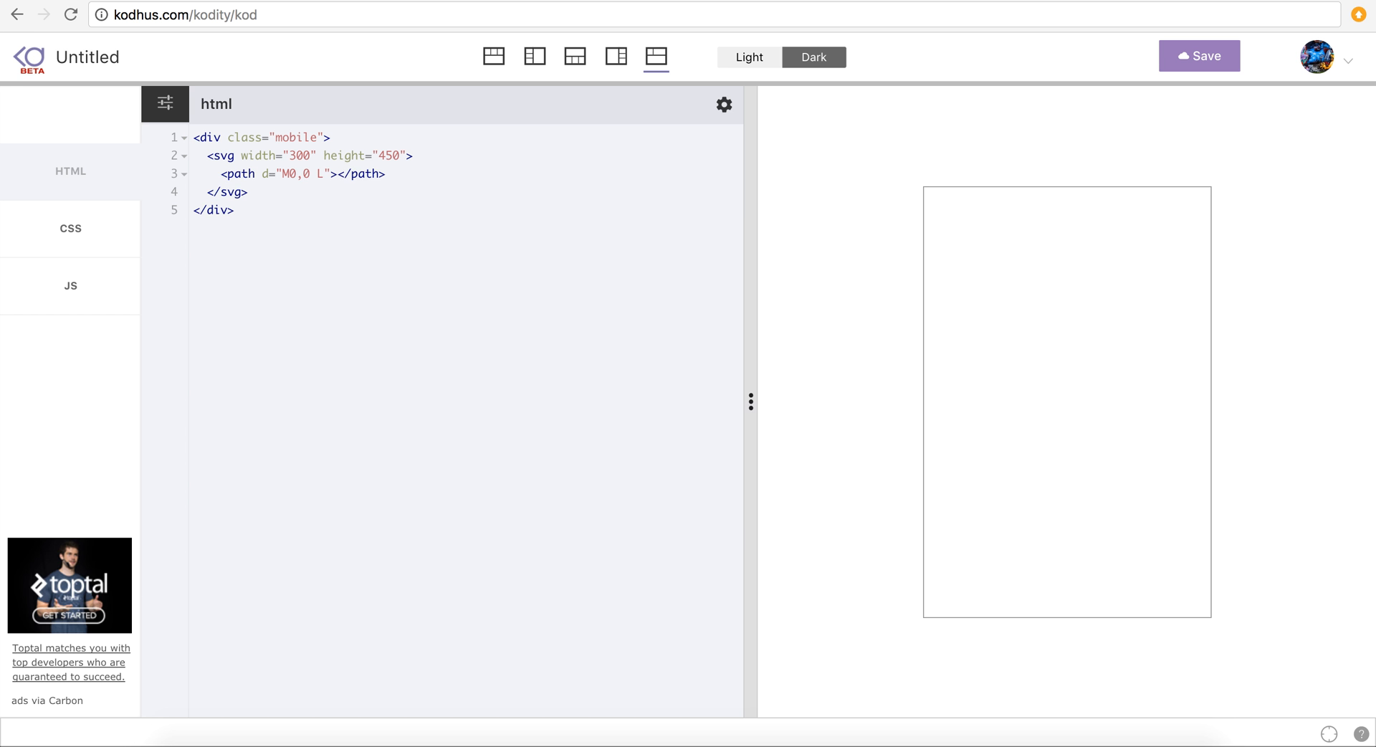
{"action": "type", "text": "60,0"}
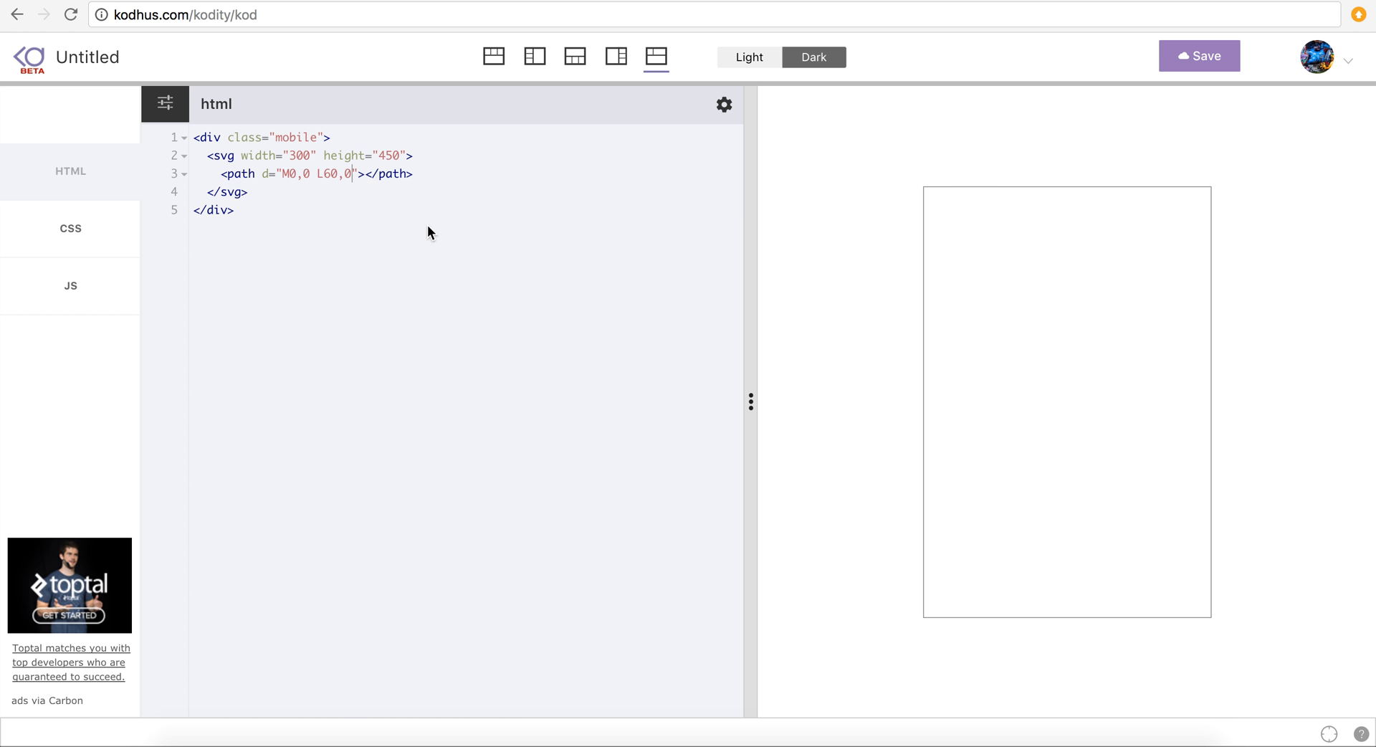
- Start an svg selector in the CSS and give the path a menu class
{"action": "left_click", "coordinate": [69, 228]}
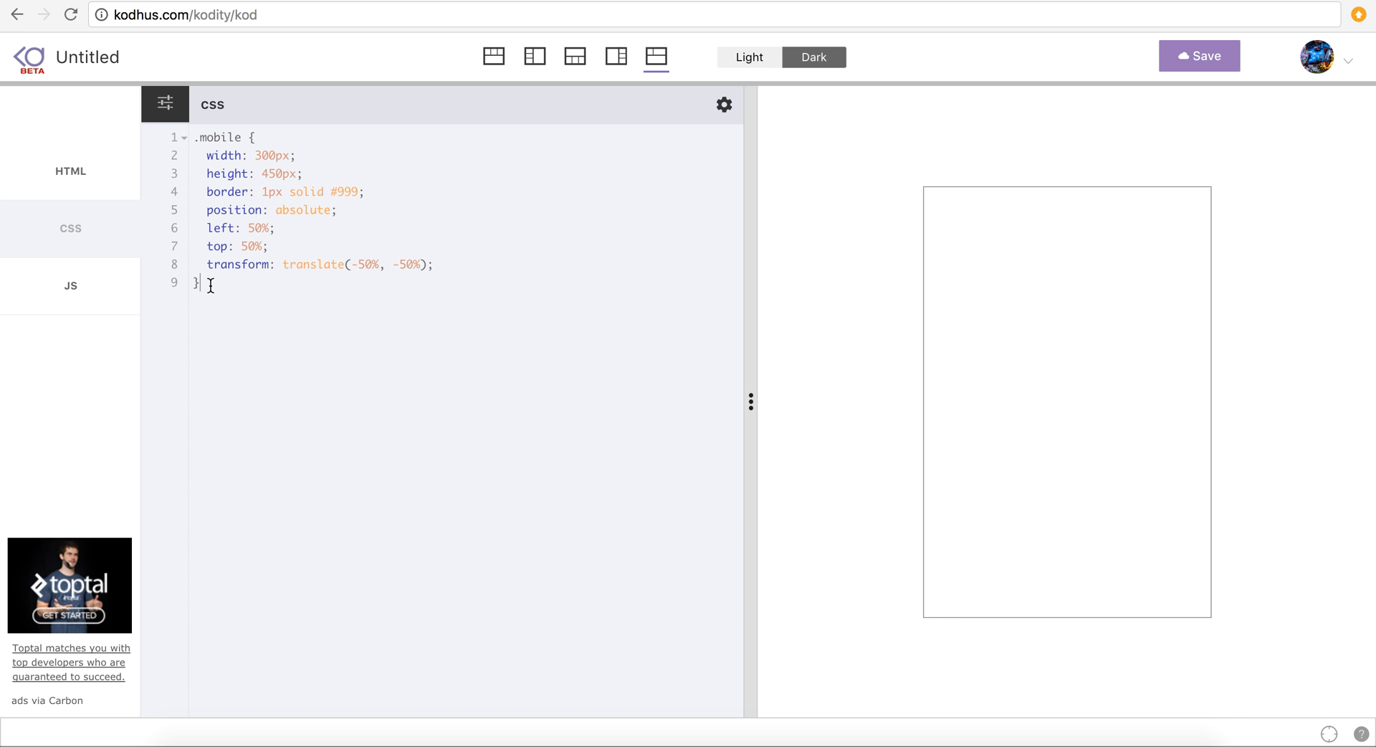
{"action": "type", "text": "svg"}
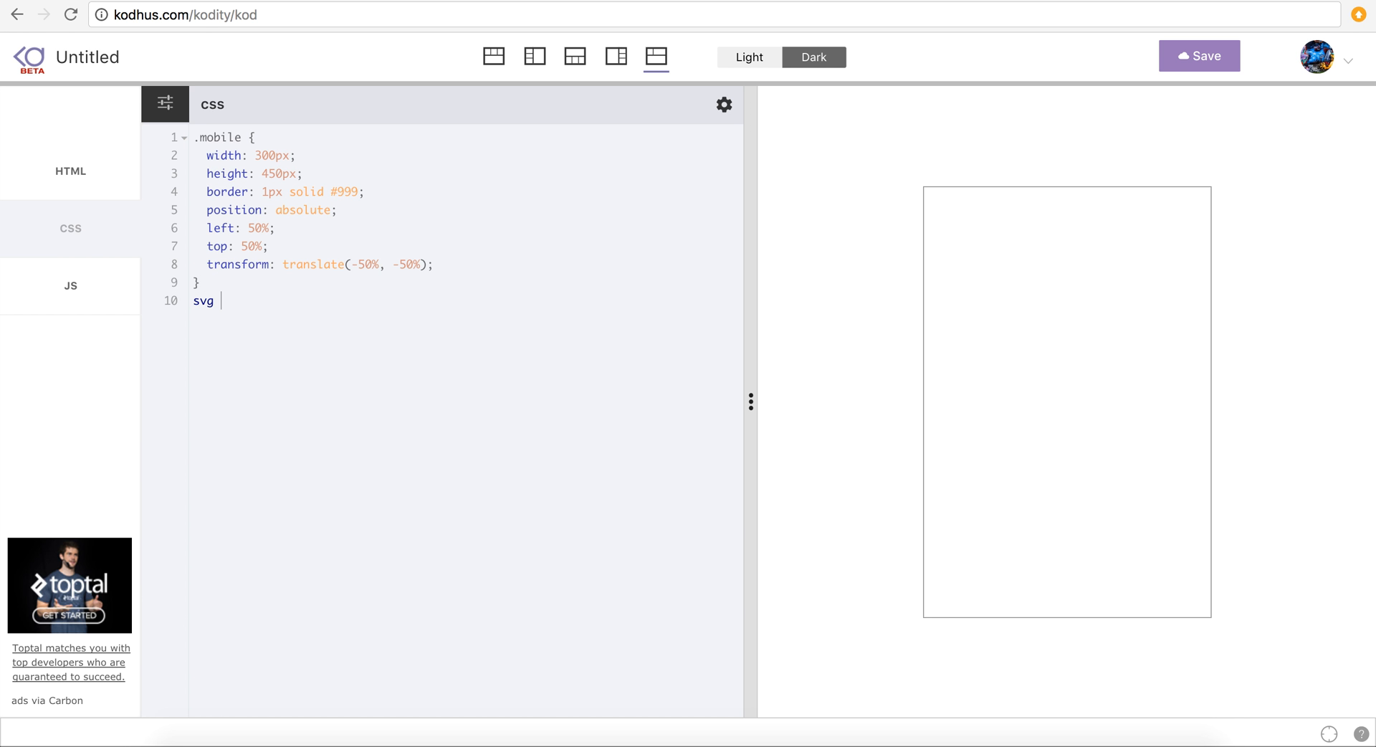
{"action": "left_click", "coordinate": [70, 172]}
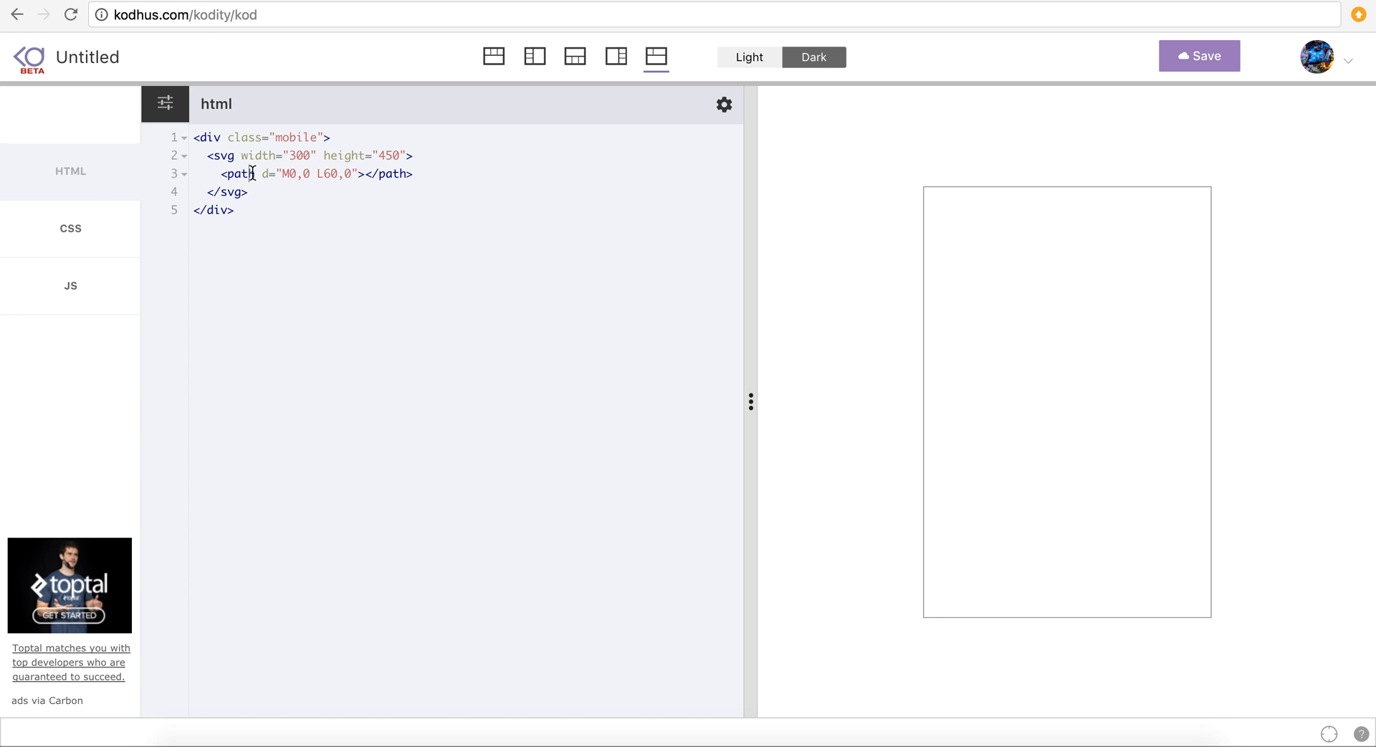
{"action": "type", "text": "class="}
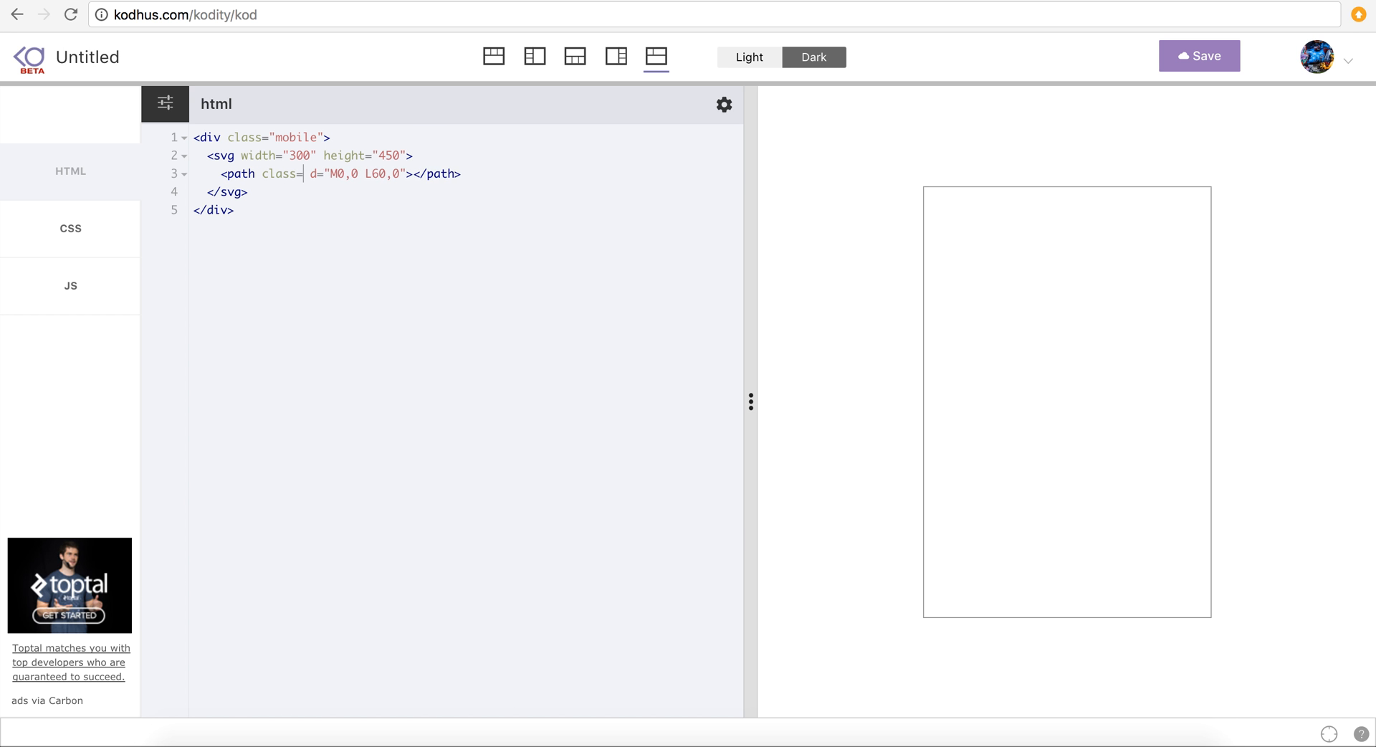
- Write the svg .menu rule with stroke #000 and stroke-width 5
{"action": "left_click", "coordinate": [70, 228]}
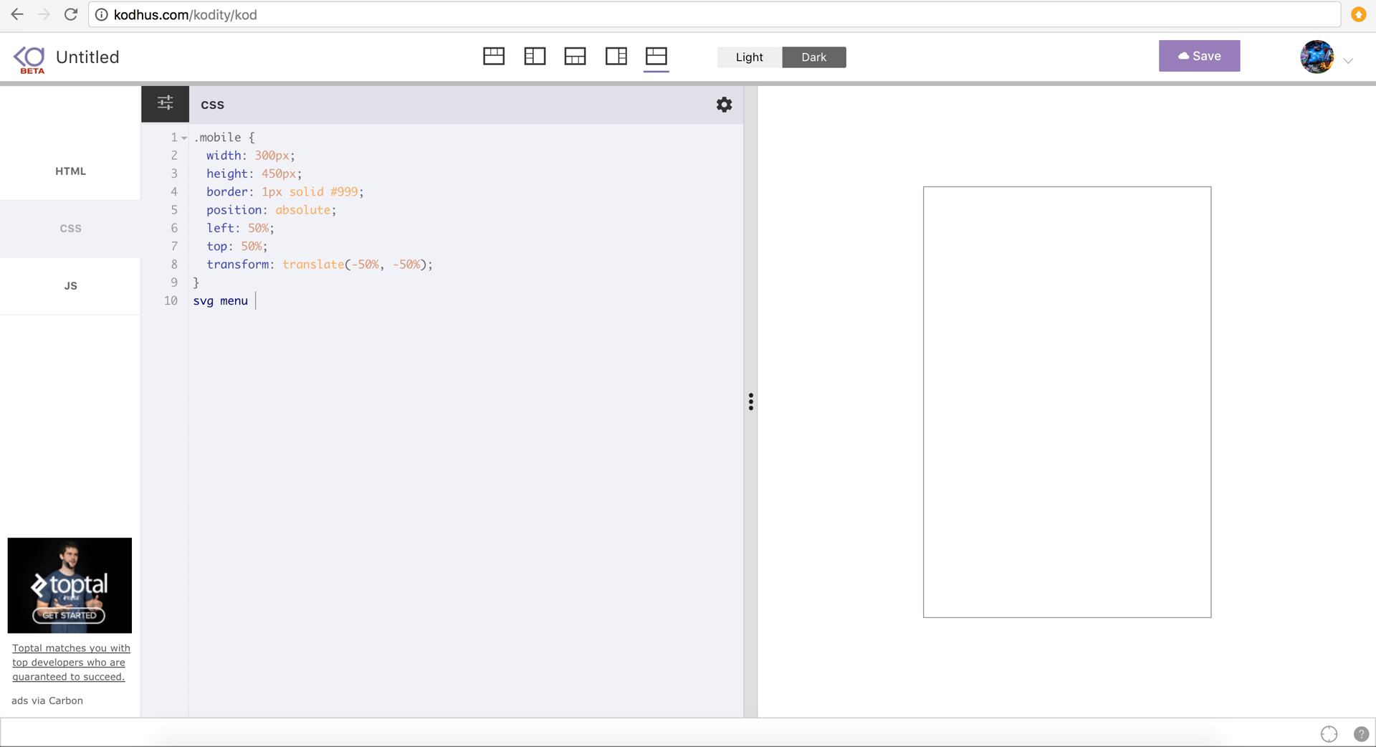
{"action": "type", "text": "{"}
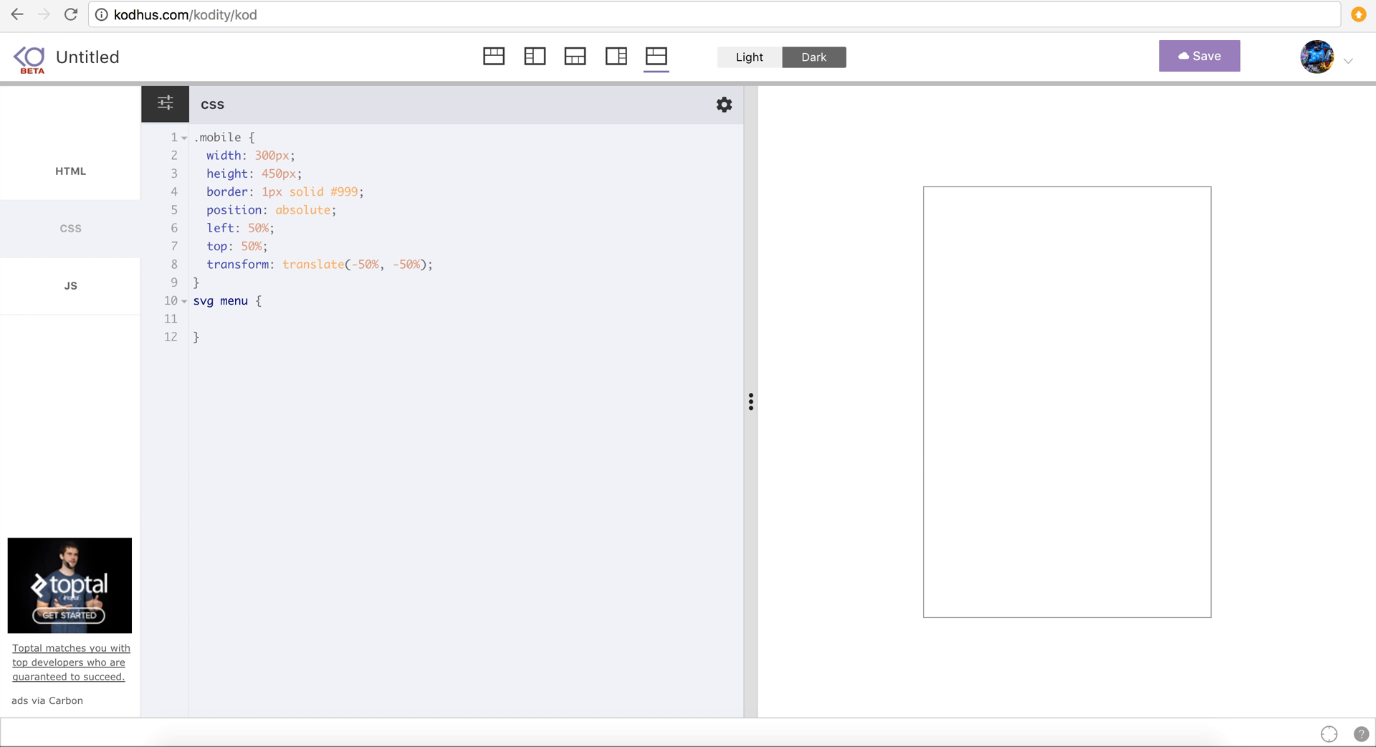
{"action": "type", "text": "stroke: 5"}
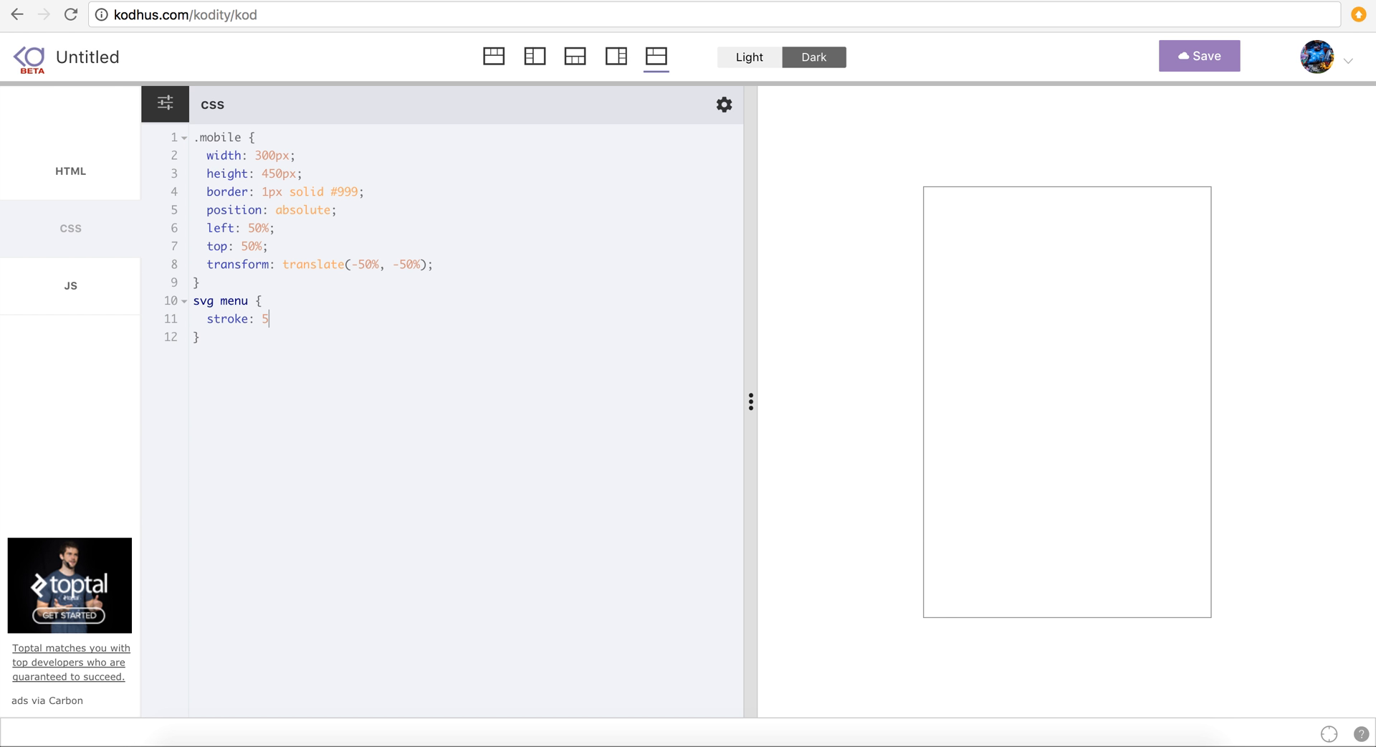
{"action": "type", "text": "#"}
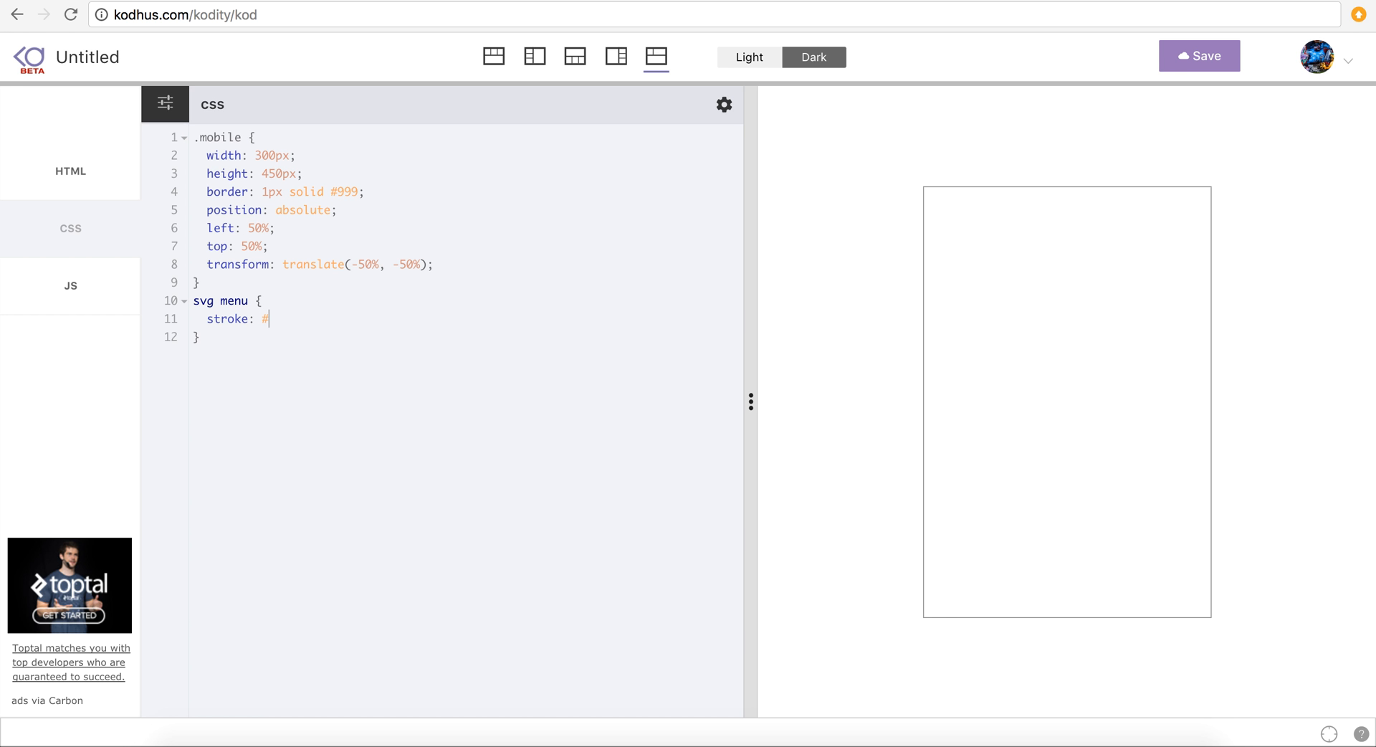
{"action": "type", "text": "000"}
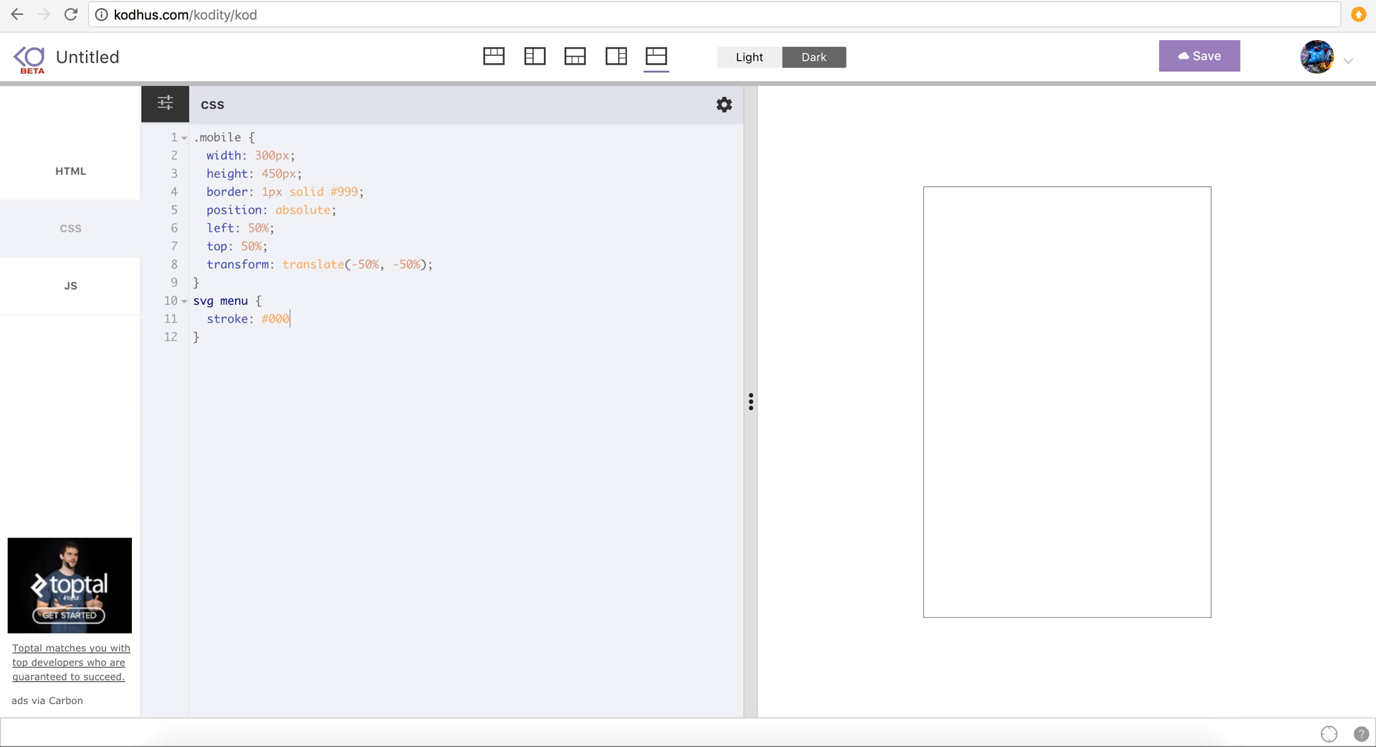
{"action": "type", "text": "stroke-w"}
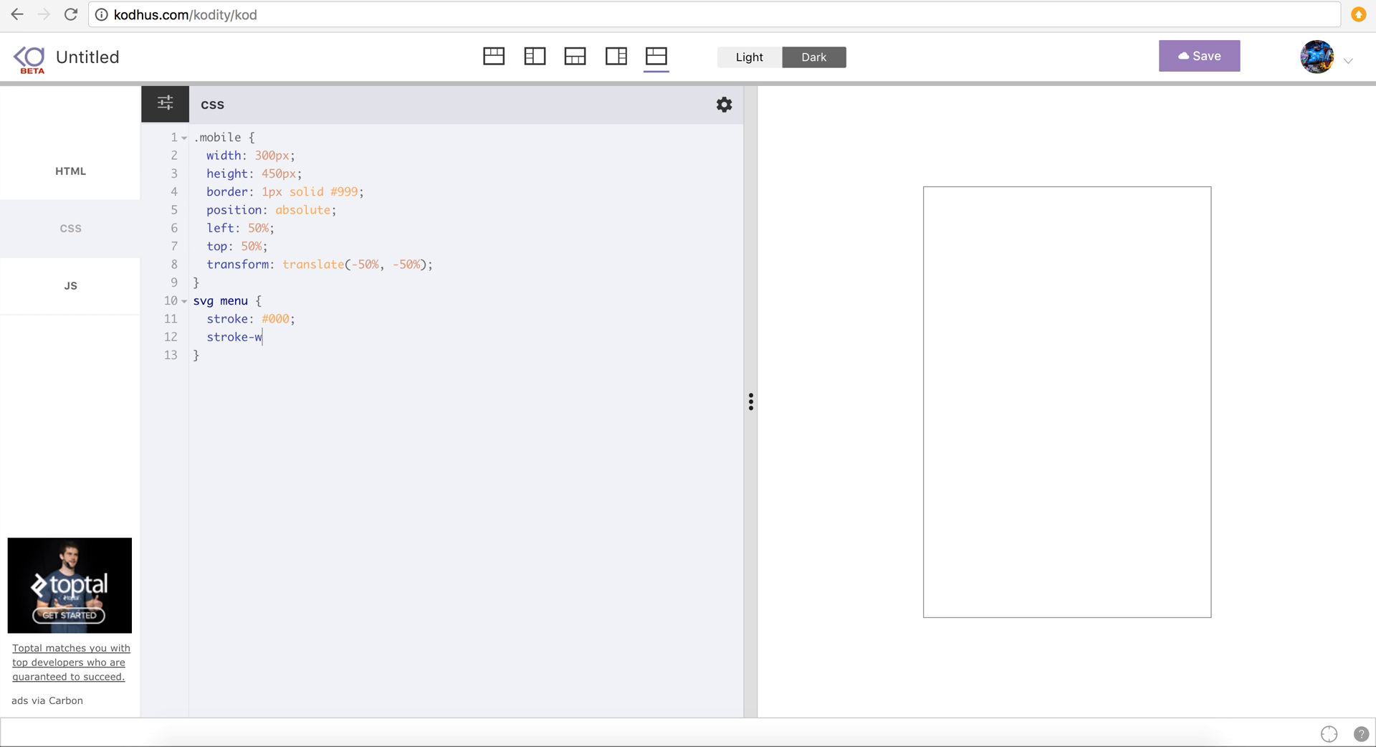
{"action": "type", "text": "idth:"}
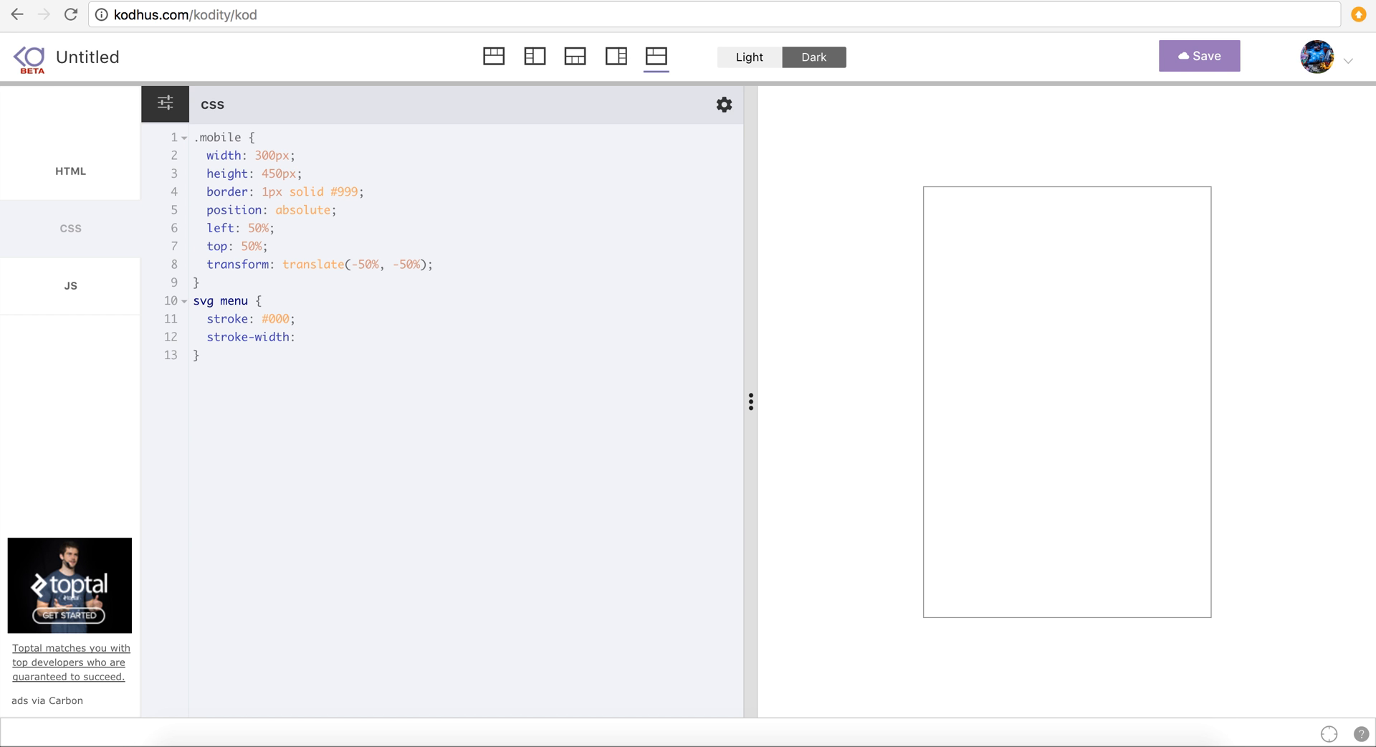
{"action": "type", "text": "5;"}
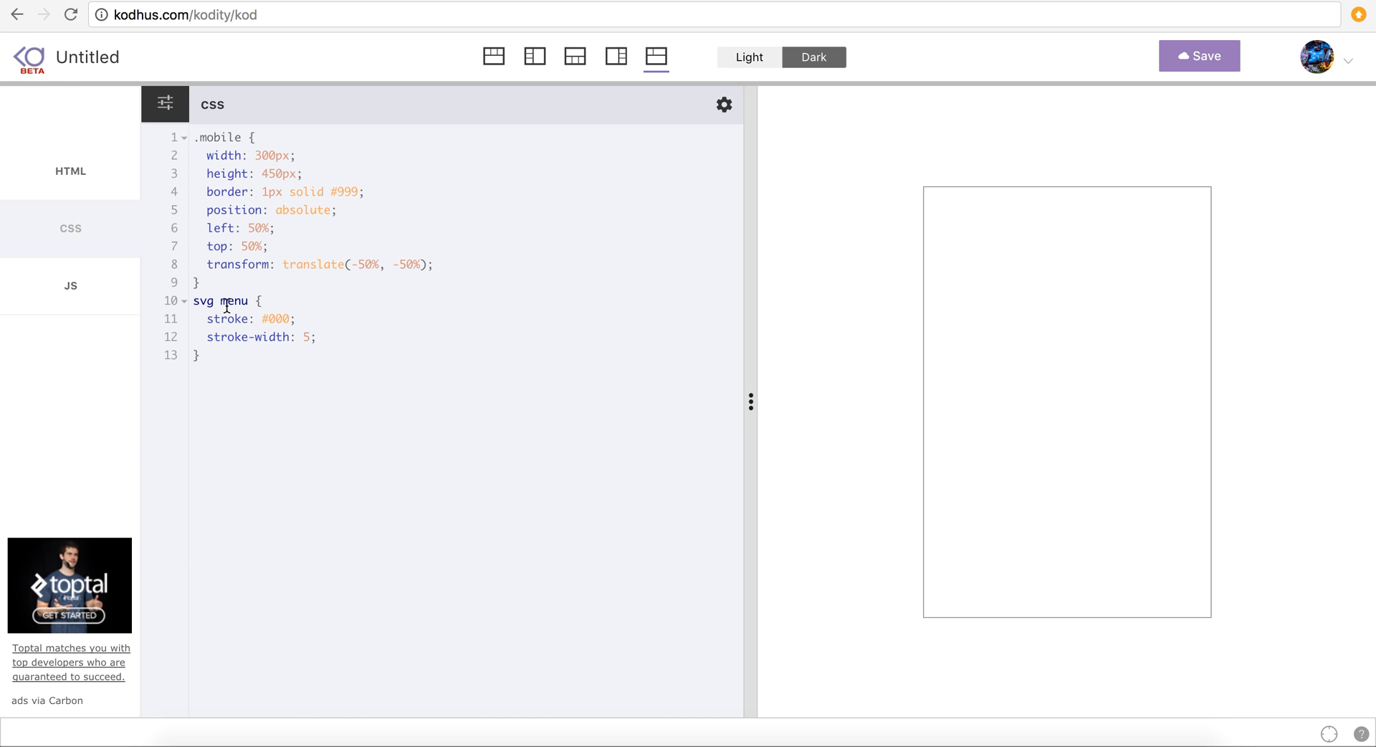
{"action": "type", "text": "."}
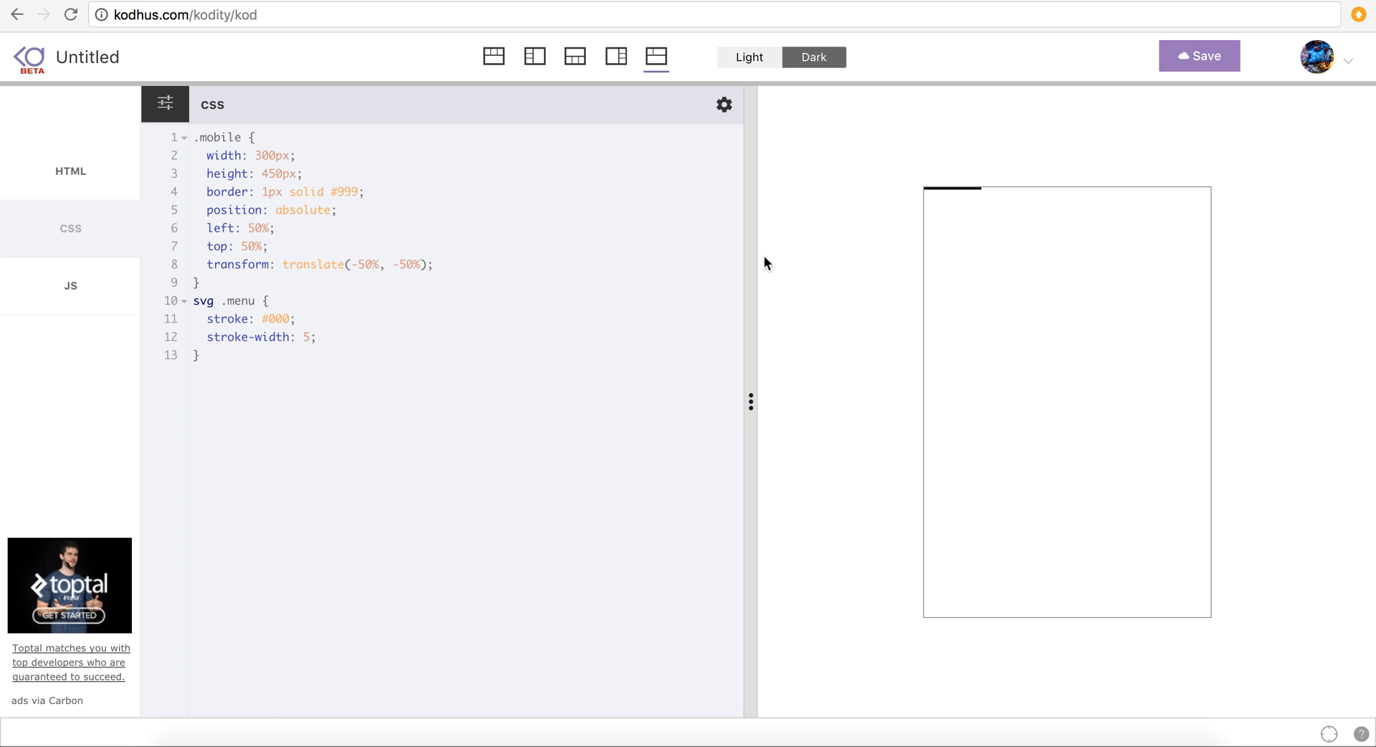
{"action": "mouse_move", "coordinate": [924, 196]}
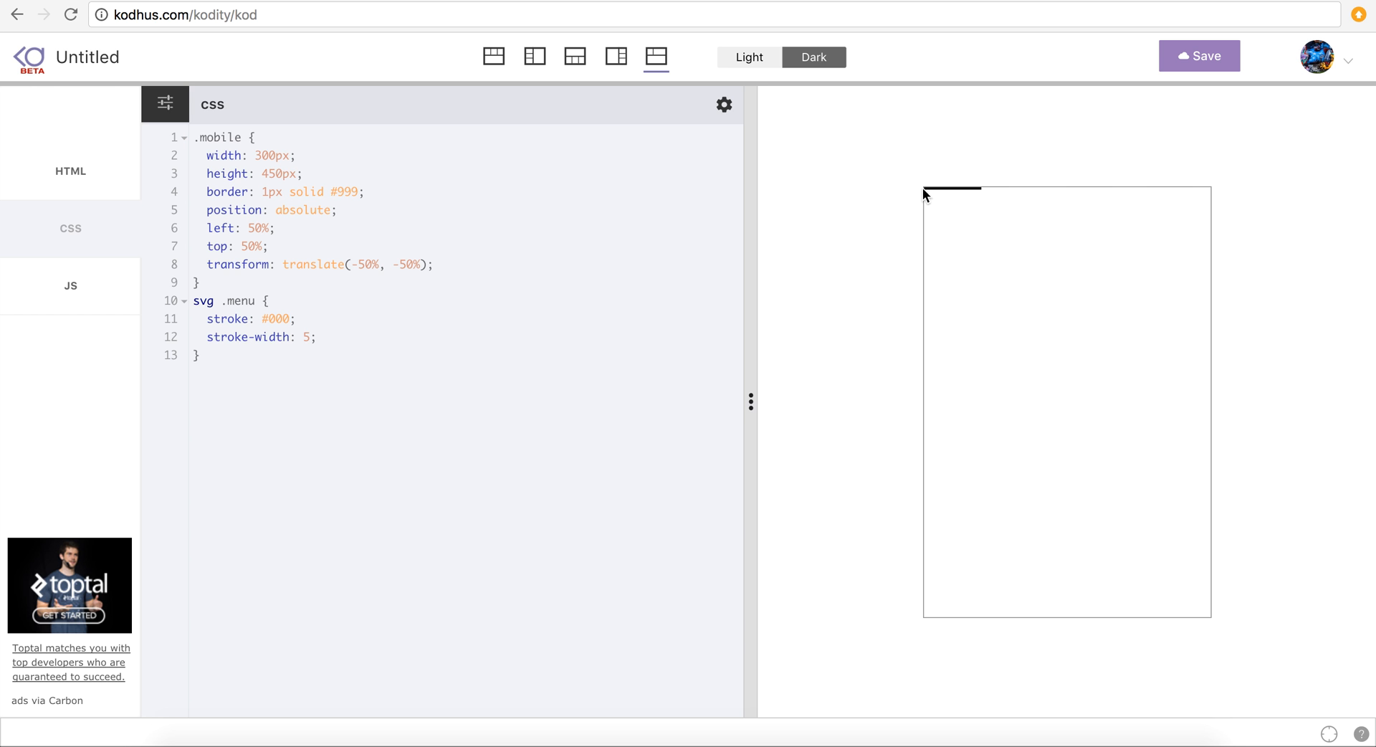
{"action": "mouse_move", "coordinate": [991, 197]}
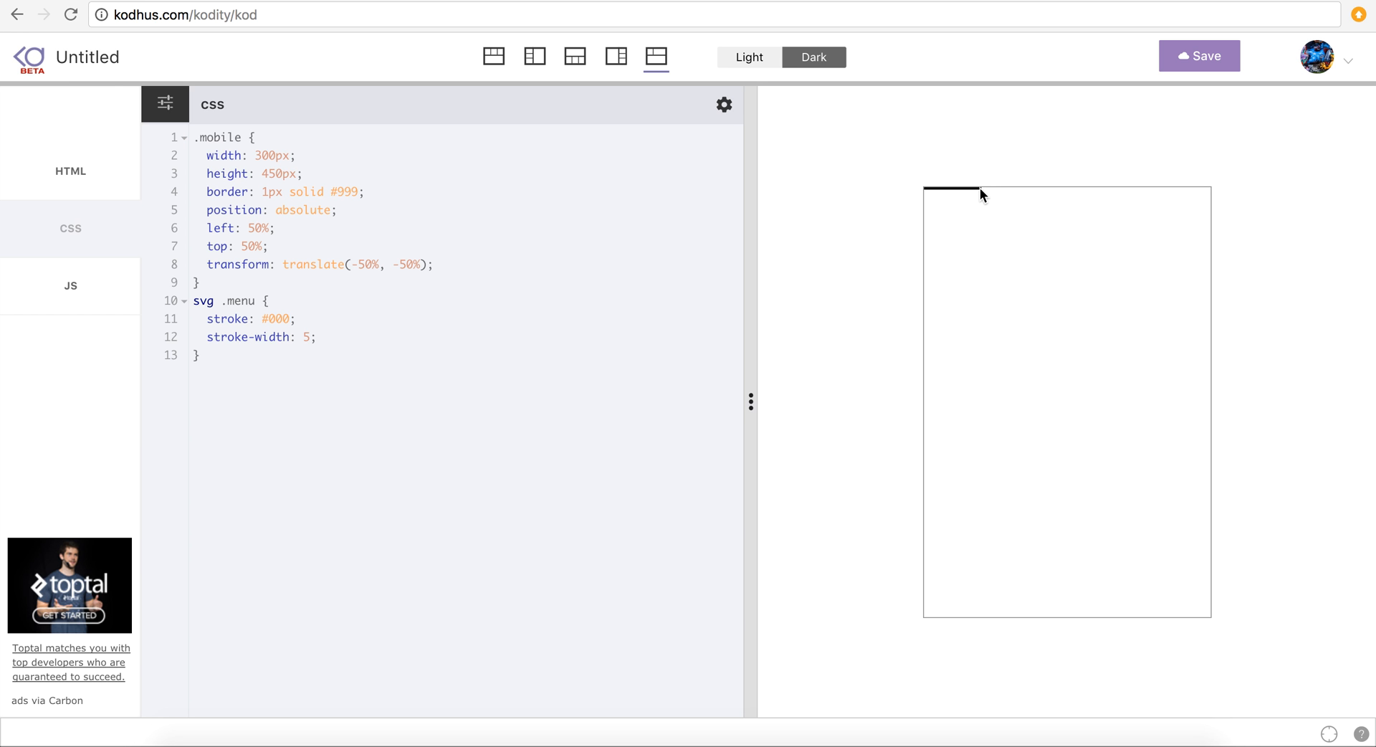
{"action": "mouse_move", "coordinate": [704, 265]}
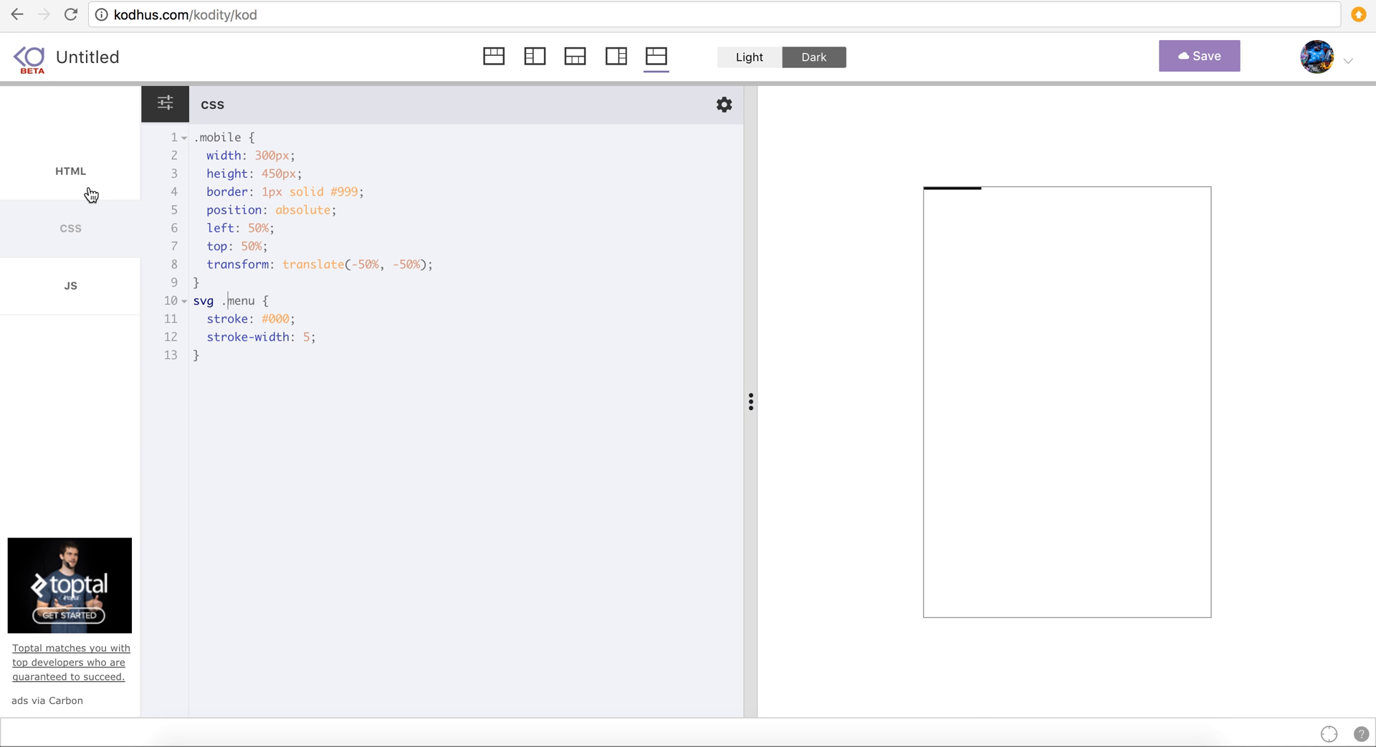
{"action": "left_click", "coordinate": [70, 171]}
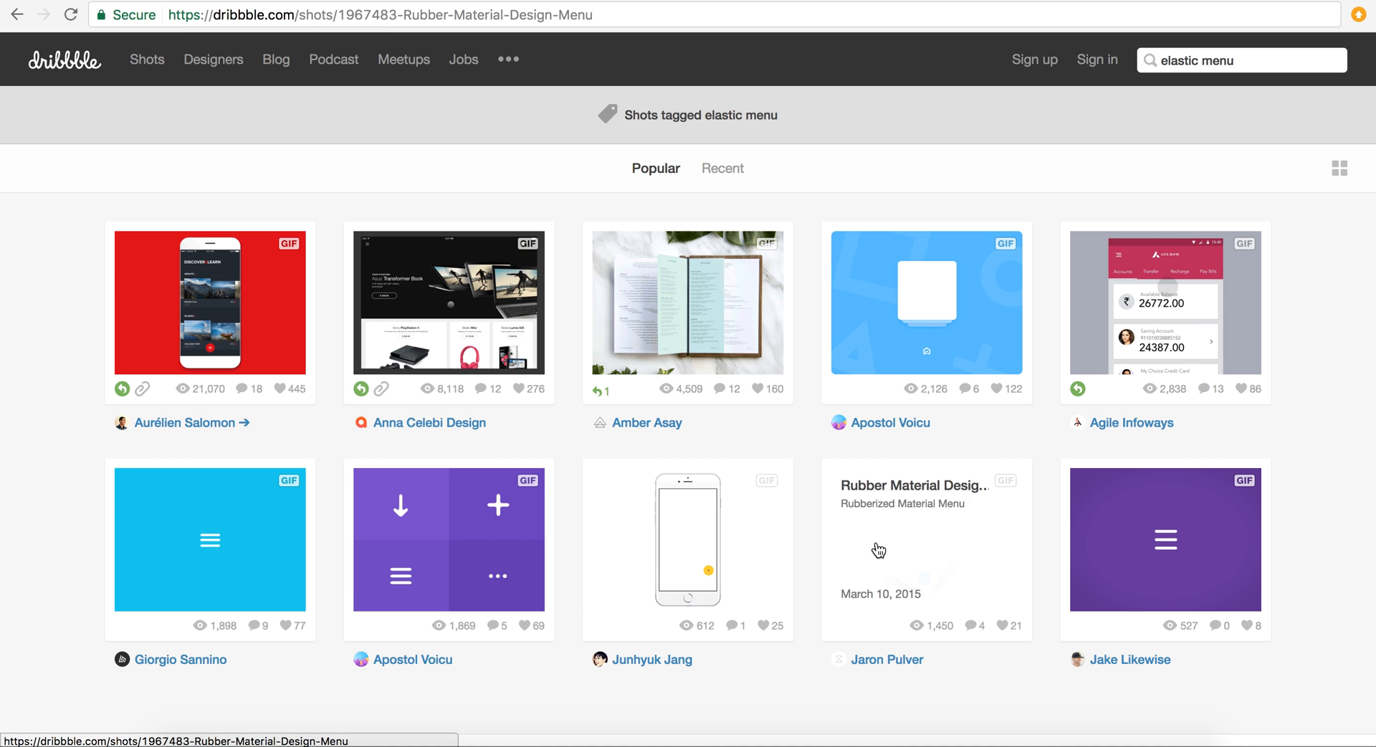
- Open the Rubber Material Design Menu shot from Dribbble's elastic menu tag page
{"action": "left_click", "coordinate": [926, 549]}
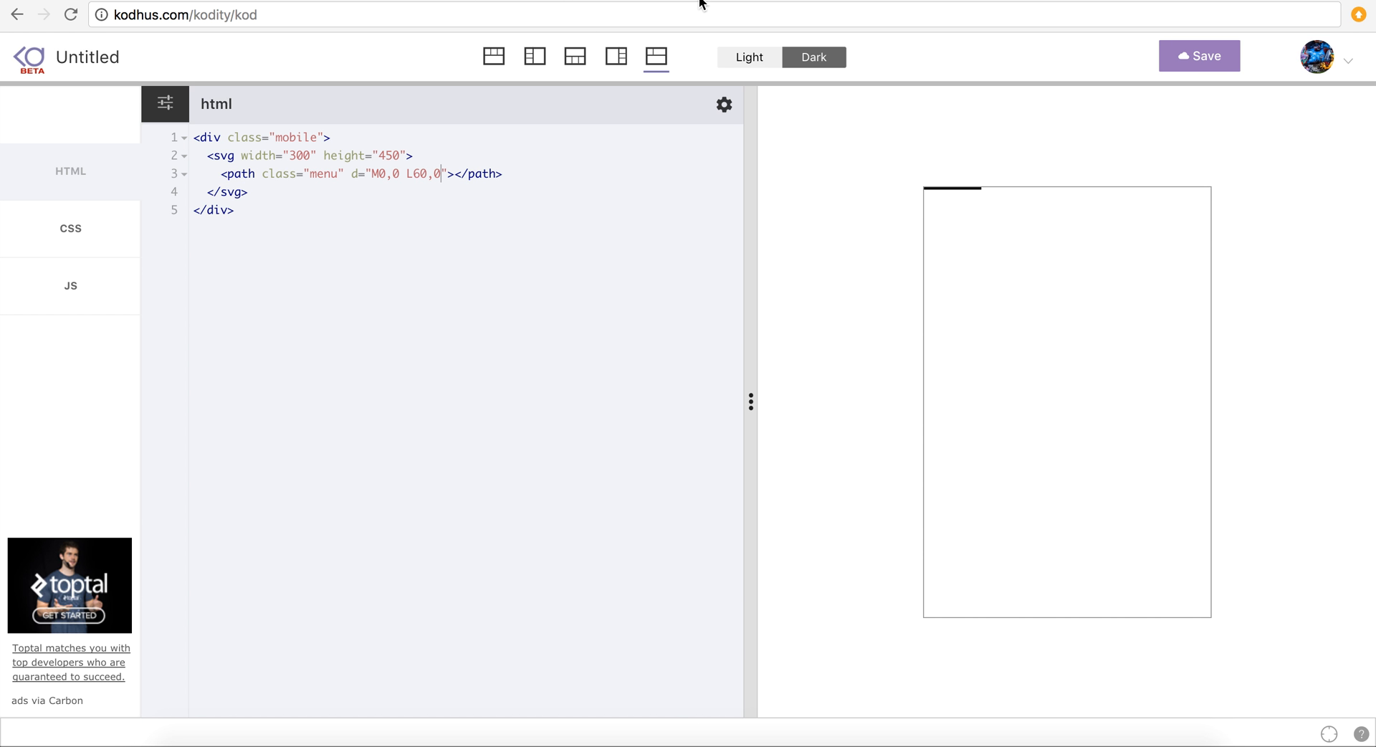
- Search Google for 'svg paths', accept the consent notice, and open MDN's 'Paths - SVG' tutorial
{"action": "type", "text": "svg p"}
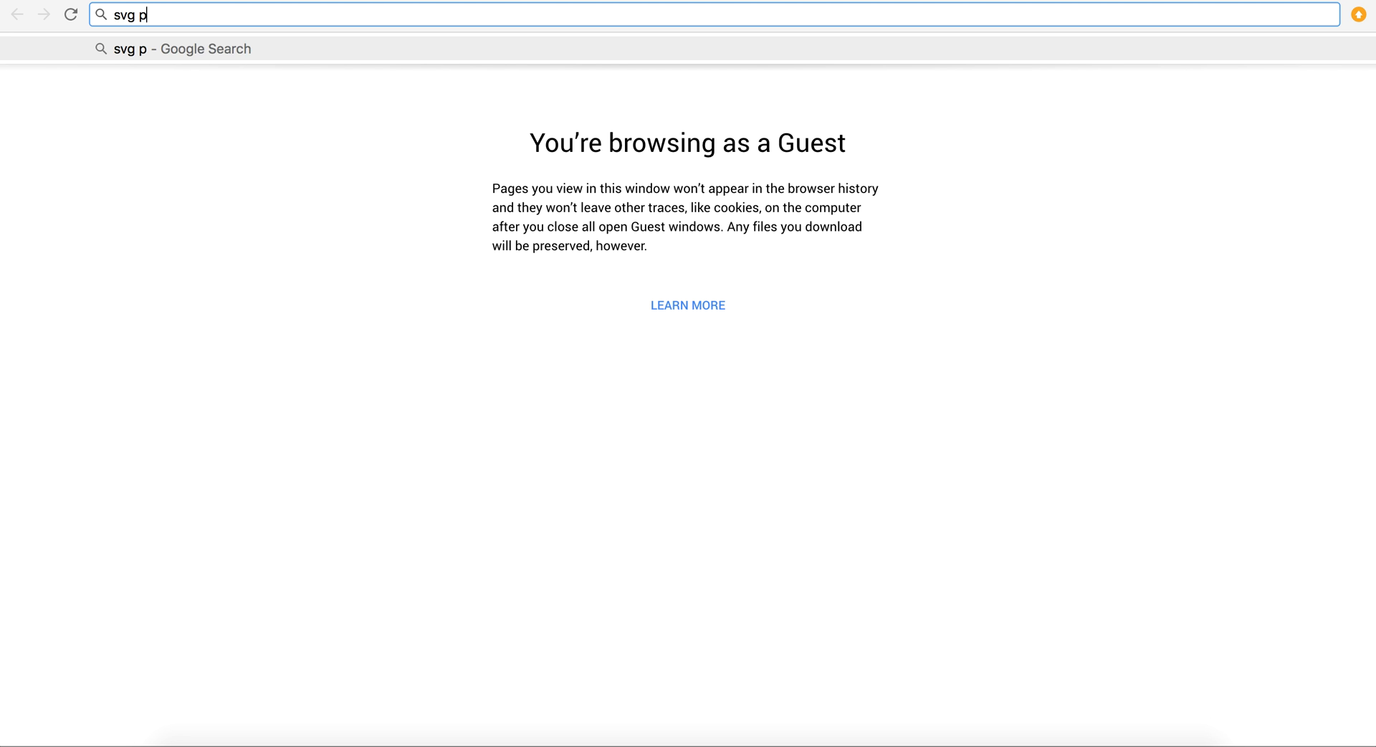
{"action": "key", "text": "Enter"}
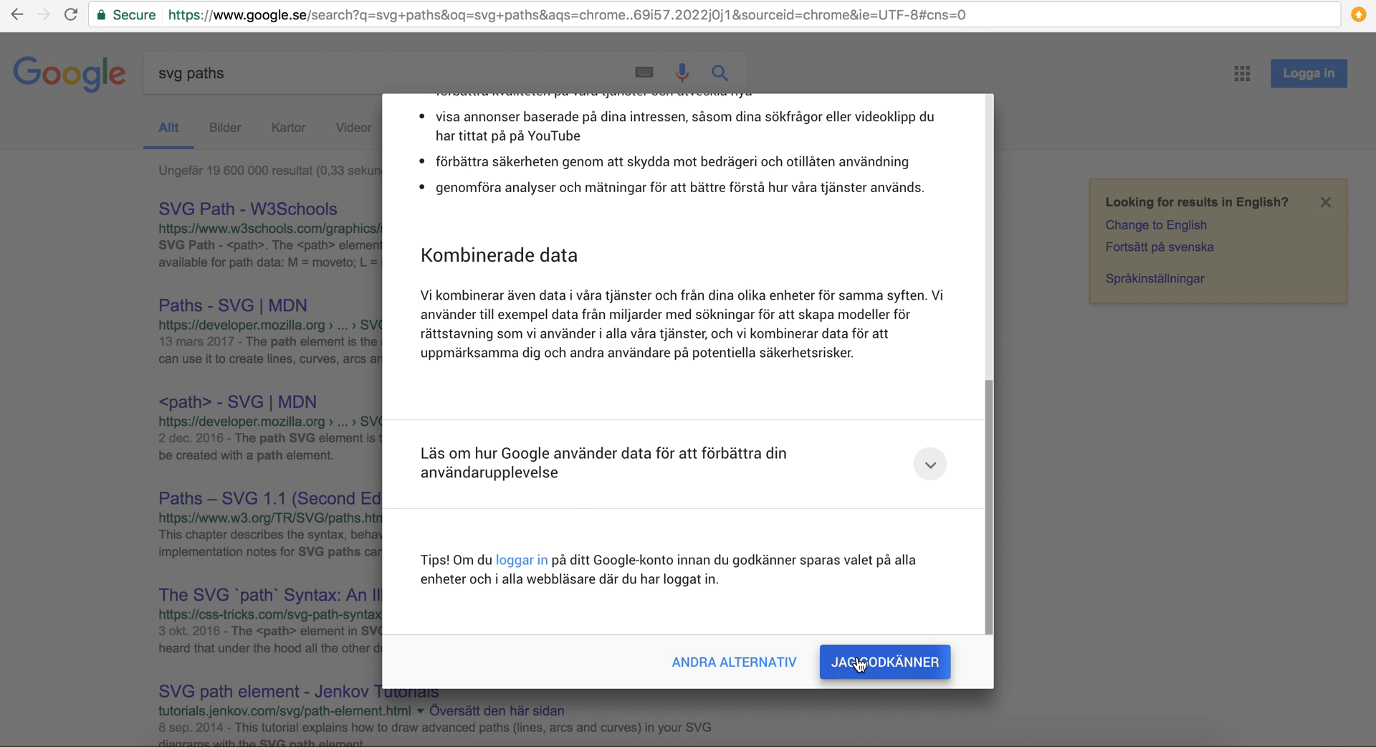
{"action": "left_click", "coordinate": [884, 662]}
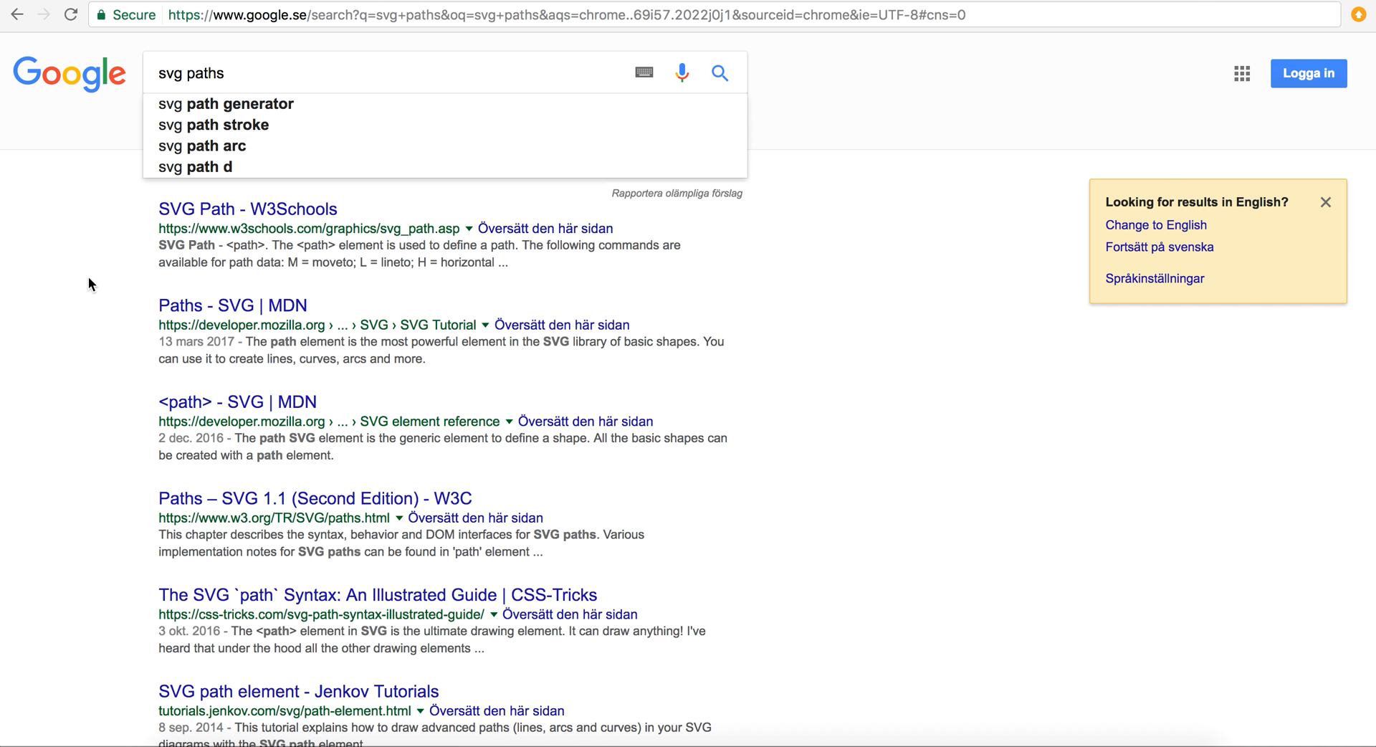
{"action": "left_click", "coordinate": [231, 304]}
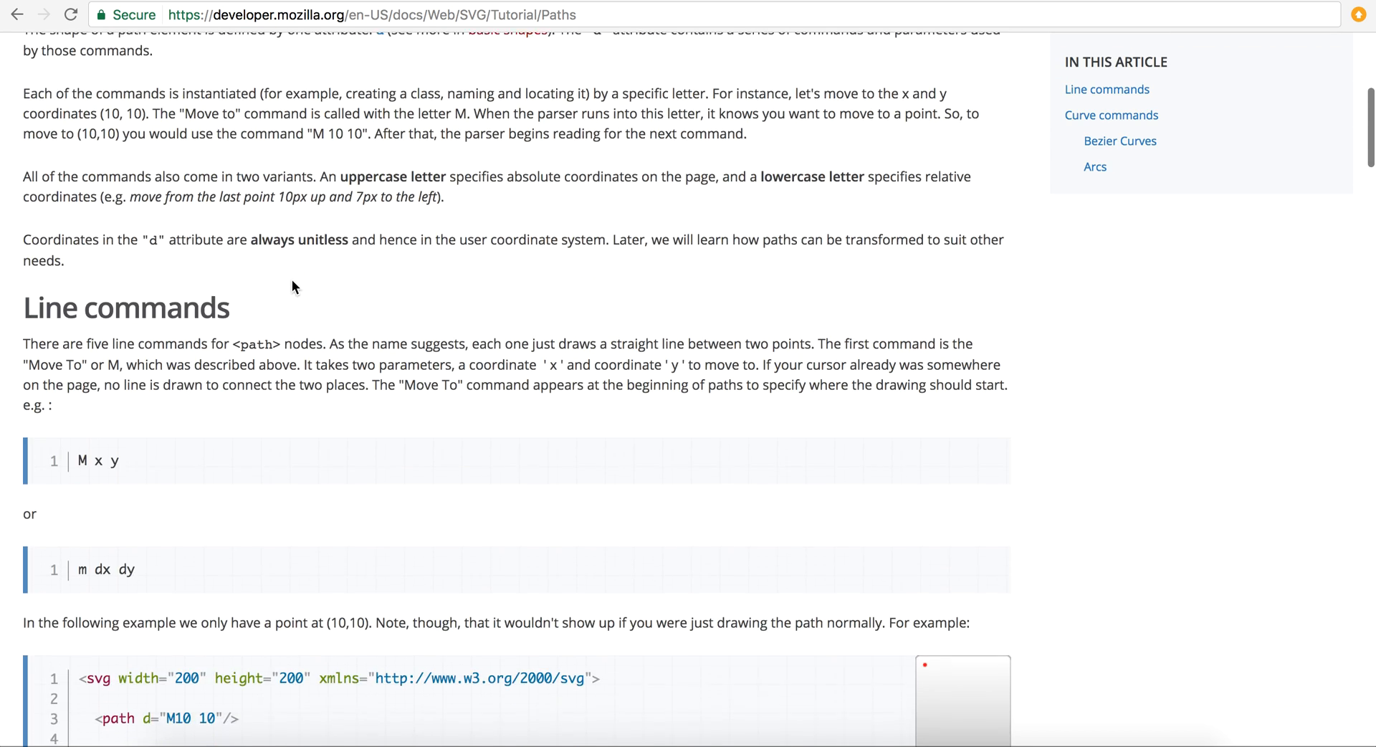
- Read MDN's Line commands, highlighting the 'M x y' syntax, down to the rectangle example
{"action": "scroll", "scroll_direction": "down", "scroll_amount": 3}
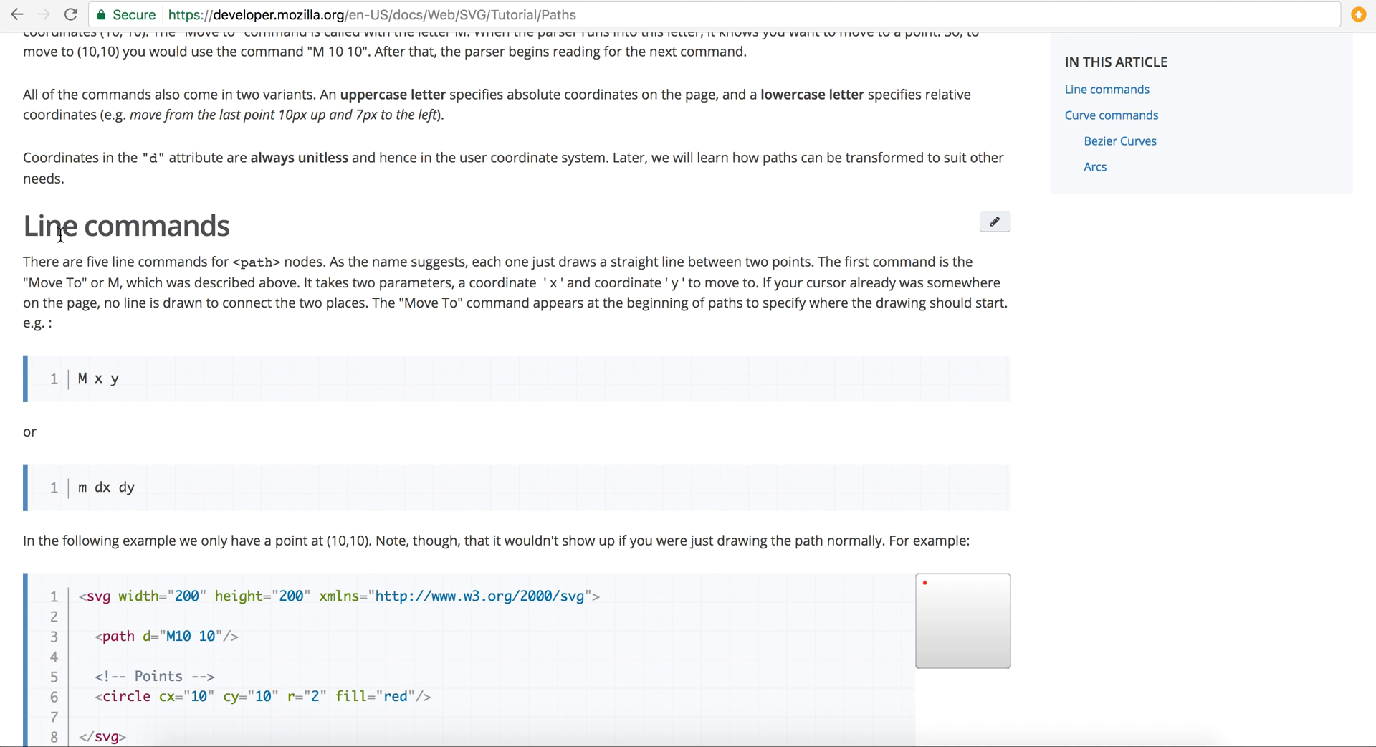
{"action": "left_click_drag", "start_coordinate": [78, 379], "coordinate": [118, 379]}
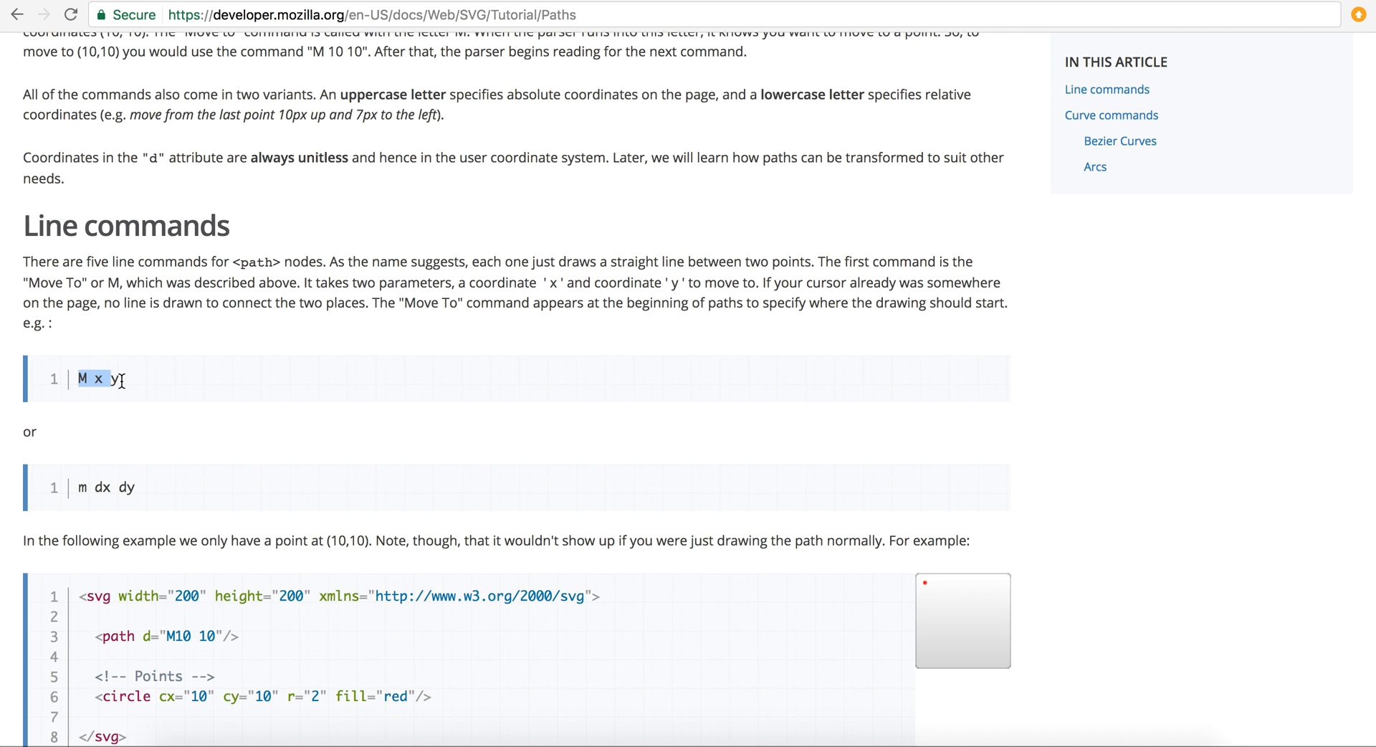
{"action": "scroll", "scroll_direction": "down", "scroll_amount": 3}
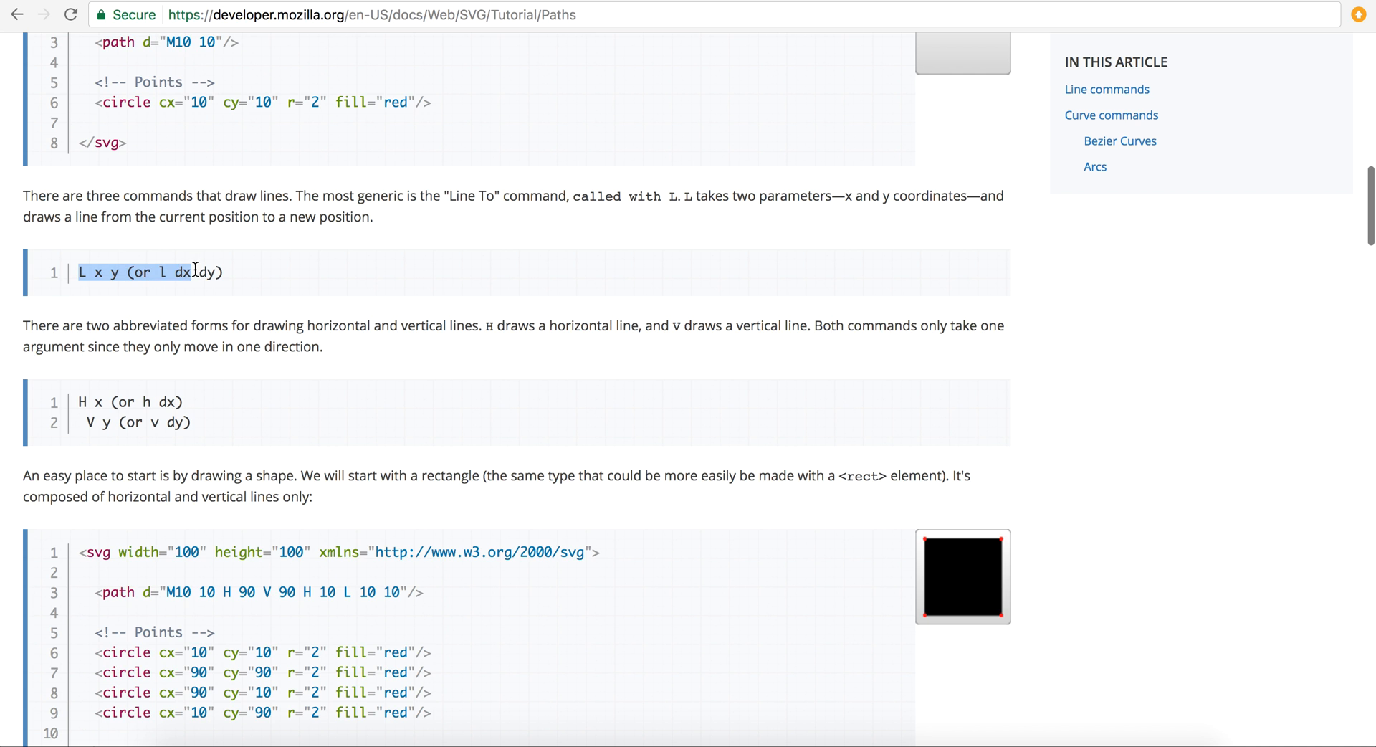
{"action": "scroll", "scroll_direction": "down", "scroll_amount": 3}
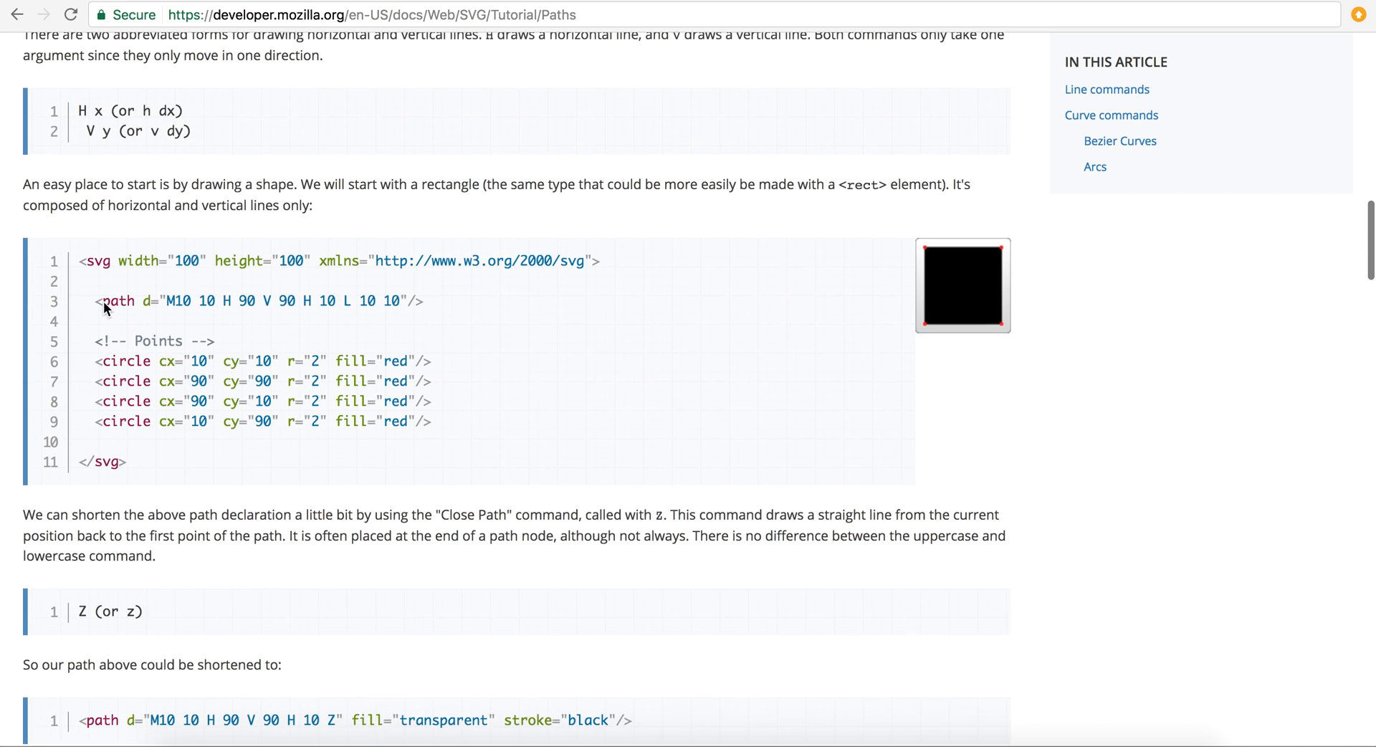
- Scroll to MDN's Arcs section and highlight the A command's rx, ry and x-axis-rotation
{"action": "scroll", "scroll_direction": "down", "scroll_amount": 3}
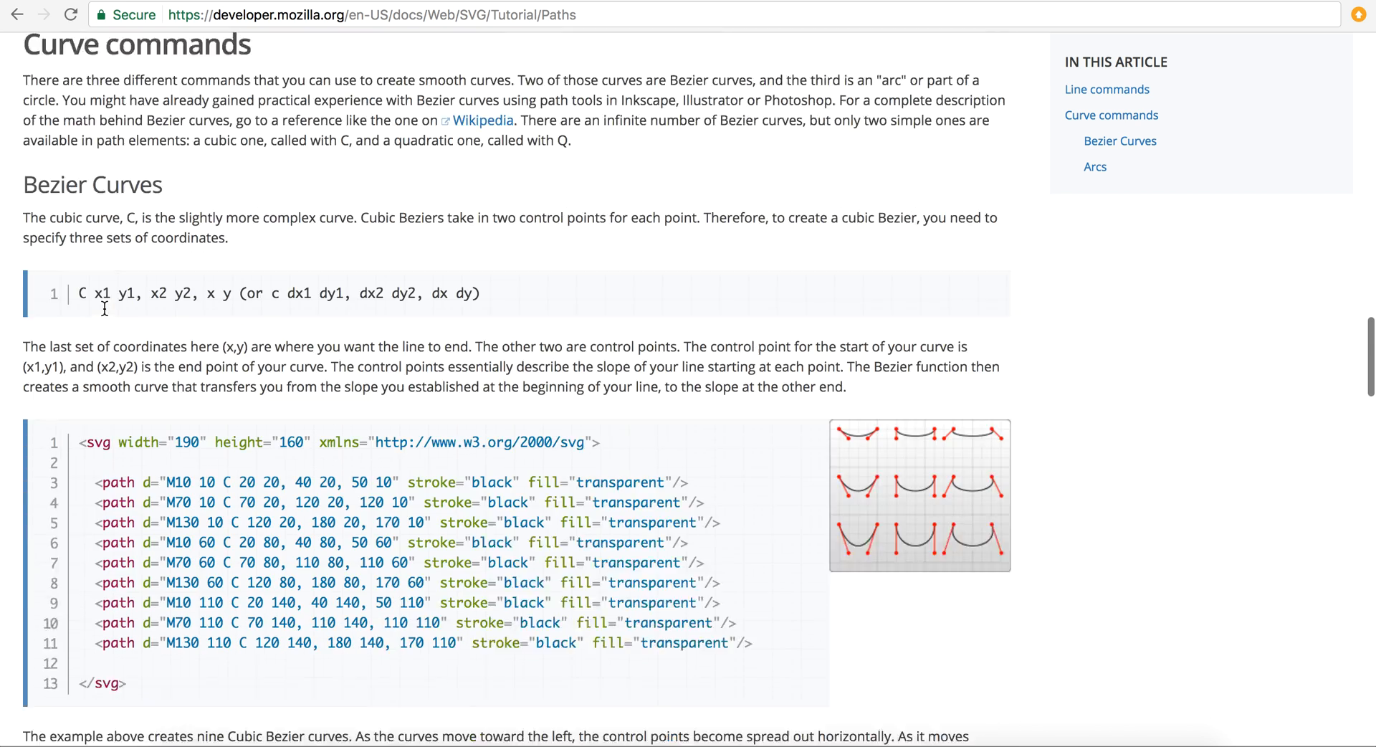
{"action": "scroll", "scroll_direction": "down", "scroll_amount": 3}
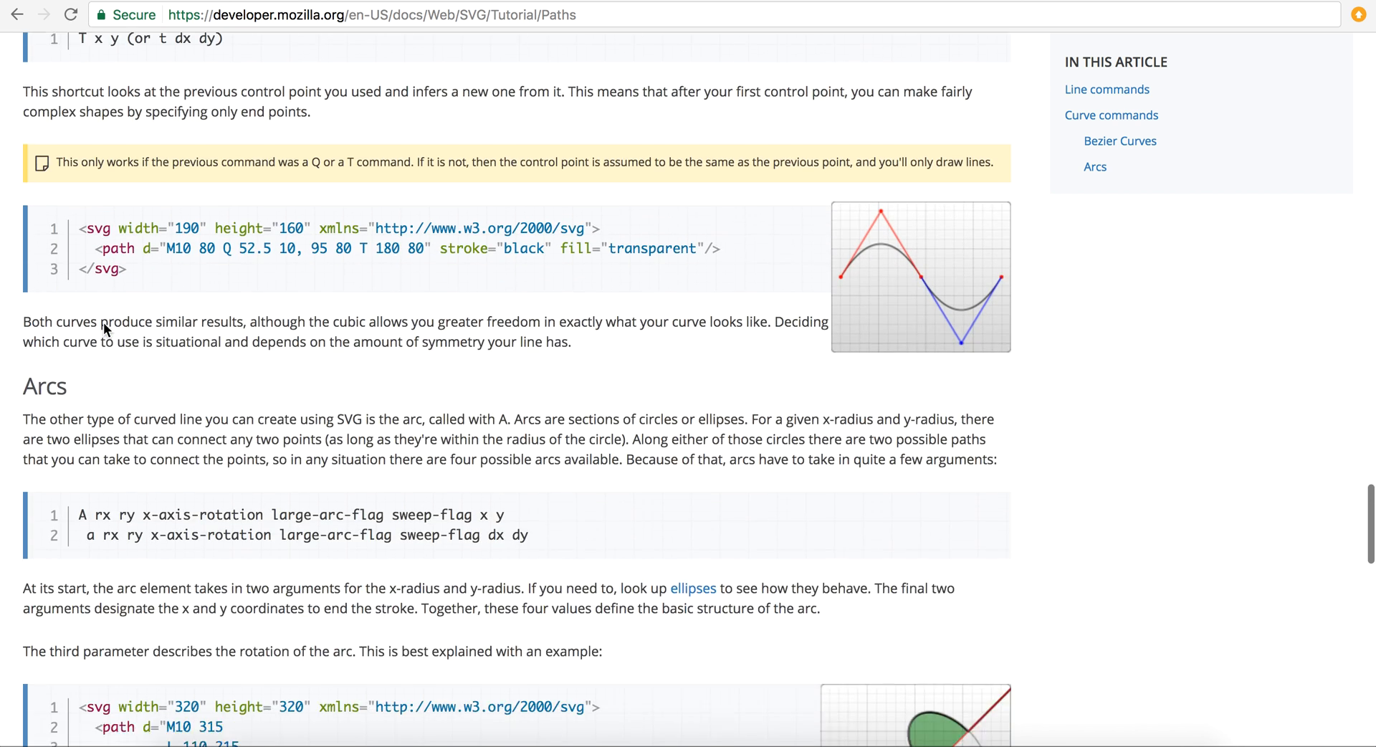
{"action": "scroll", "scroll_direction": "down", "scroll_amount": 3}
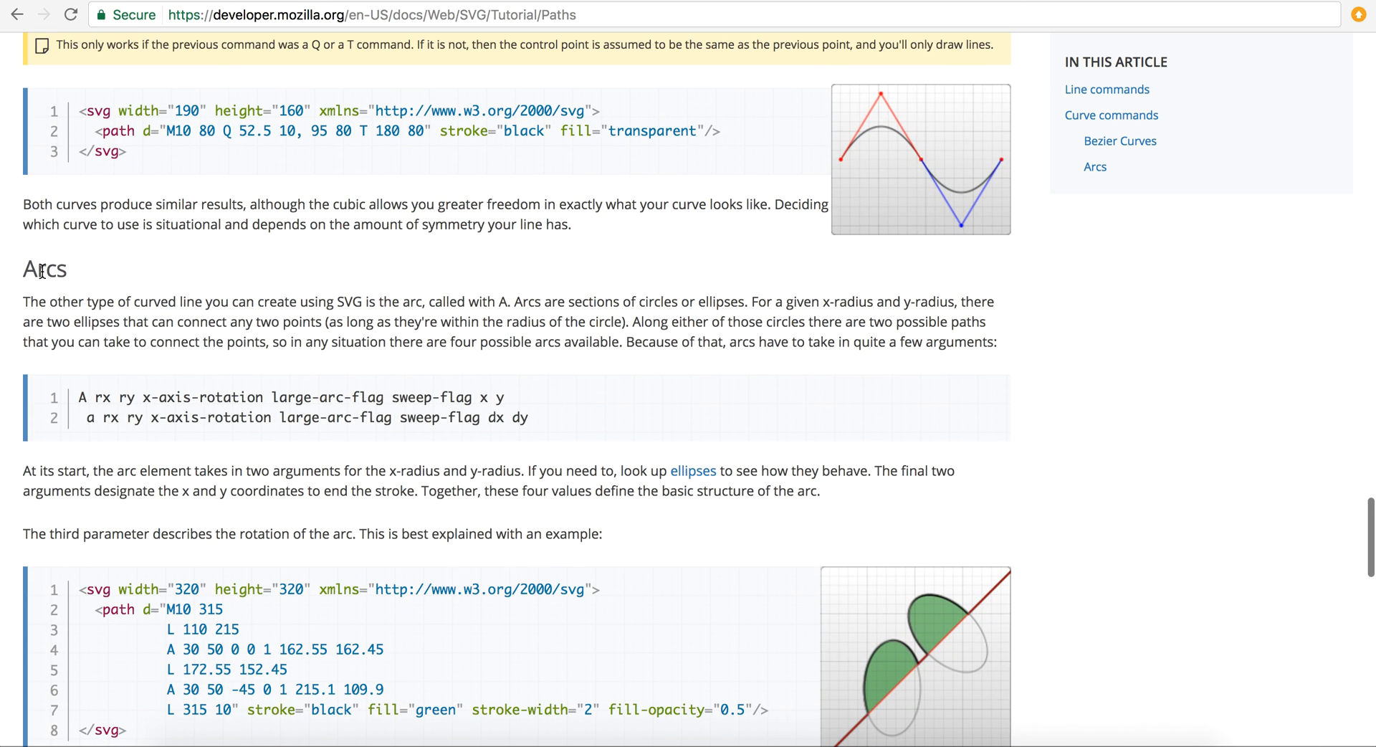
{"action": "left_click_drag", "start_coordinate": [79, 397], "coordinate": [208, 396]}
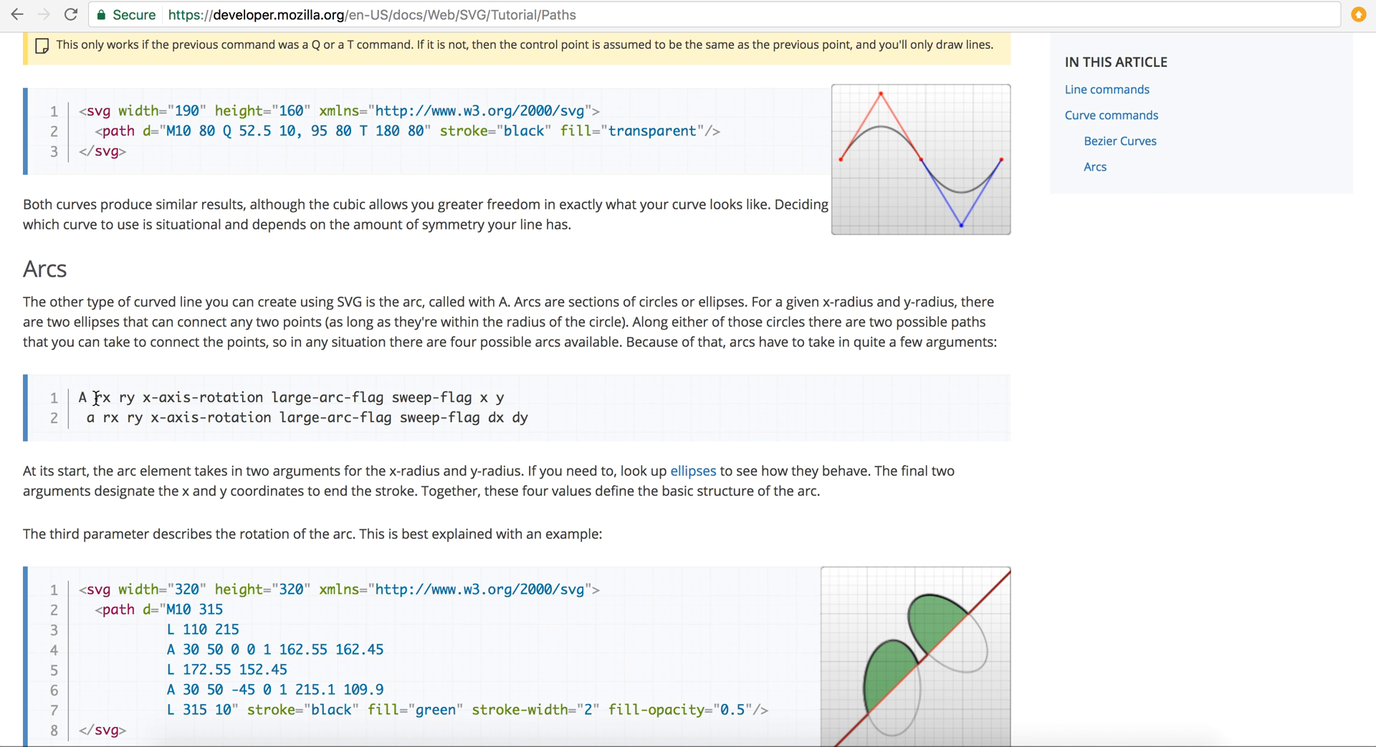
{"action": "double_click", "coordinate": [98, 396]}
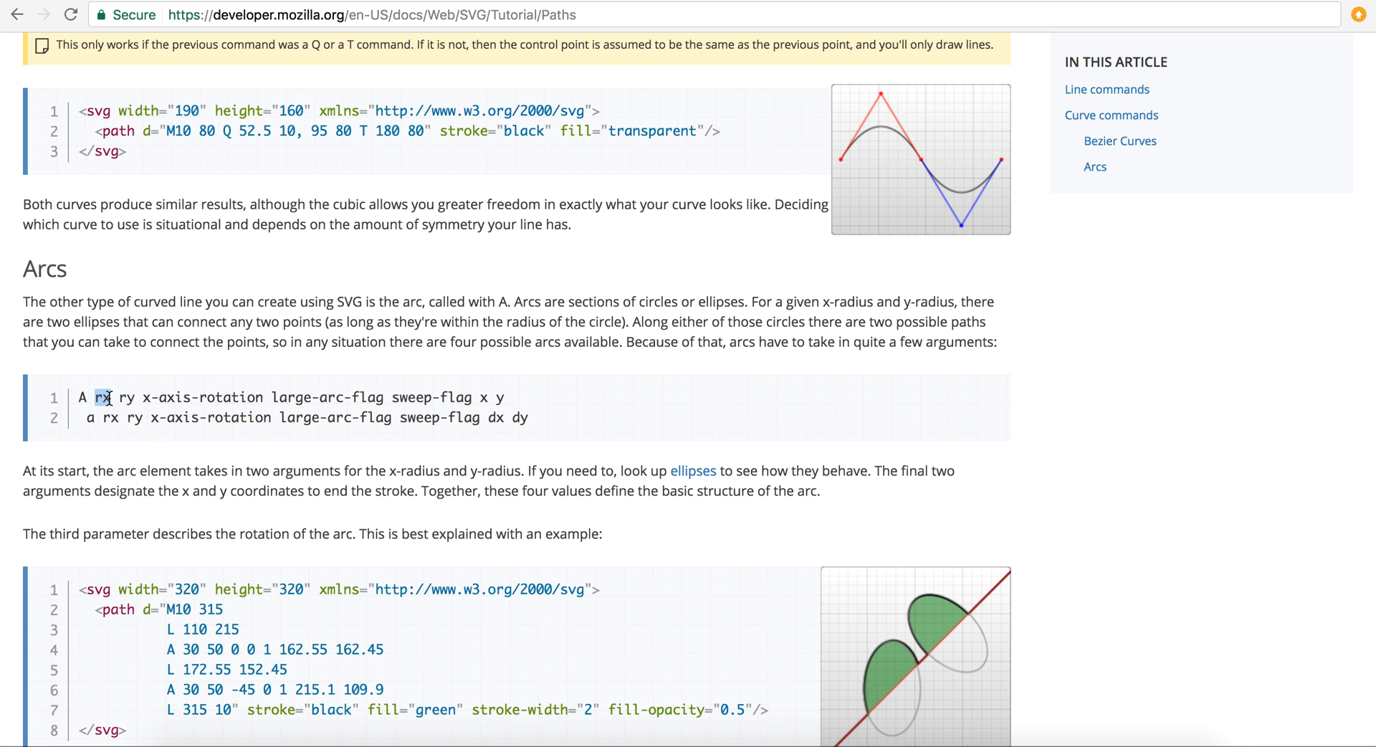
{"action": "double_click", "coordinate": [130, 397]}
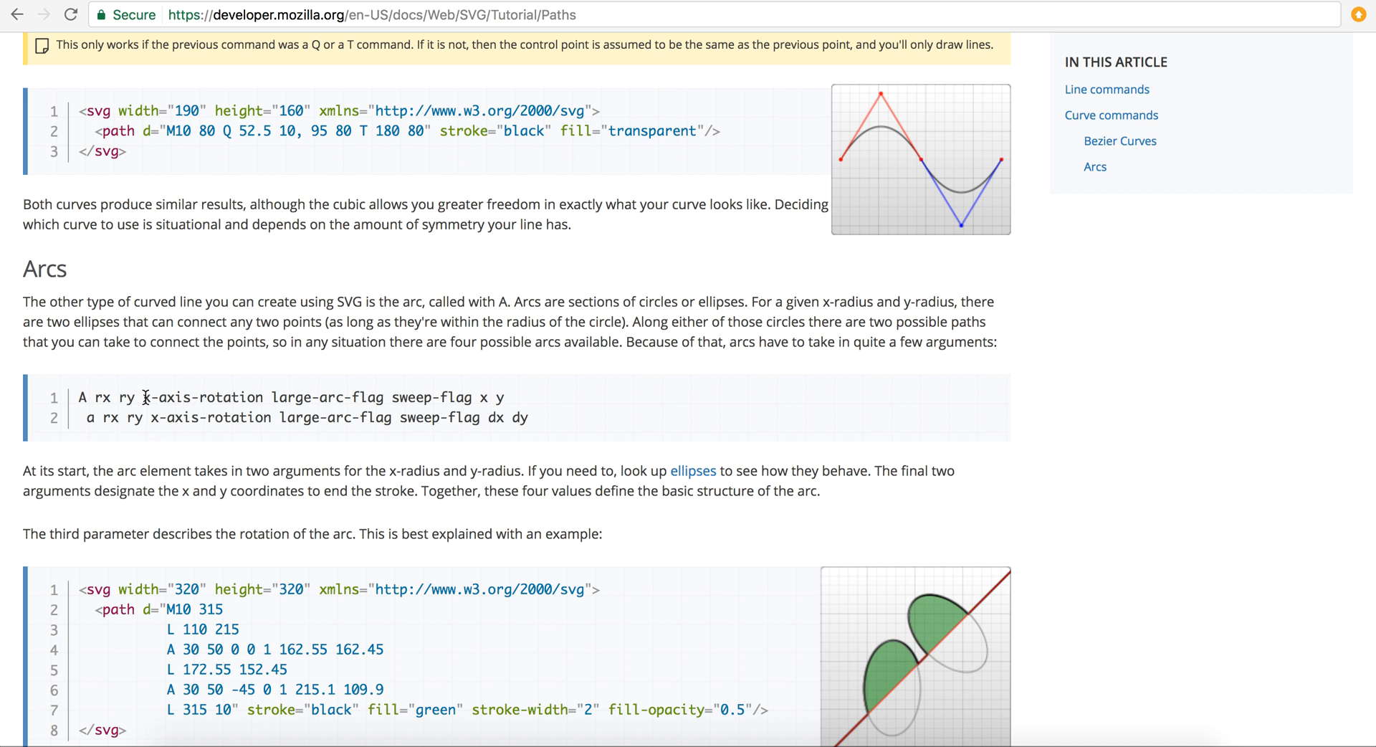
{"action": "double_click", "coordinate": [201, 397]}
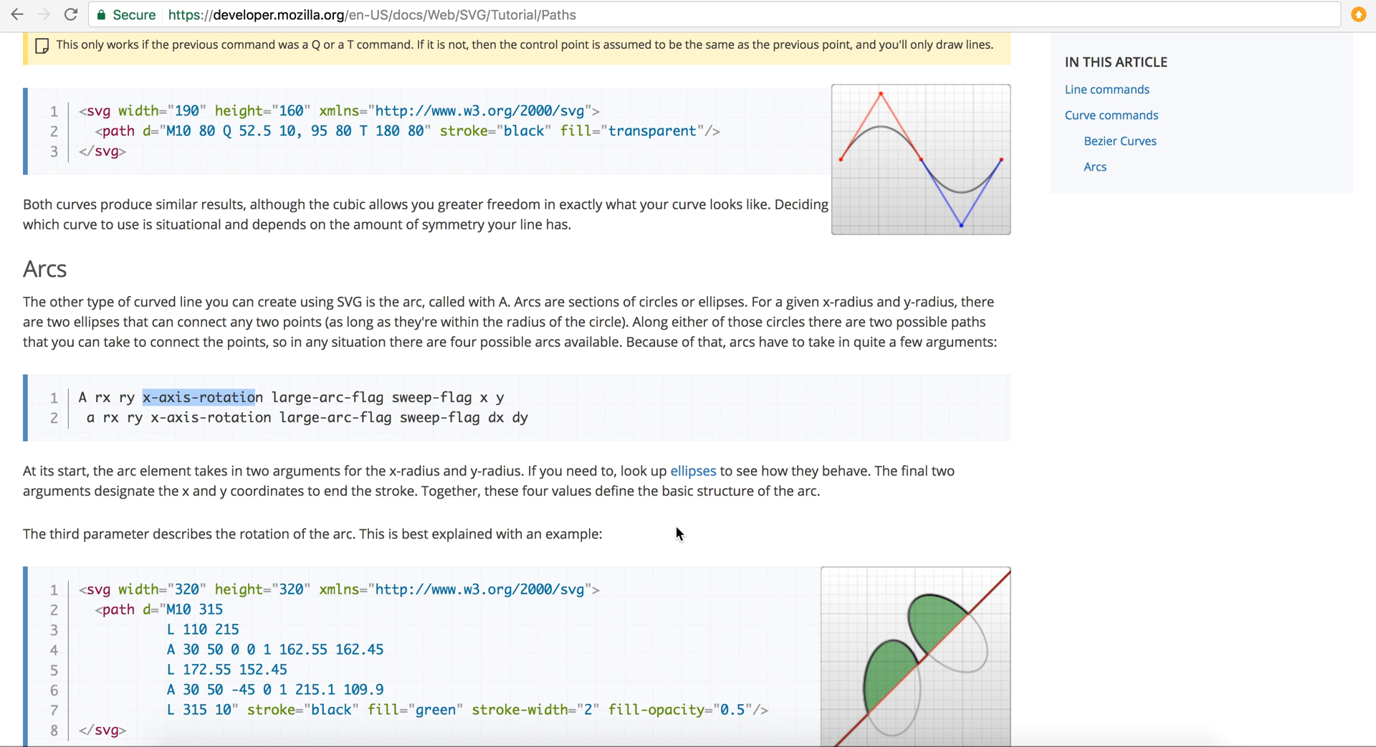
- In MDN's arc examples, highlight the -45 rotation value and the large-arc-flag argument
{"action": "scroll", "scroll_direction": "down", "scroll_amount": 3}
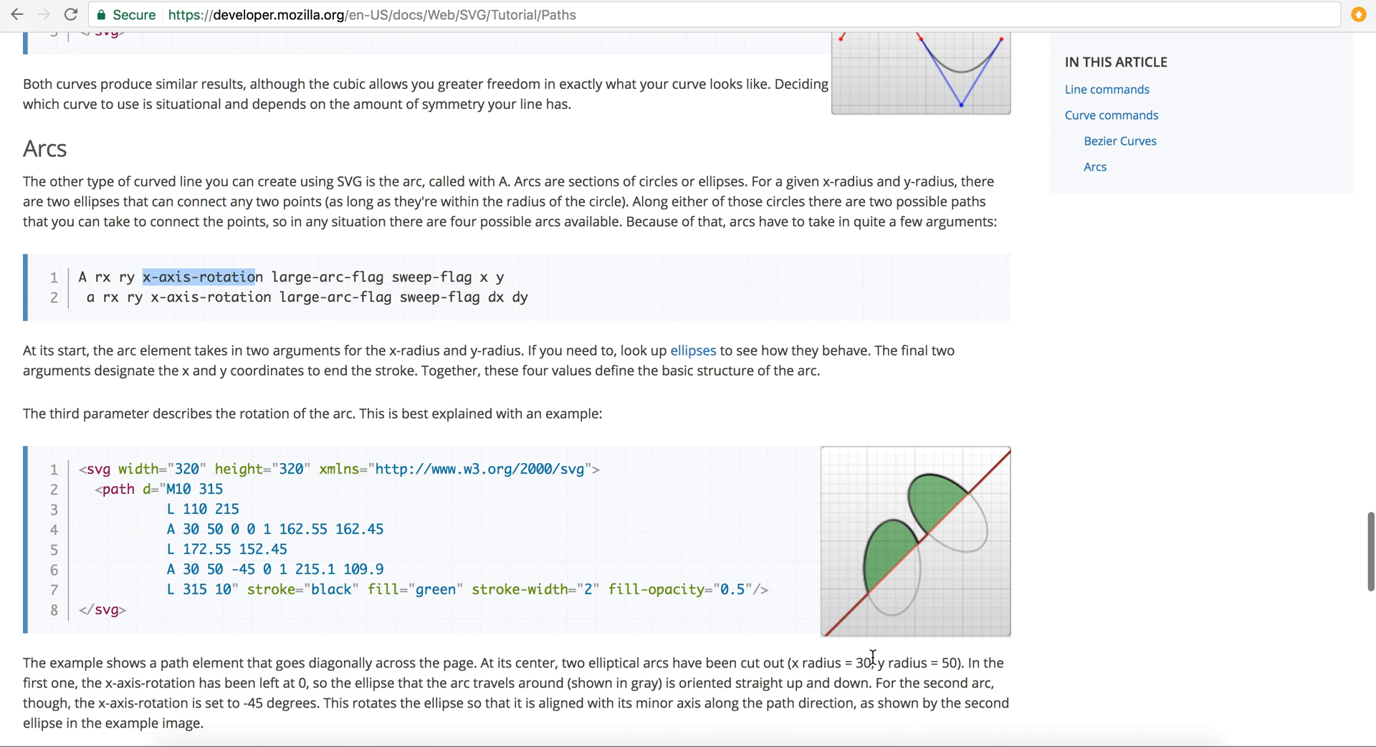
{"action": "mouse_move", "coordinate": [889, 570]}
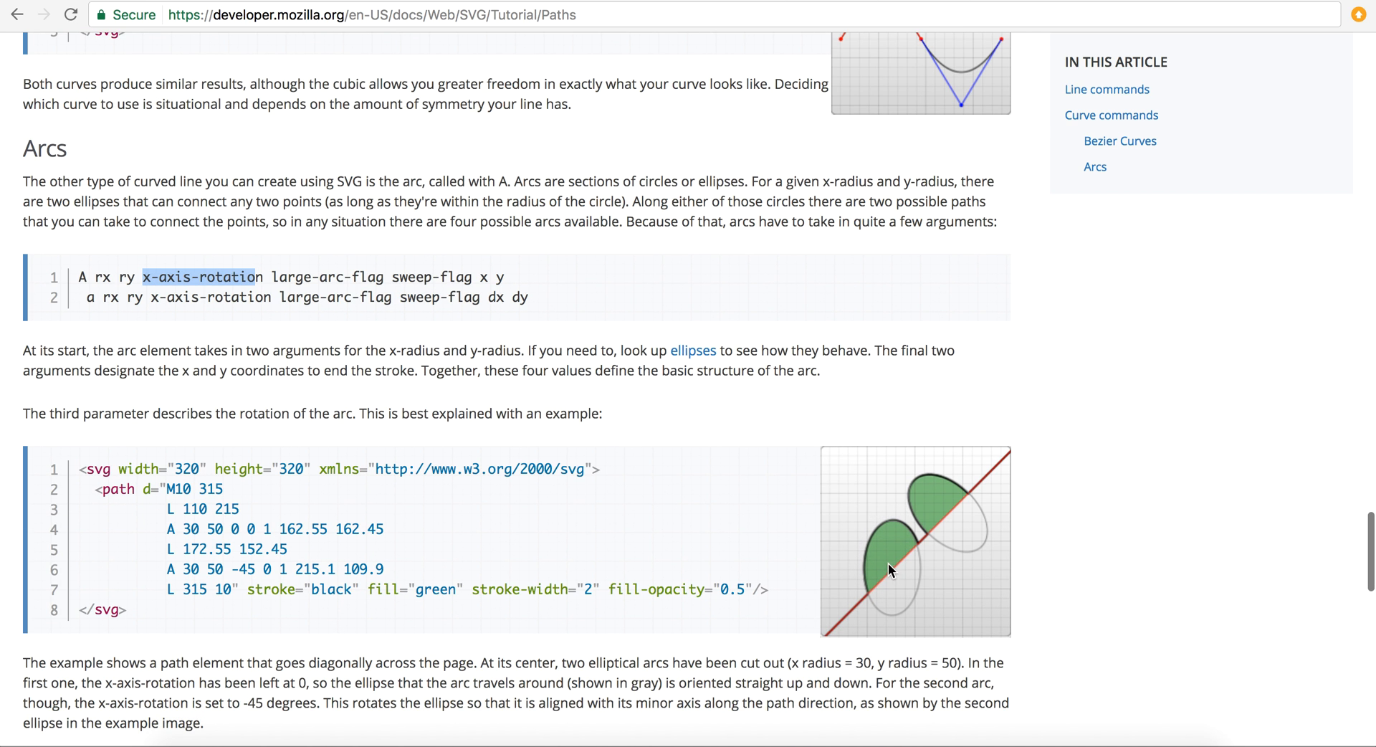
{"action": "mouse_move", "coordinate": [927, 573]}
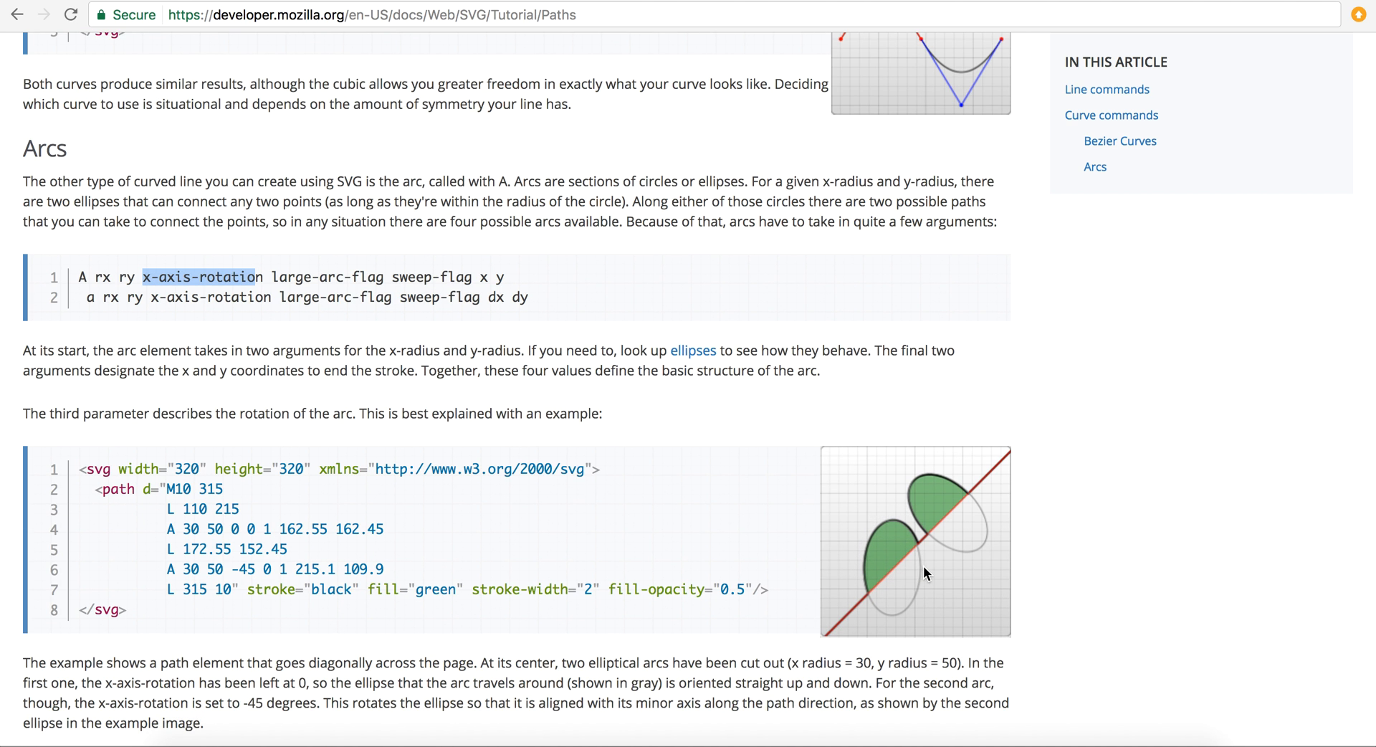
{"action": "mouse_move", "coordinate": [894, 579]}
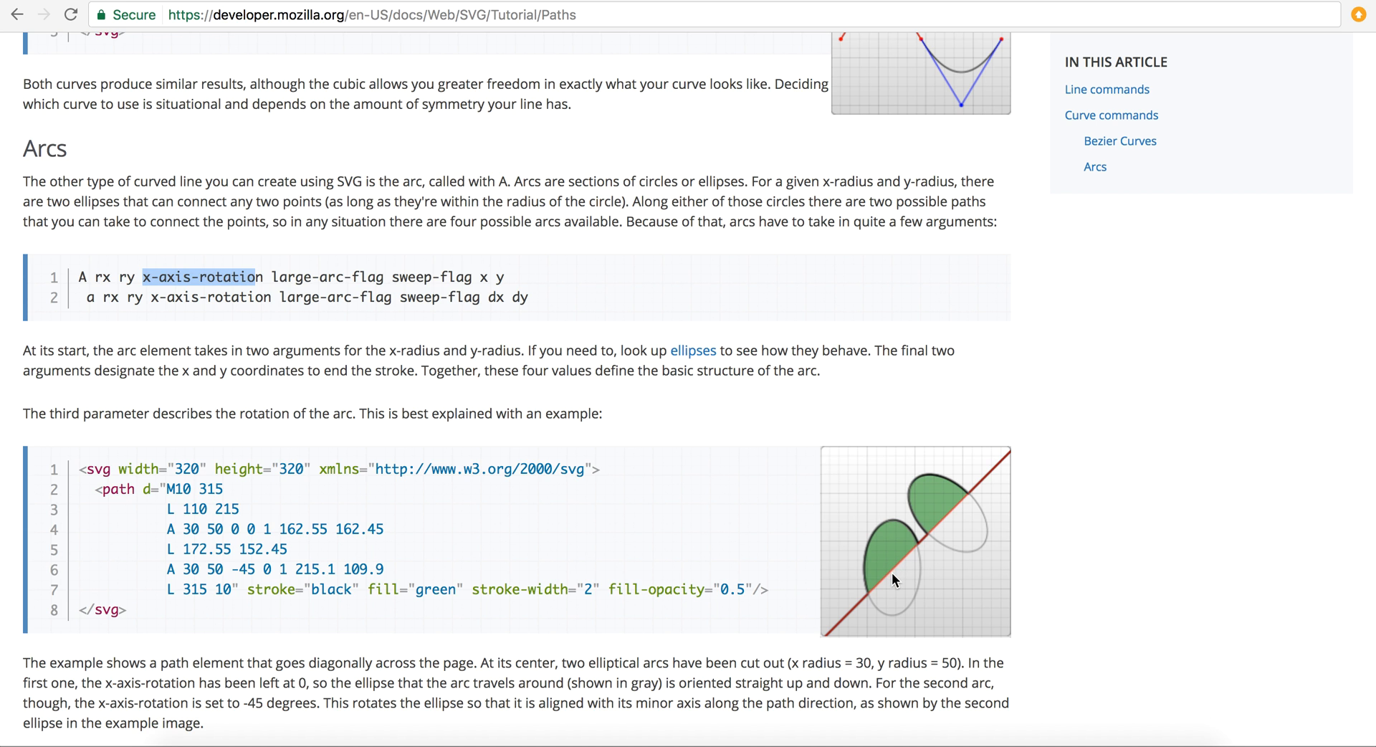
{"action": "mouse_move", "coordinate": [892, 574]}
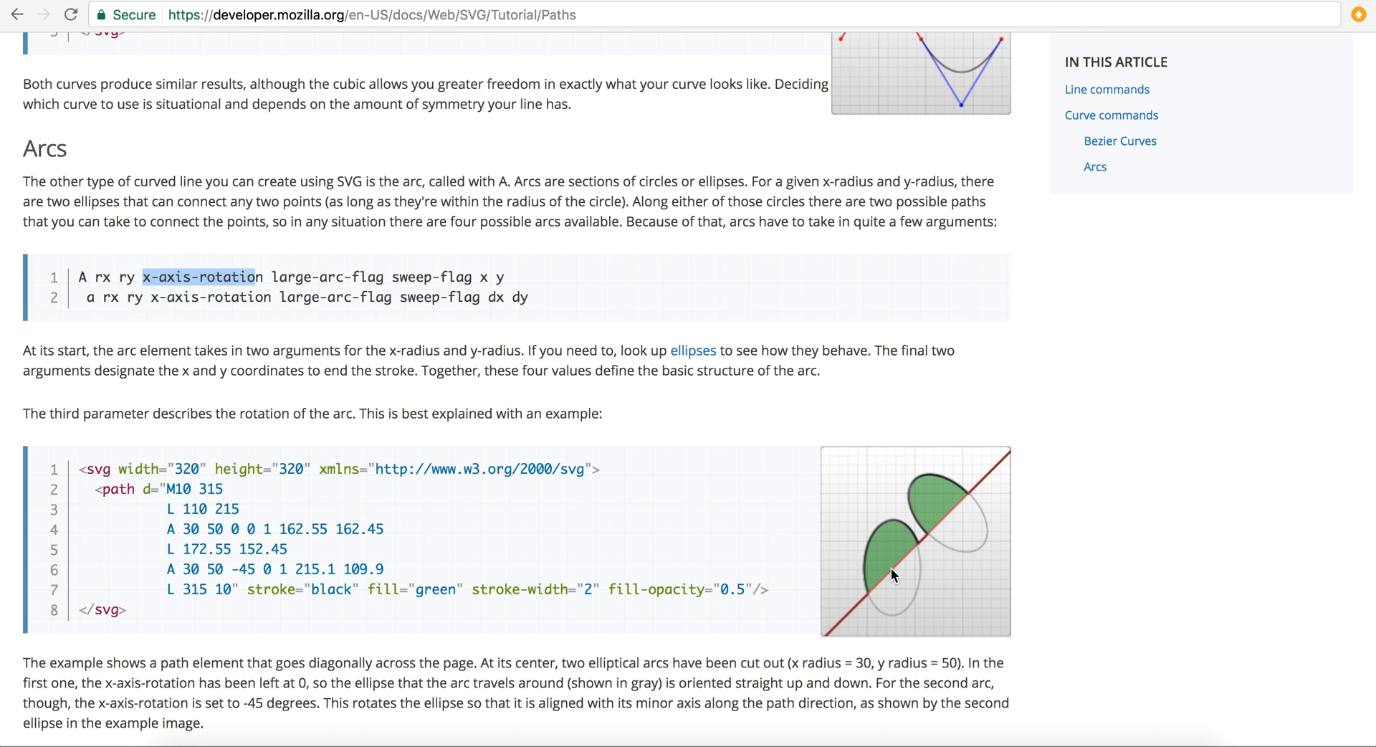
{"action": "mouse_move", "coordinate": [791, 499]}
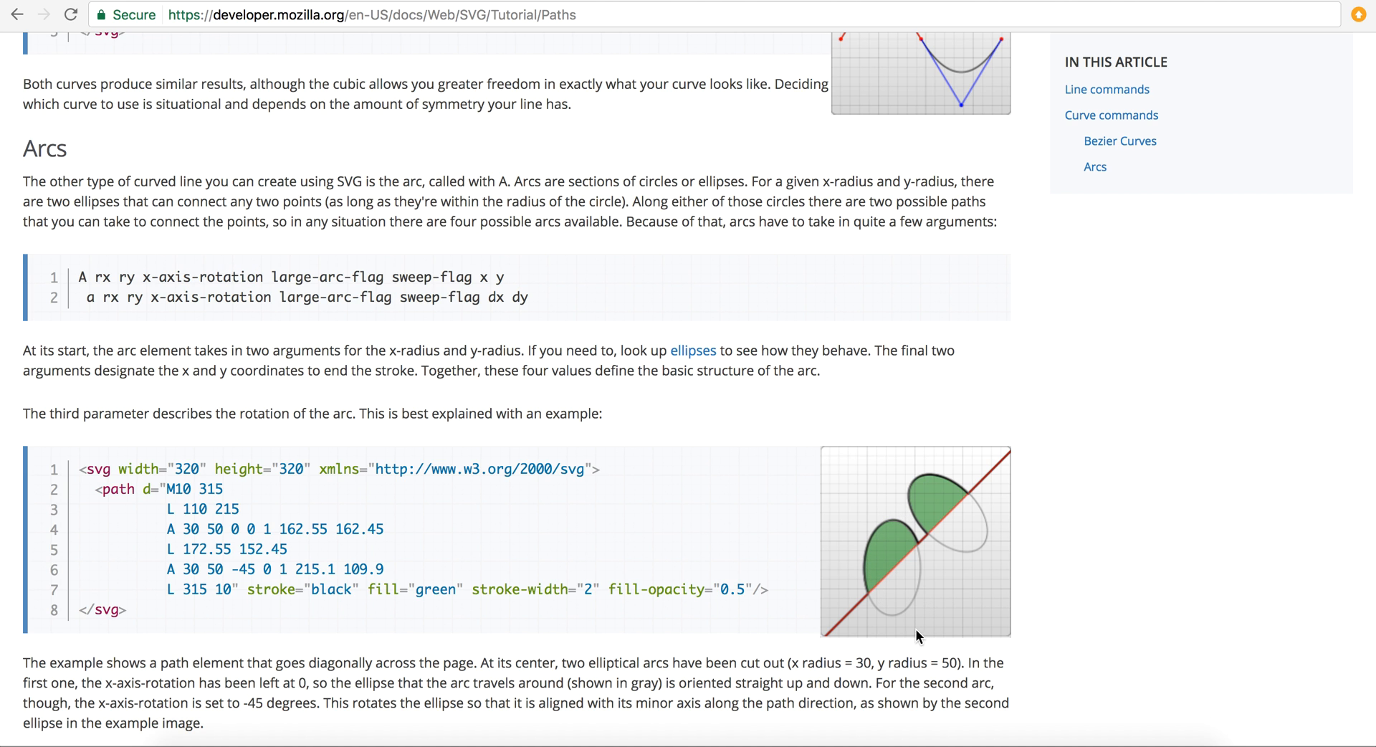
{"action": "mouse_move", "coordinate": [932, 474]}
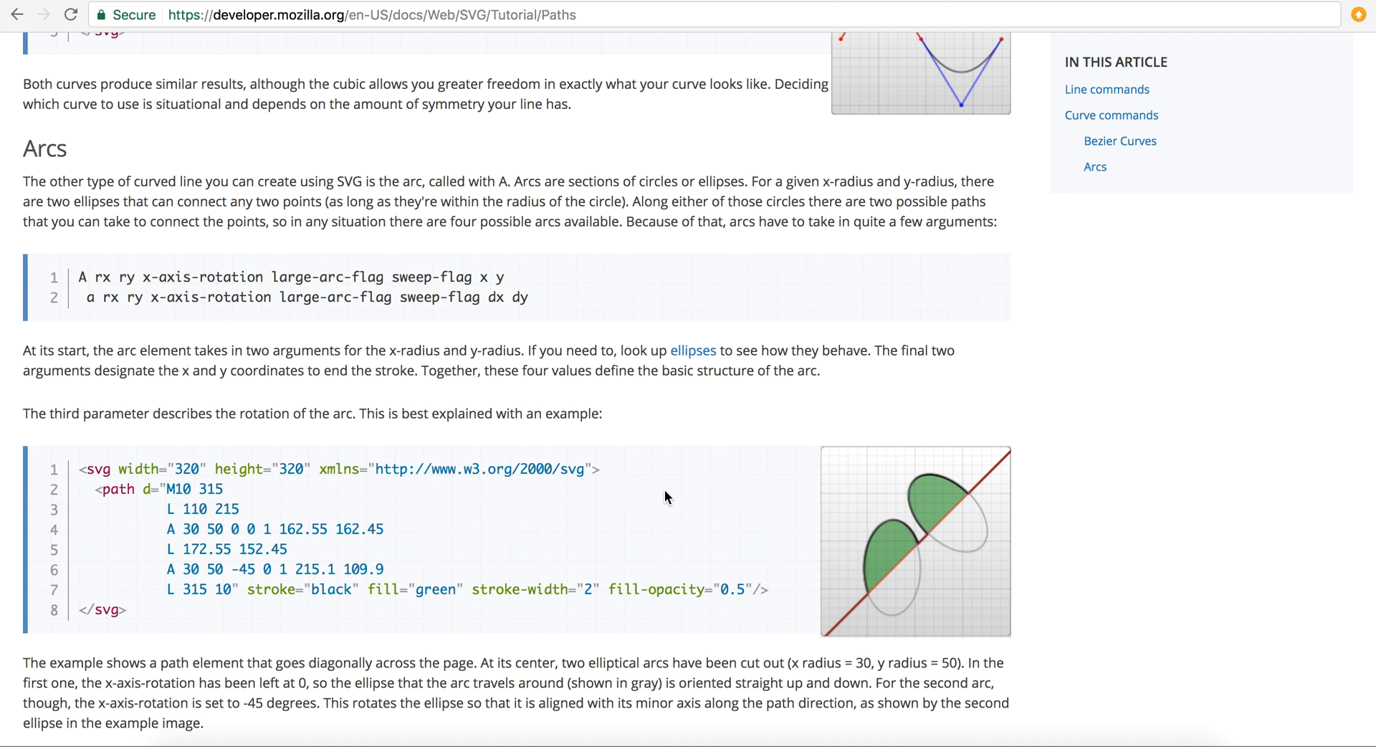
{"action": "mouse_move", "coordinate": [232, 568]}
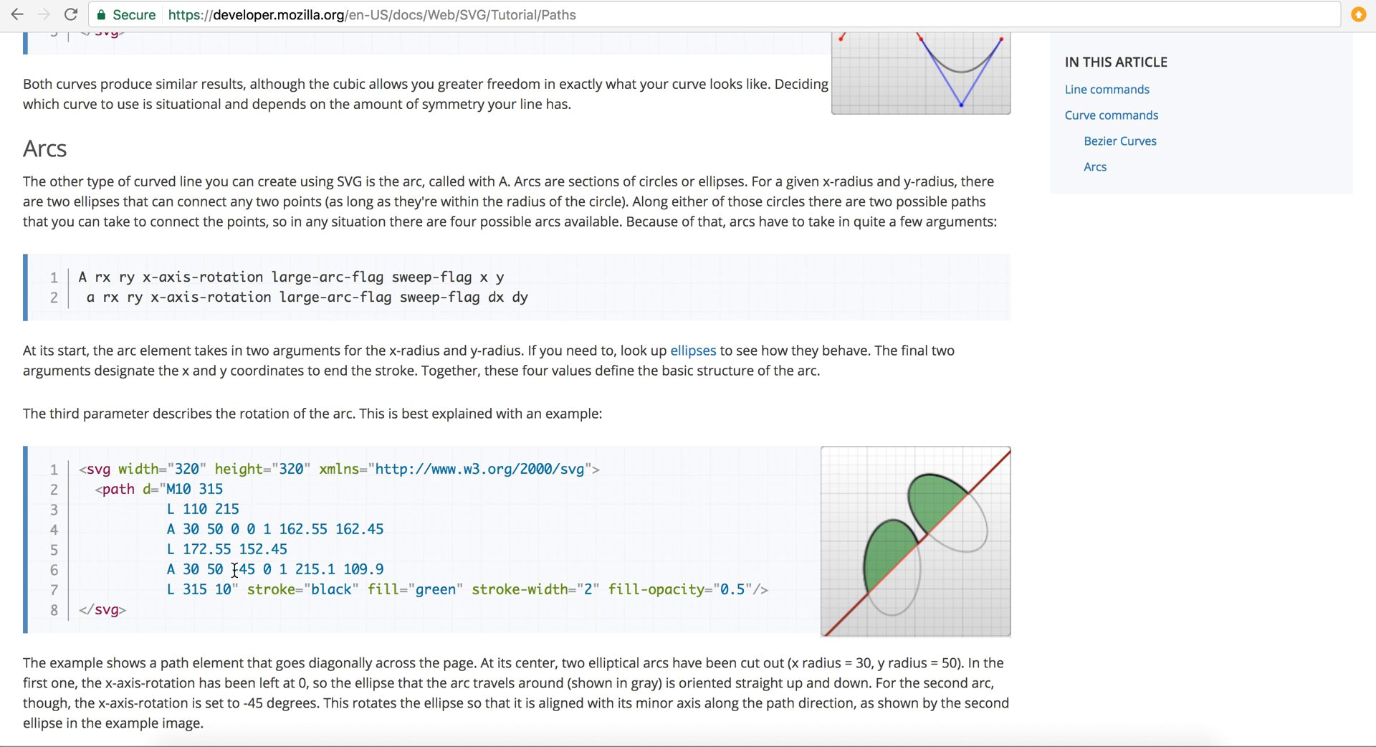
{"action": "double_click", "coordinate": [244, 568]}
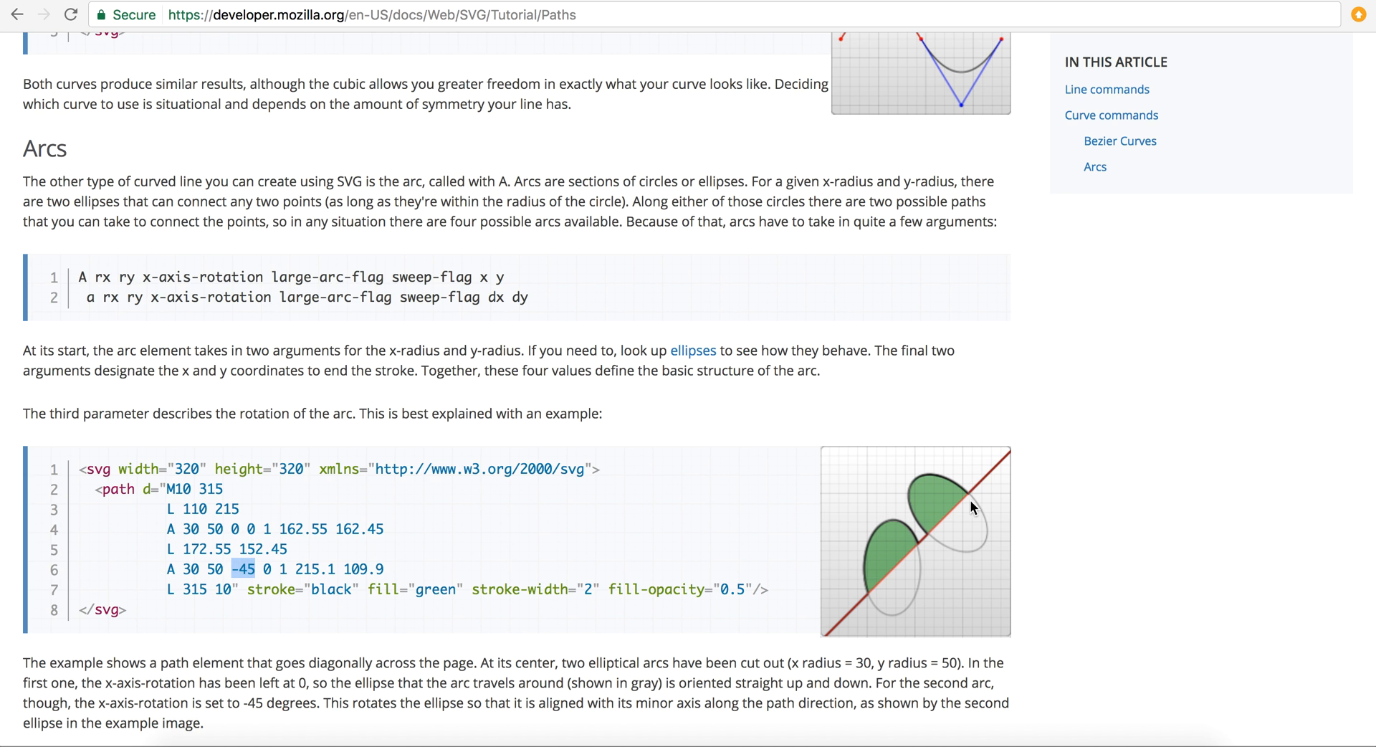
{"action": "mouse_move", "coordinate": [930, 544]}
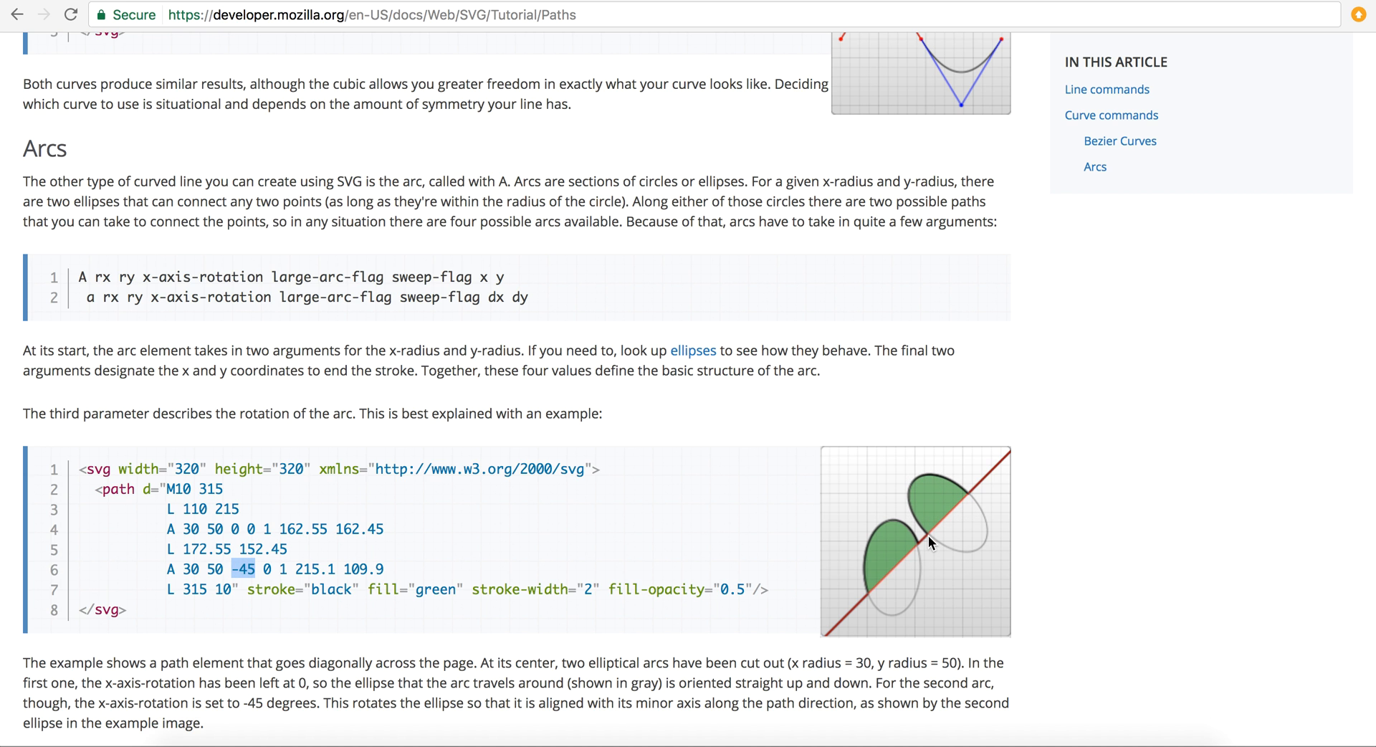
{"action": "mouse_move", "coordinate": [259, 345]}
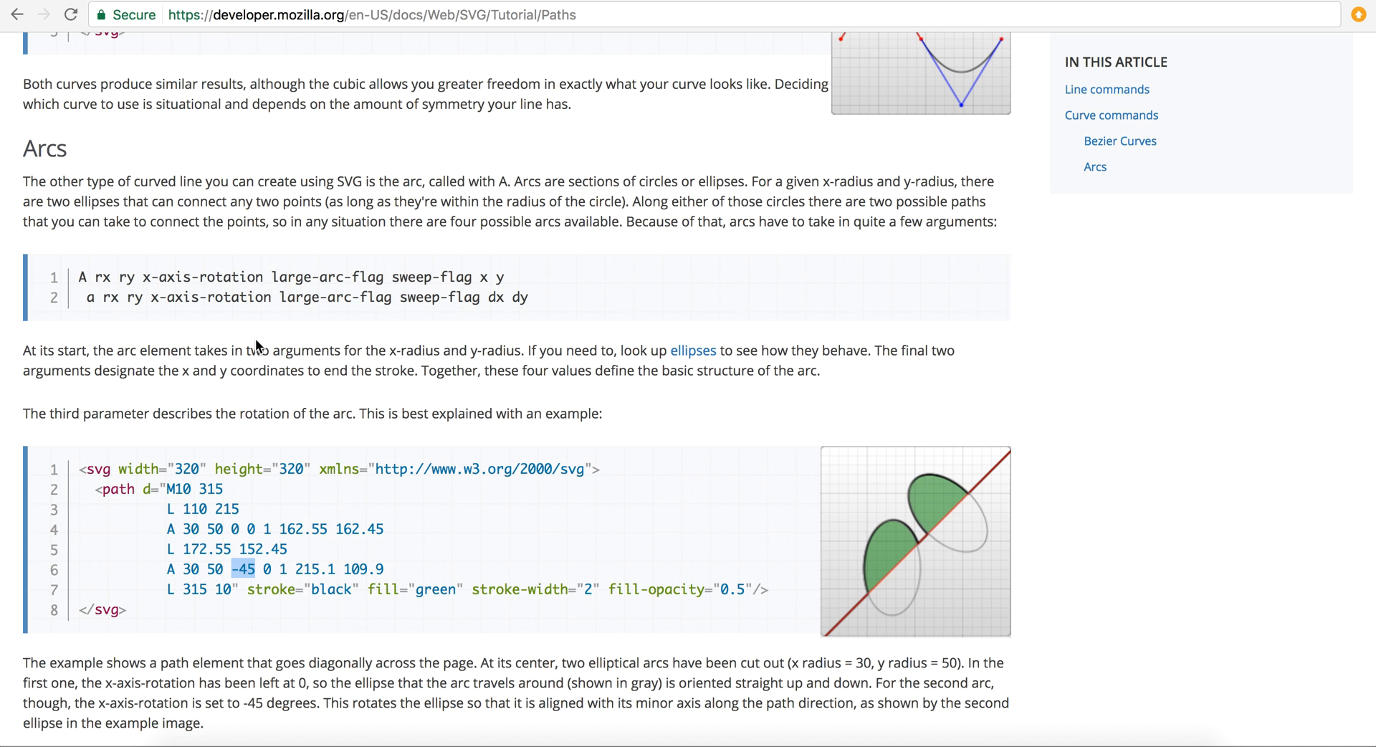
{"action": "double_click", "coordinate": [324, 277]}
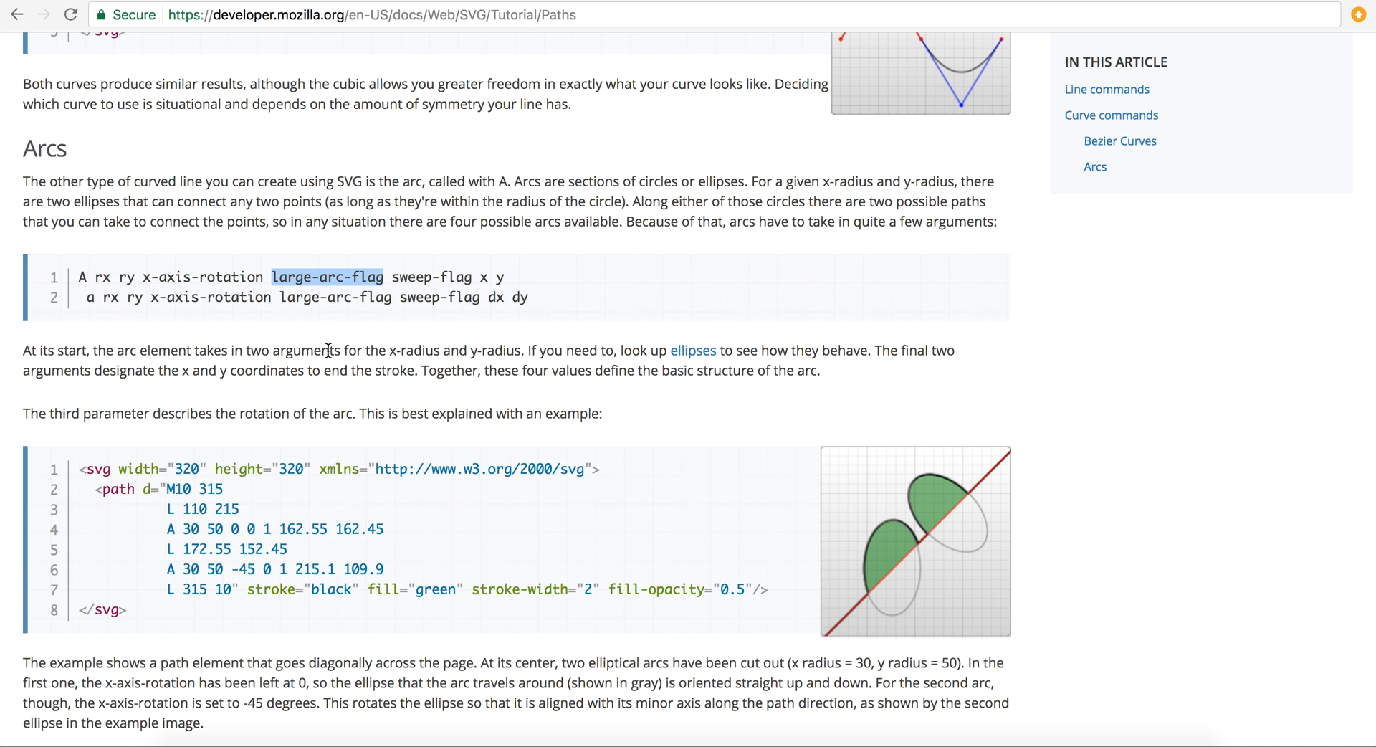
{"action": "mouse_move", "coordinate": [318, 278]}
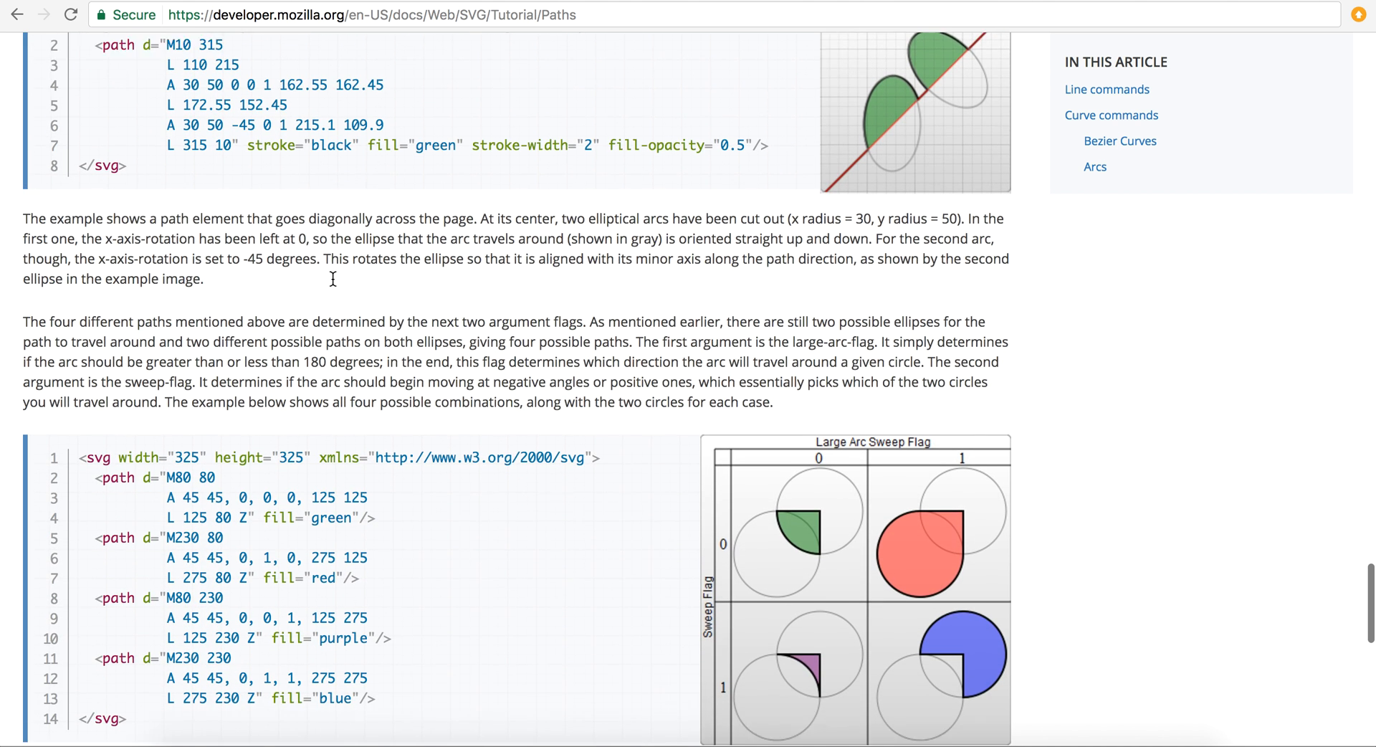
- Examine MDN's four-case flags diagram, then return up to the Arcs rotation example
{"action": "scroll", "scroll_direction": "down", "scroll_amount": 3}
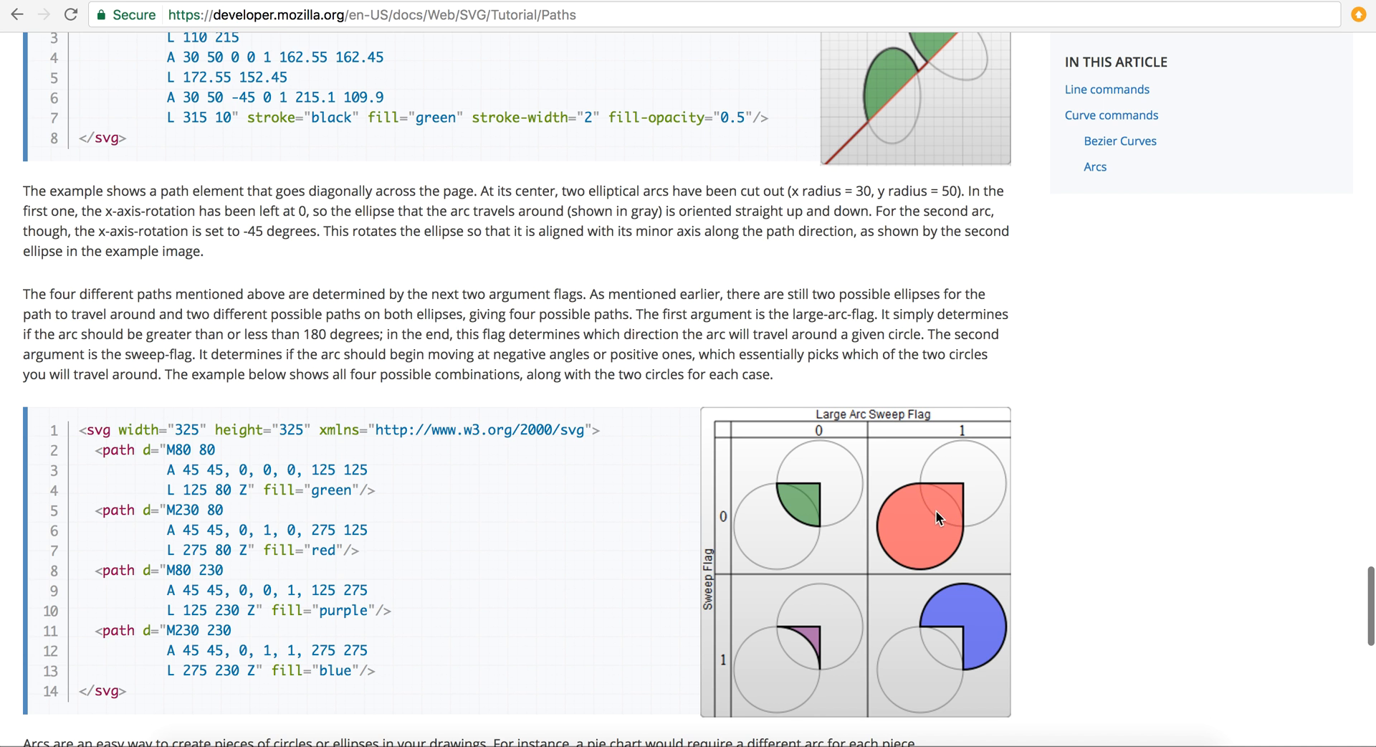
{"action": "mouse_move", "coordinate": [929, 504]}
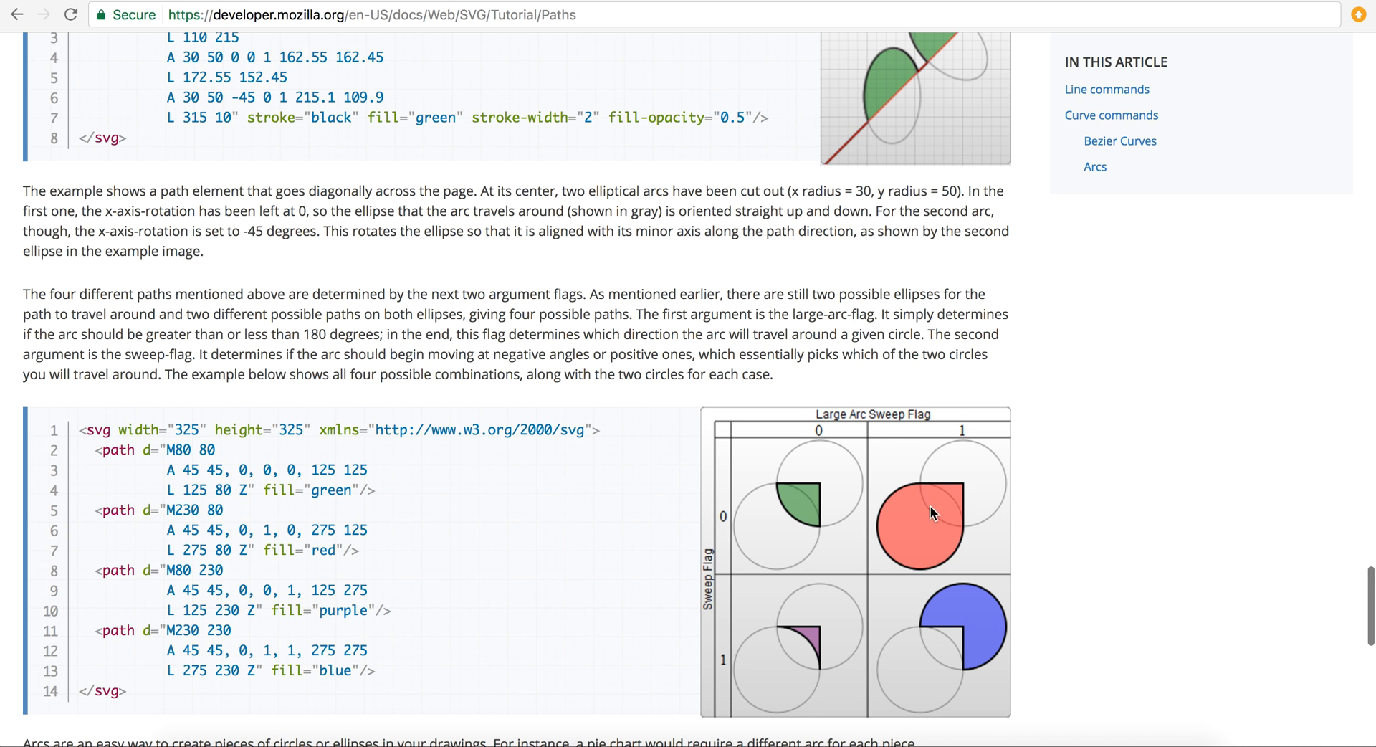
{"action": "mouse_move", "coordinate": [918, 487]}
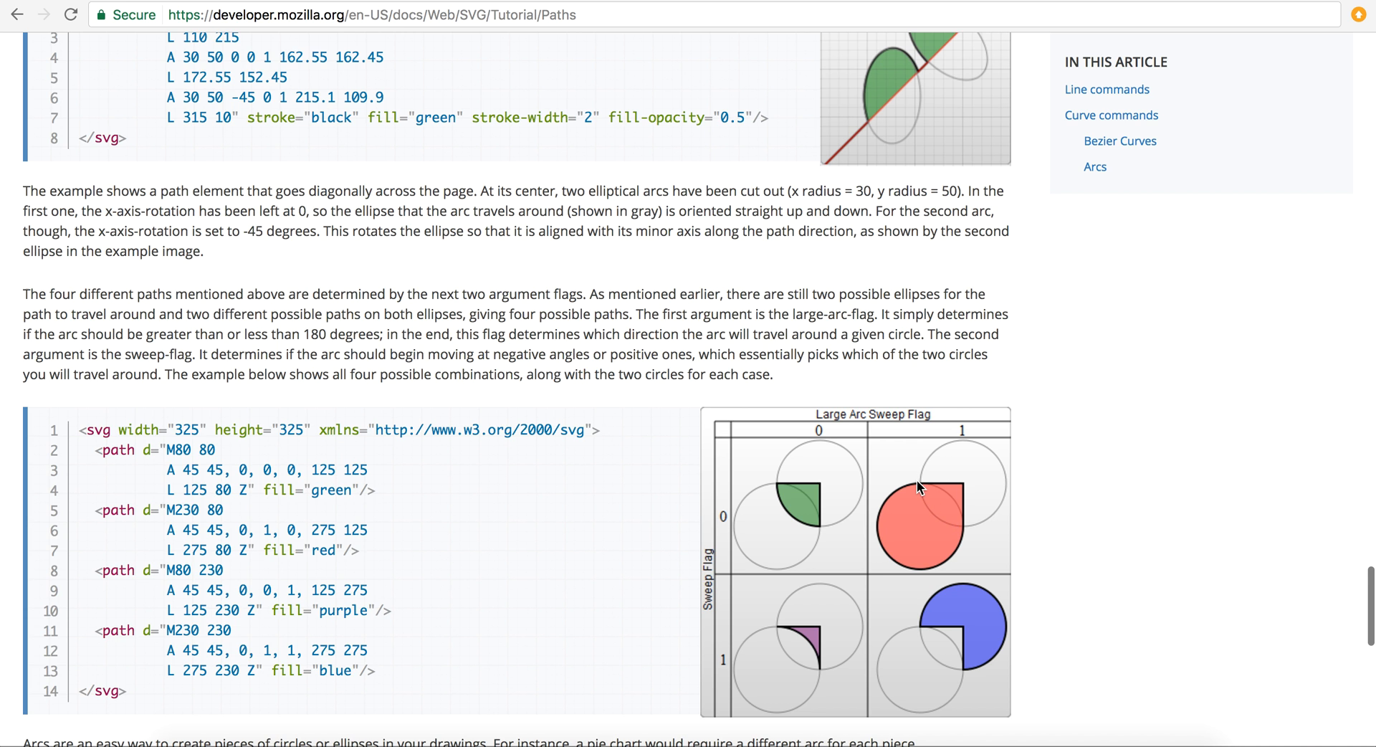
{"action": "mouse_move", "coordinate": [955, 563]}
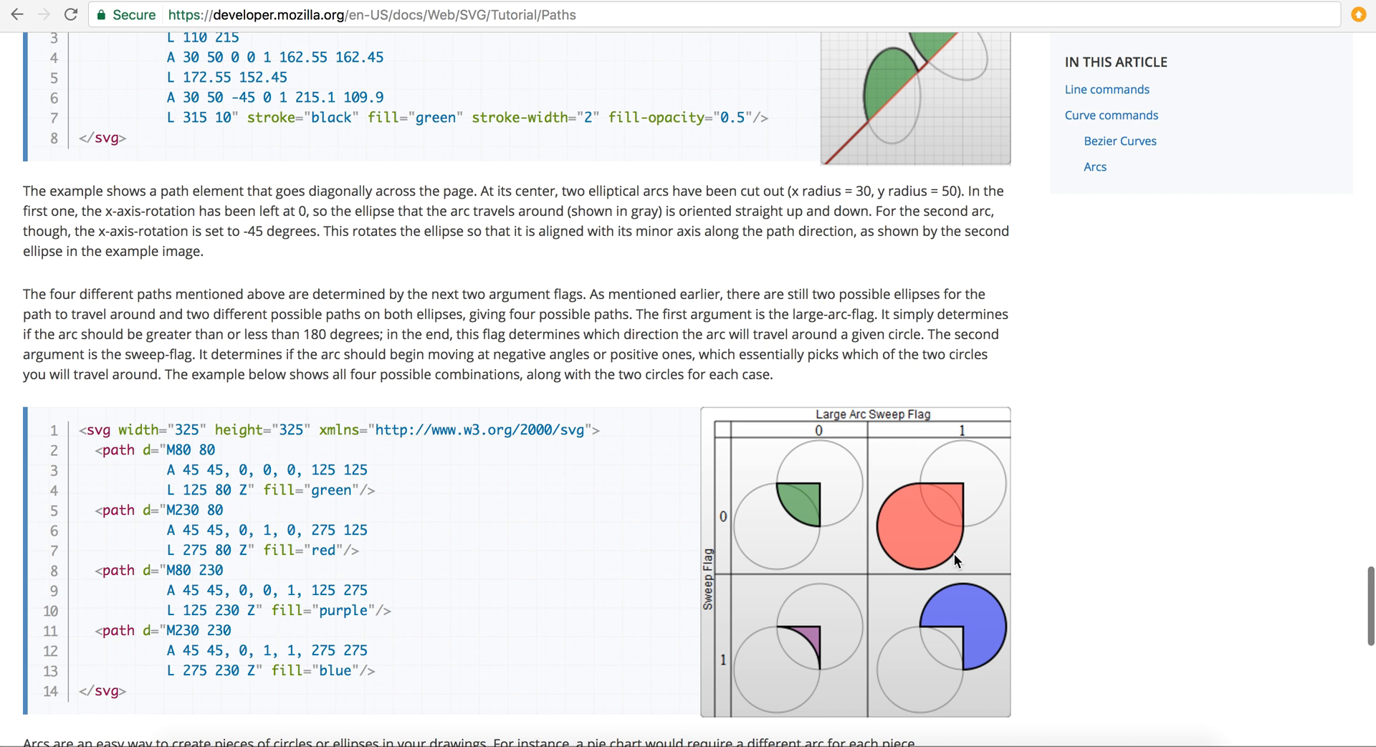
{"action": "mouse_move", "coordinate": [916, 499]}
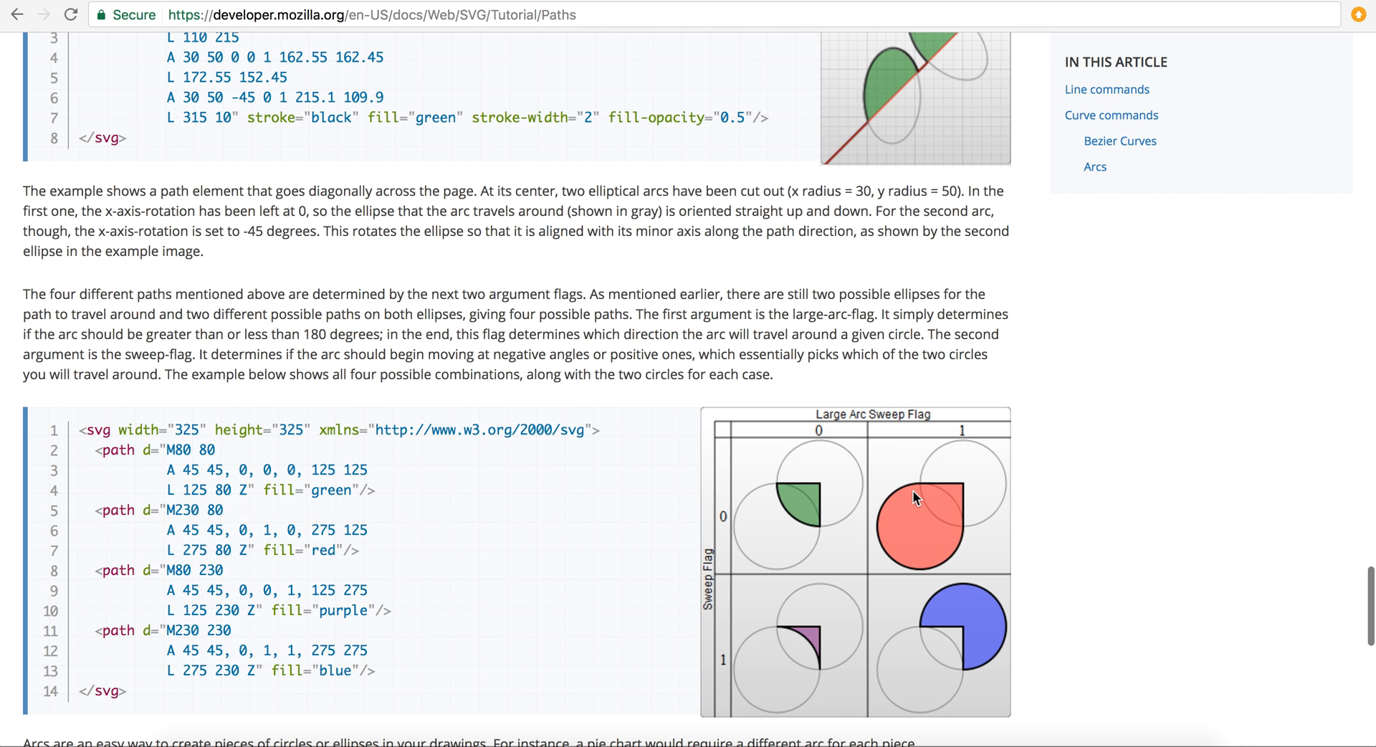
{"action": "mouse_move", "coordinate": [809, 484]}
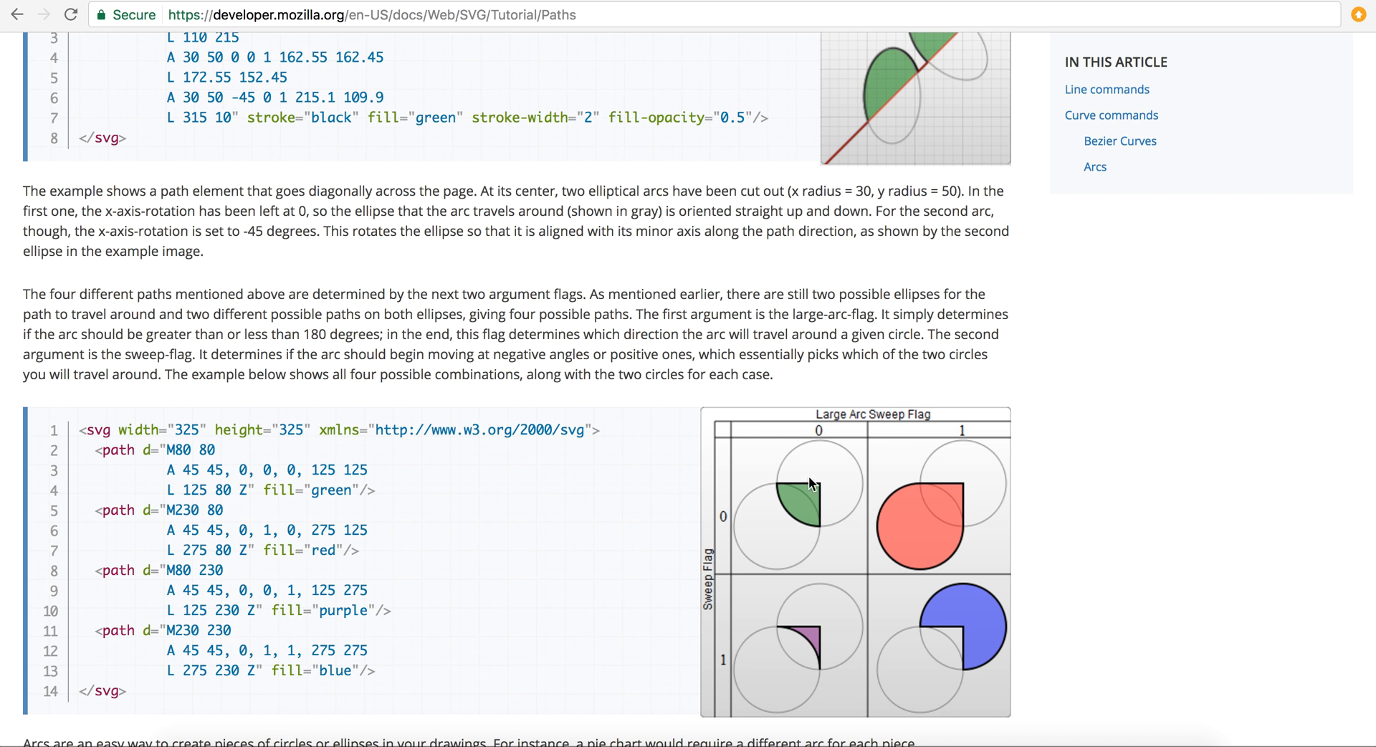
{"action": "mouse_move", "coordinate": [920, 489]}
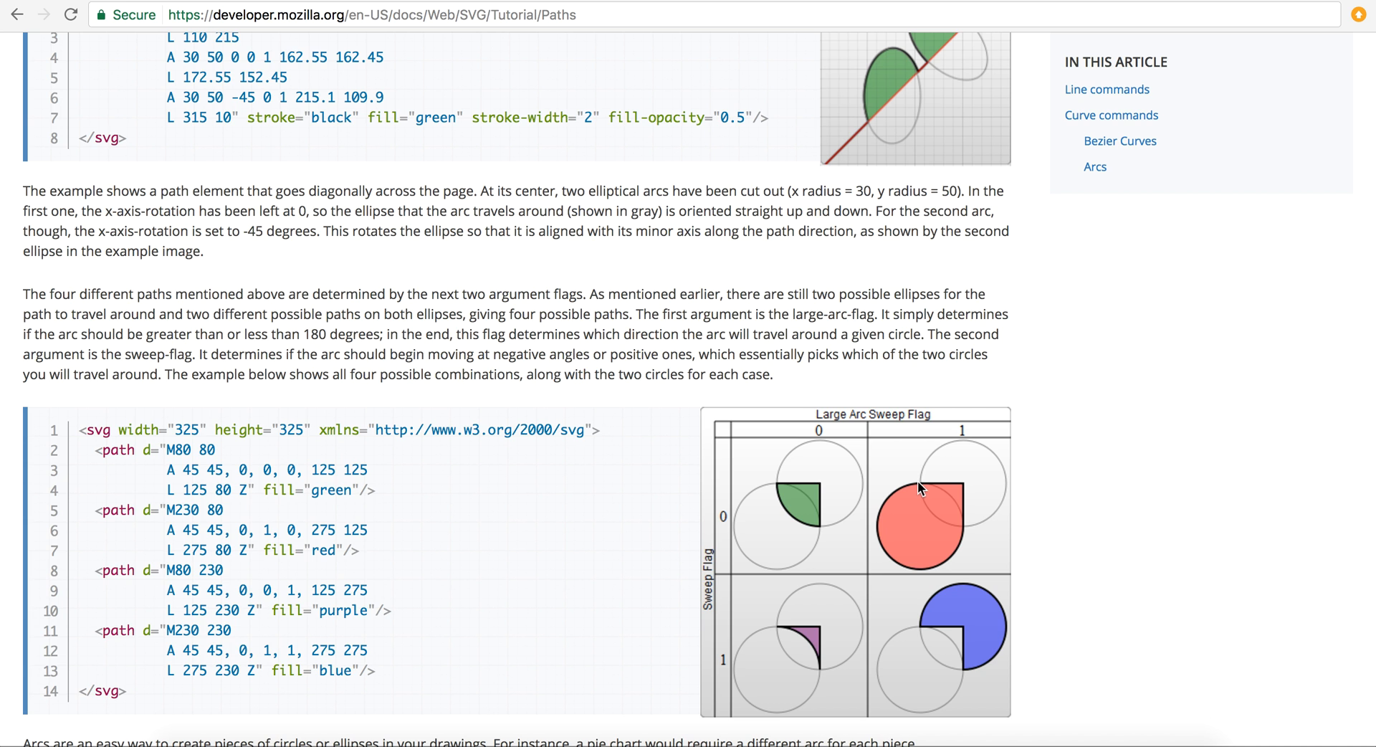
{"action": "mouse_move", "coordinate": [955, 518]}
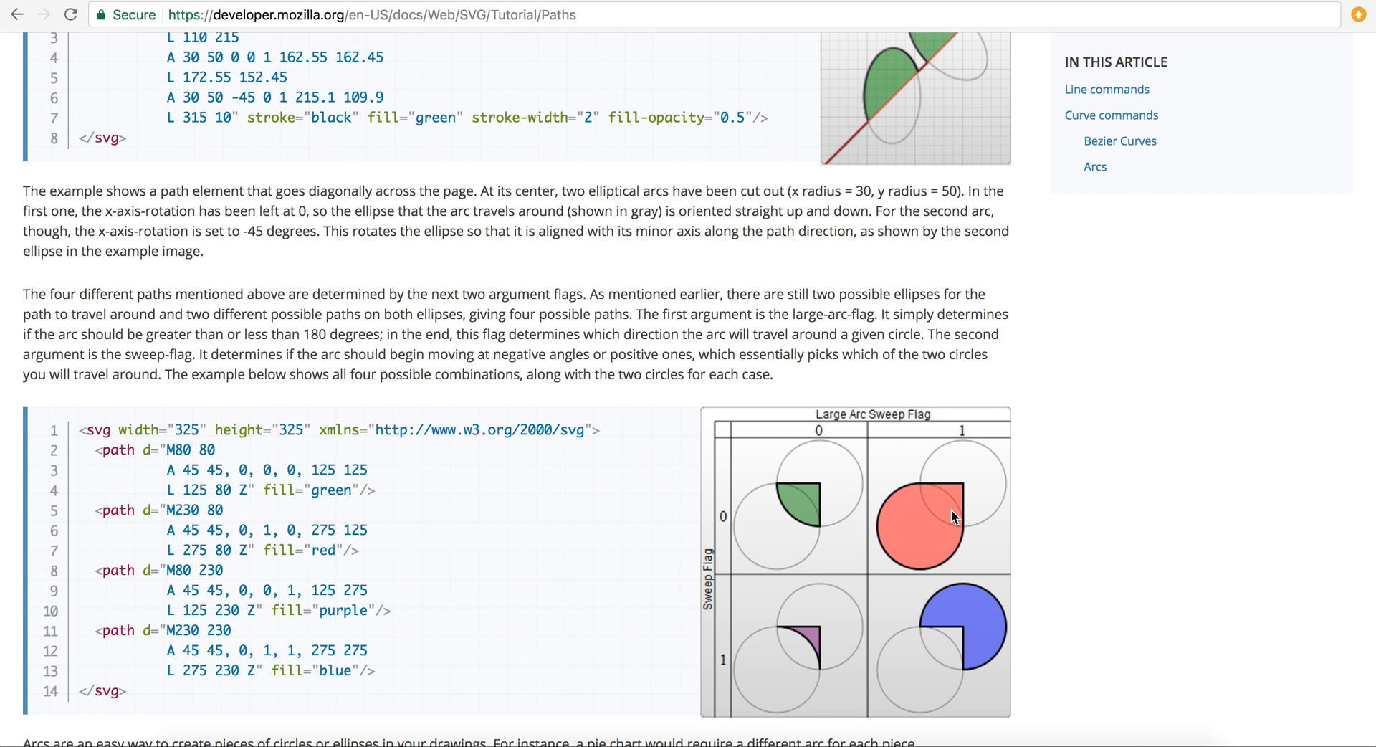
{"action": "mouse_move", "coordinate": [903, 566]}
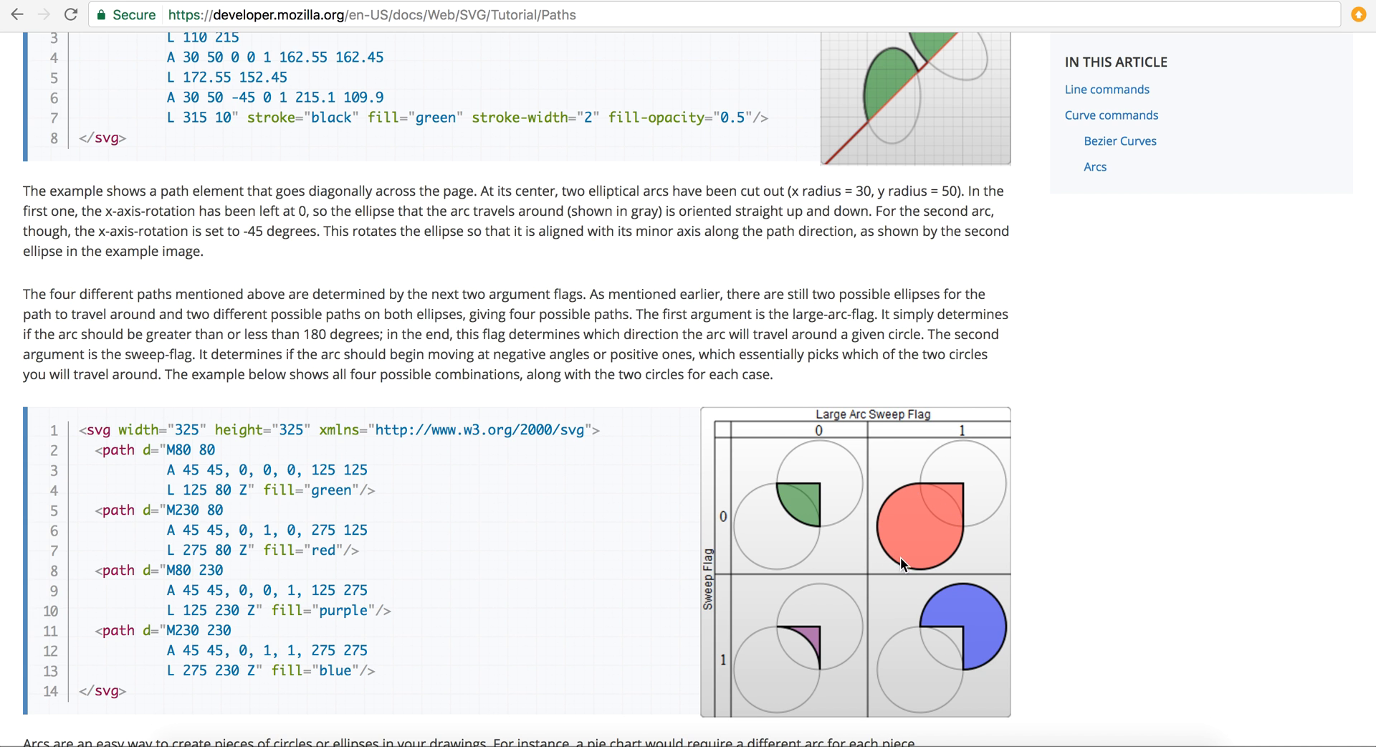
{"action": "mouse_move", "coordinate": [820, 532]}
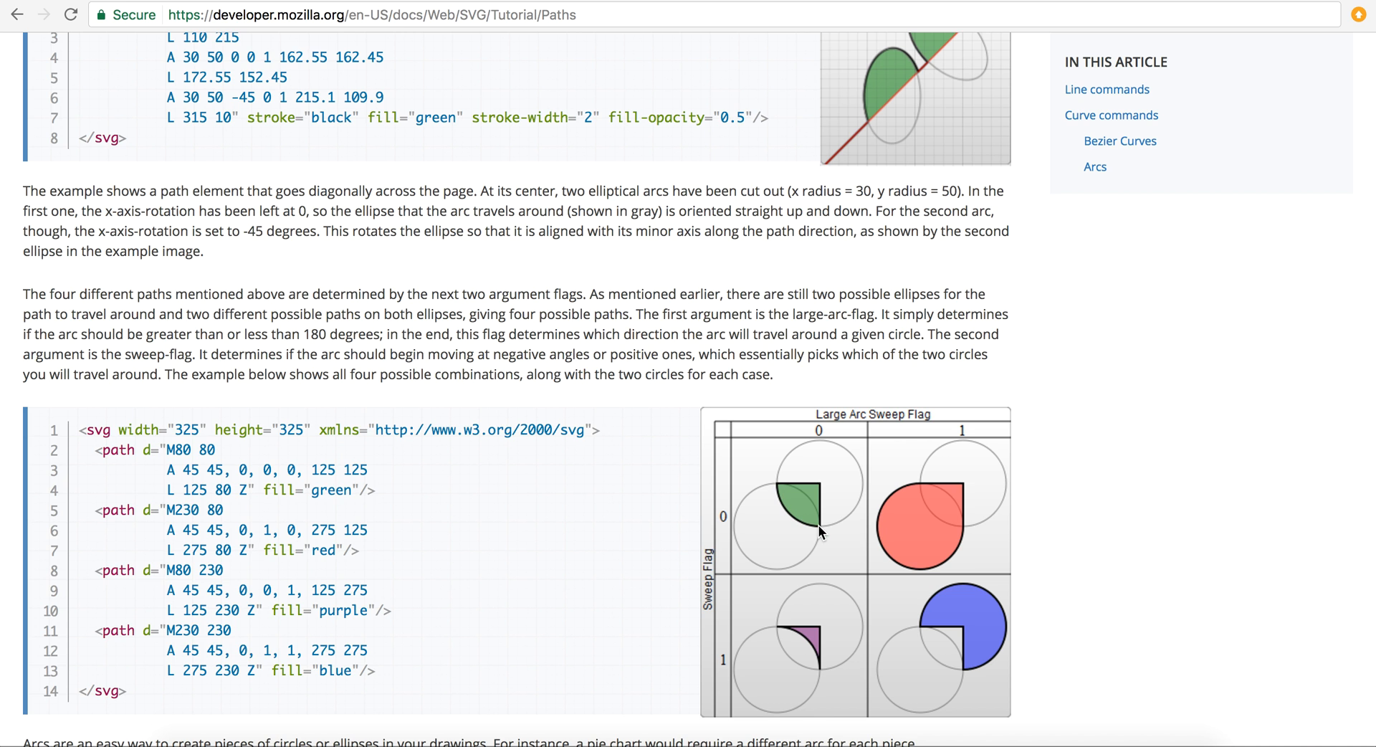
{"action": "mouse_move", "coordinate": [817, 536]}
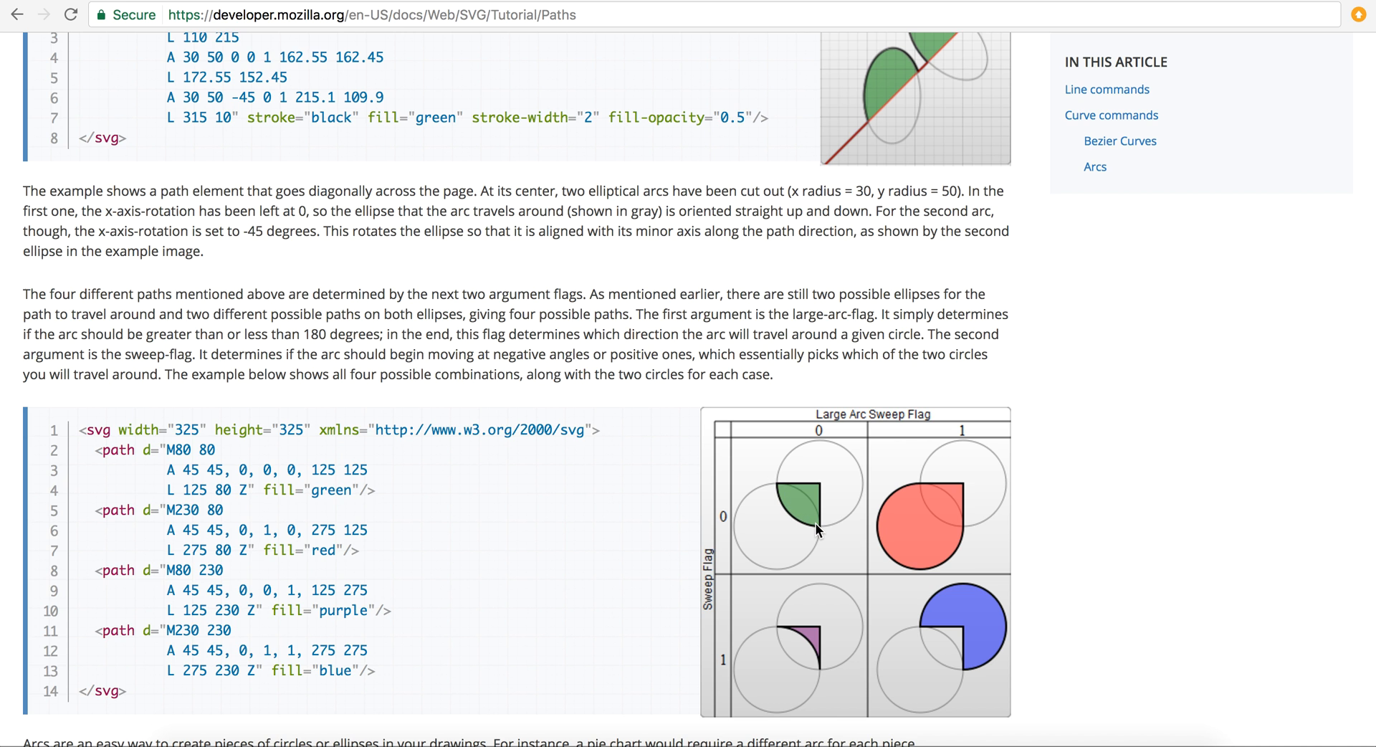
{"action": "mouse_move", "coordinate": [954, 560]}
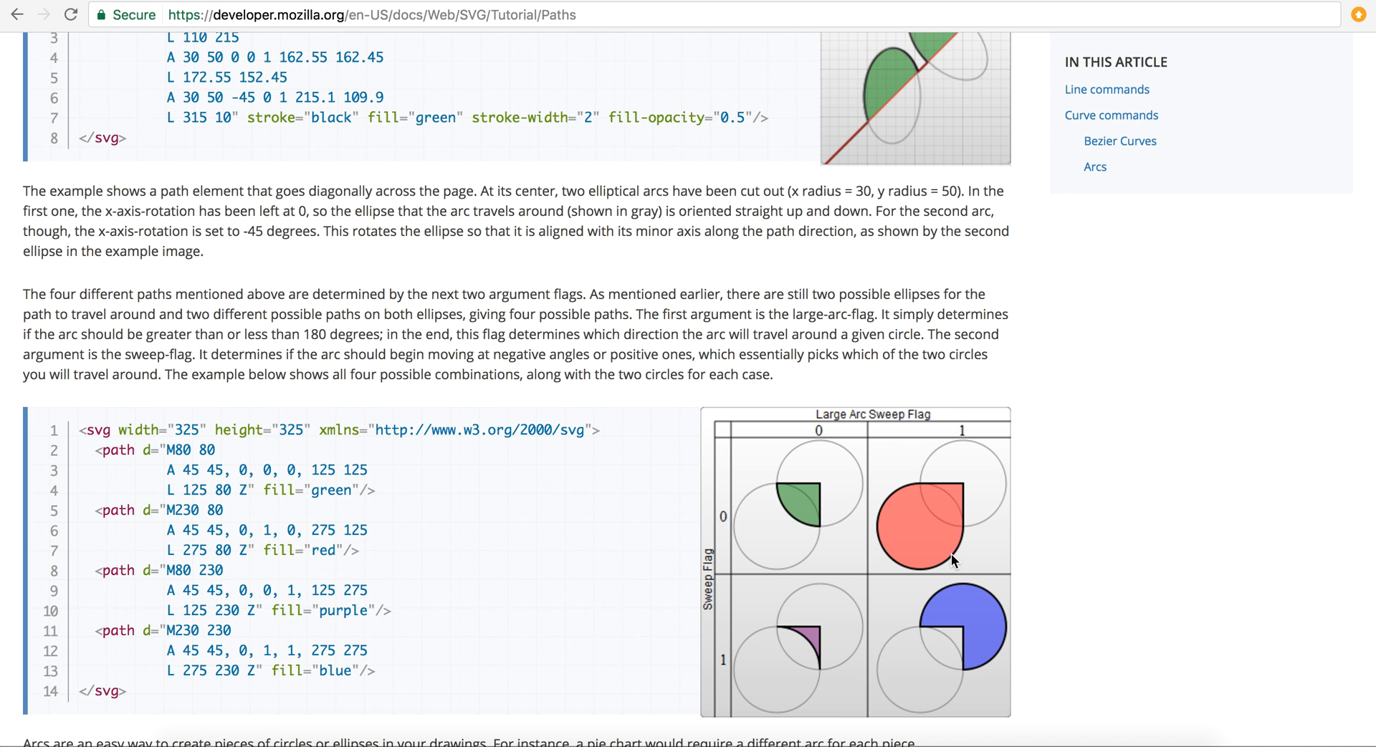
{"action": "scroll", "scroll_direction": "up", "scroll_amount": 3}
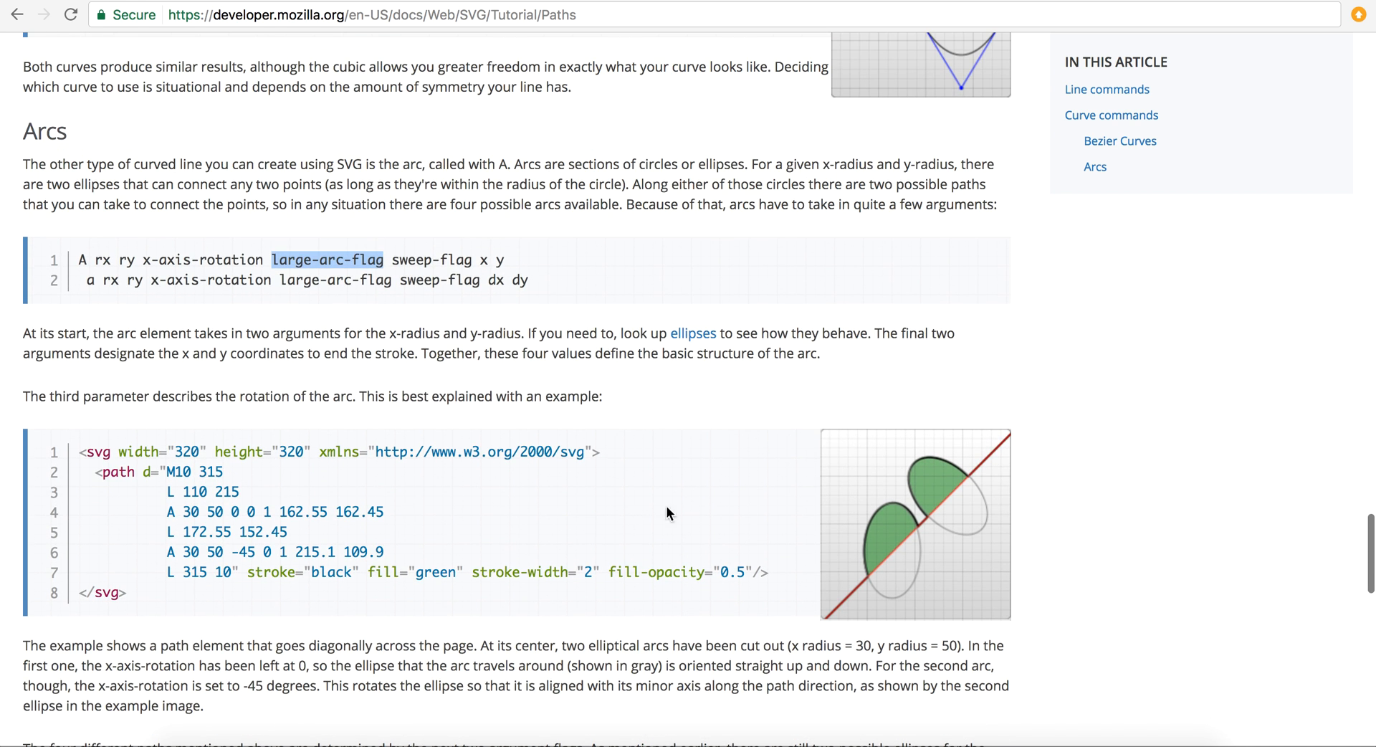
{"action": "mouse_move", "coordinate": [558, 339]}
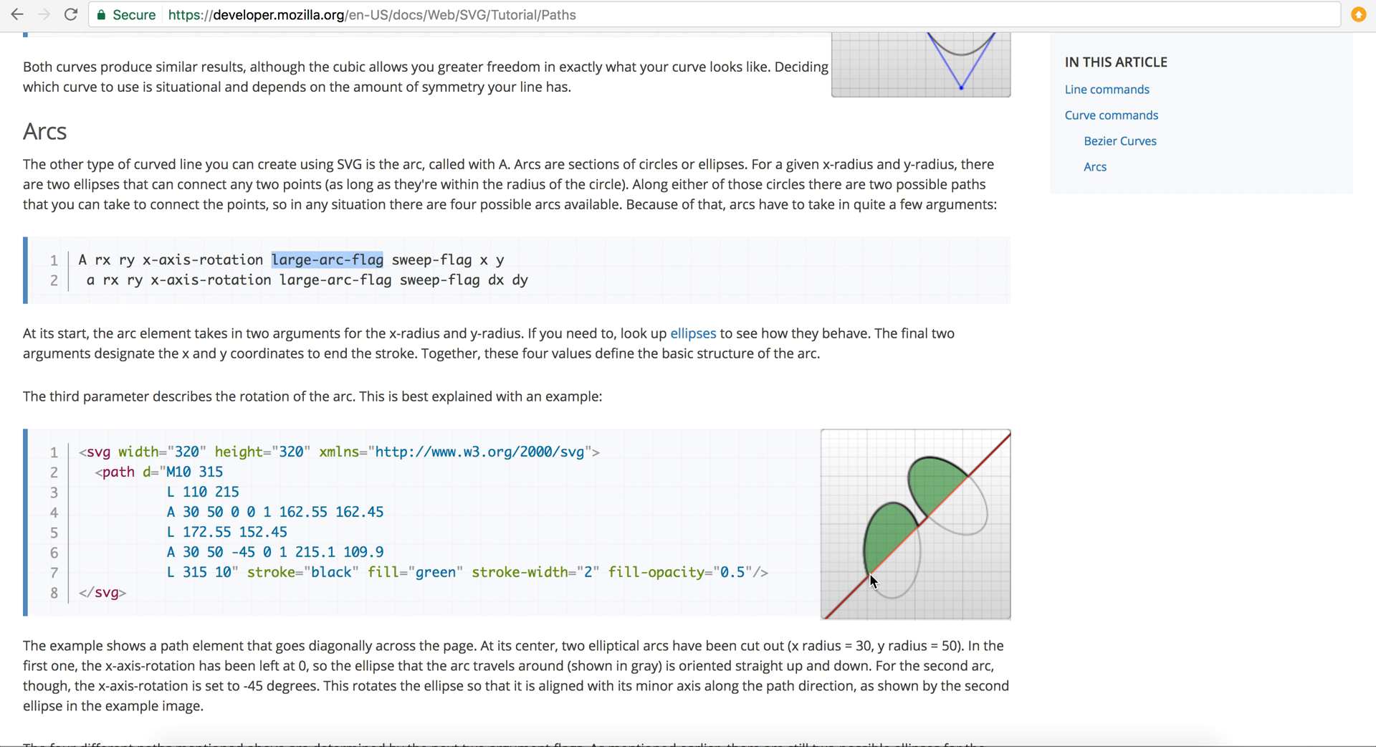
- Scroll down to the four-arc Large Arc / Sweep Flag grid and study it
{"action": "scroll", "scroll_direction": "down", "scroll_amount": 3}
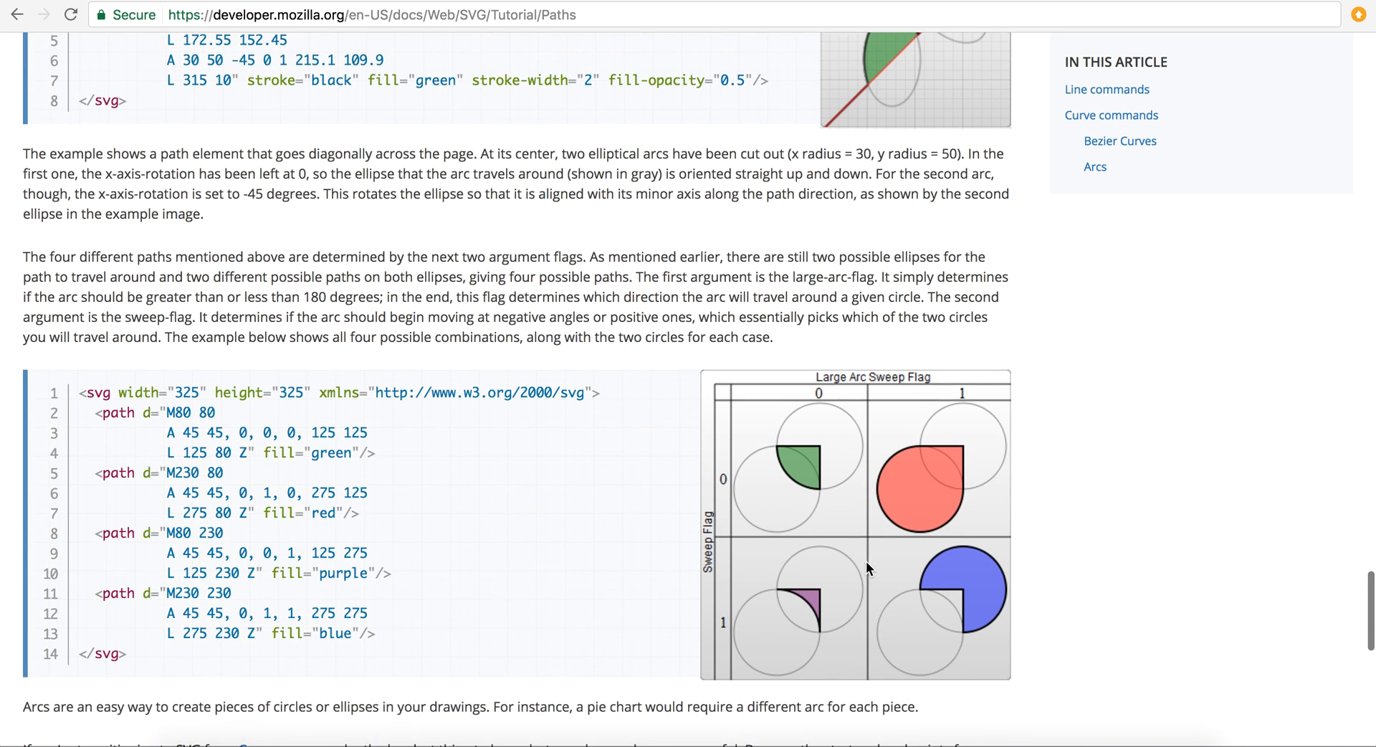
{"action": "scroll", "scroll_direction": "down", "scroll_amount": 3}
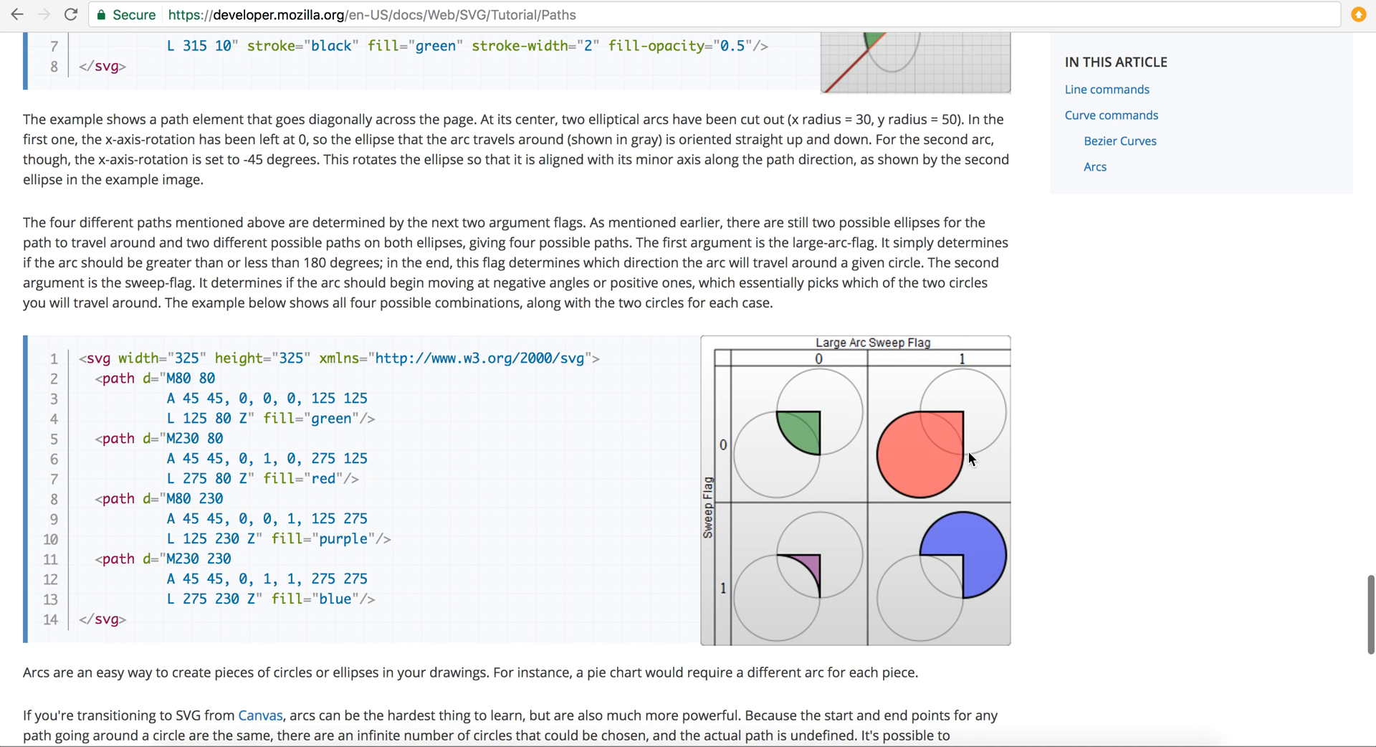
{"action": "mouse_move", "coordinate": [960, 457]}
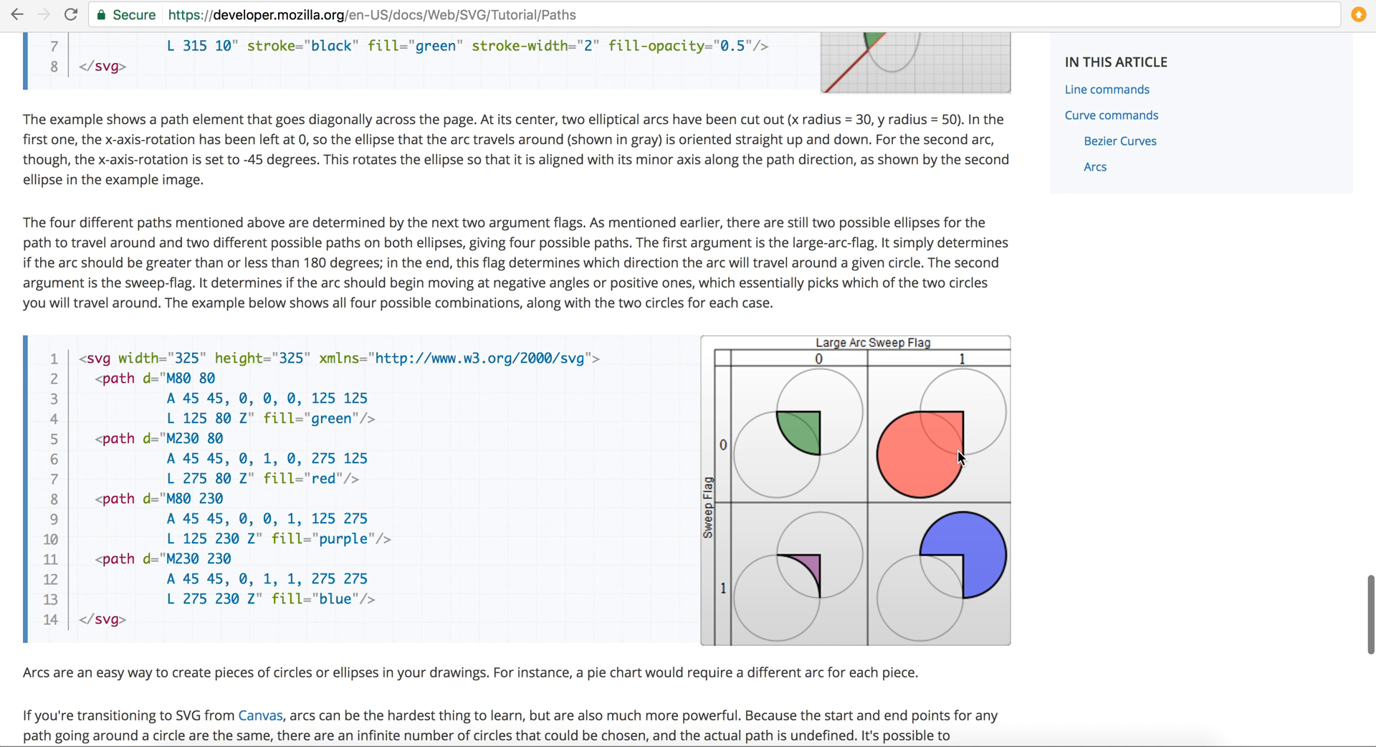
{"action": "mouse_move", "coordinate": [920, 421]}
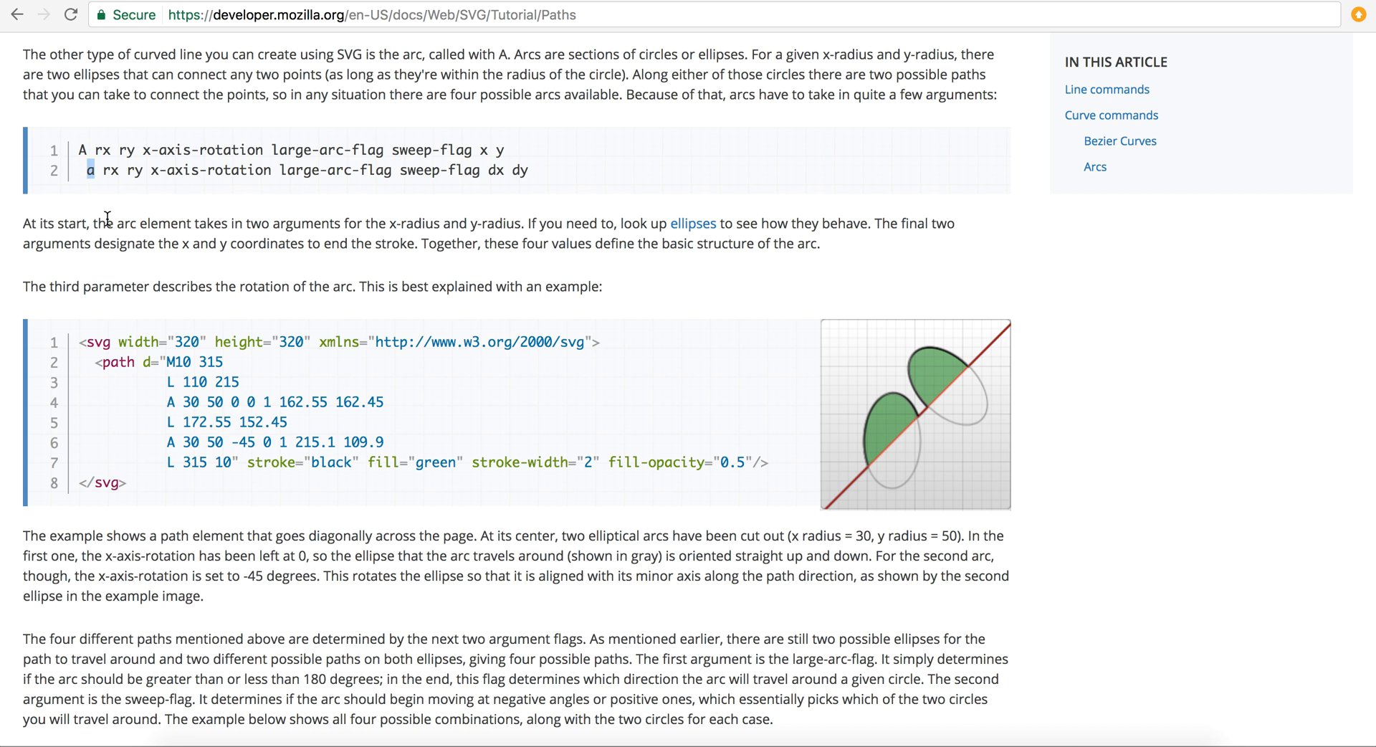
{"action": "mouse_move", "coordinate": [107, 195]}
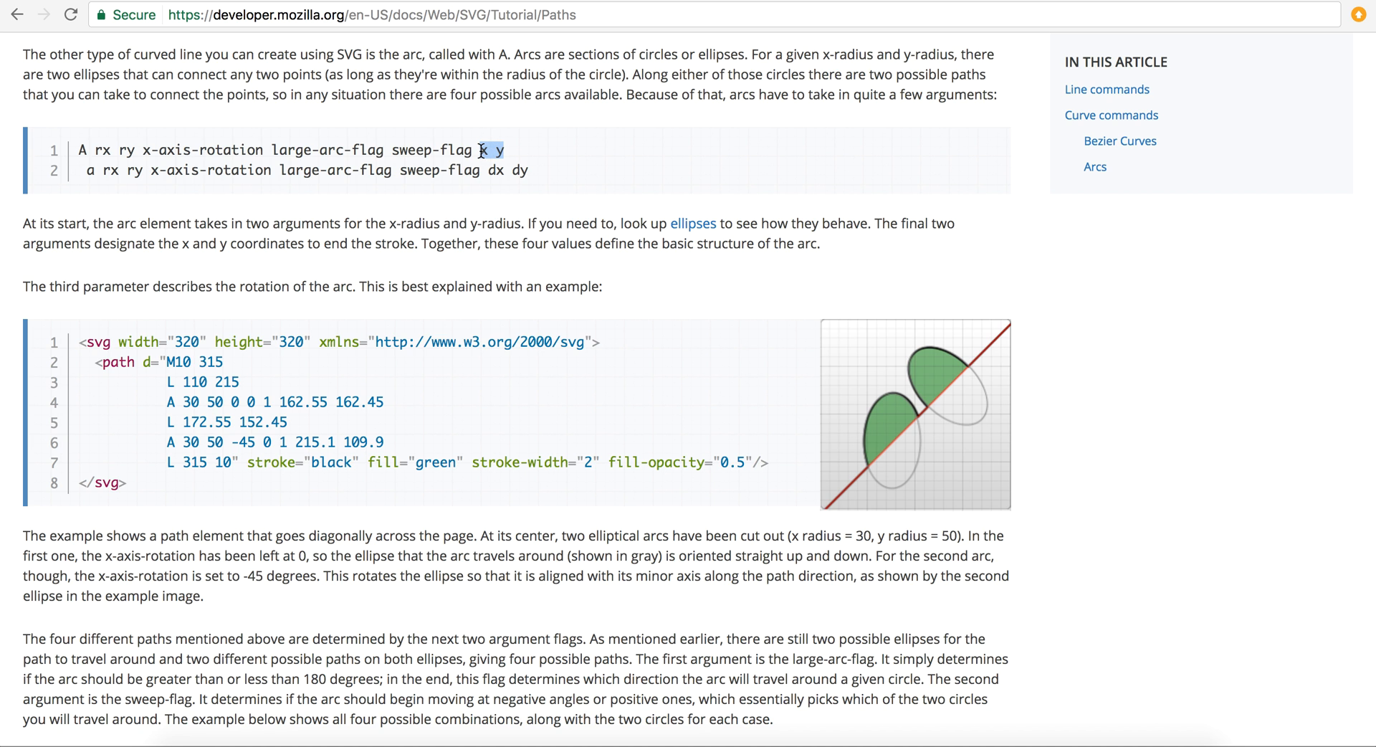
{"action": "mouse_move", "coordinate": [414, 120]}
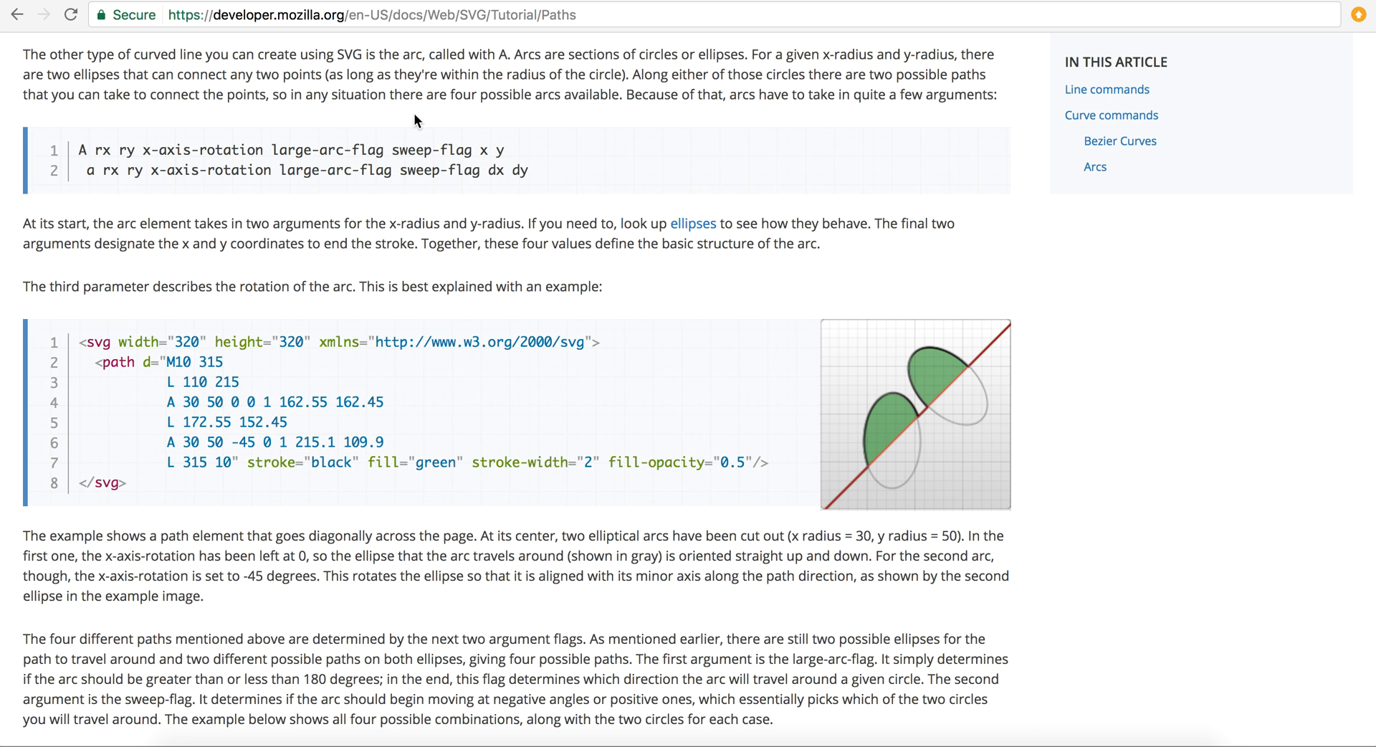
{"action": "mouse_move", "coordinate": [430, 117]}
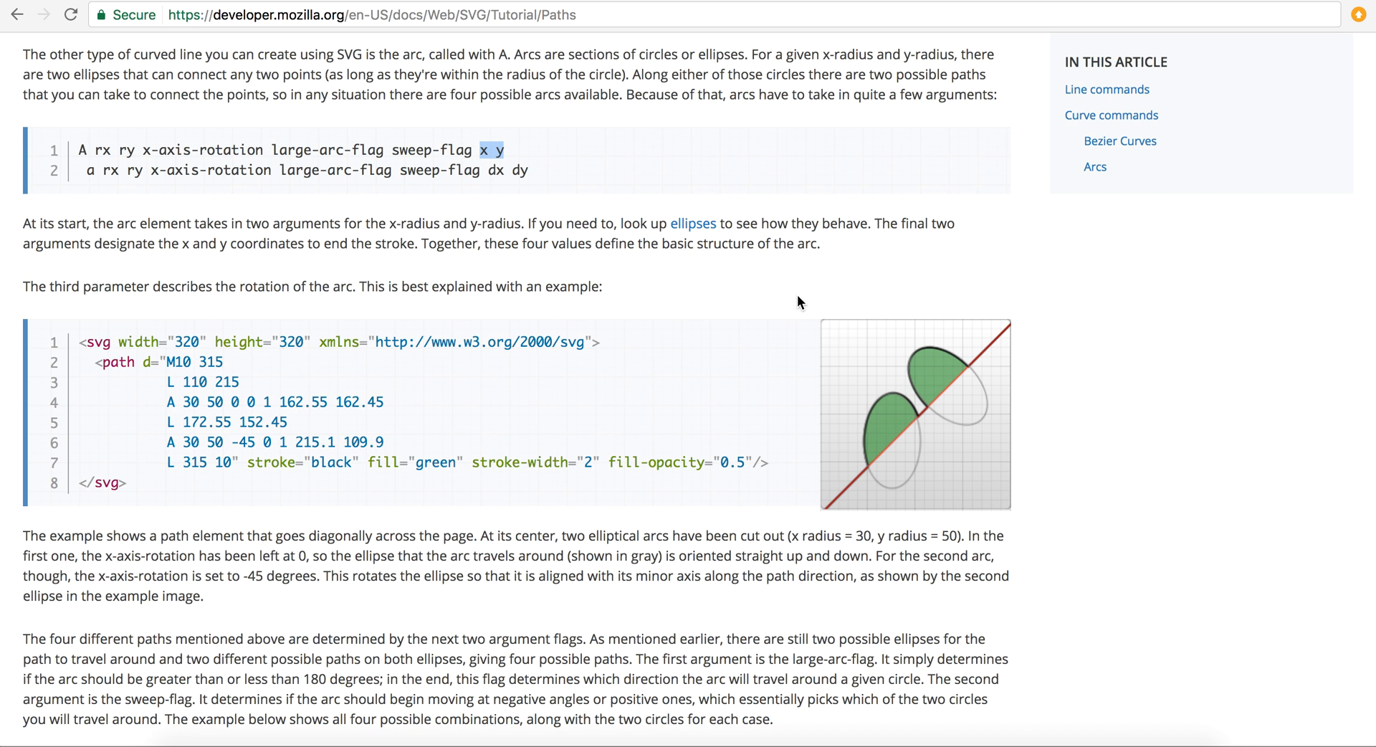
{"action": "mouse_move", "coordinate": [564, 251]}
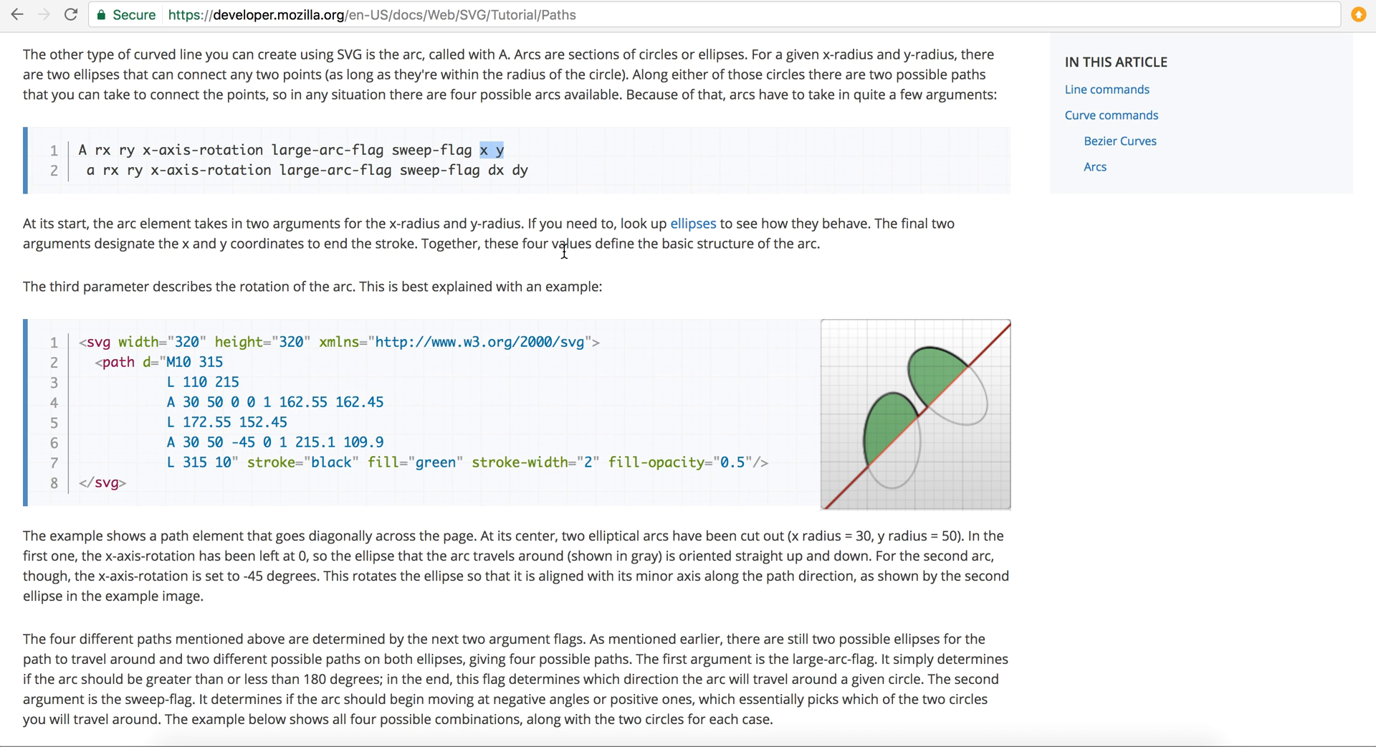
{"action": "mouse_move", "coordinate": [770, 341]}
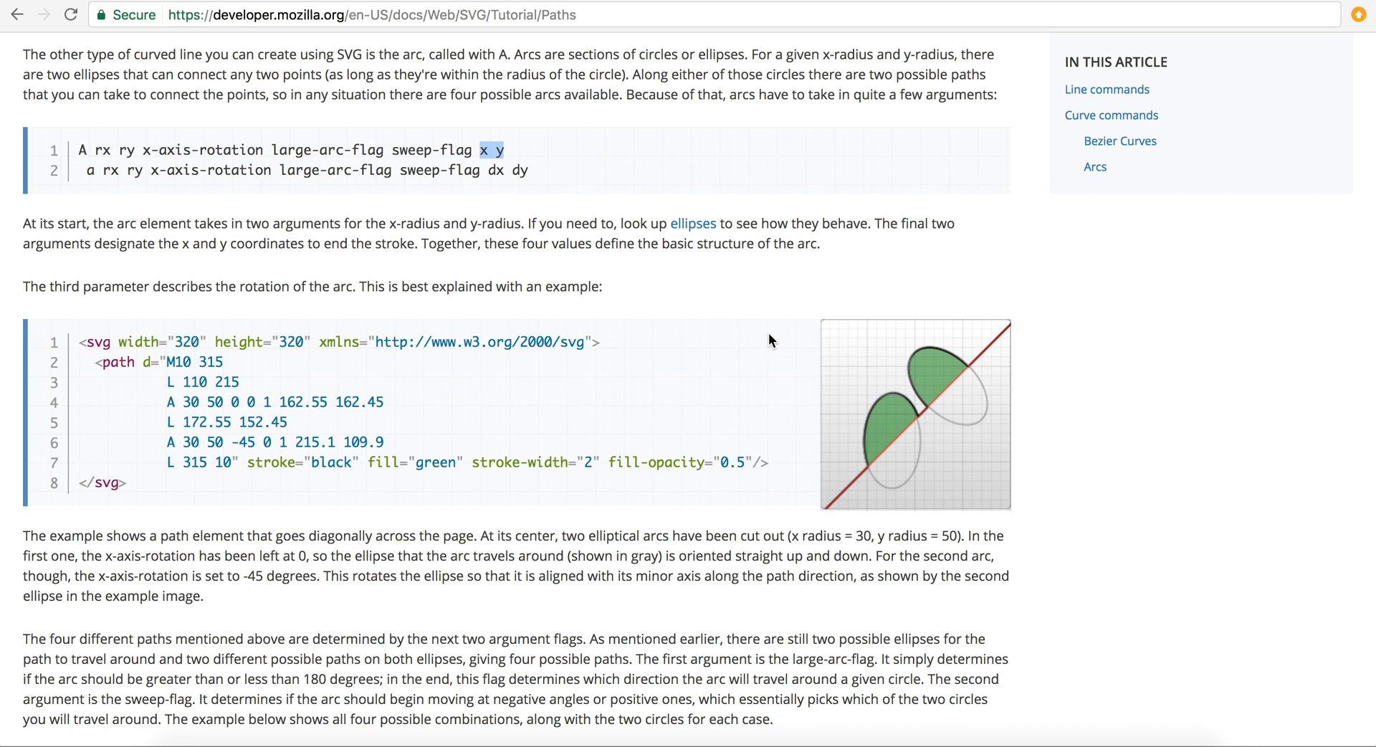
{"action": "mouse_move", "coordinate": [631, 380]}
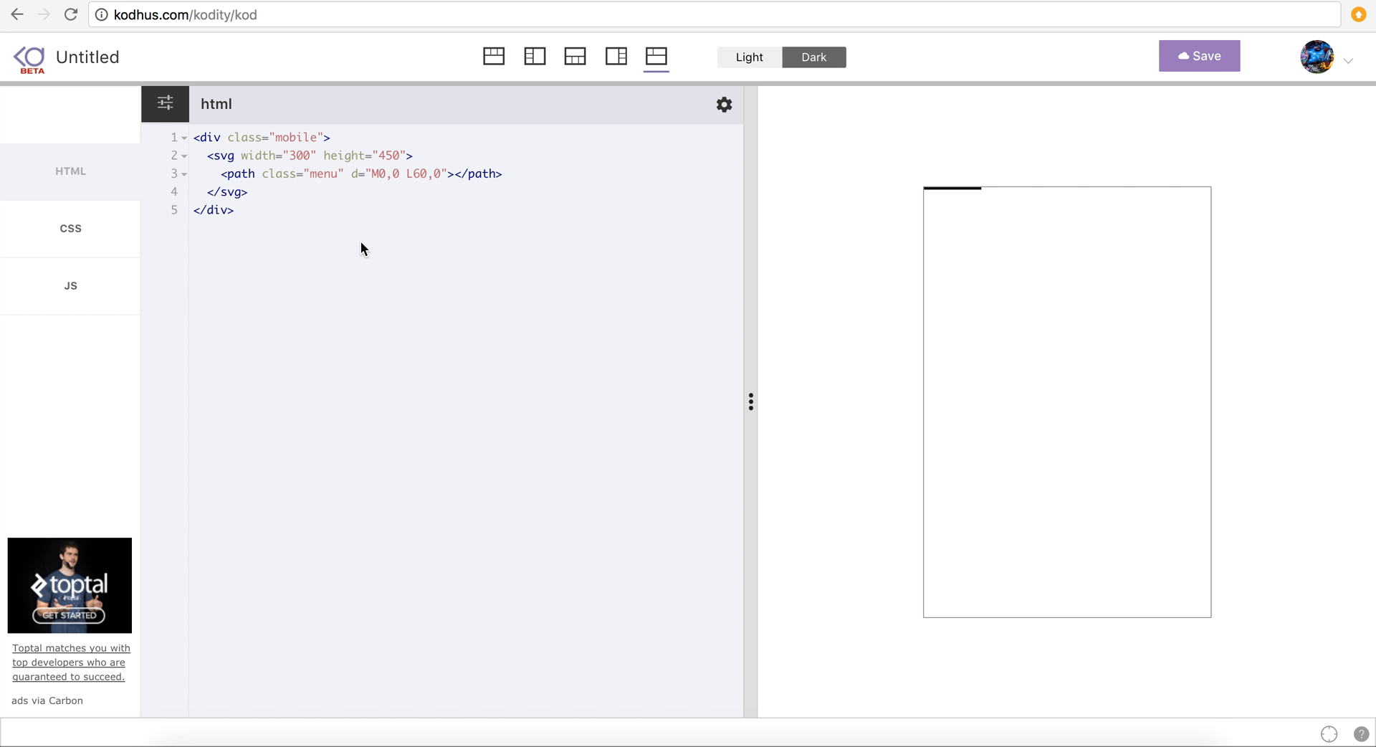
{"action": "mouse_move", "coordinate": [985, 213]}
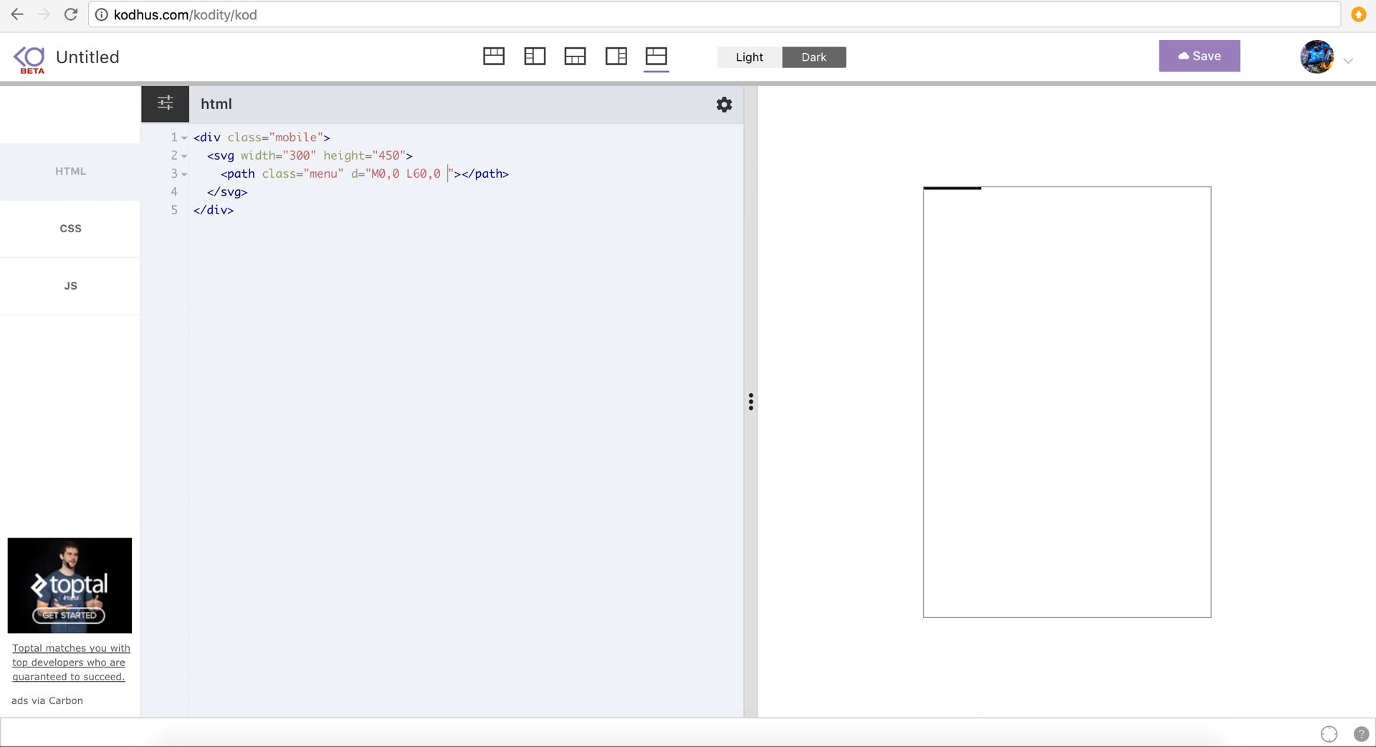
- Type 'a0,255 0,' after L60,0 in the path's d attribute, removing a stray space
{"action": "type", "text": "a"}
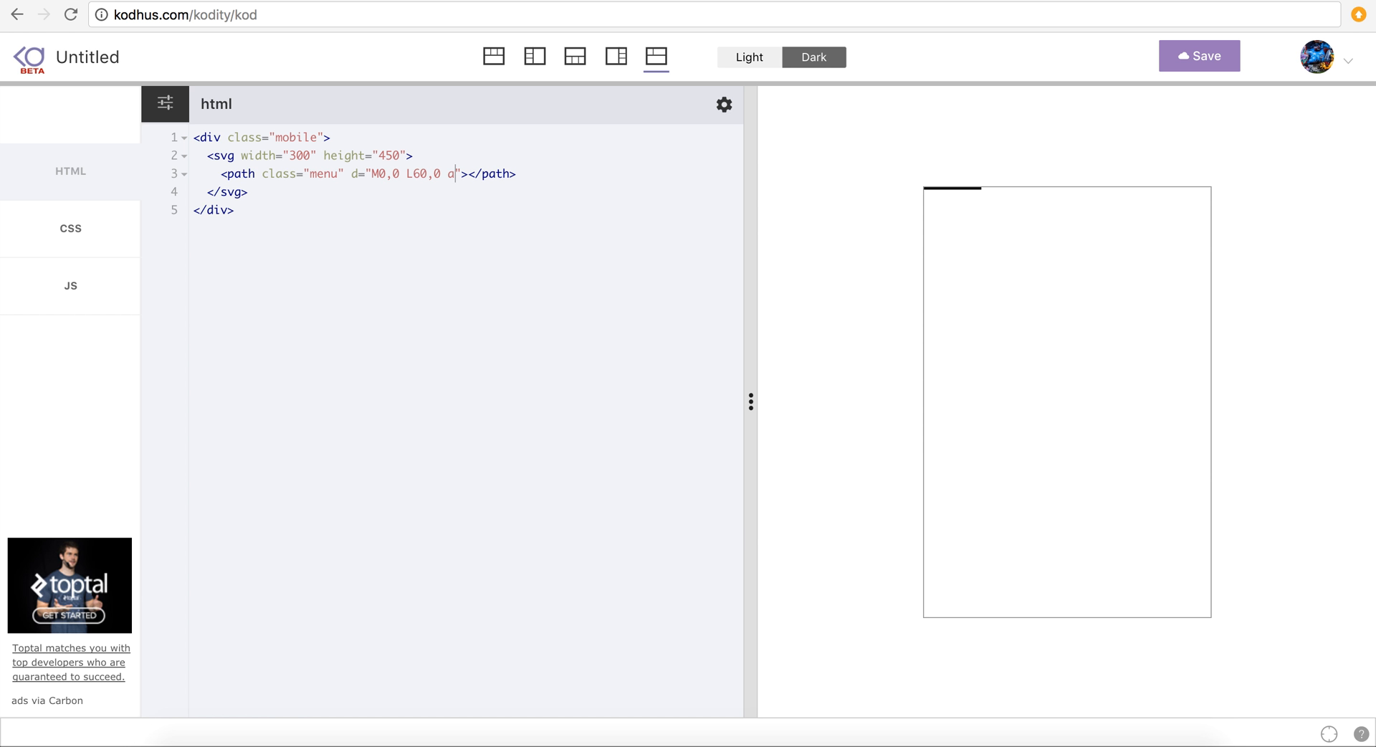
{"action": "type", "text": "0"}
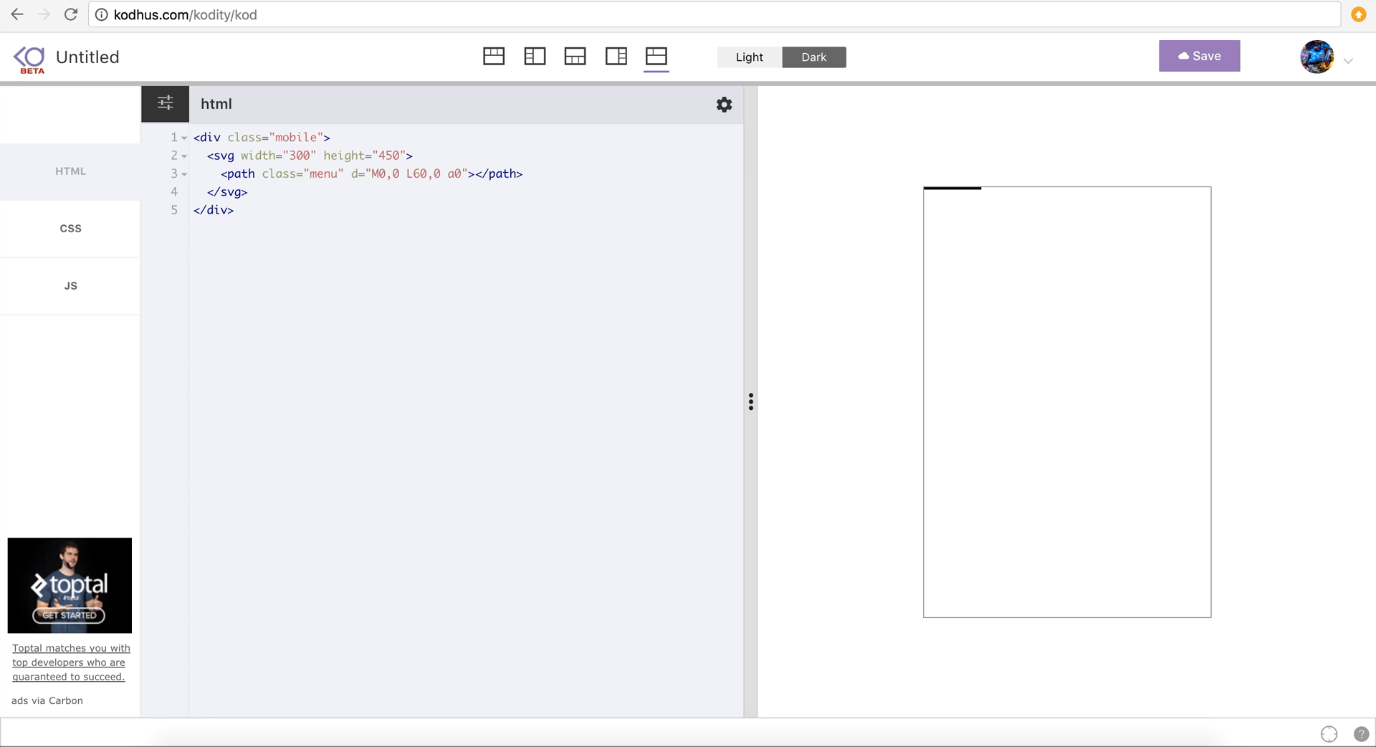
{"action": "type", "text": ","}
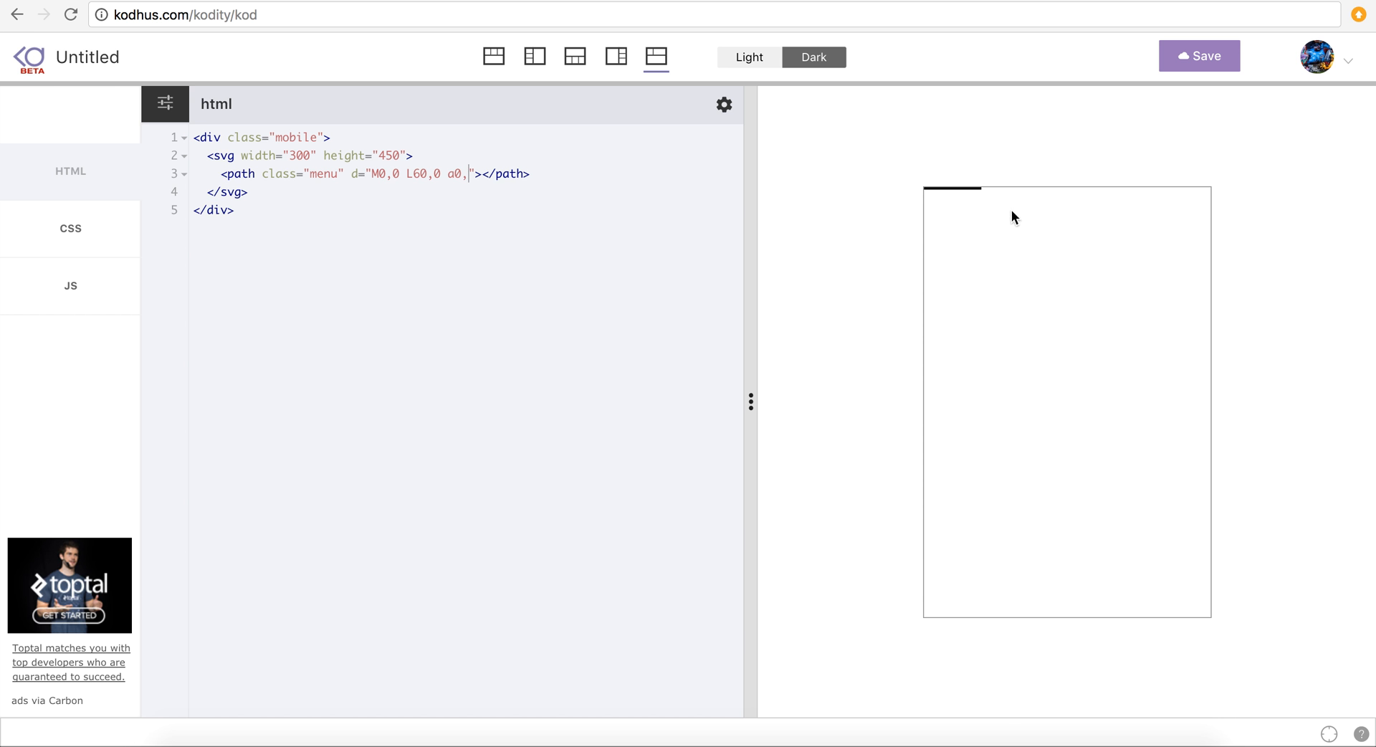
{"action": "mouse_move", "coordinate": [994, 332]}
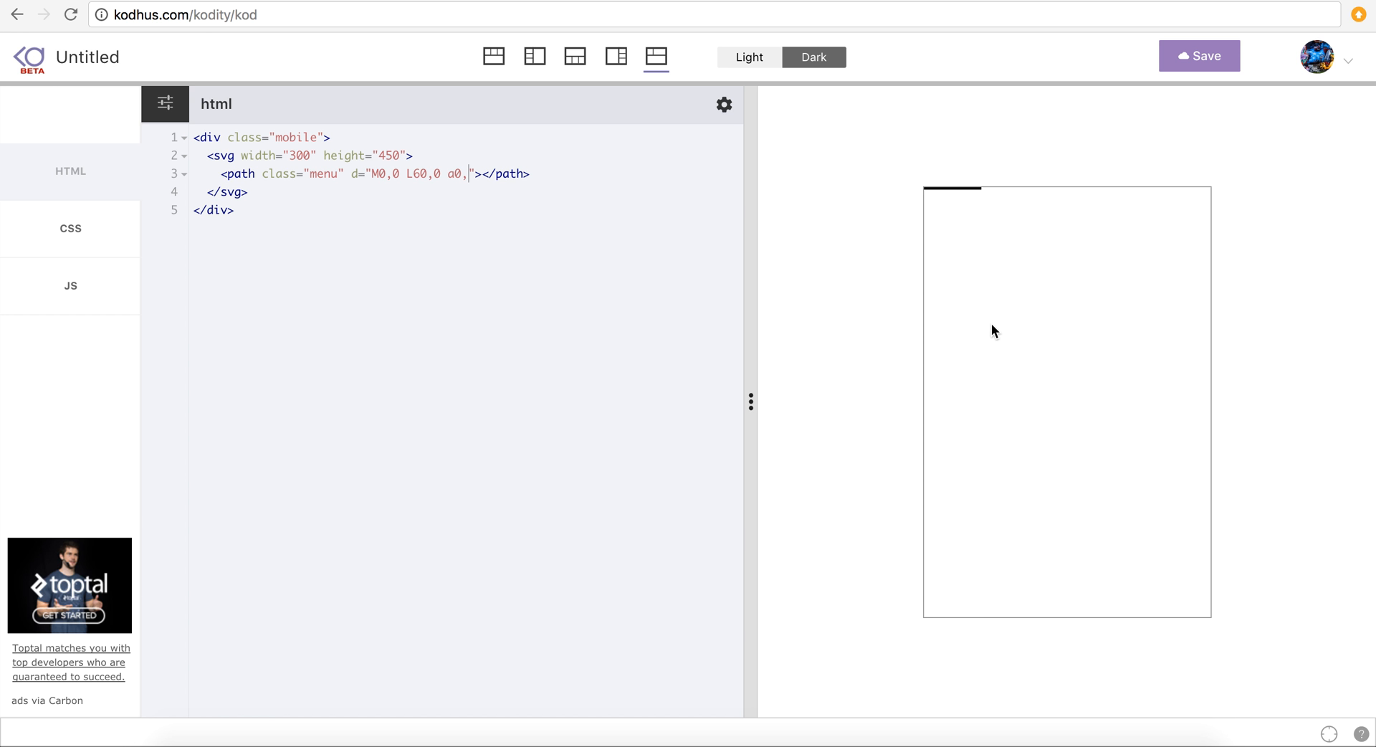
{"action": "mouse_move", "coordinate": [854, 310]}
{"action": "type", "text": " 255"}
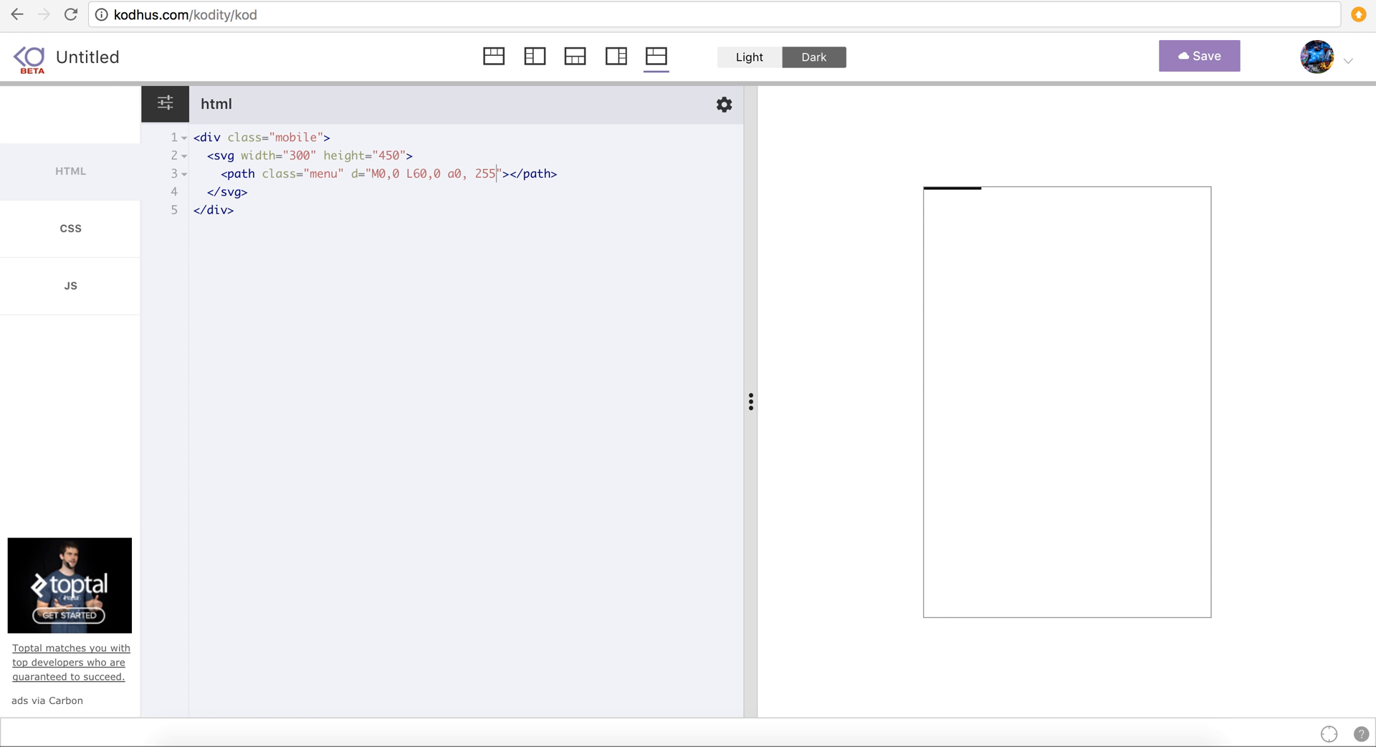
{"action": "key", "text": "Backspace"}
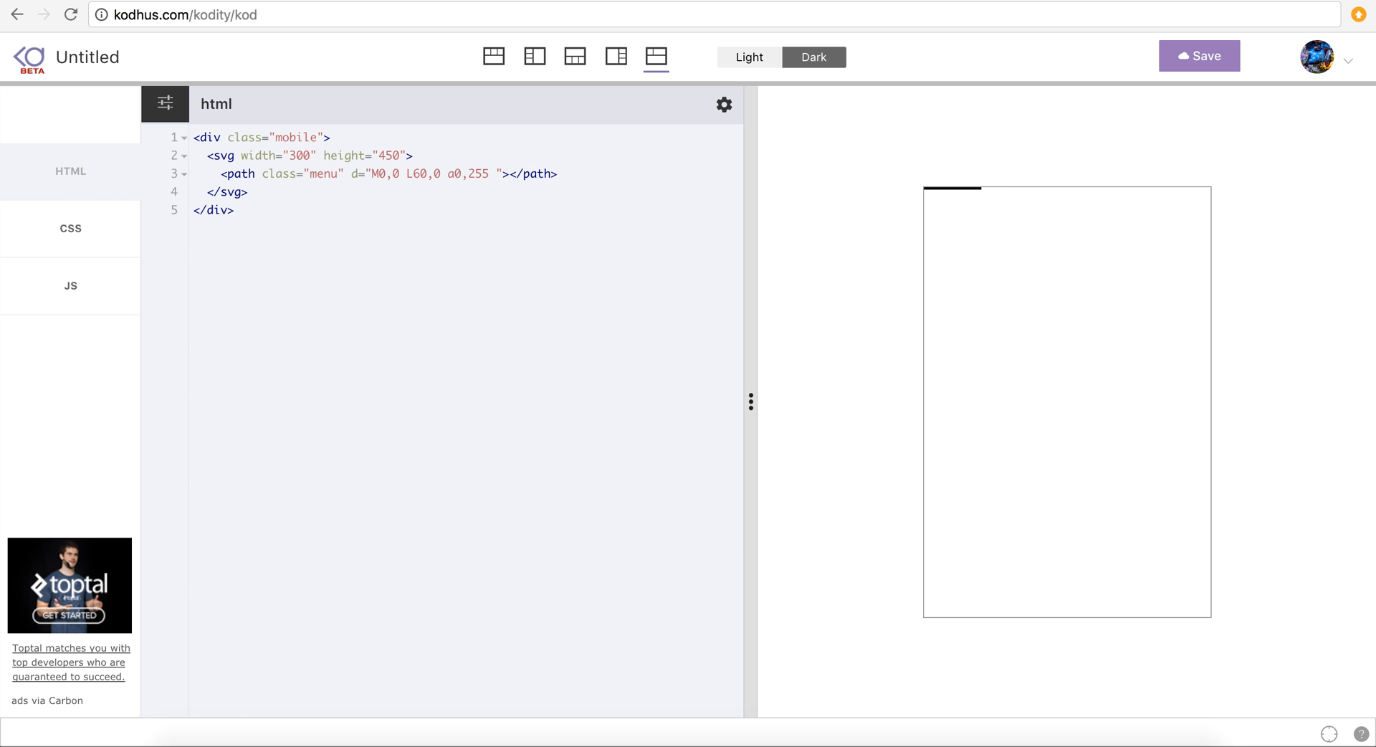
{"action": "type", "text": "0"}
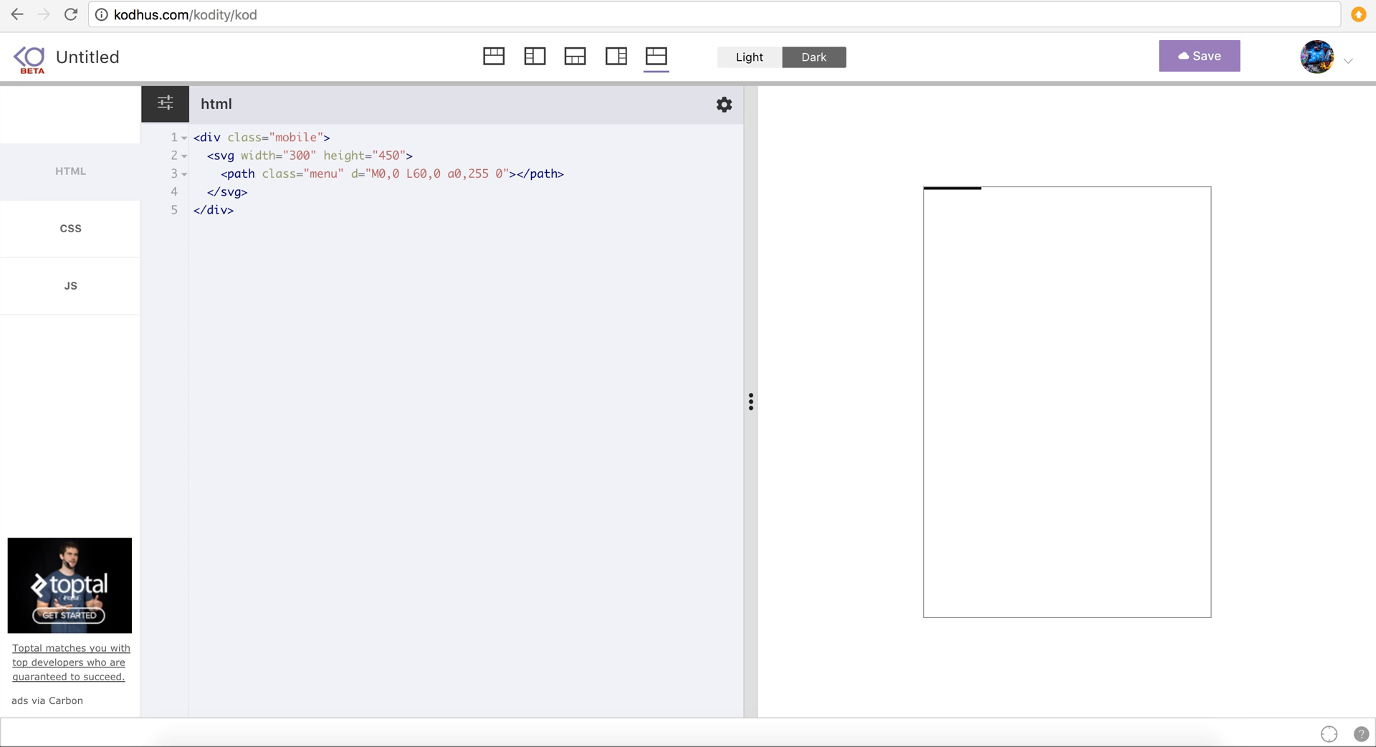
{"action": "type", "text": ","}
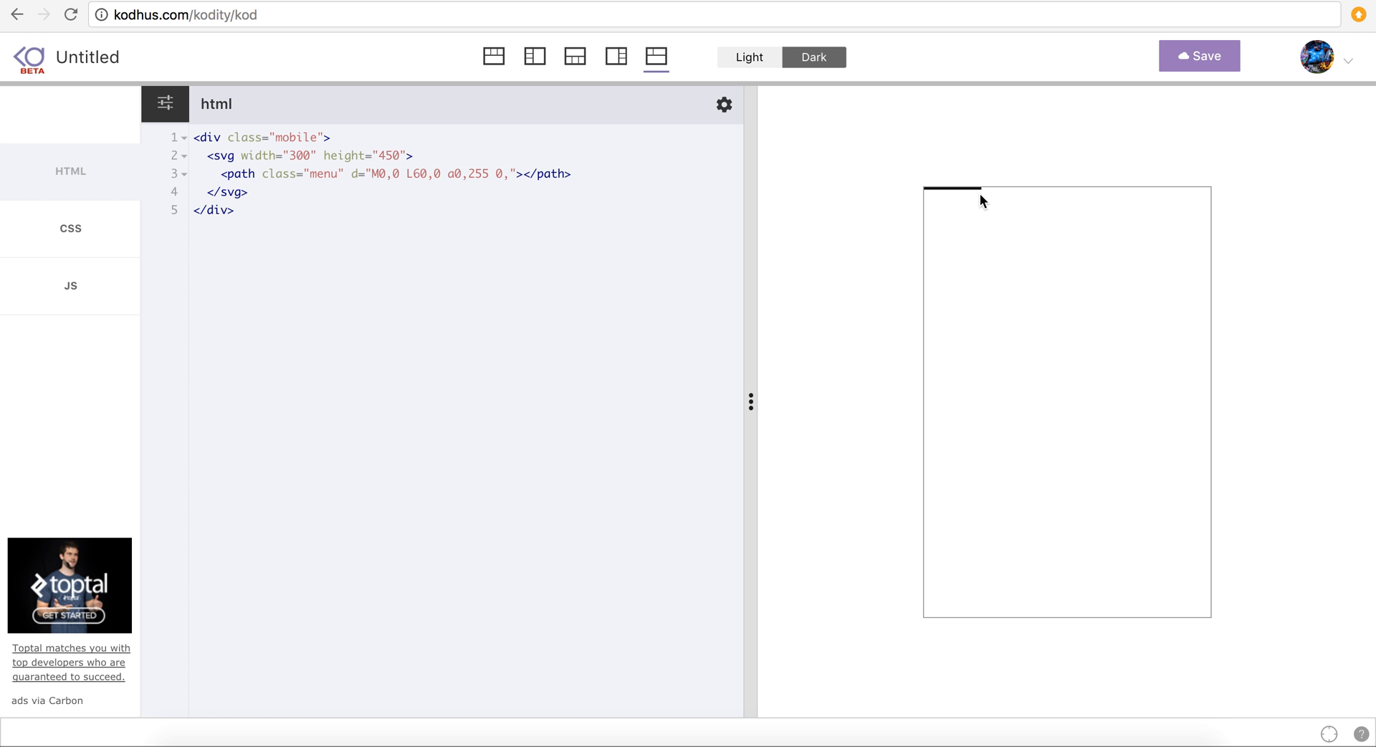
{"action": "mouse_move", "coordinate": [977, 207]}
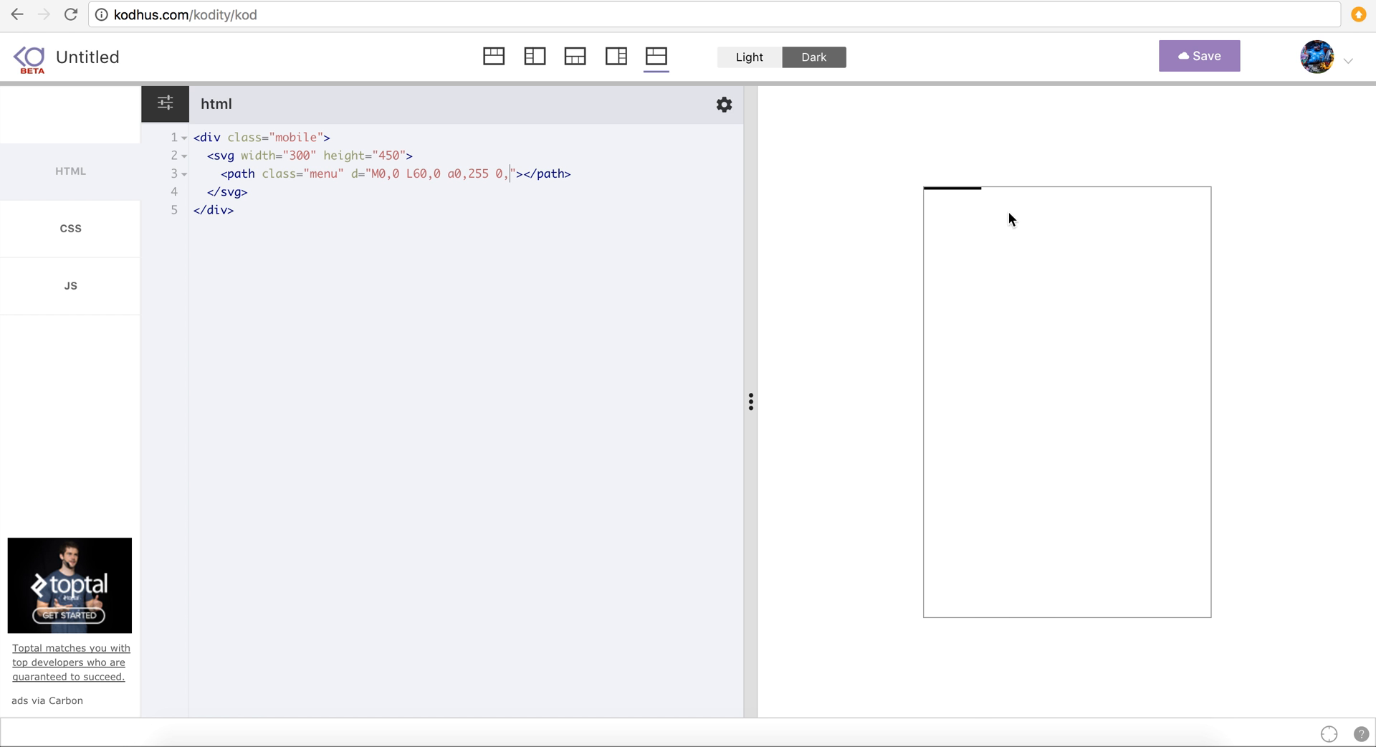
{"action": "mouse_move", "coordinate": [972, 533]}
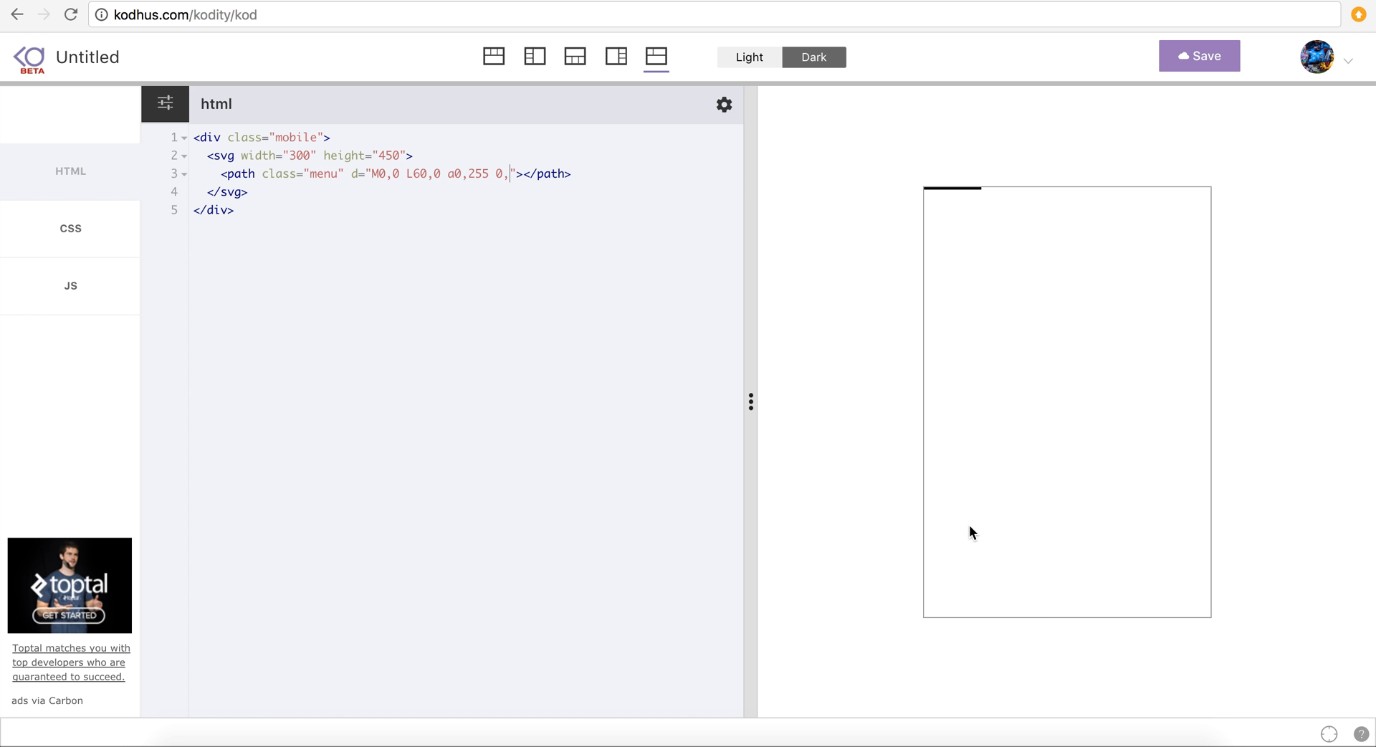
{"action": "mouse_move", "coordinate": [579, 234]}
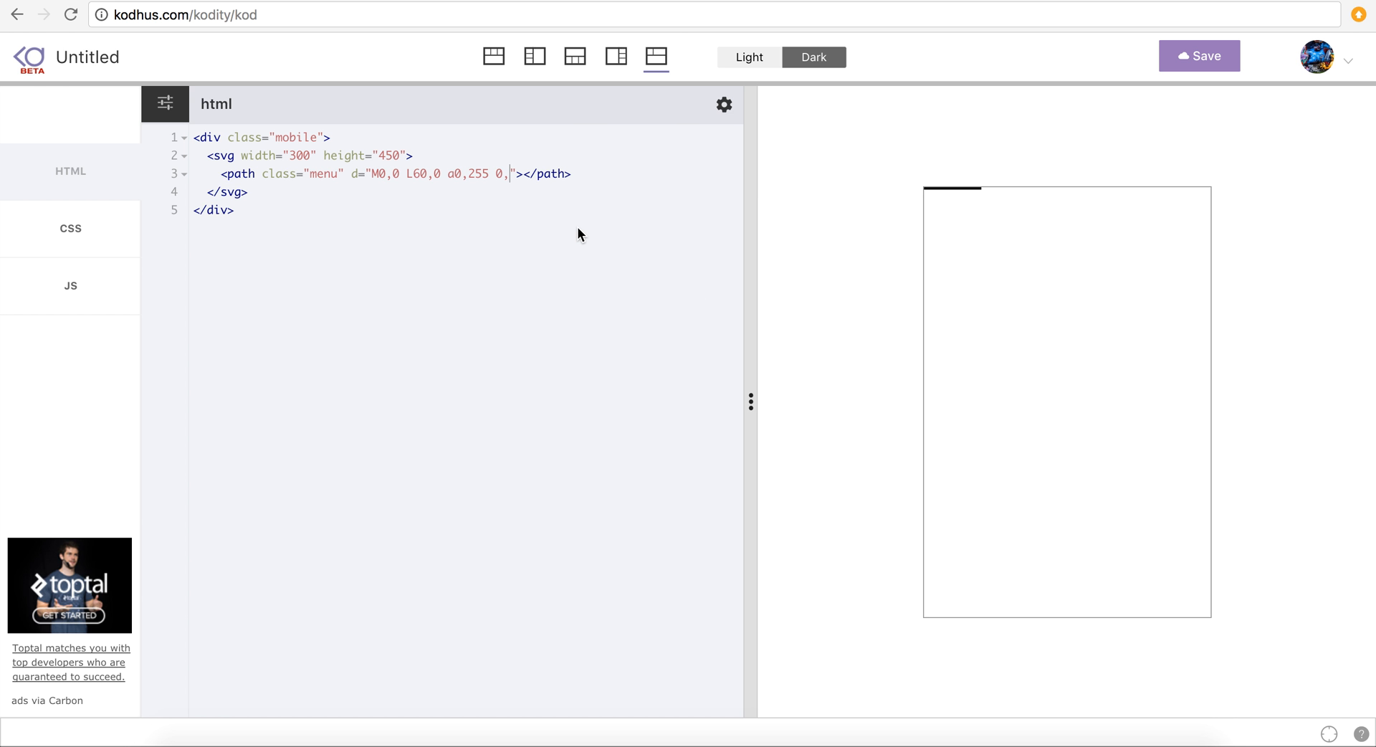
{"action": "mouse_move", "coordinate": [564, 215]}
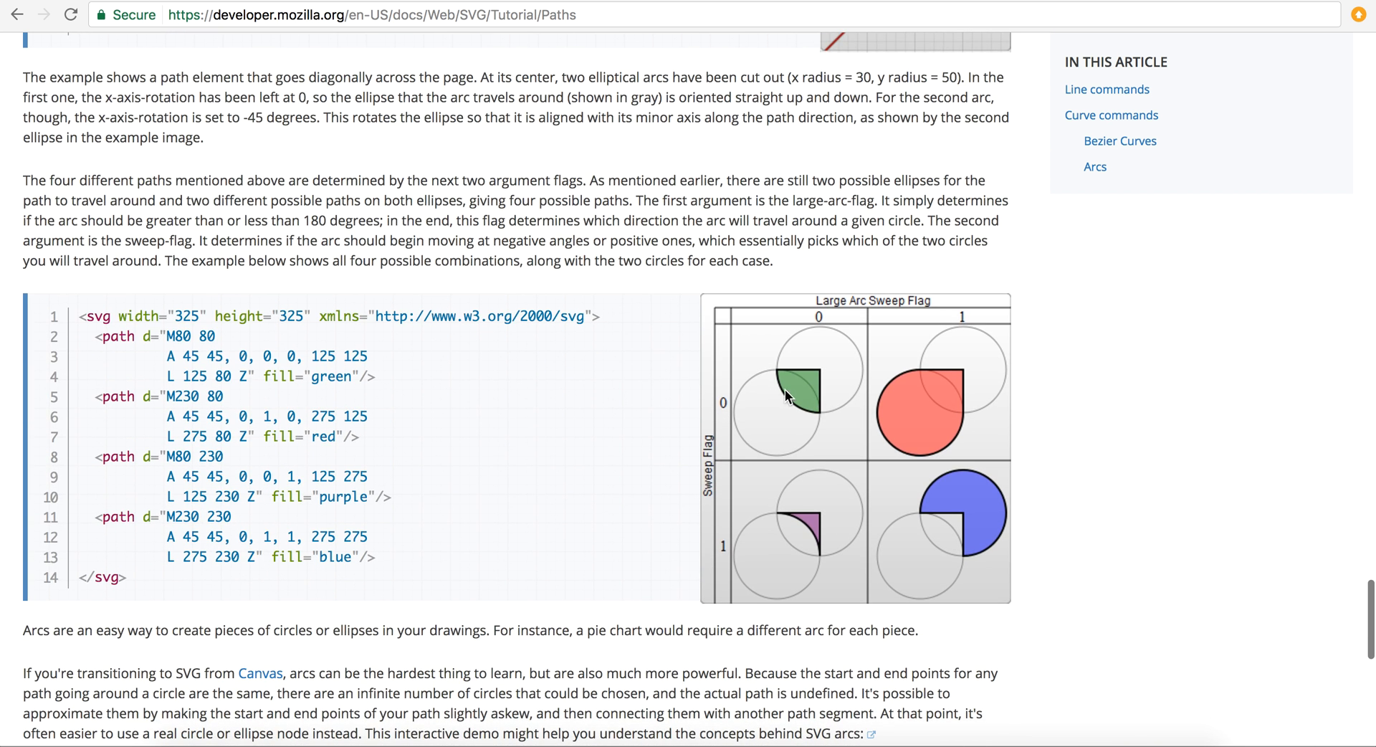
{"action": "mouse_move", "coordinate": [777, 382]}
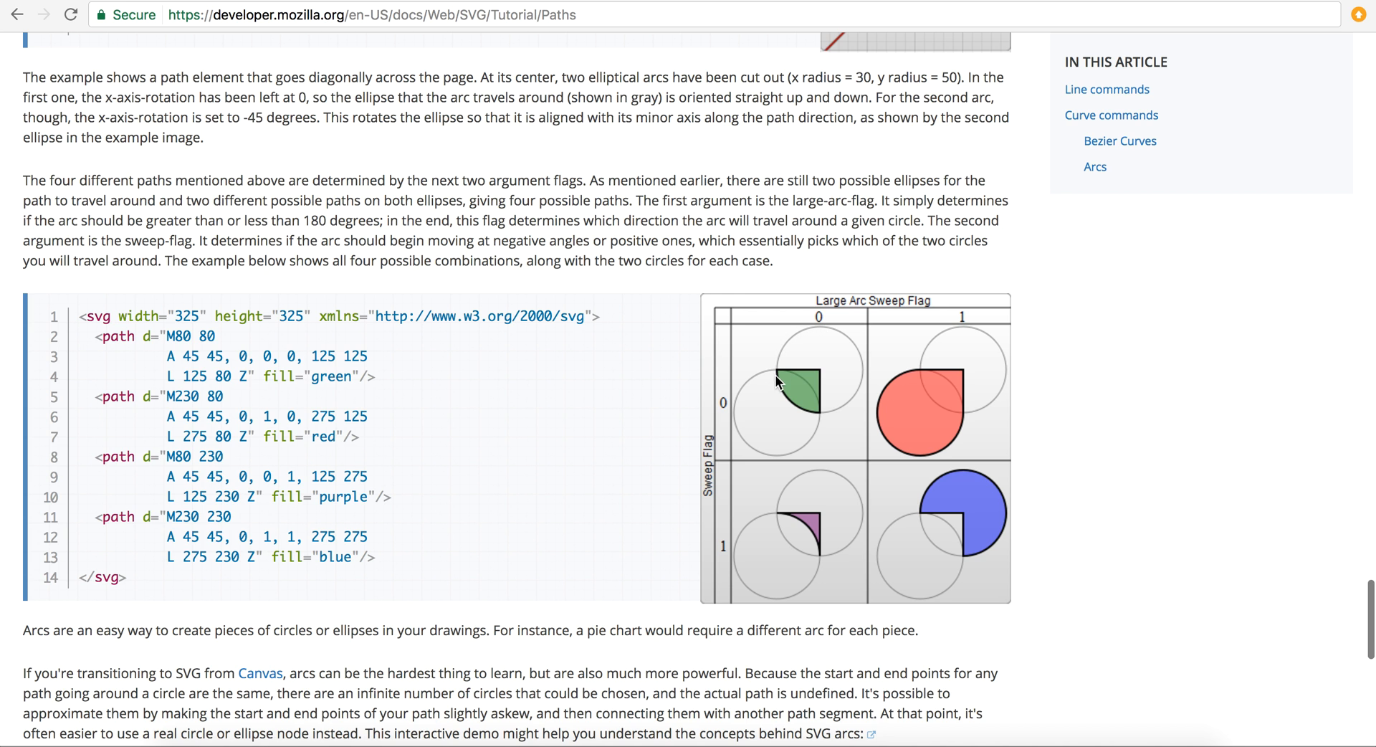
{"action": "mouse_move", "coordinate": [824, 417]}
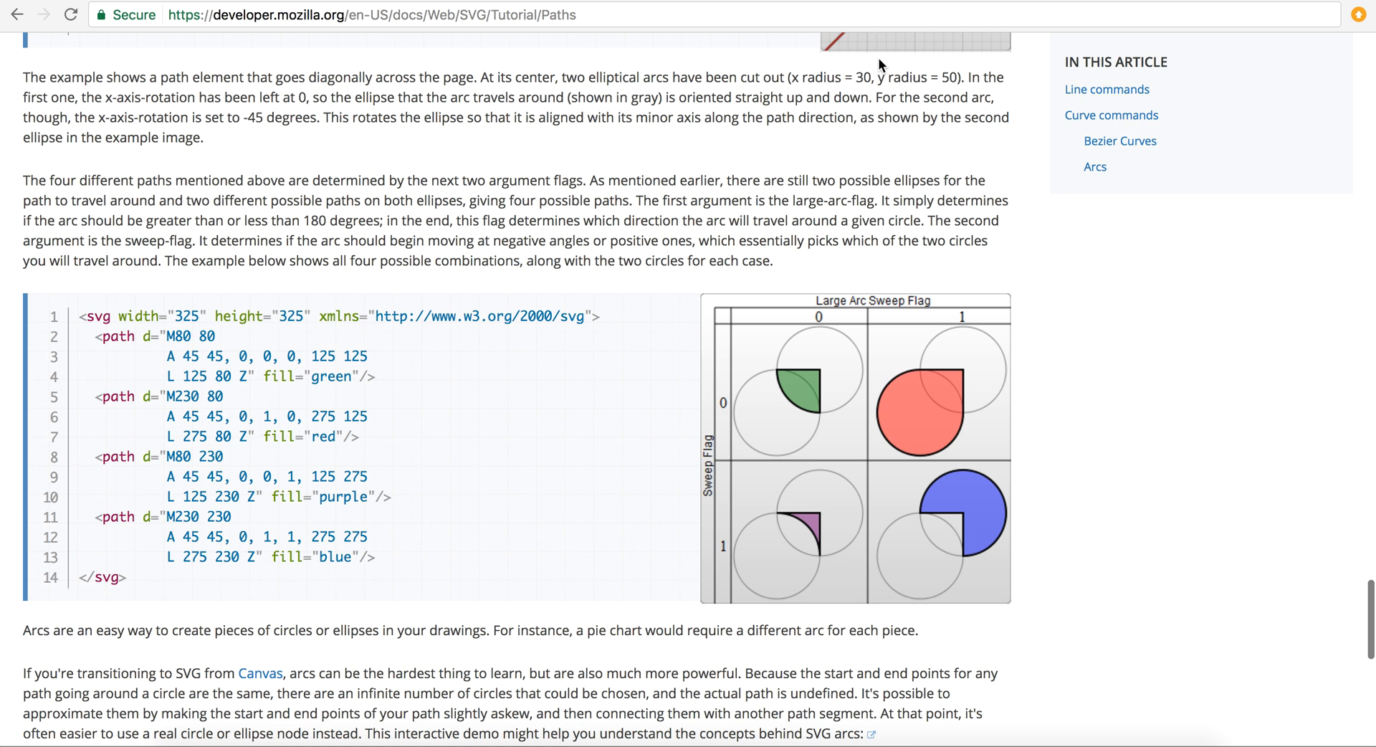
{"action": "mouse_move", "coordinate": [684, 192]}
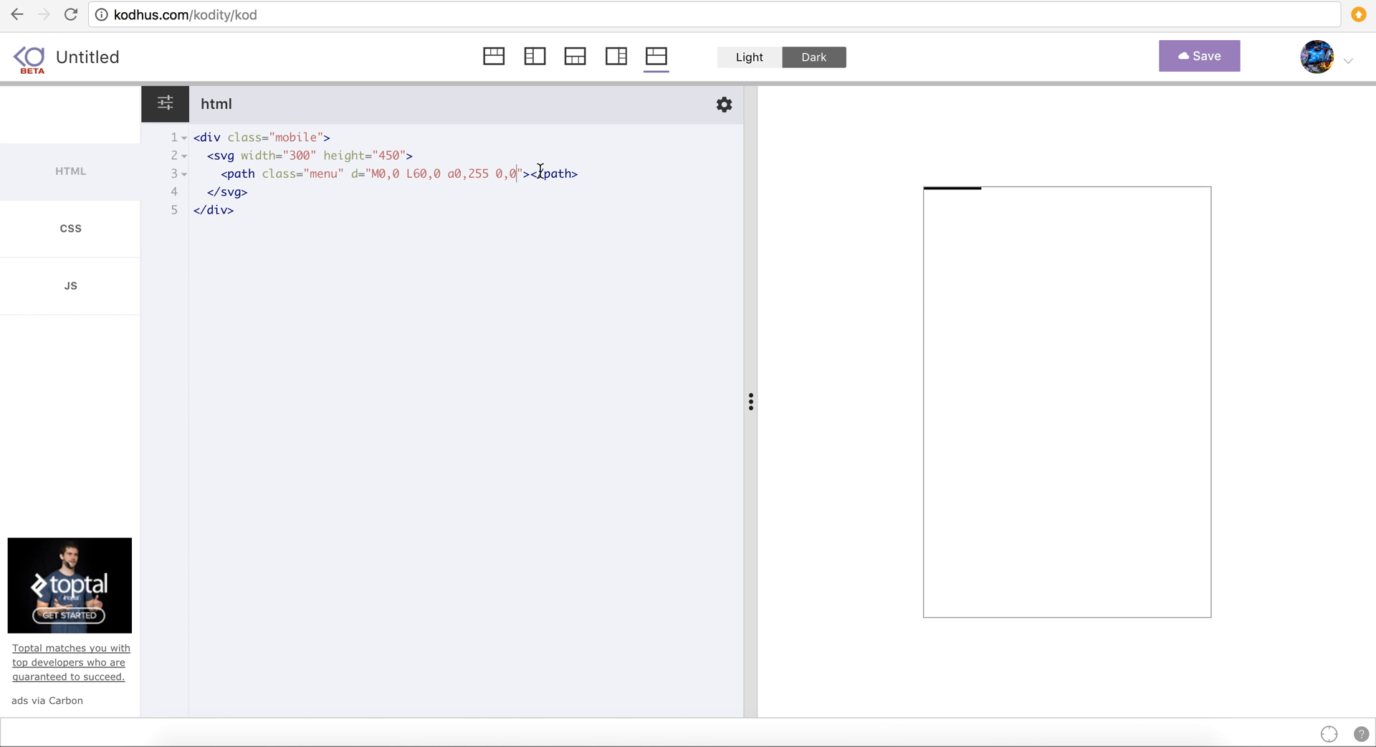
{"action": "mouse_move", "coordinate": [958, 203]}
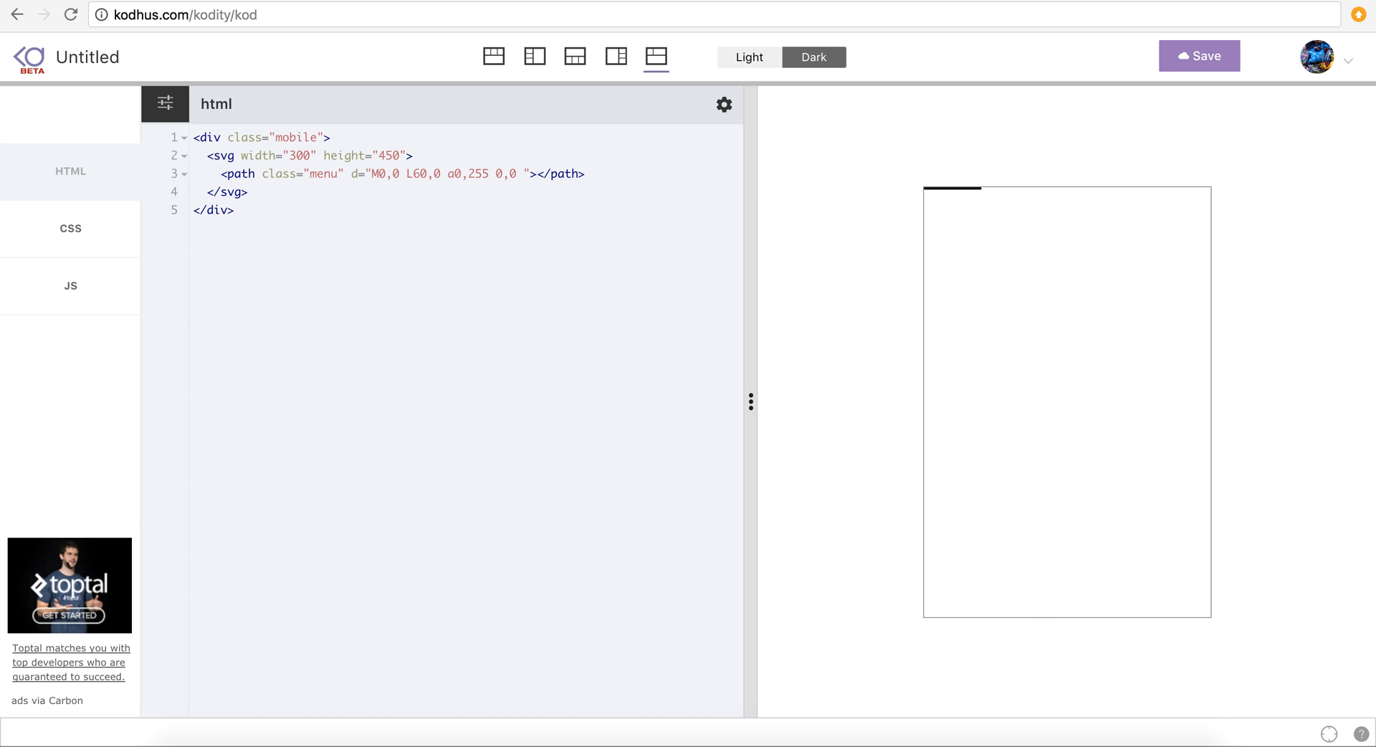
- Complete the path d as 'M0,0 L60,0 a0,255 0,0 0 0,450 L0,450'
{"action": "type", "text": "0"}
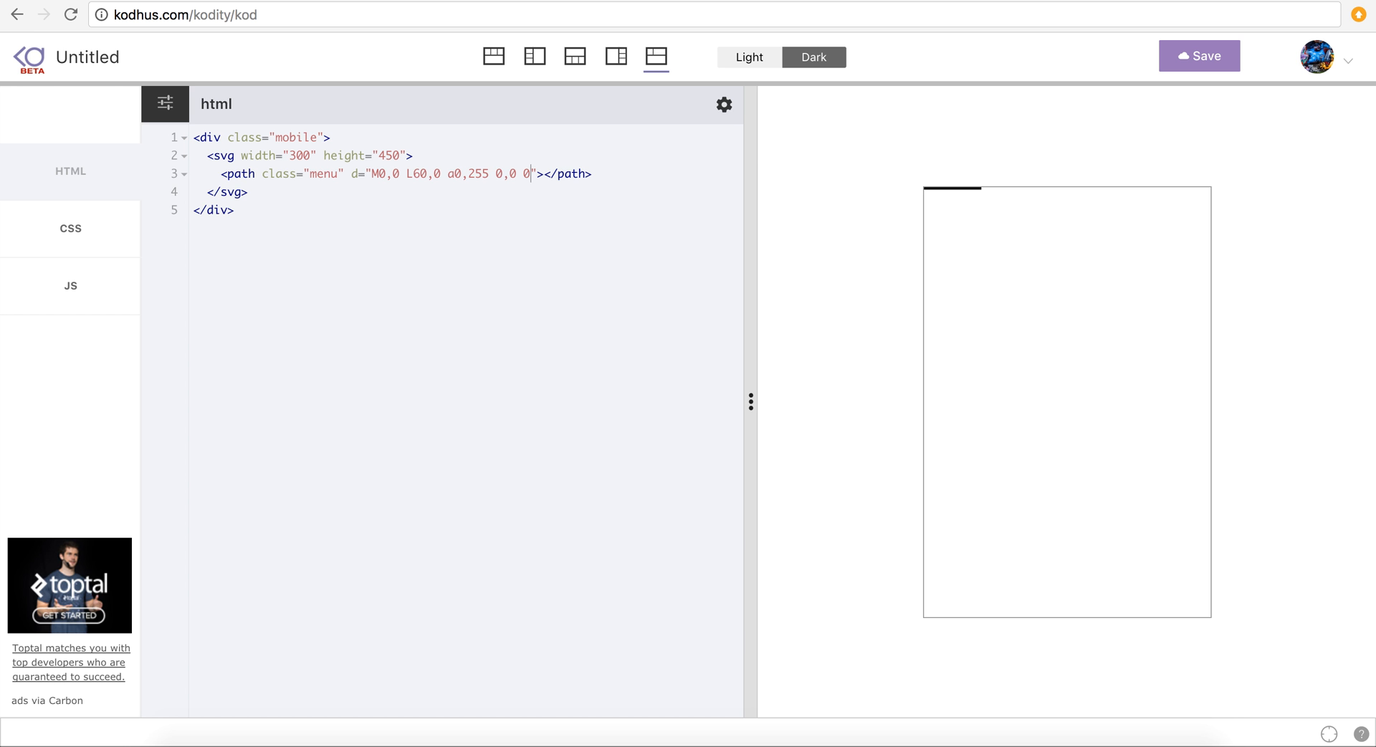
{"action": "mouse_move", "coordinate": [442, 244]}
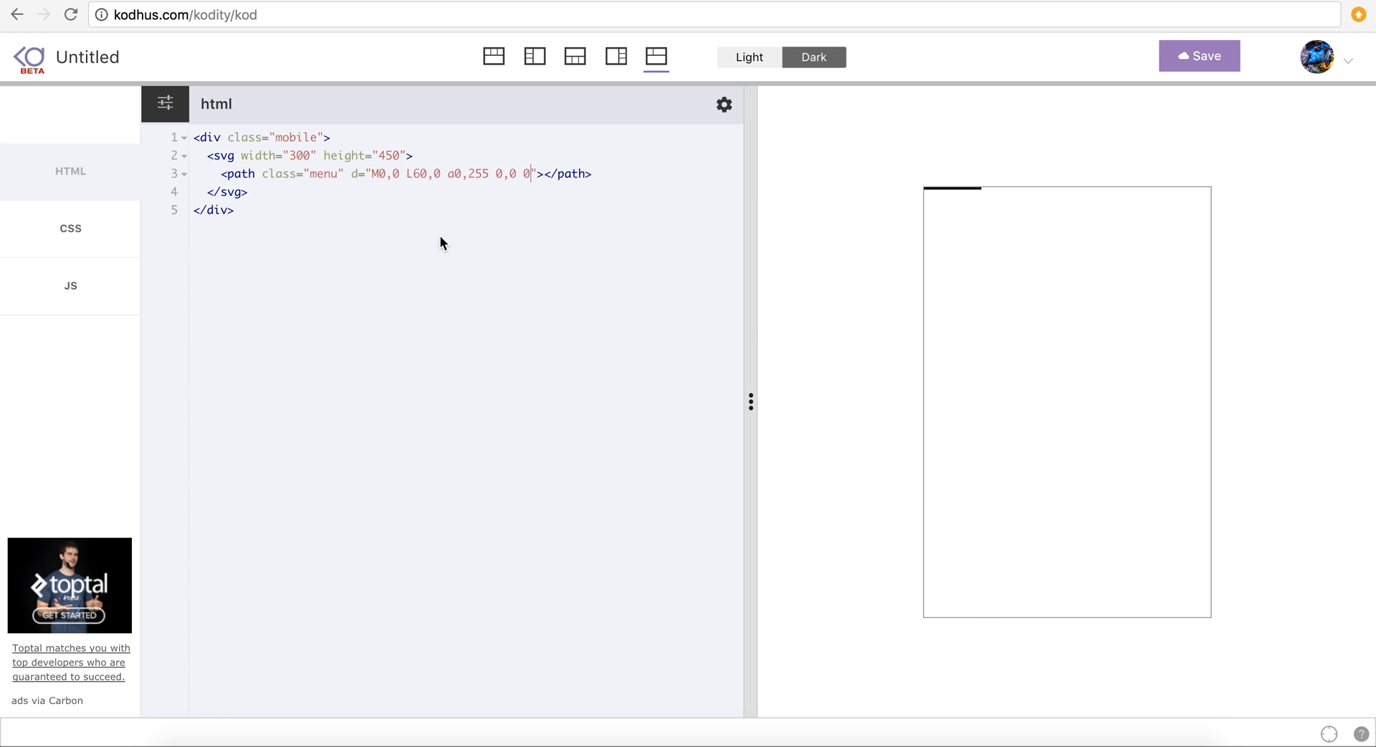
{"action": "left_click", "coordinate": [454, 172]}
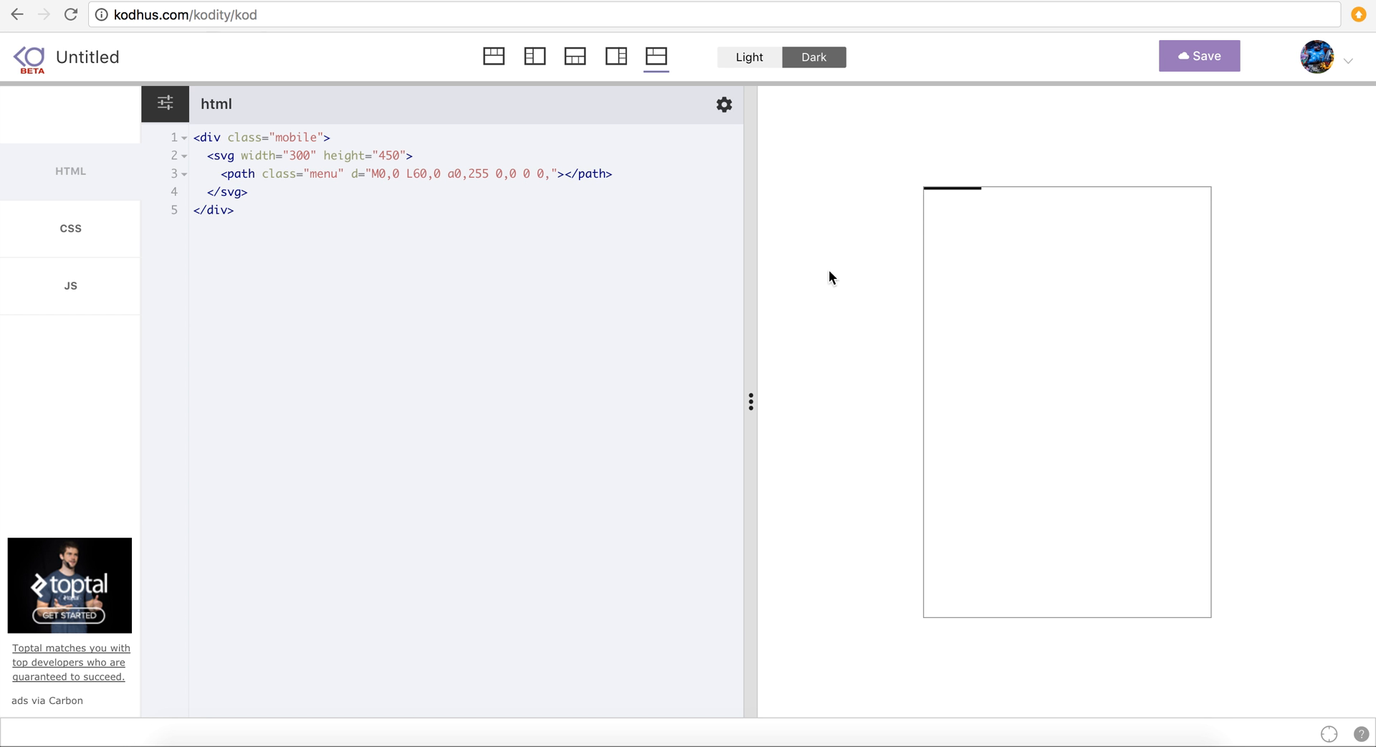
{"action": "mouse_move", "coordinate": [993, 626]}
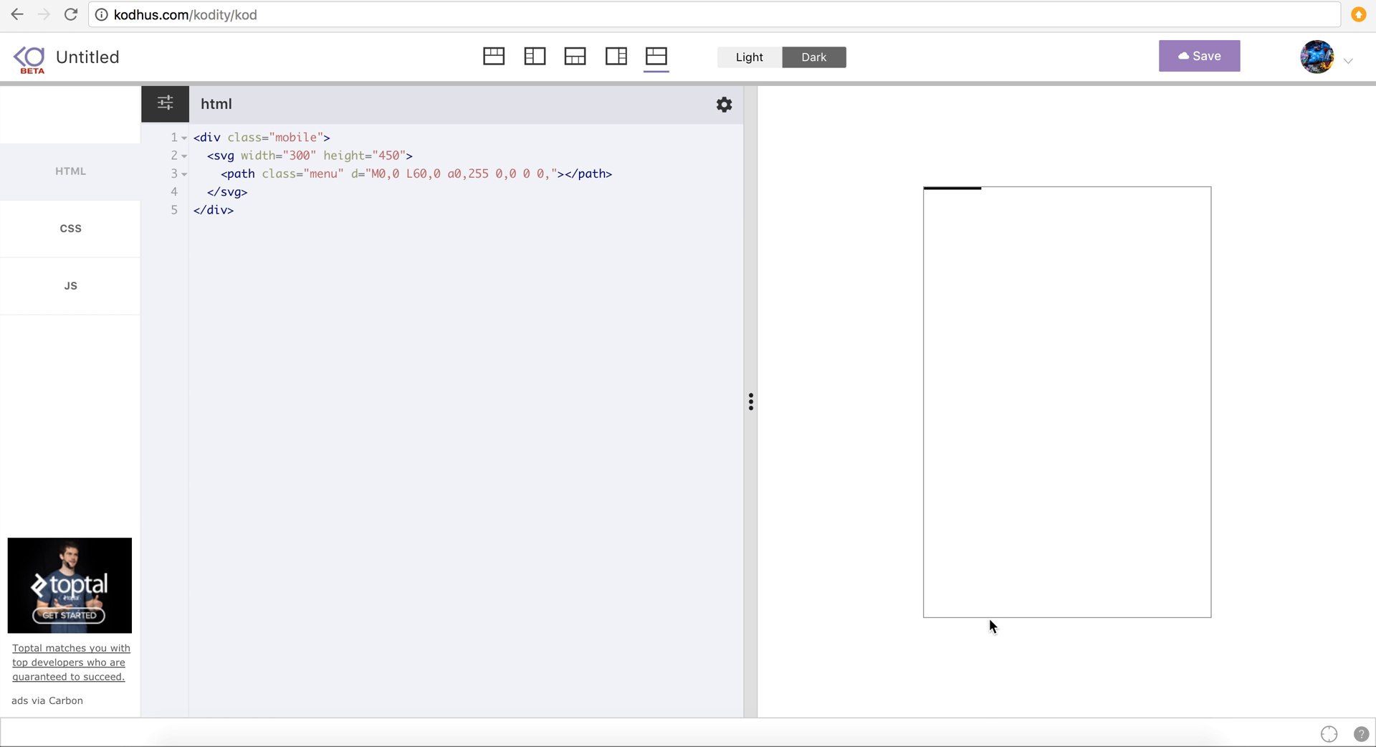
{"action": "type", "text": "450"}
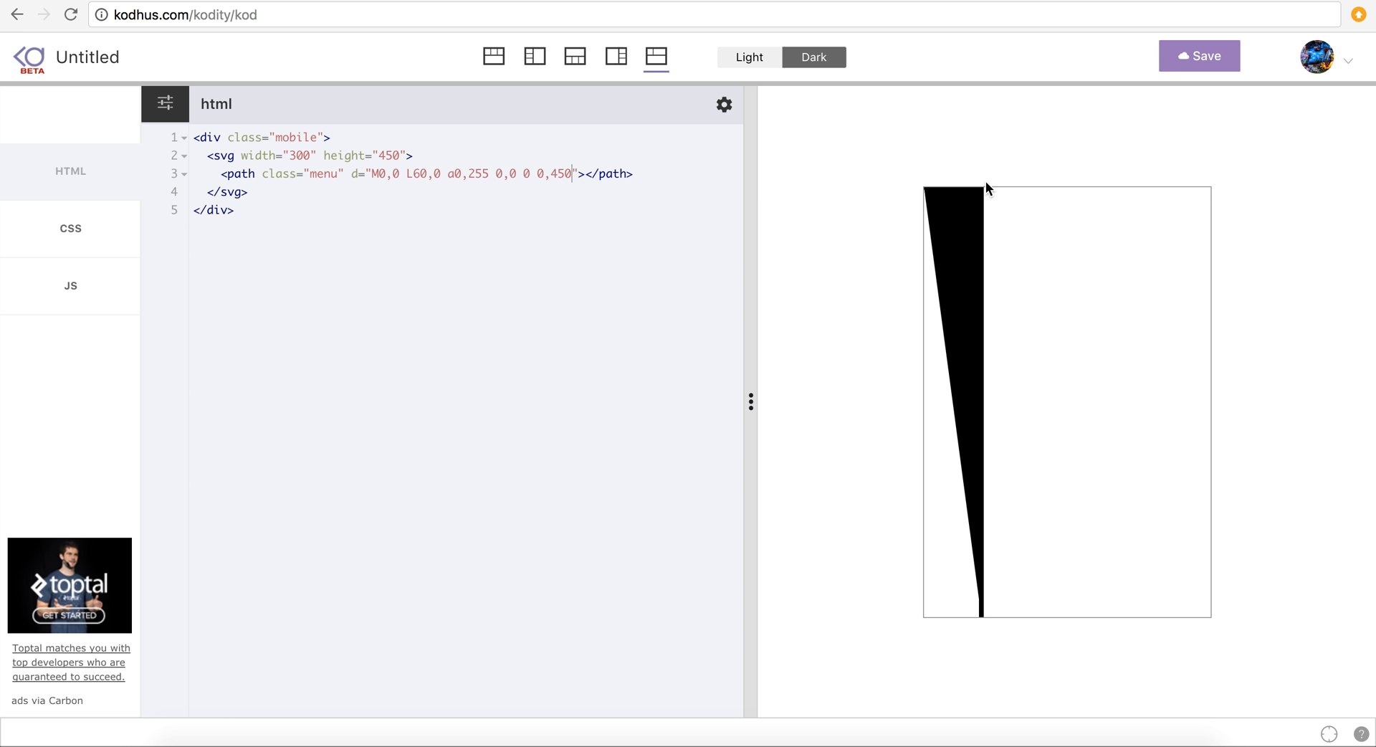
{"action": "mouse_move", "coordinate": [980, 179]}
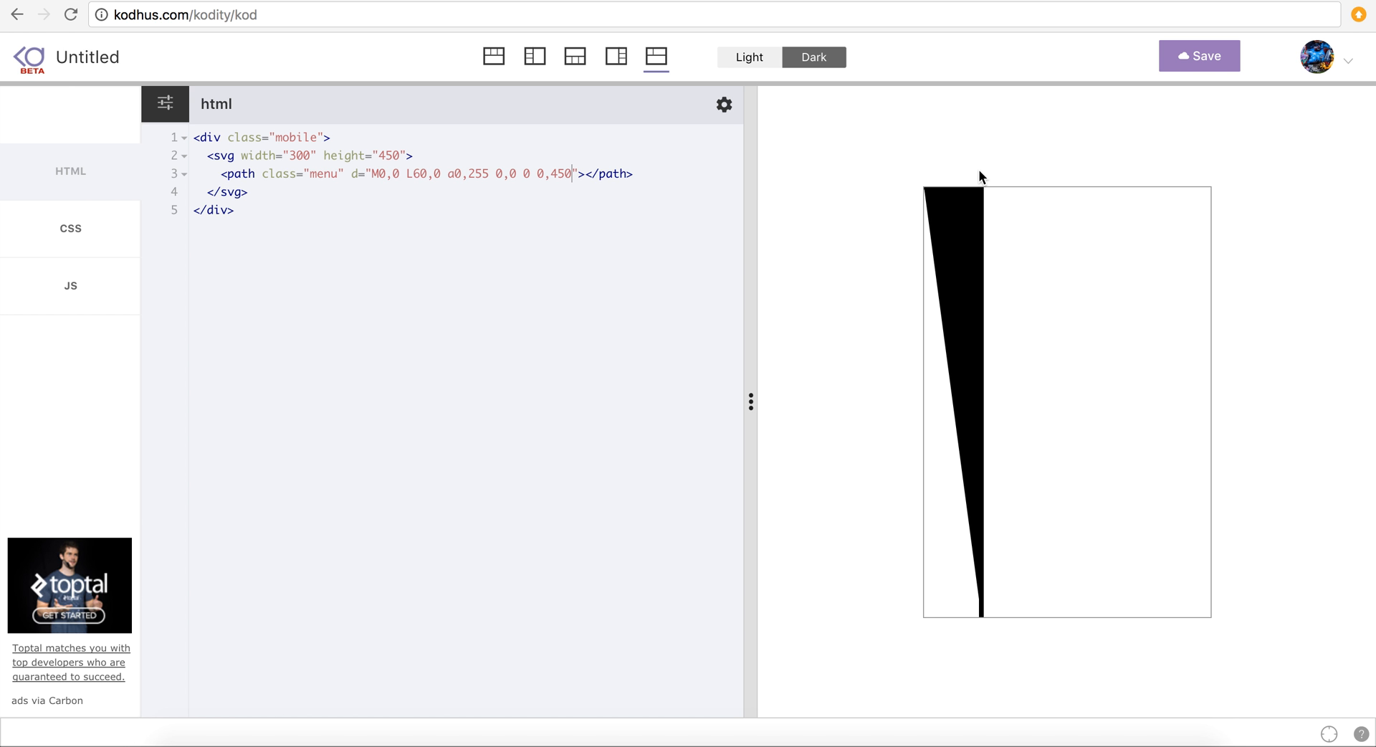
{"action": "mouse_move", "coordinate": [980, 621]}
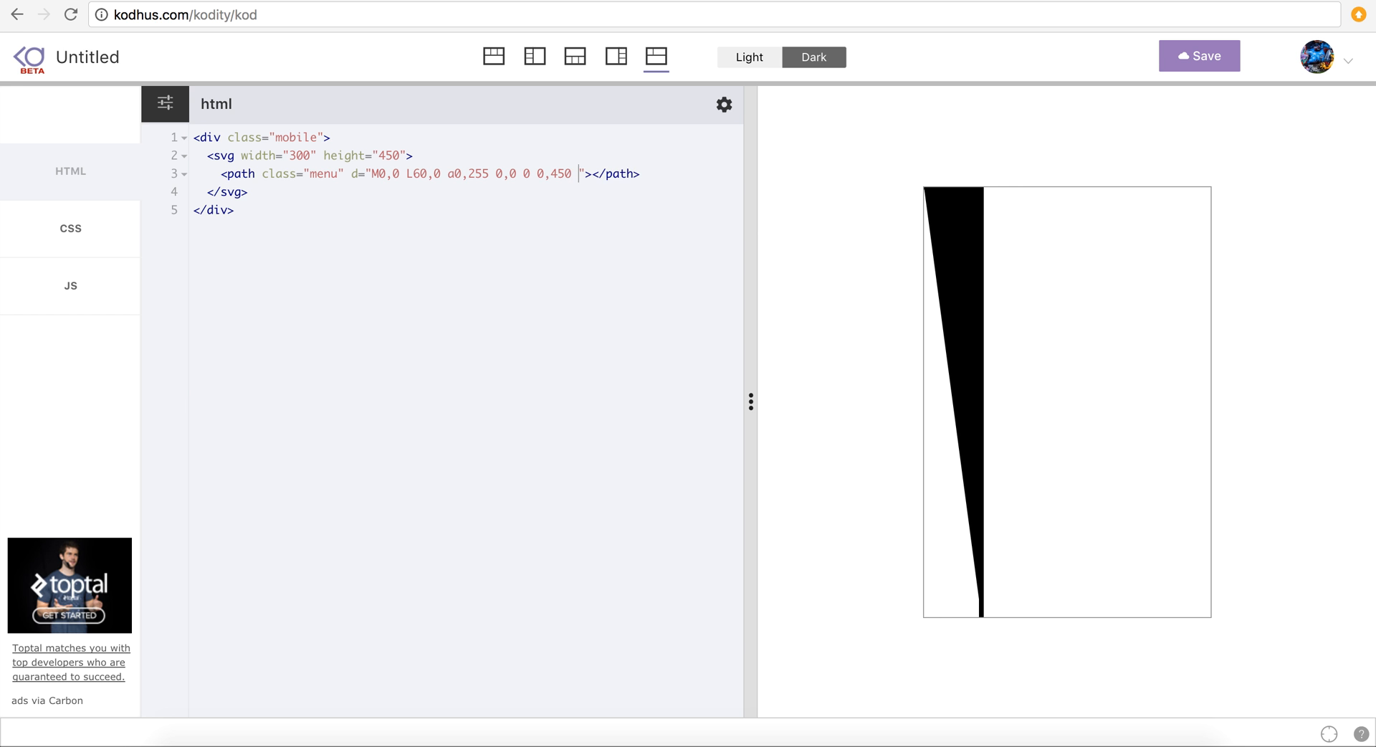
{"action": "type", "text": "L"}
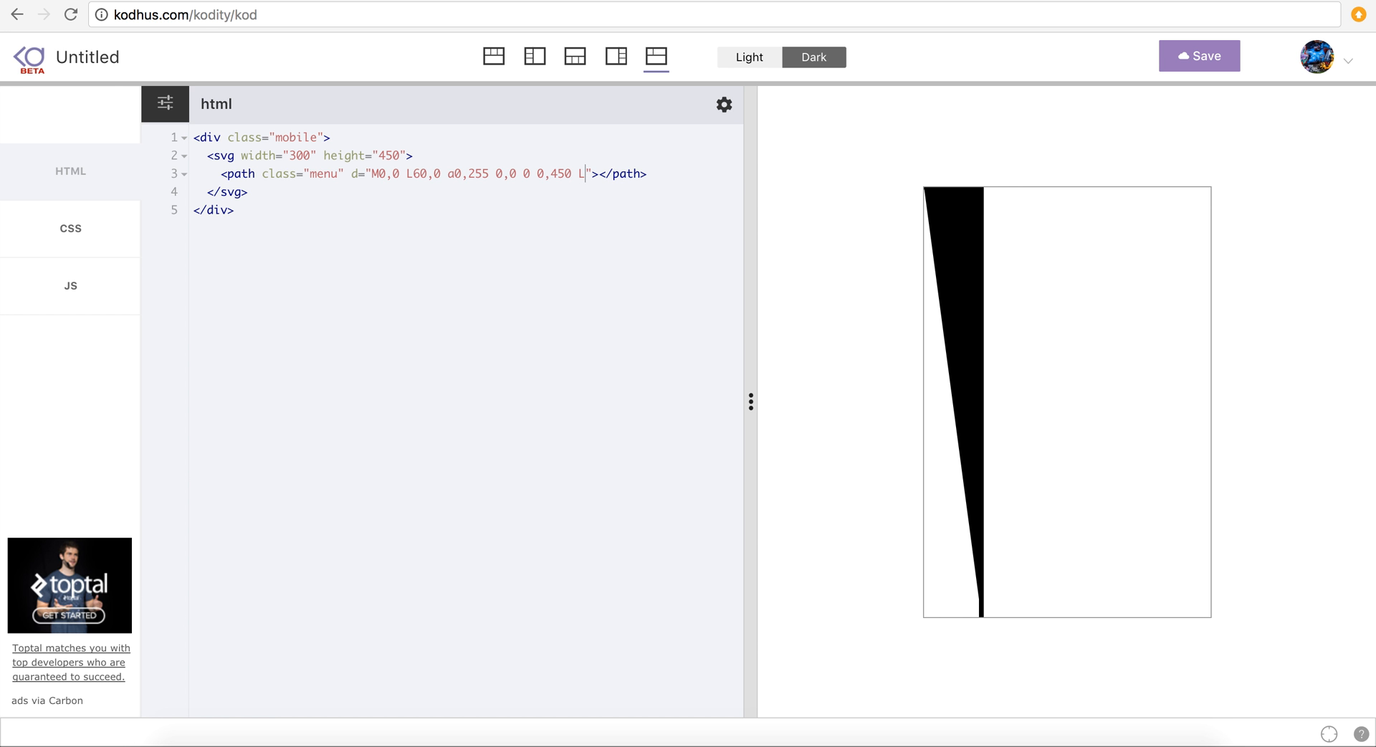
{"action": "type", "text": ",450"}
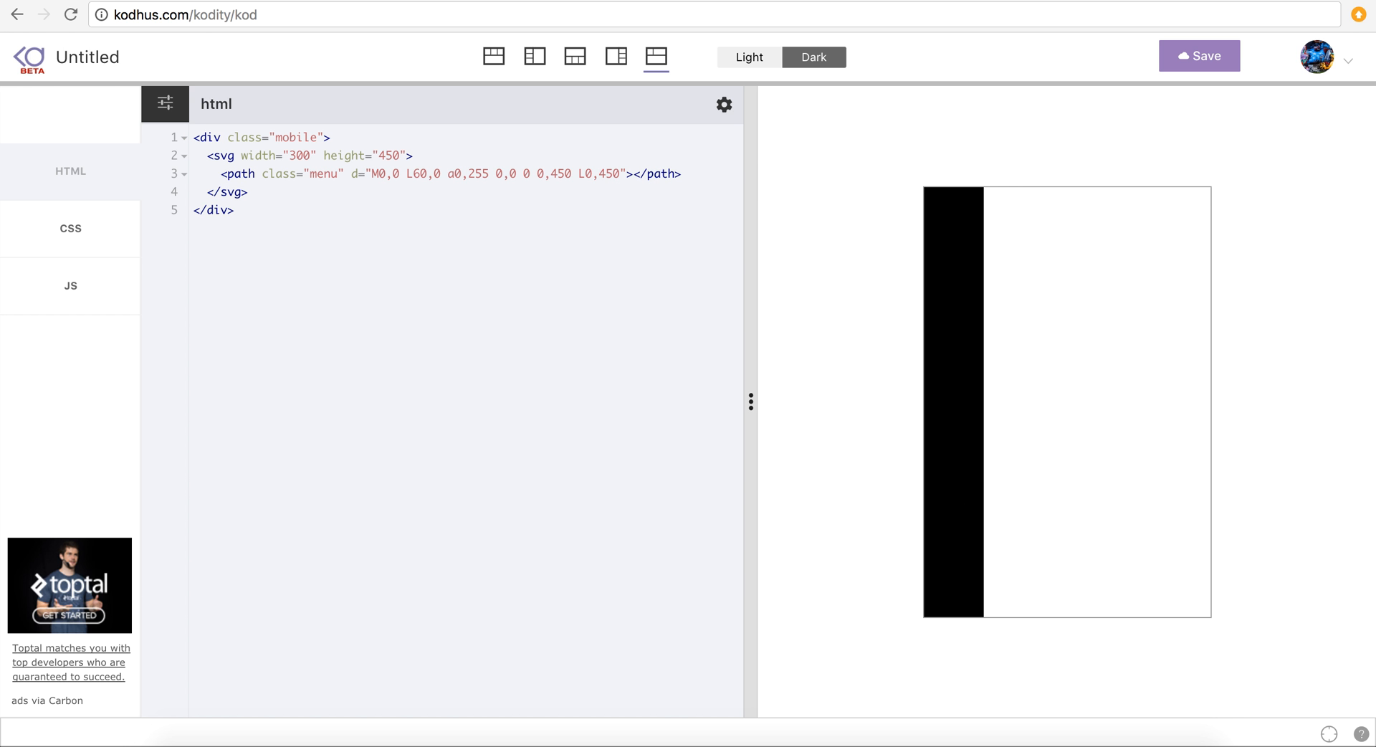
{"action": "mouse_move", "coordinate": [977, 177]}
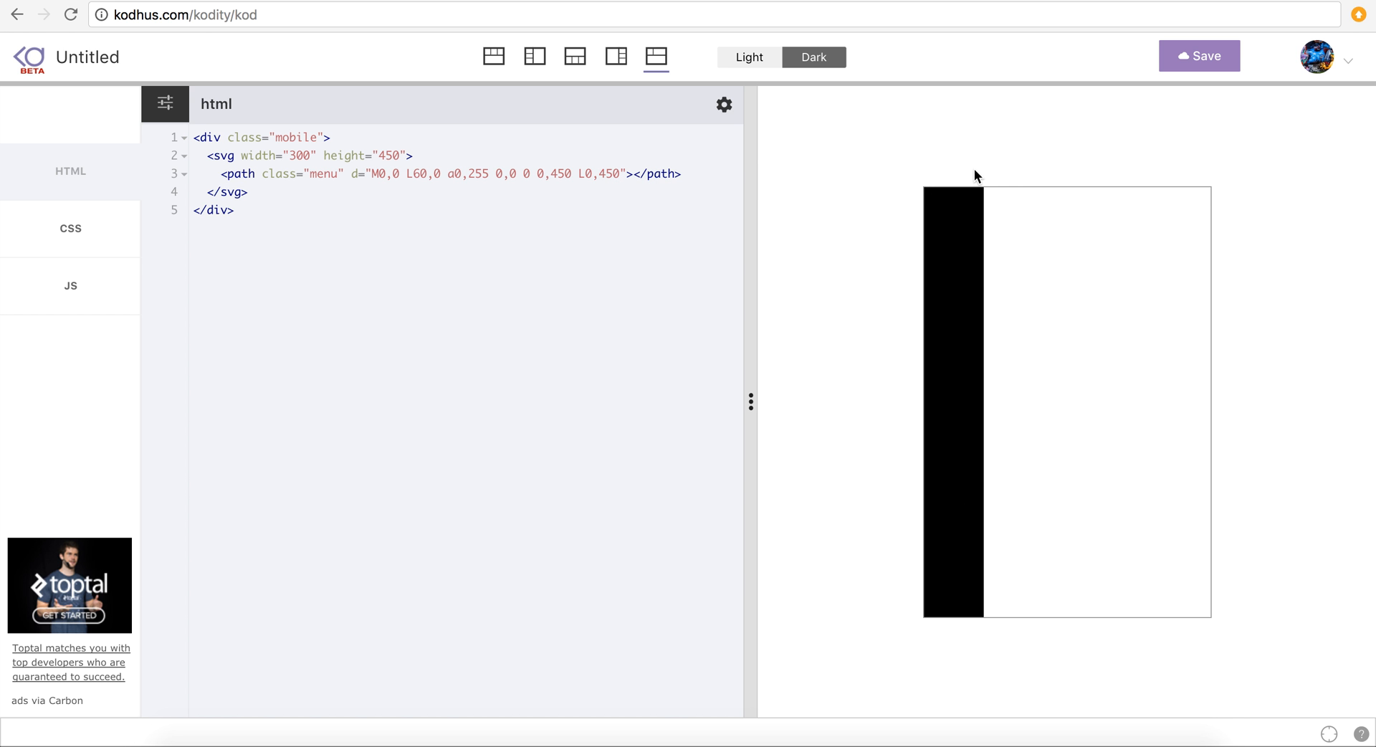
{"action": "mouse_move", "coordinate": [936, 321]}
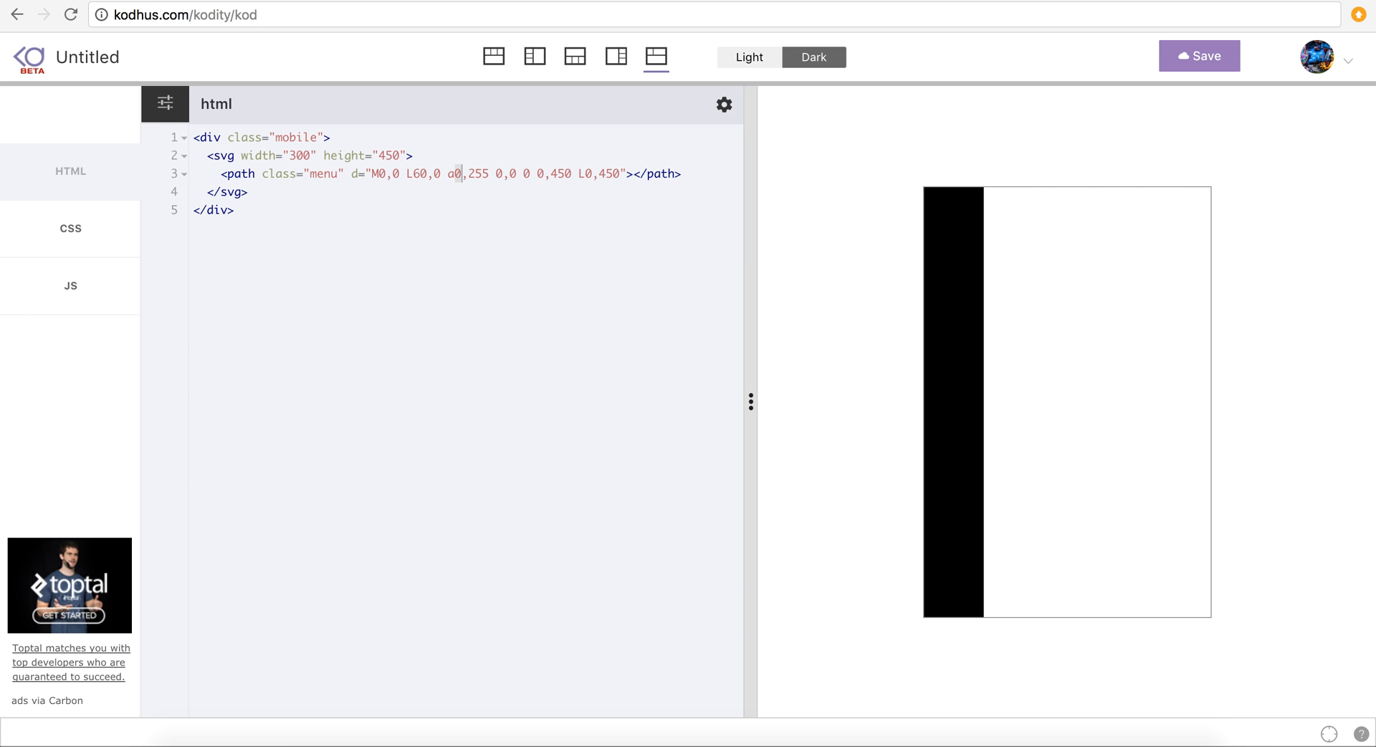
- Change the arc x-radius from 0 to 90, making it 'a90,255'
{"action": "type", "text": "9"}
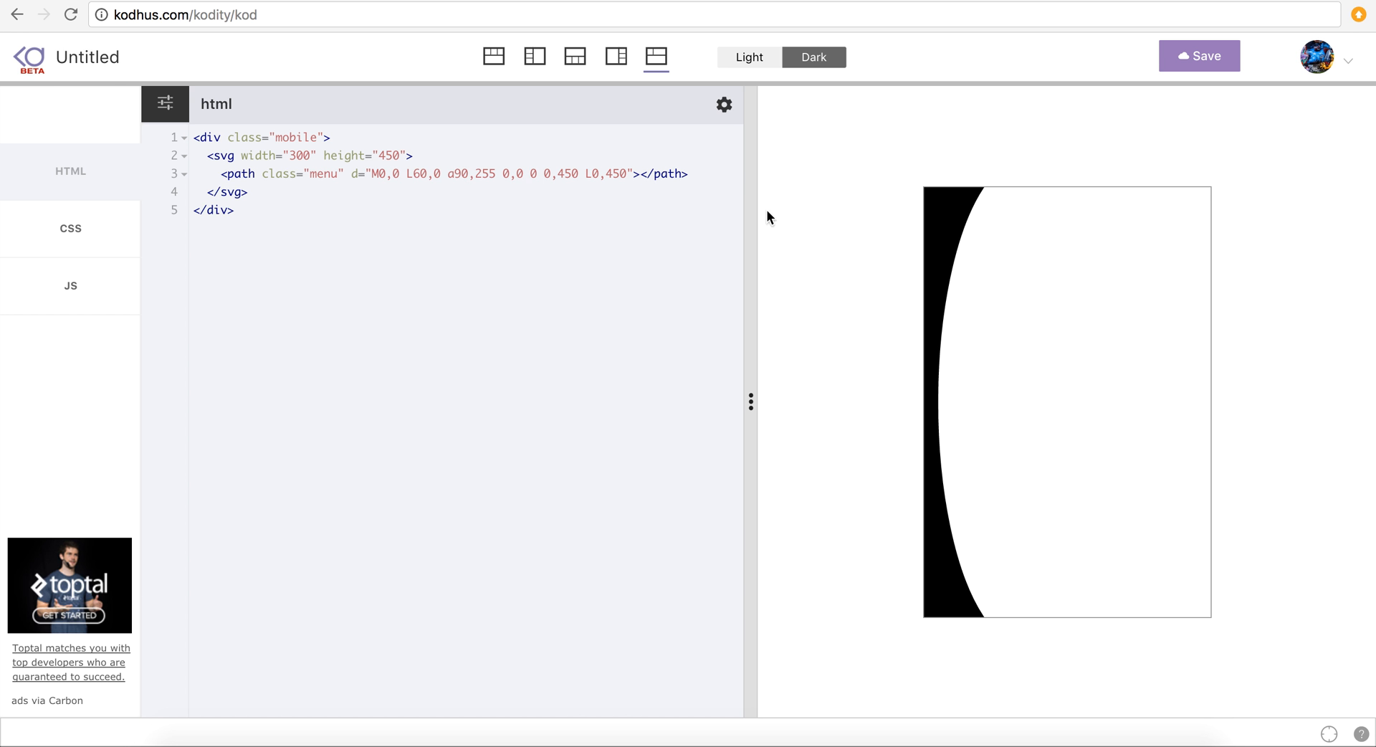
{"action": "mouse_move", "coordinate": [930, 372]}
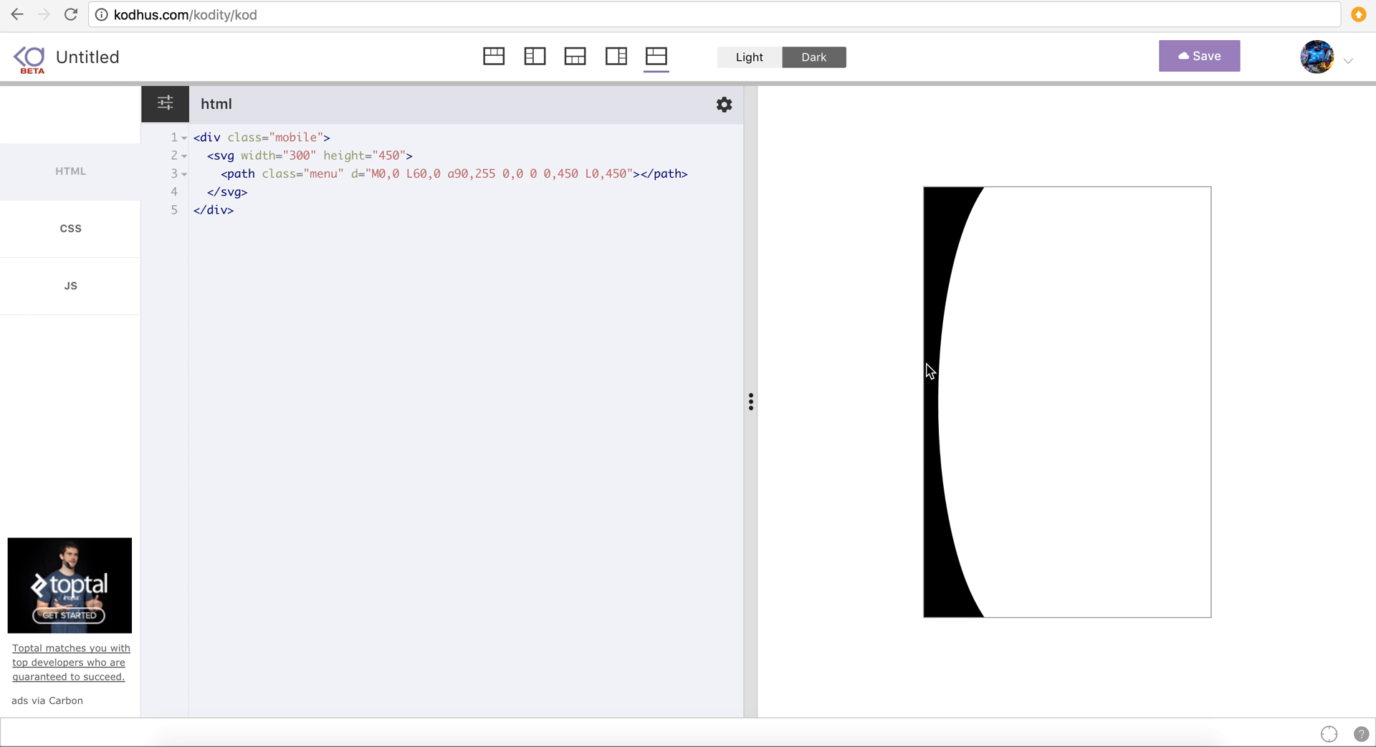
{"action": "mouse_move", "coordinate": [976, 196]}
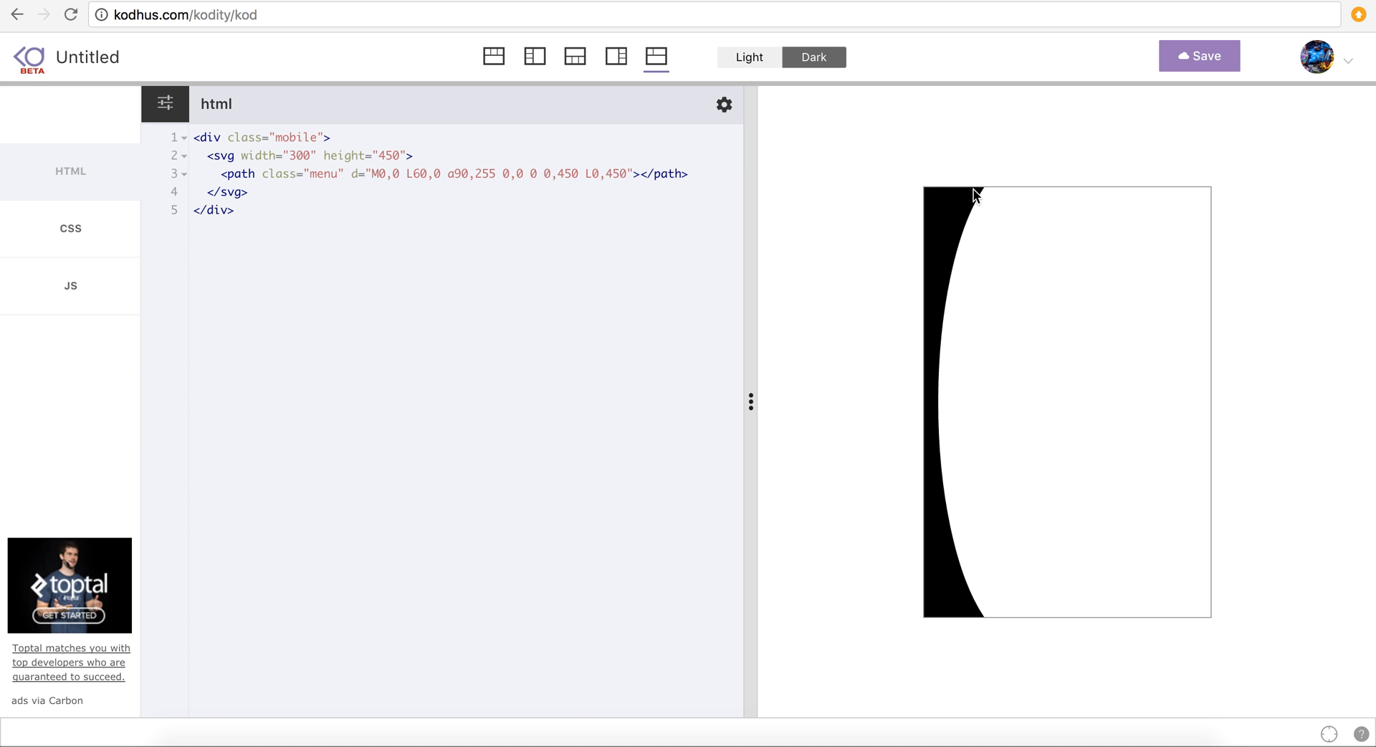
{"action": "mouse_move", "coordinate": [942, 410]}
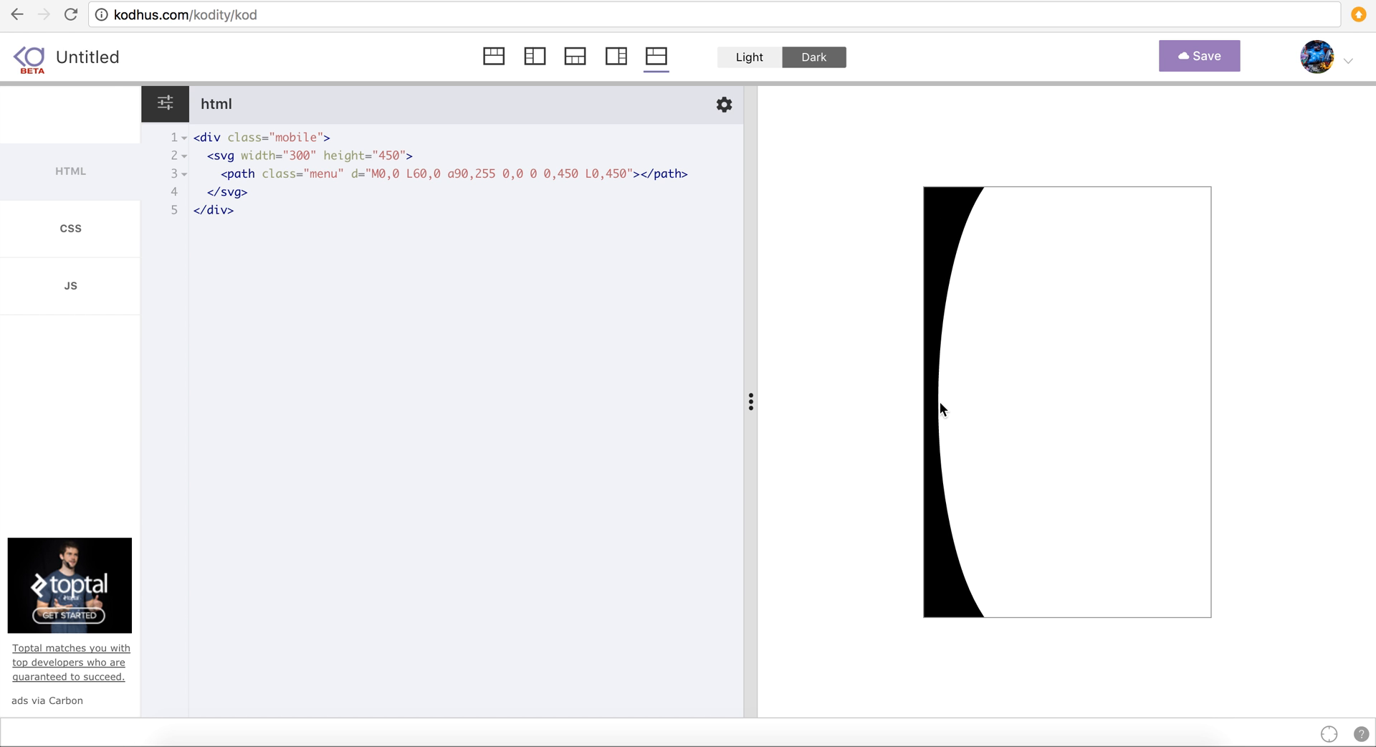
{"action": "mouse_move", "coordinate": [983, 202]}
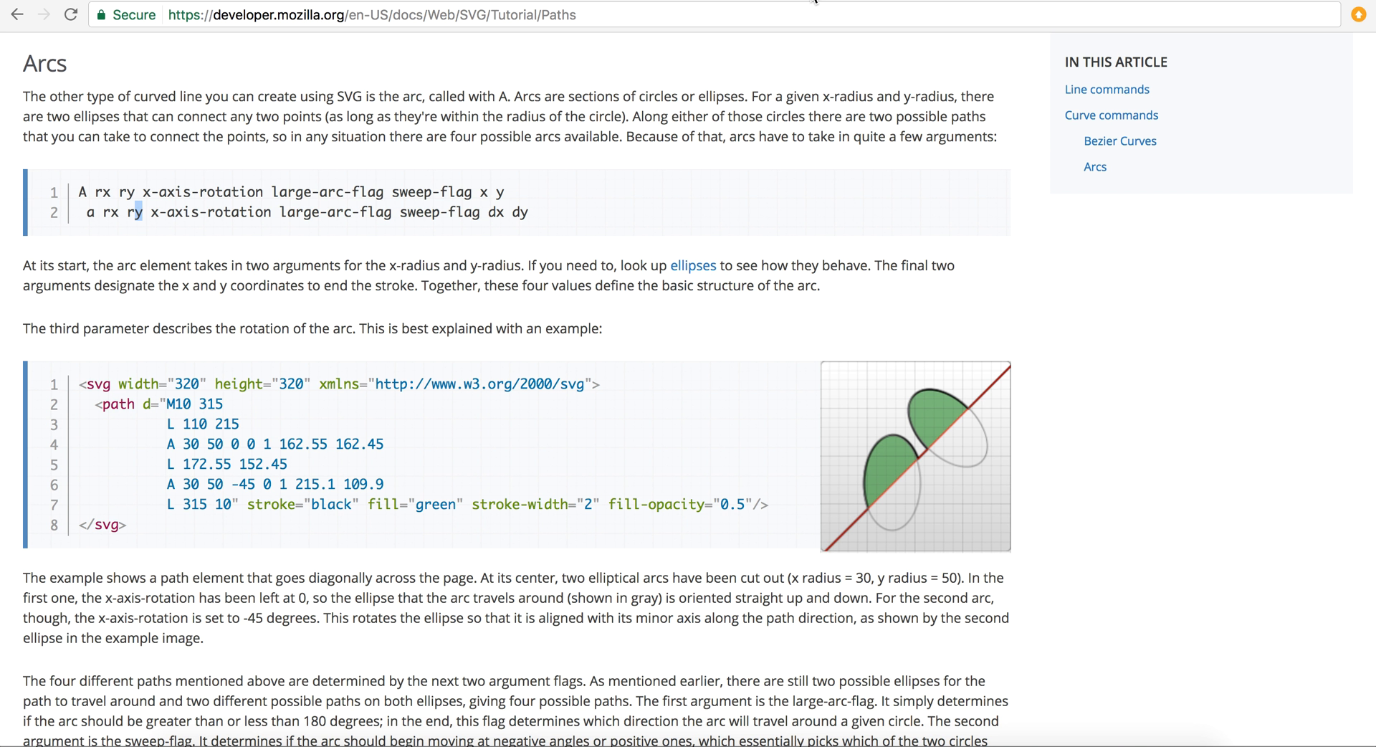
{"action": "mouse_move", "coordinate": [813, 4]}
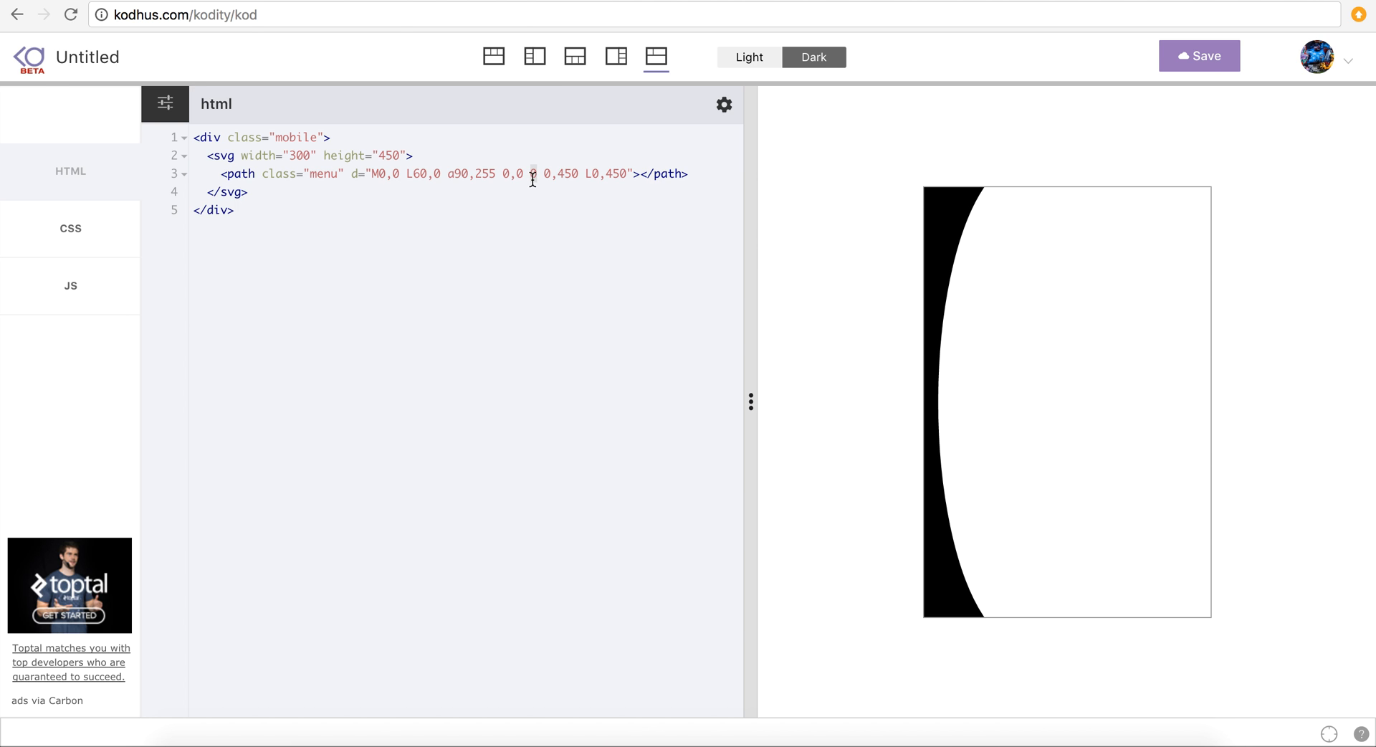
- Set the arc's sweep-flag to 1 so it reads '0,0 1 0,450'
{"action": "type", "text": "1"}
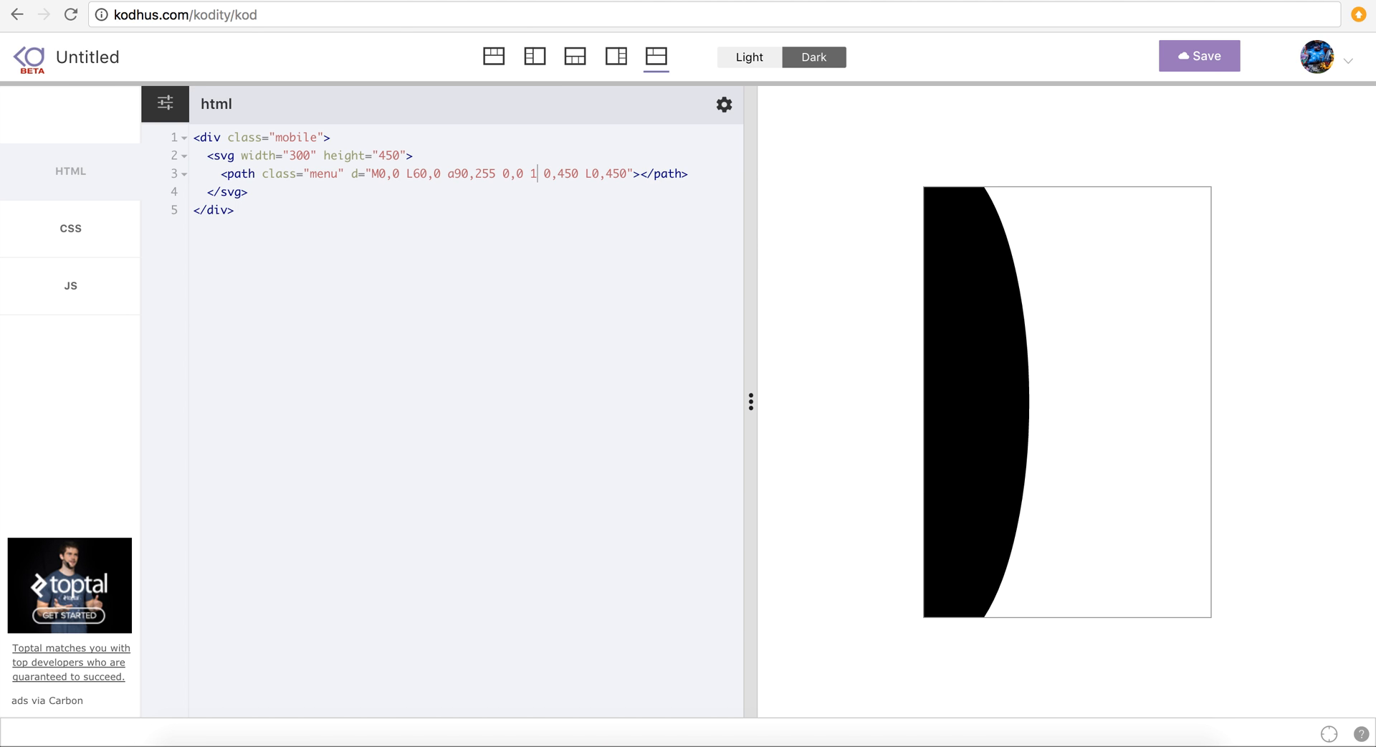
{"action": "mouse_move", "coordinate": [1070, 507]}
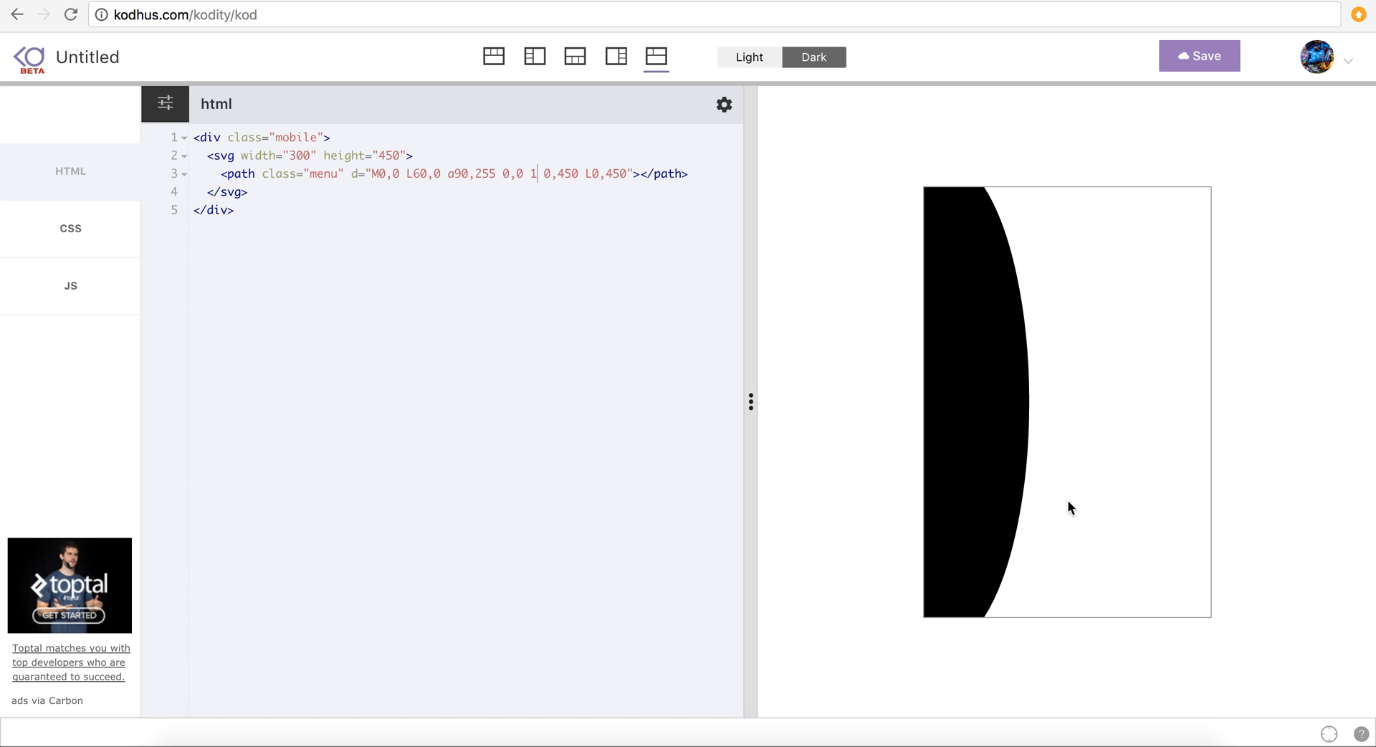
{"action": "mouse_move", "coordinate": [385, 180]}
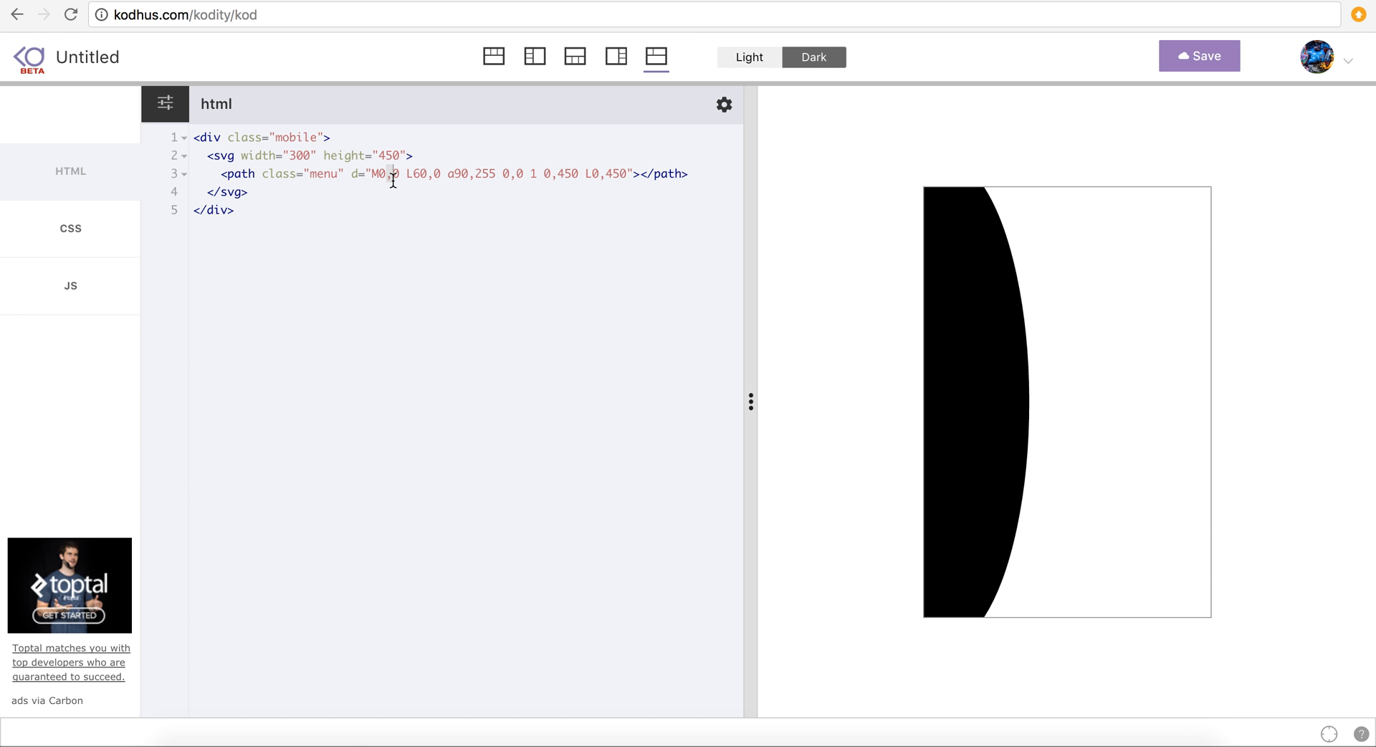
{"action": "mouse_move", "coordinate": [515, 275]}
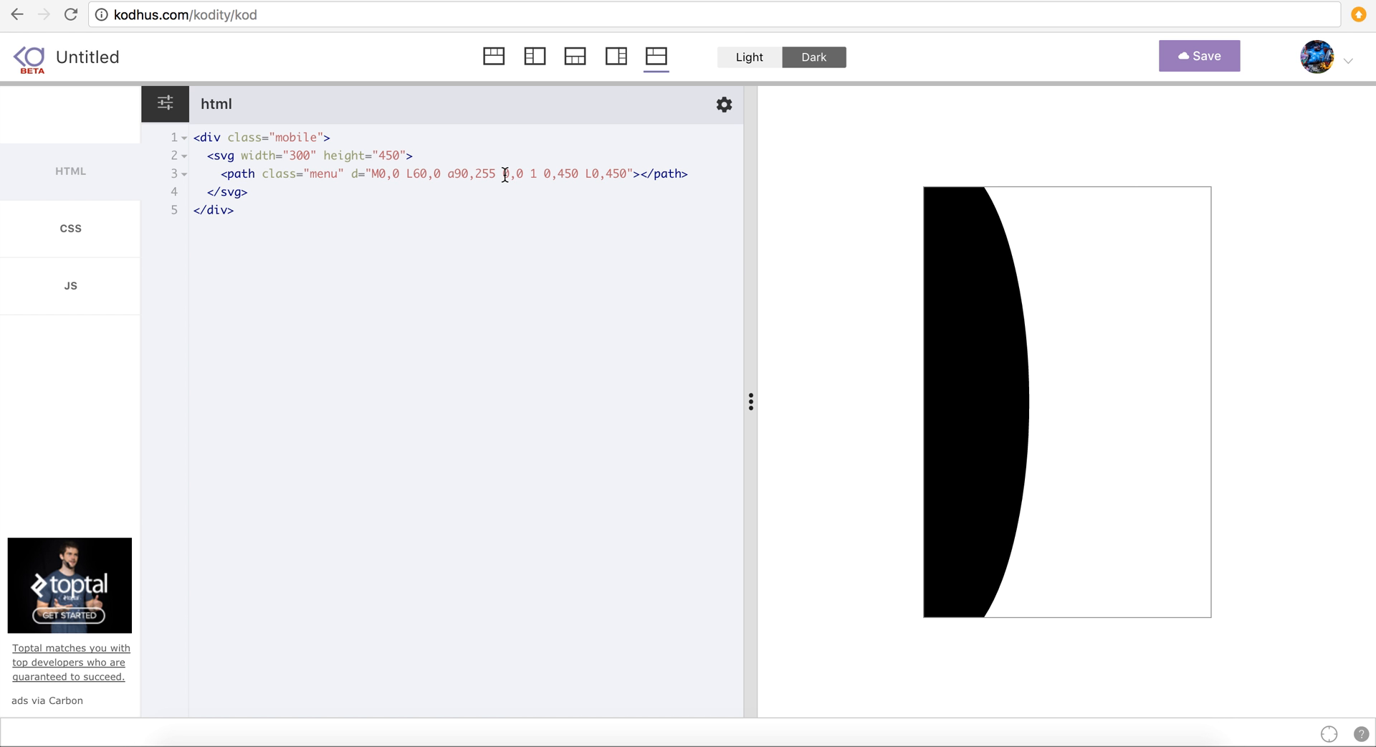
{"action": "double_click", "coordinate": [454, 172]}
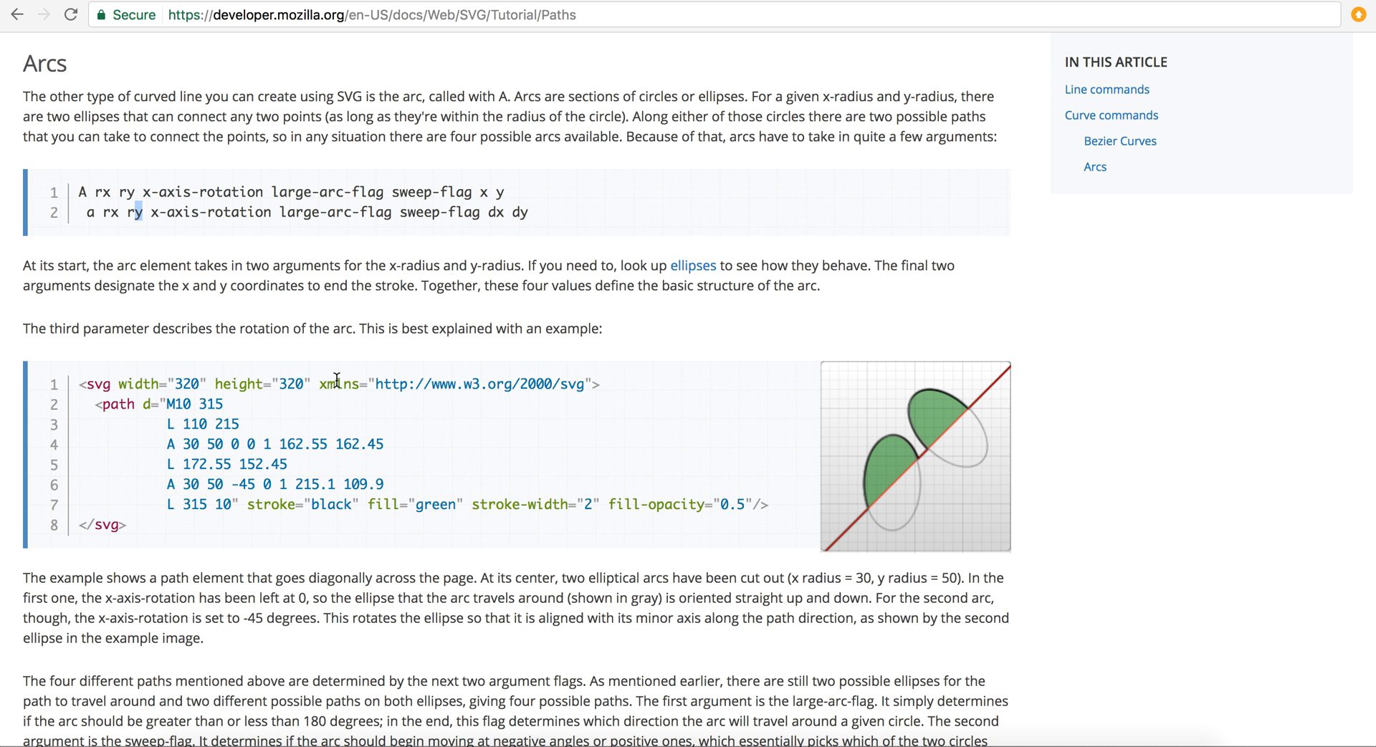
{"action": "mouse_move", "coordinate": [431, 77]}
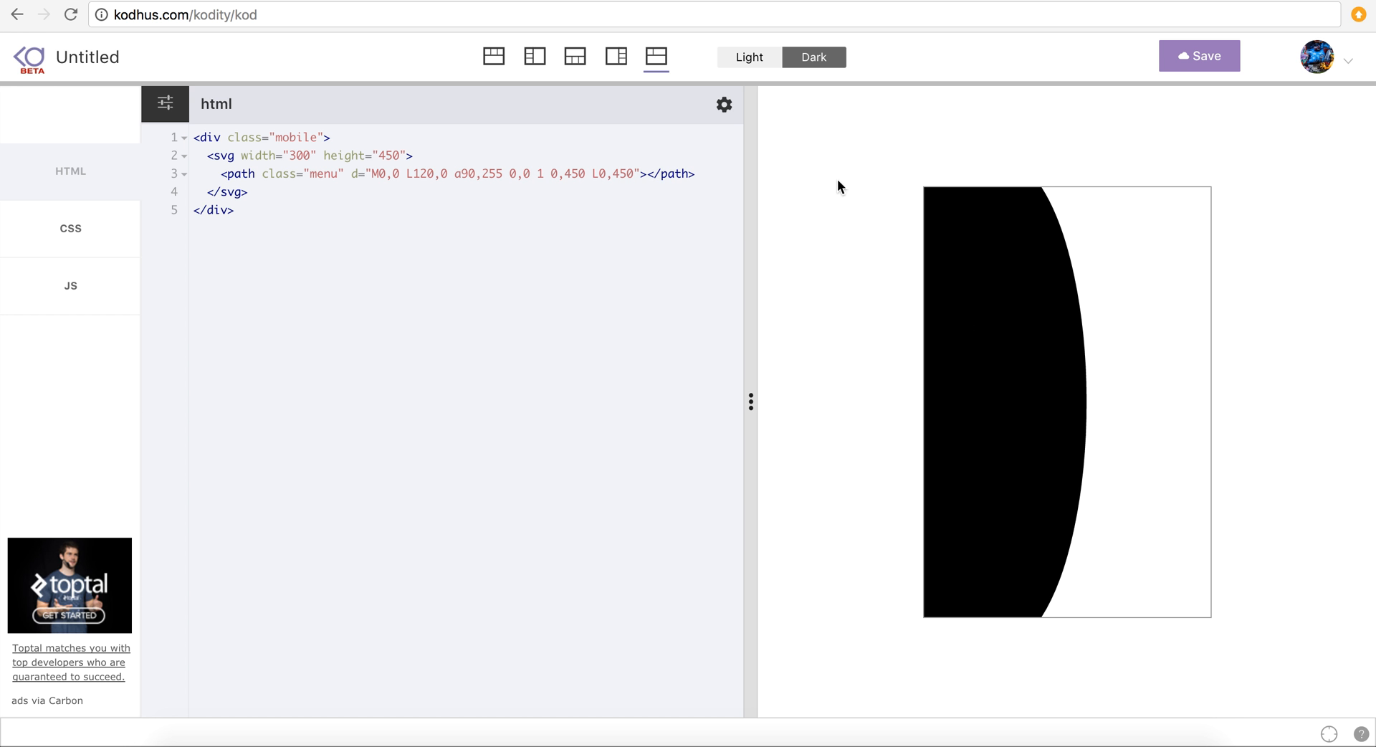
{"action": "mouse_move", "coordinate": [1146, 195]}
{"action": "type", "text": "0"}
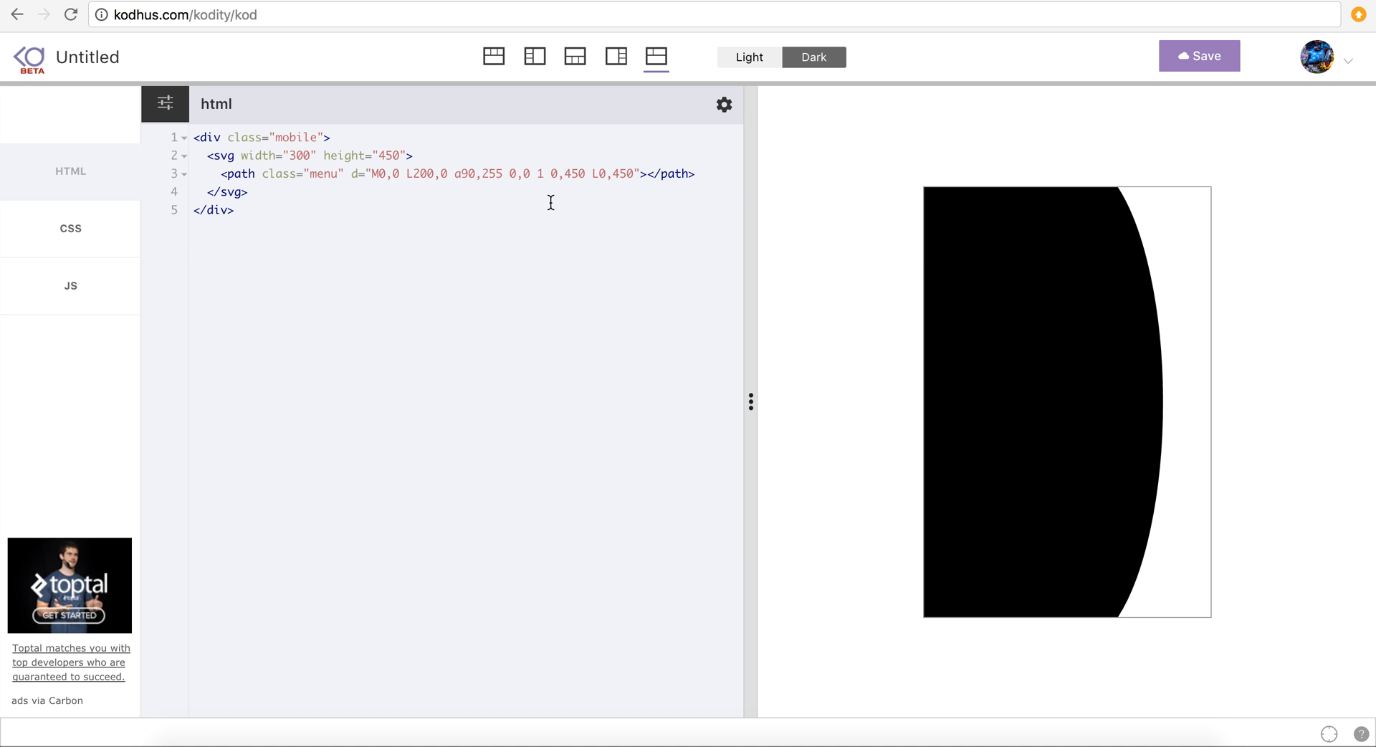
{"action": "mouse_move", "coordinate": [467, 173]}
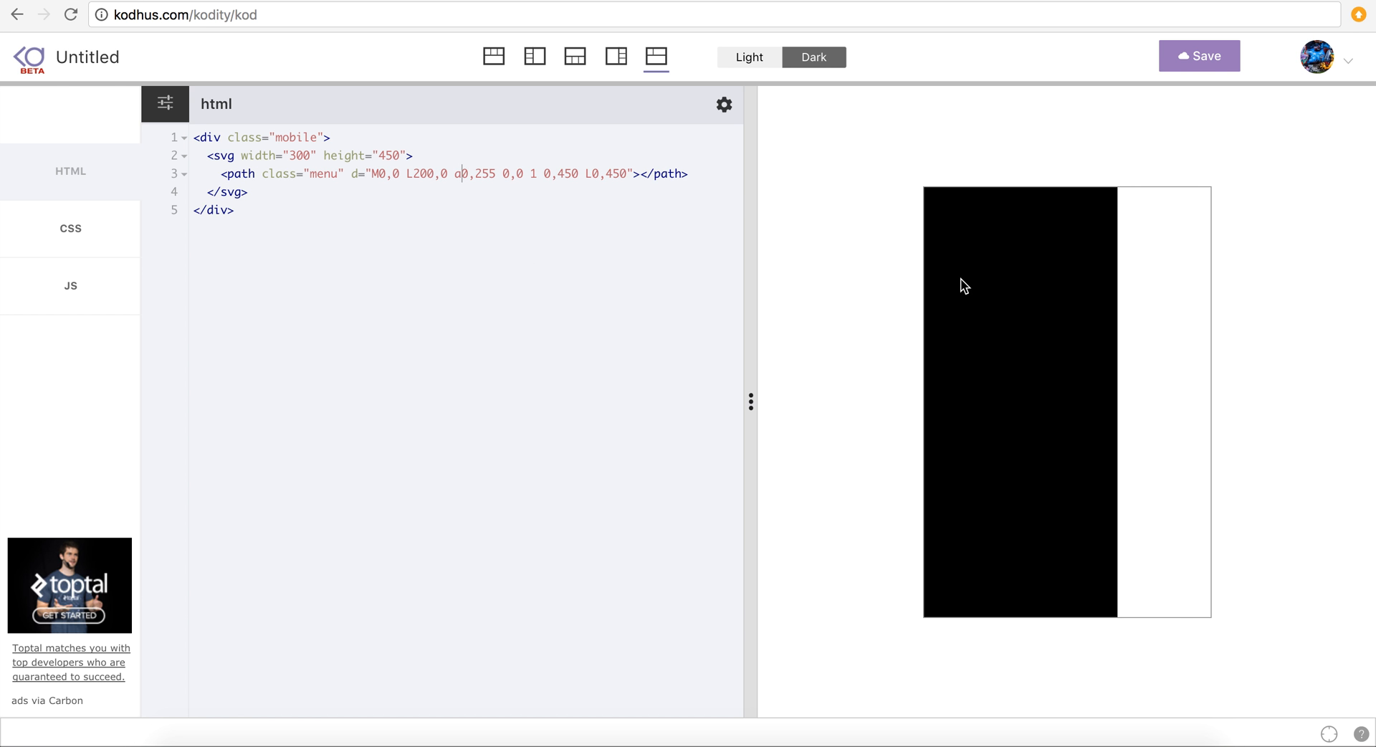
{"action": "mouse_move", "coordinate": [993, 274]}
{"action": "type", "text": "6"}
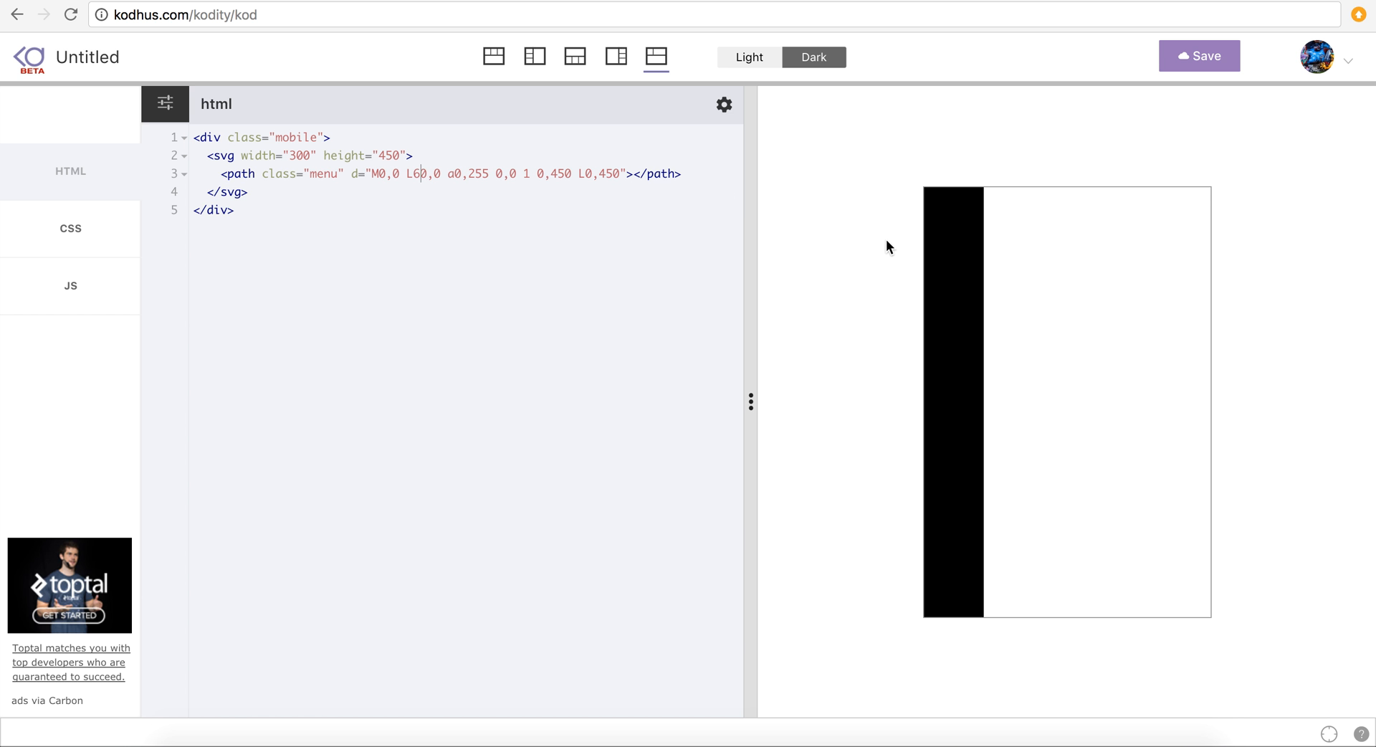
{"action": "mouse_move", "coordinate": [919, 300]}
{"action": "type", "text": "1"}
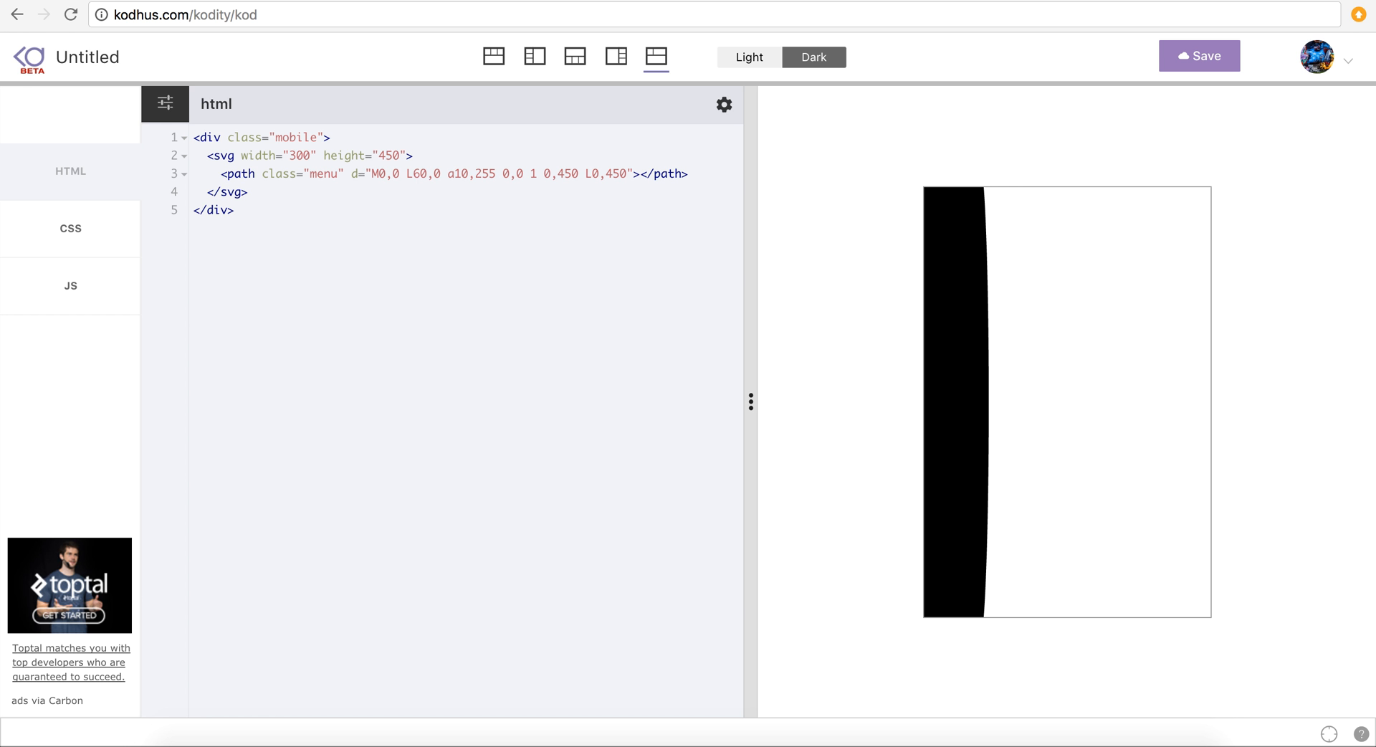
- Edit the arc to 'a90,255 0,1 1 0,450' with radius 90 and large-arc flag set
{"action": "type", "text": "90"}
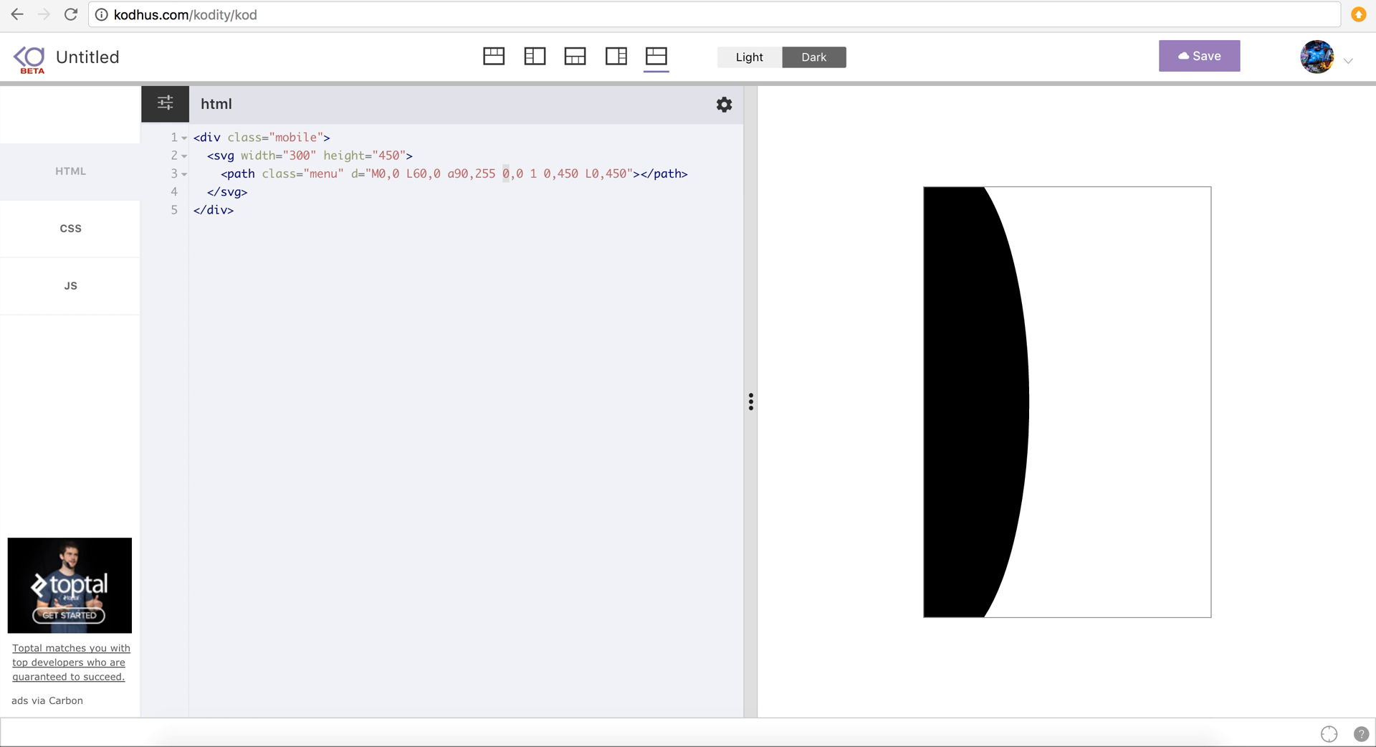
{"action": "type", "text": "1"}
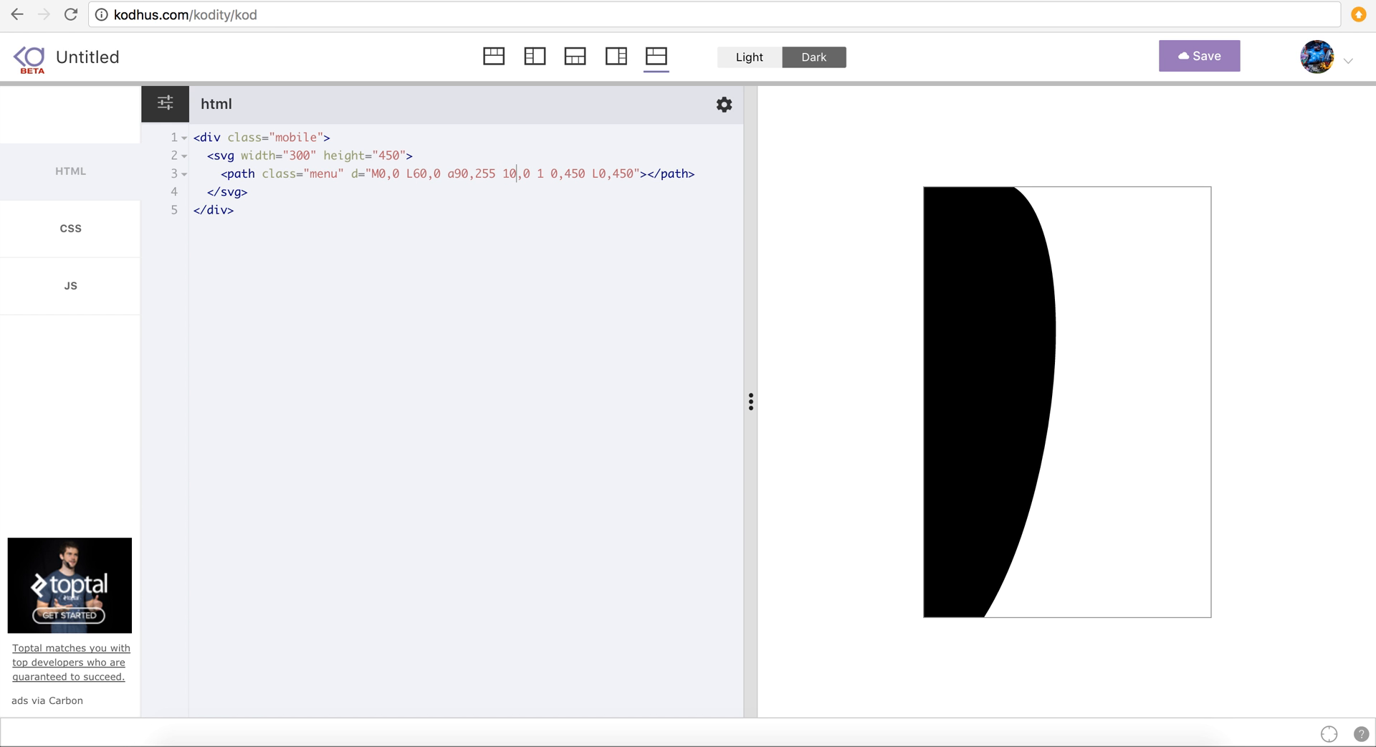
{"action": "mouse_move", "coordinate": [993, 592]}
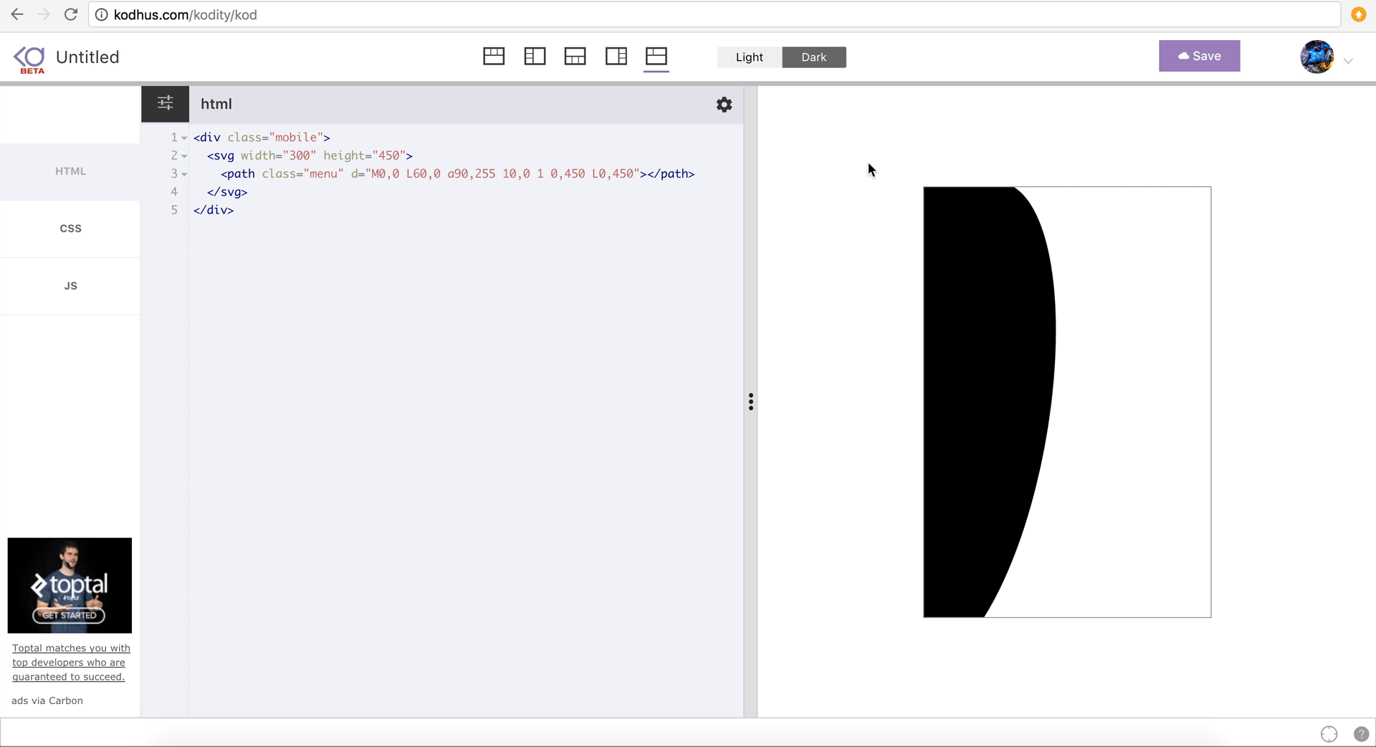
{"action": "mouse_move", "coordinate": [662, 246]}
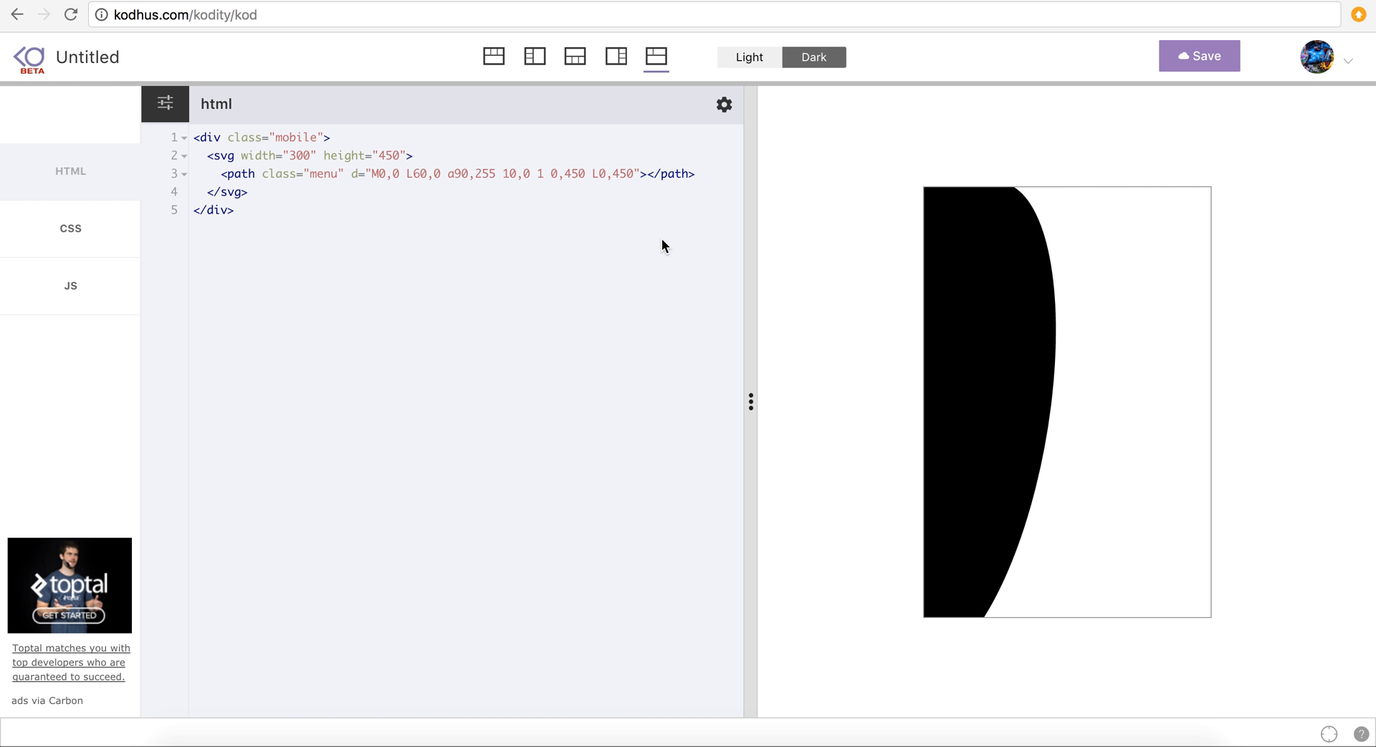
{"action": "mouse_move", "coordinate": [514, 184]}
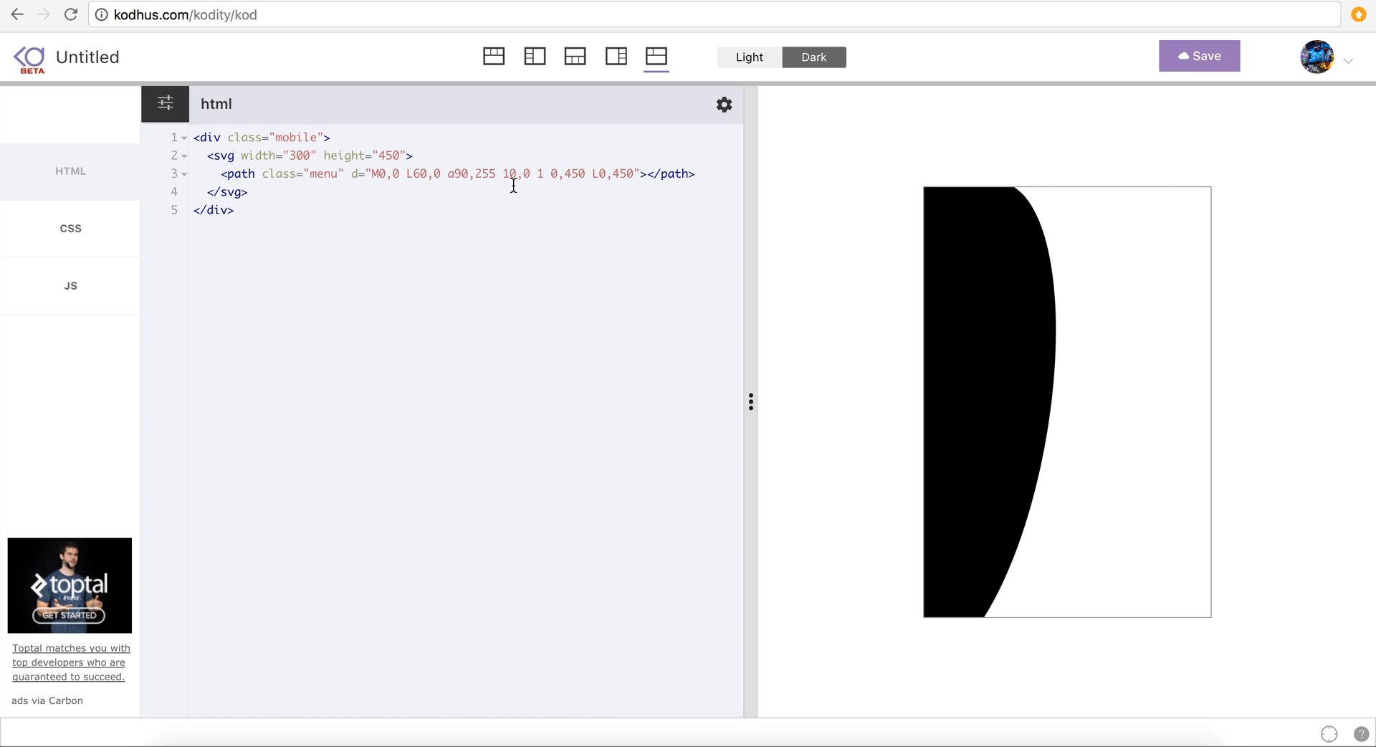
{"action": "type", "text": "45"}
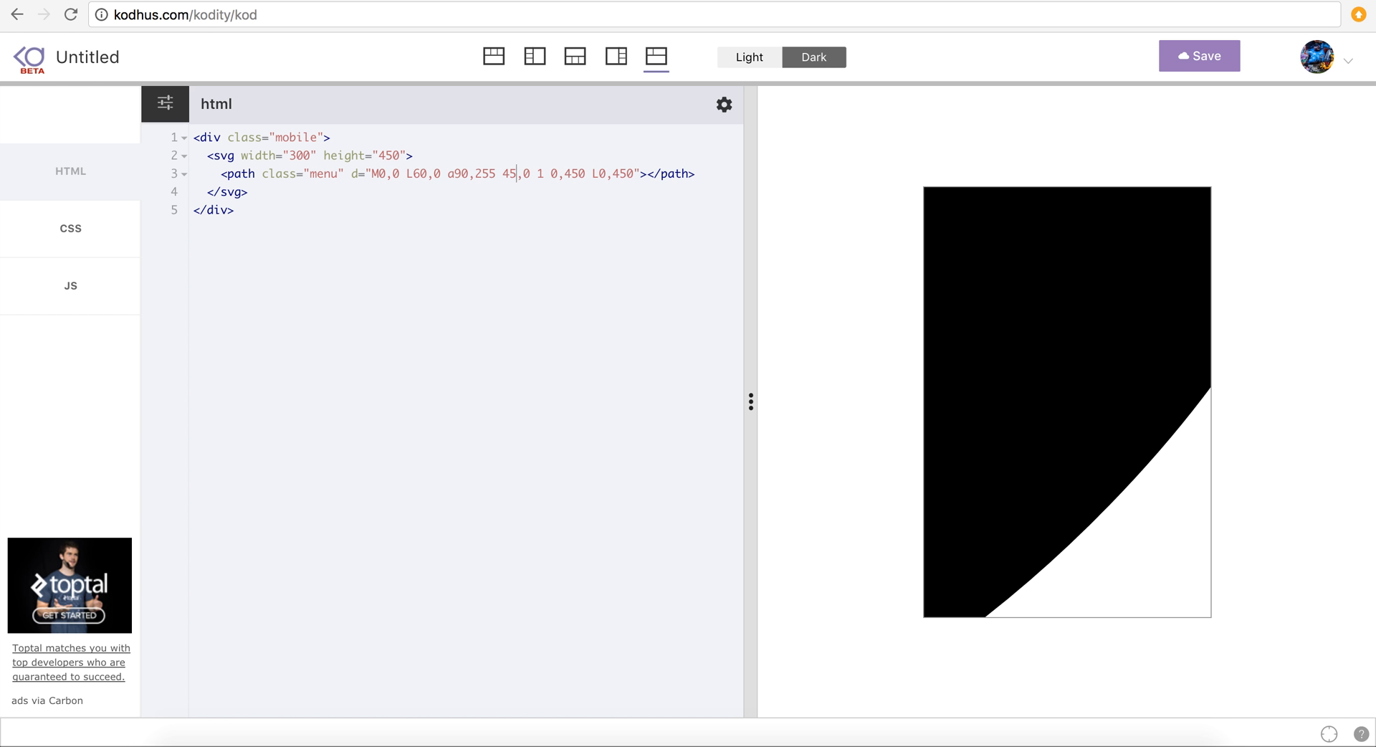
{"action": "key", "text": "Backspace"}
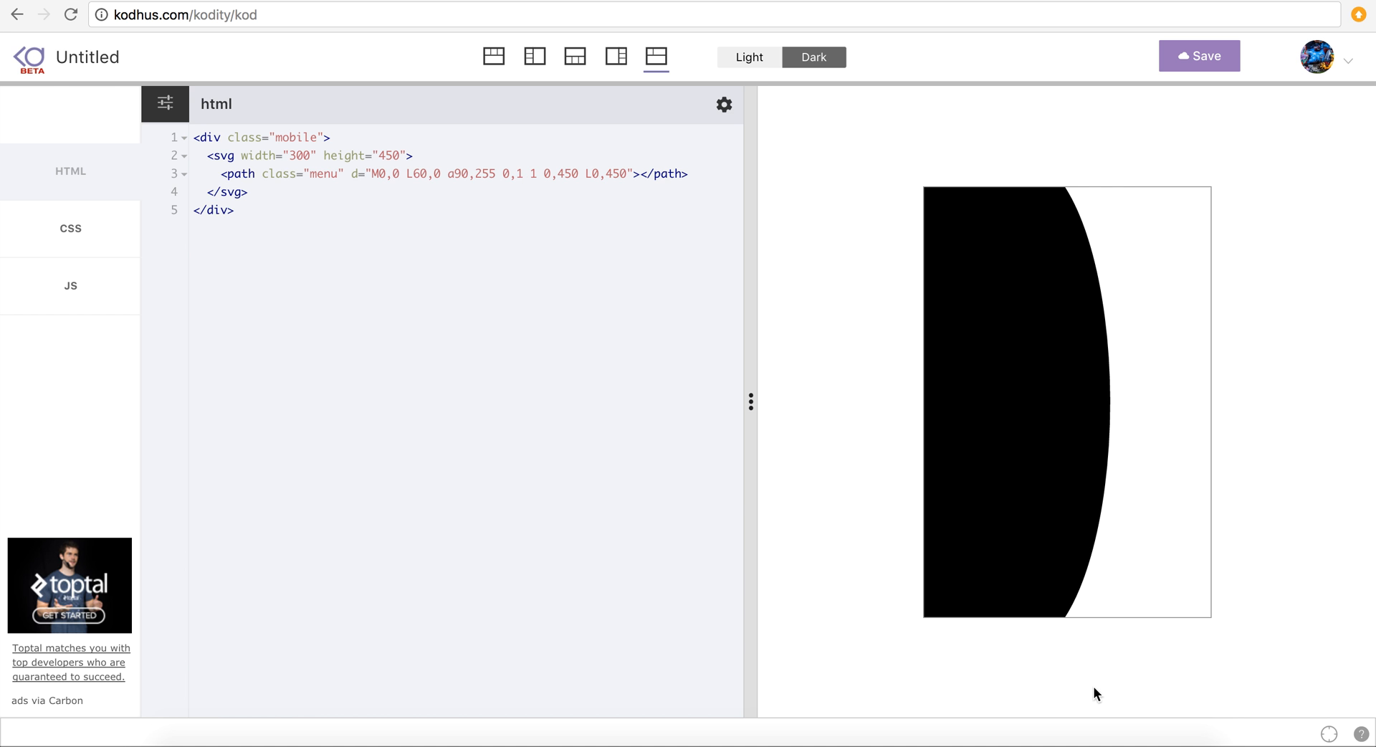
{"action": "mouse_move", "coordinate": [886, 175]}
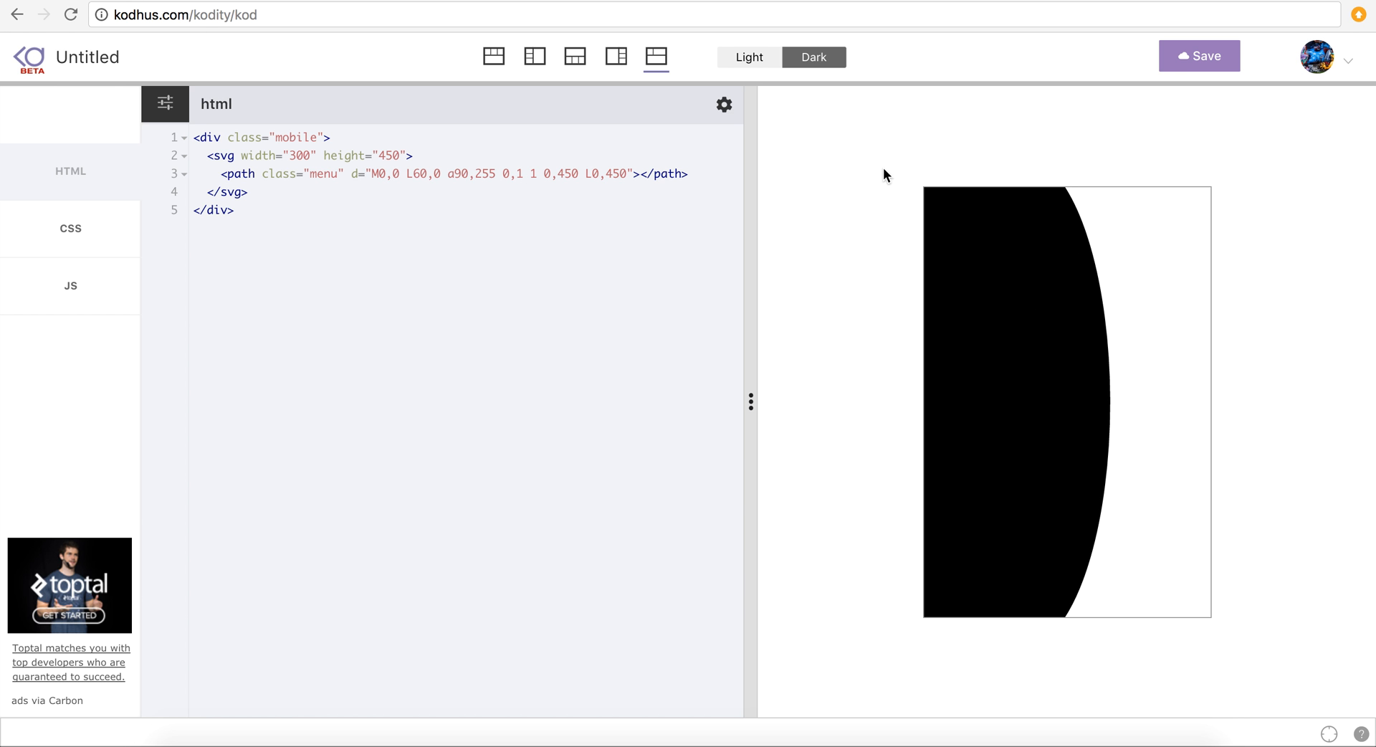
{"action": "mouse_move", "coordinate": [537, 286]}
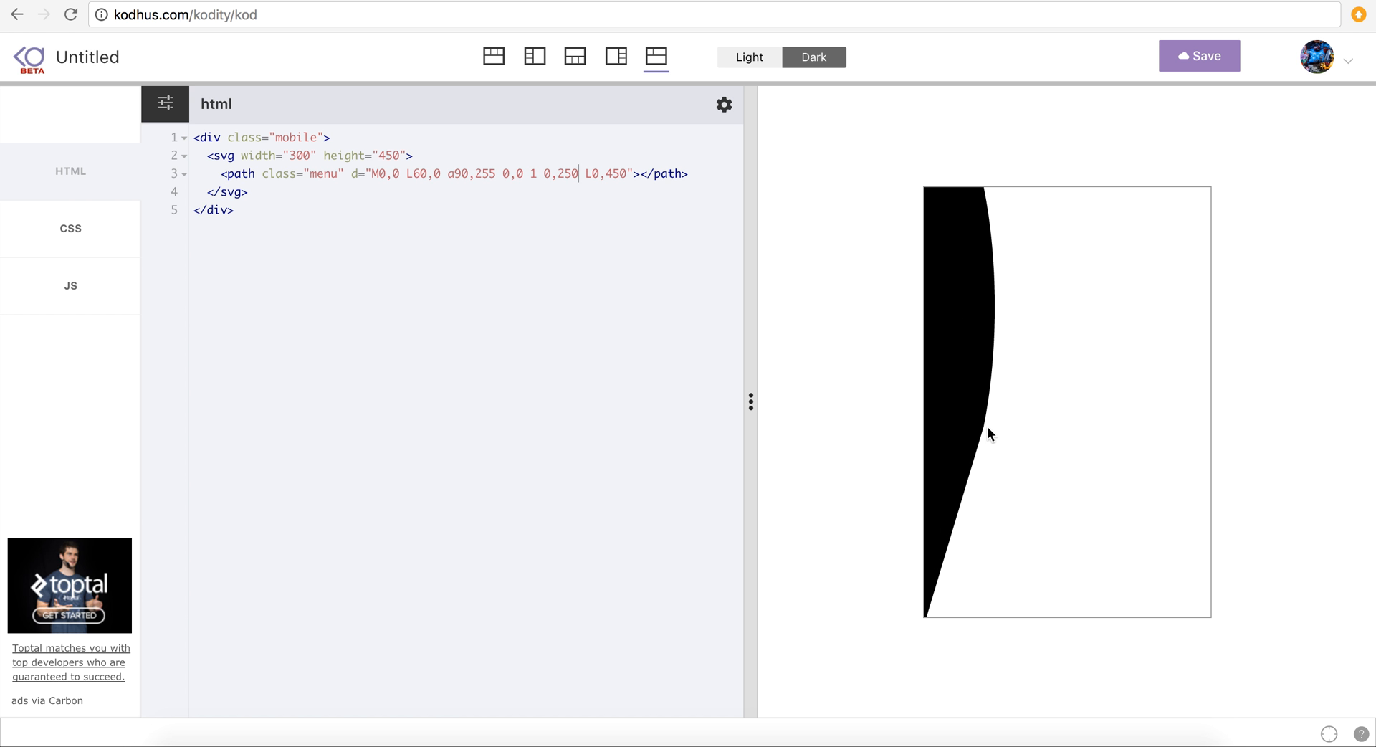
{"action": "mouse_move", "coordinate": [947, 578]}
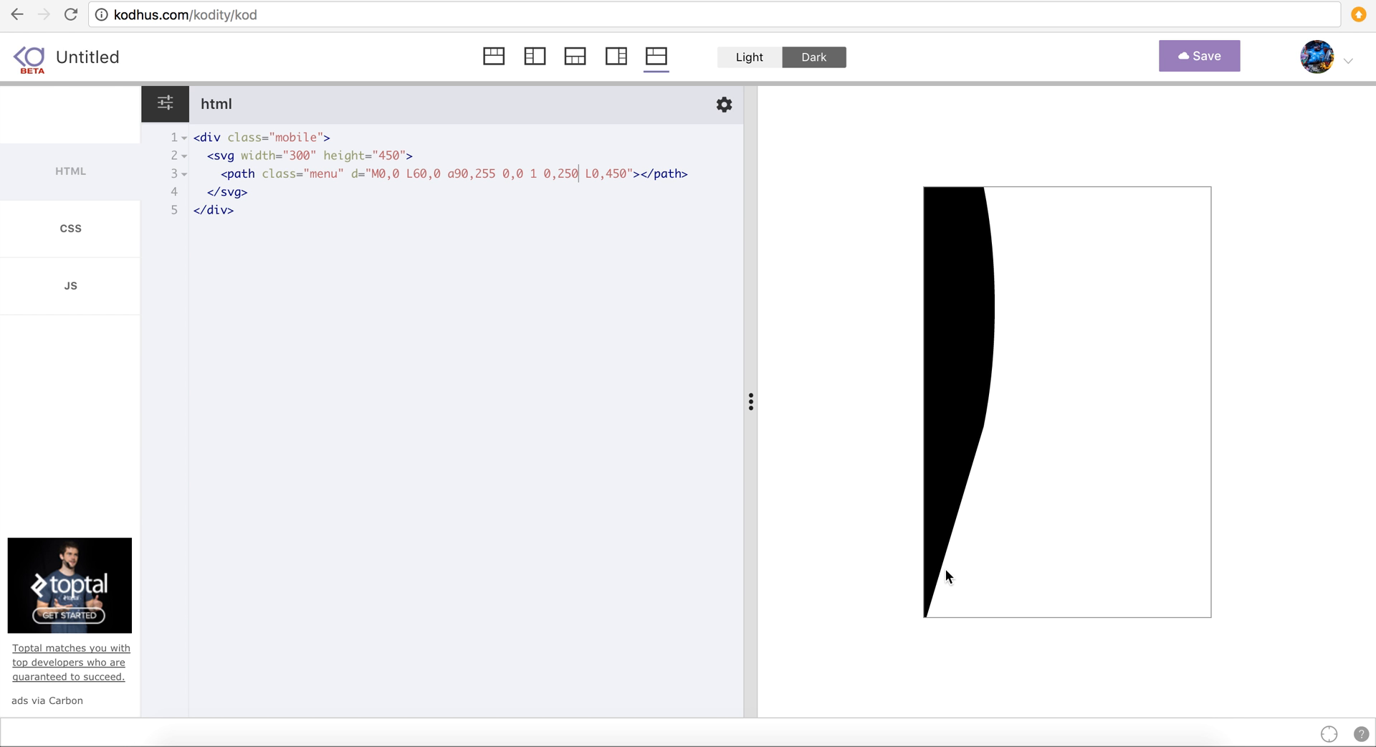
{"action": "mouse_move", "coordinate": [630, 258]}
{"action": "type", "text": "4"}
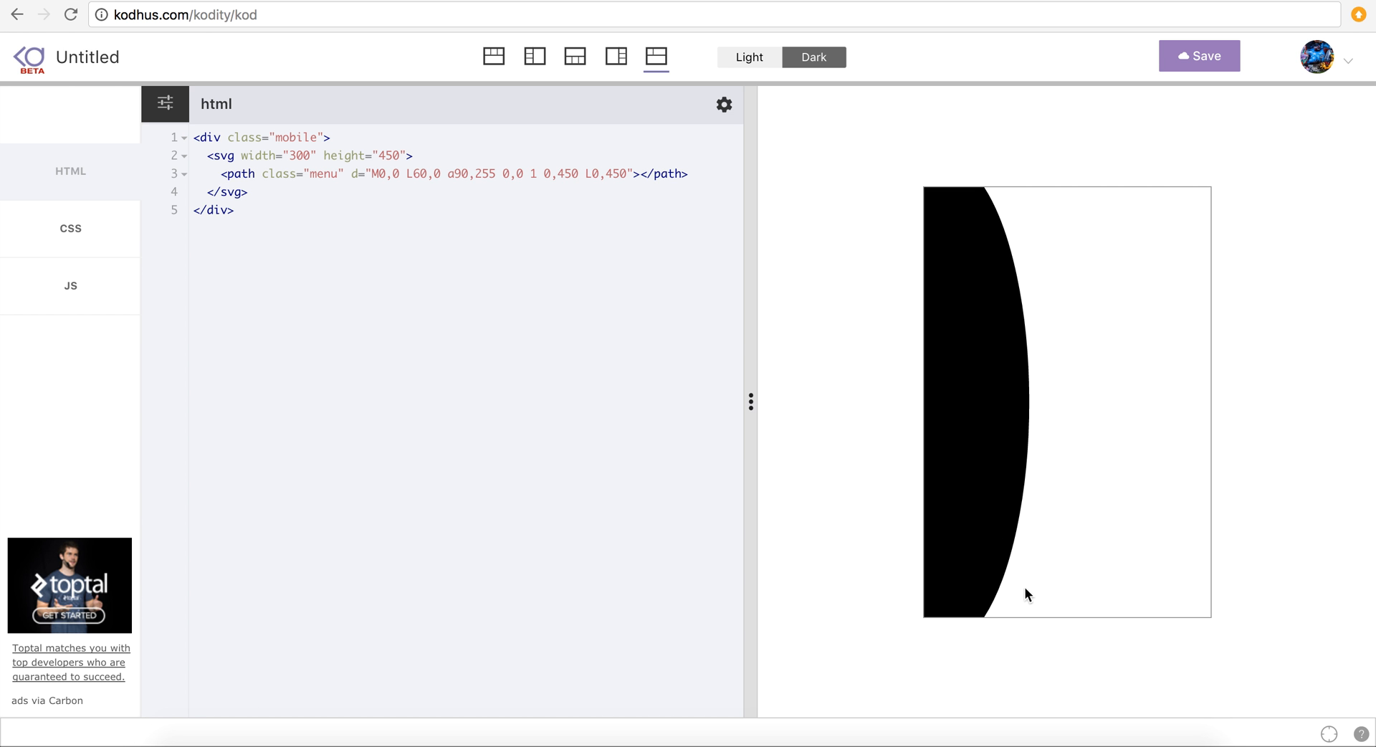
{"action": "mouse_move", "coordinate": [1006, 655]}
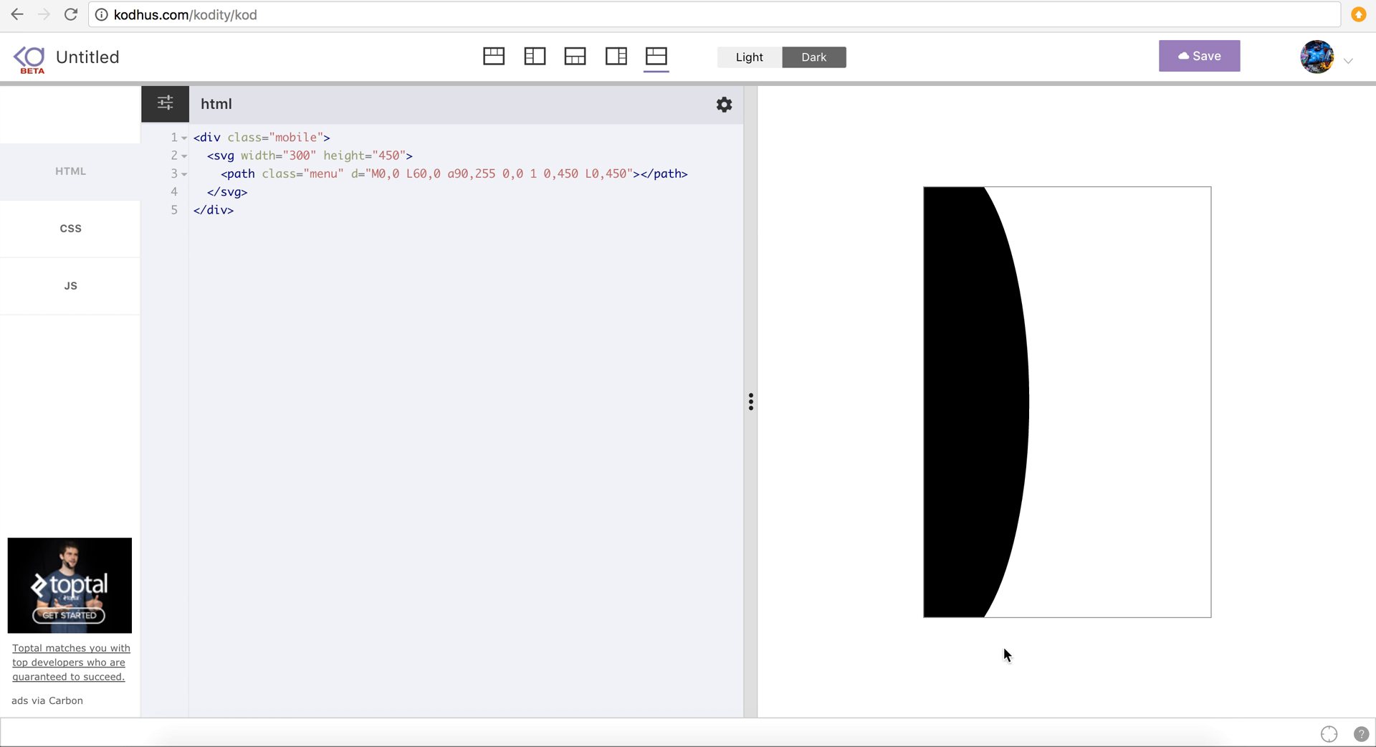
{"action": "mouse_move", "coordinate": [865, 353]}
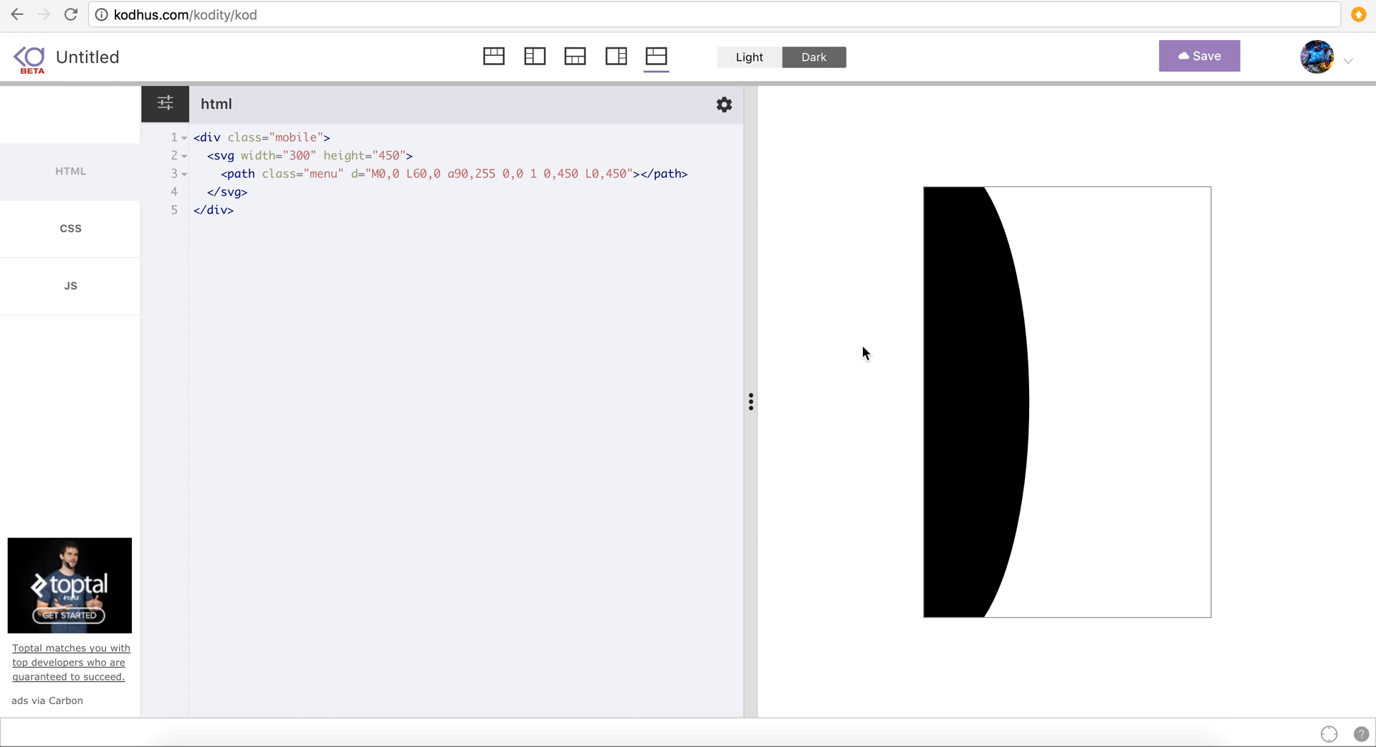
{"action": "left_click", "coordinate": [578, 173]}
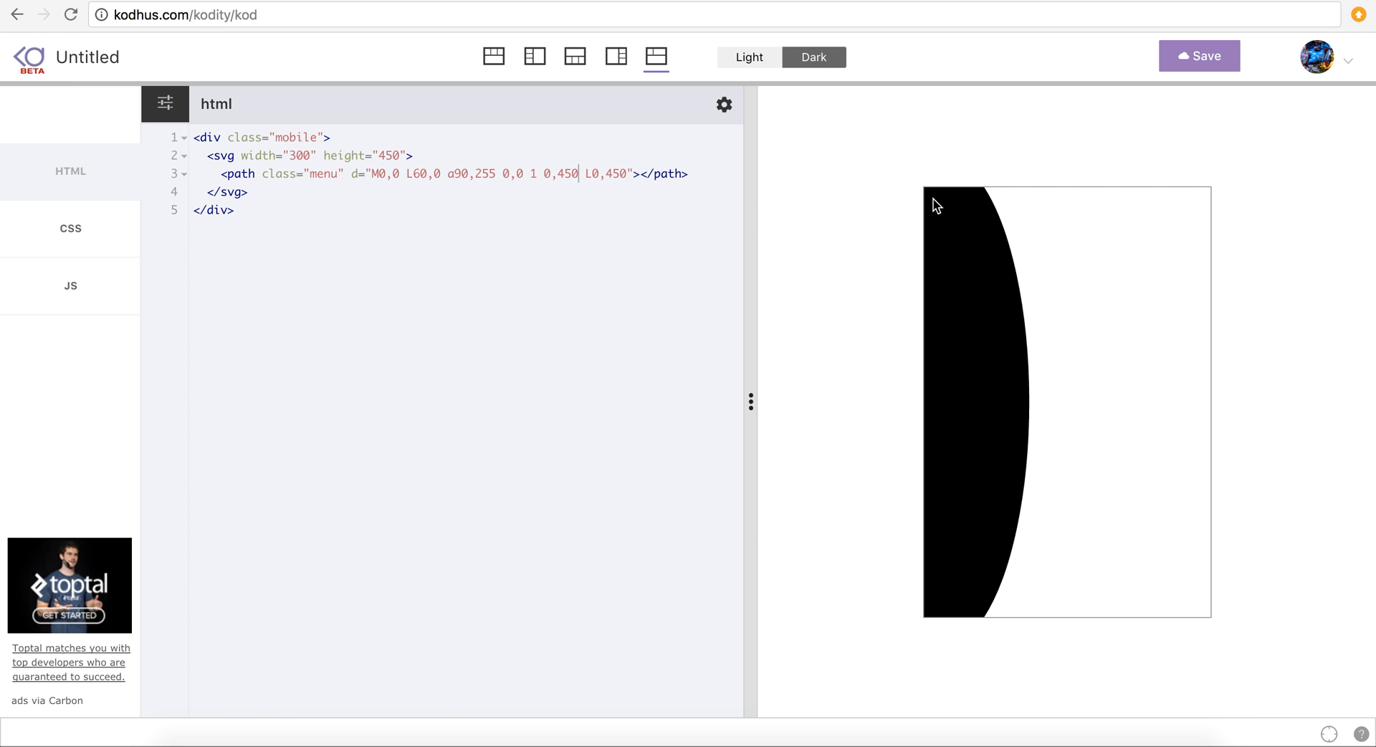
{"action": "mouse_move", "coordinate": [972, 553]}
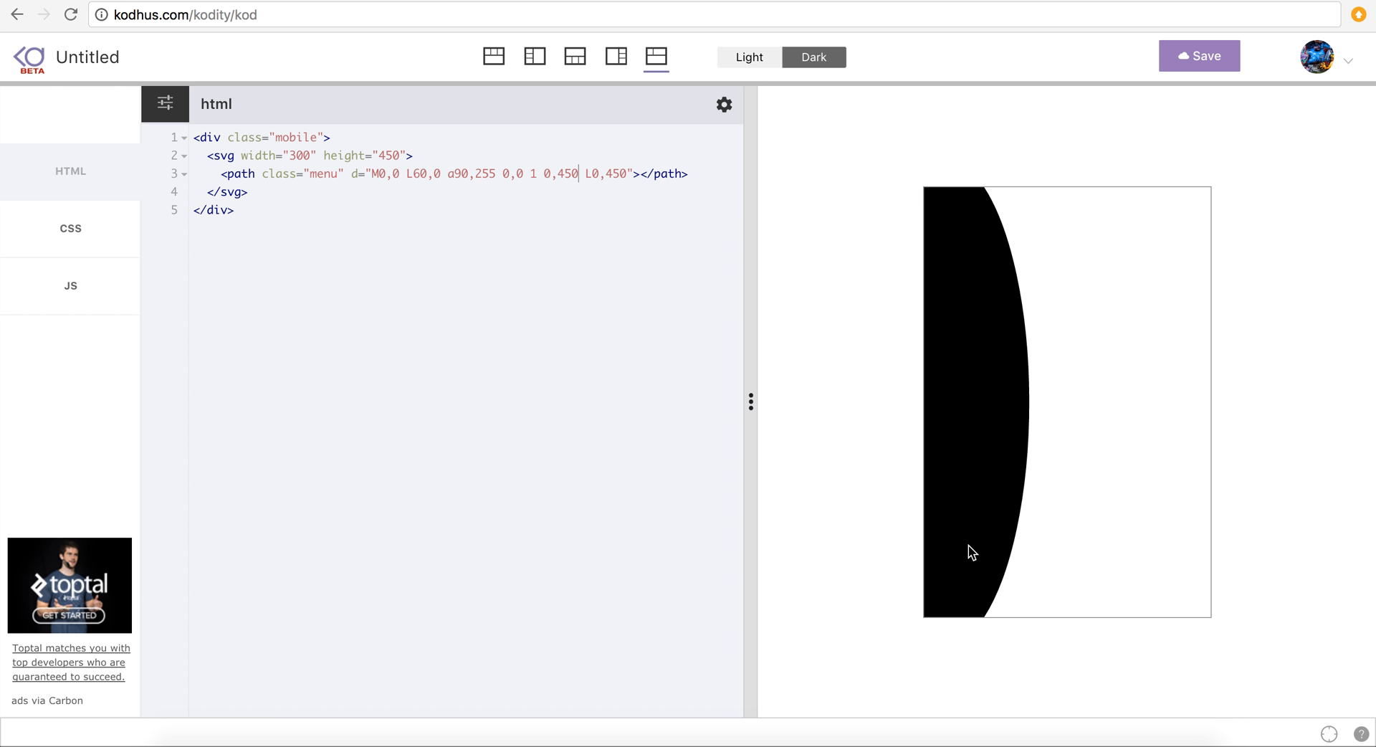
{"action": "mouse_move", "coordinate": [931, 195]}
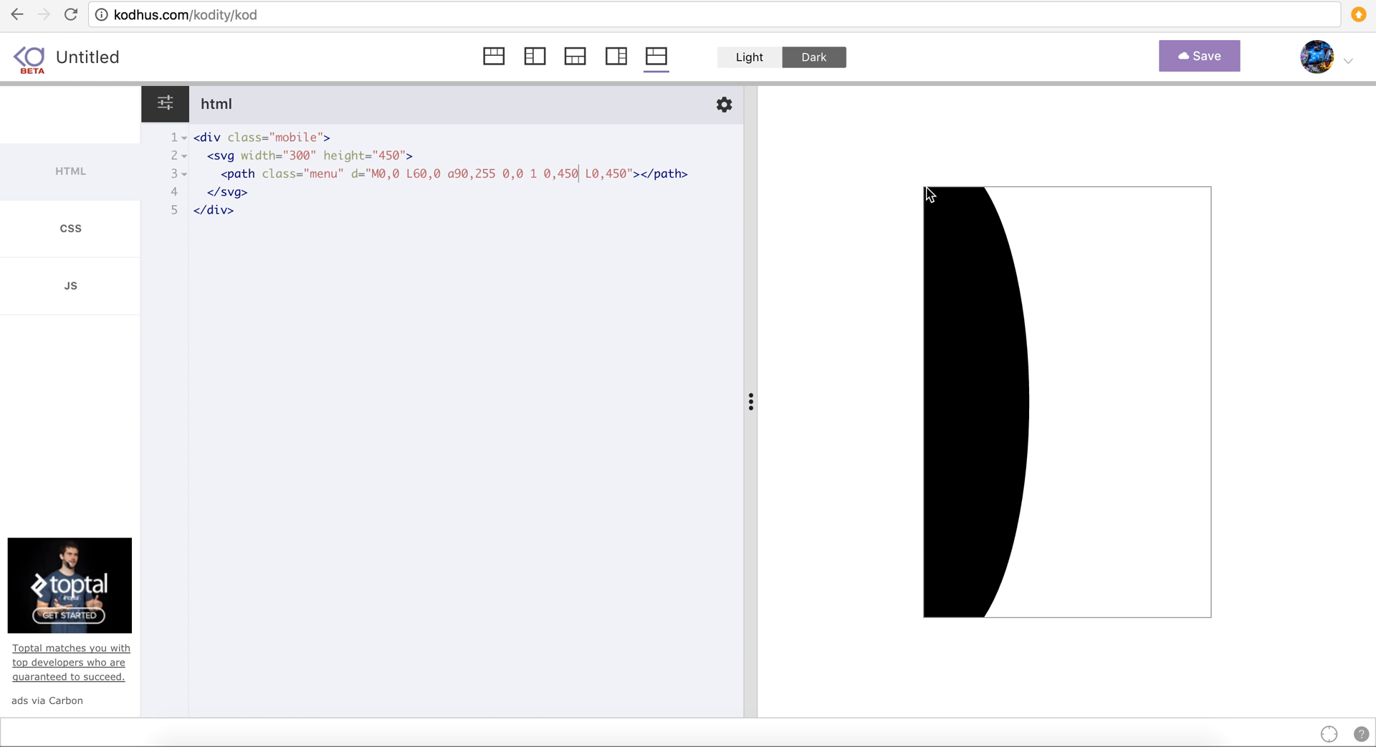
{"action": "mouse_move", "coordinate": [934, 321]}
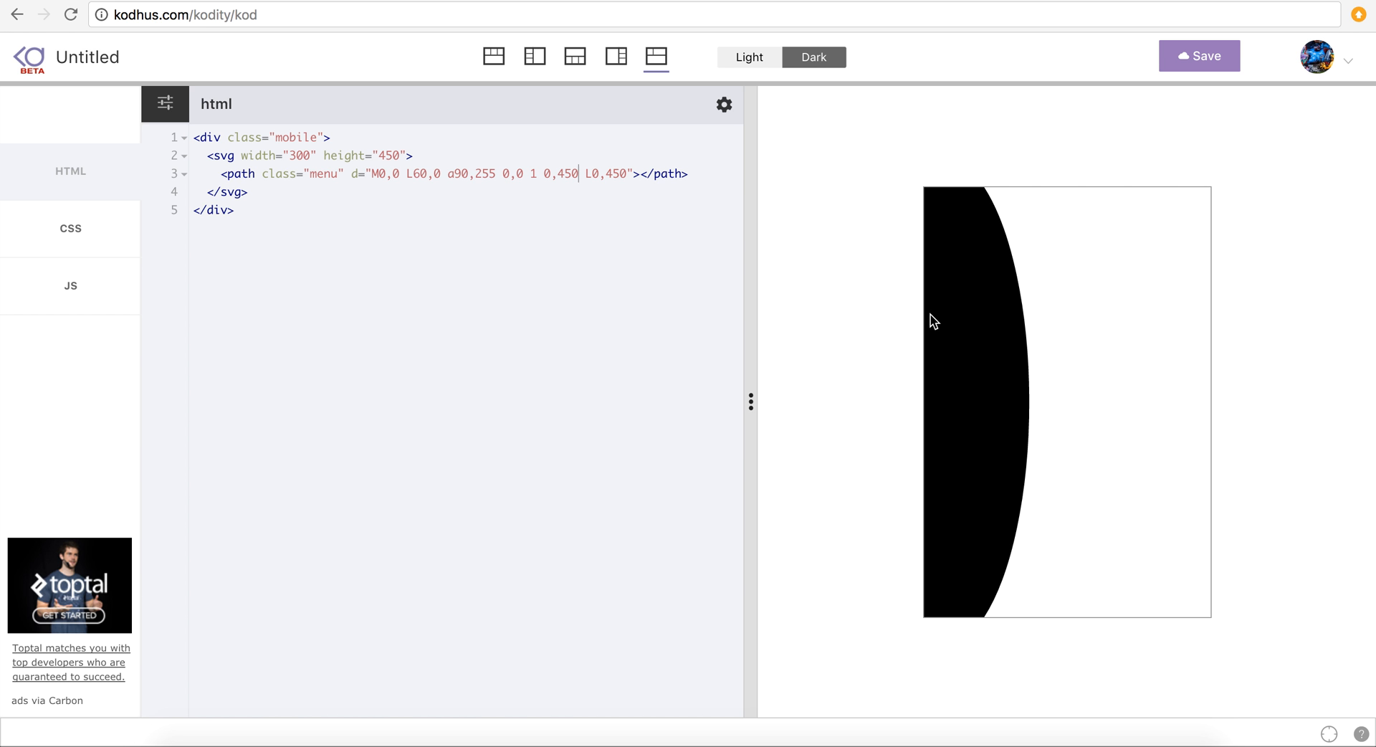
{"action": "mouse_move", "coordinate": [1000, 395]}
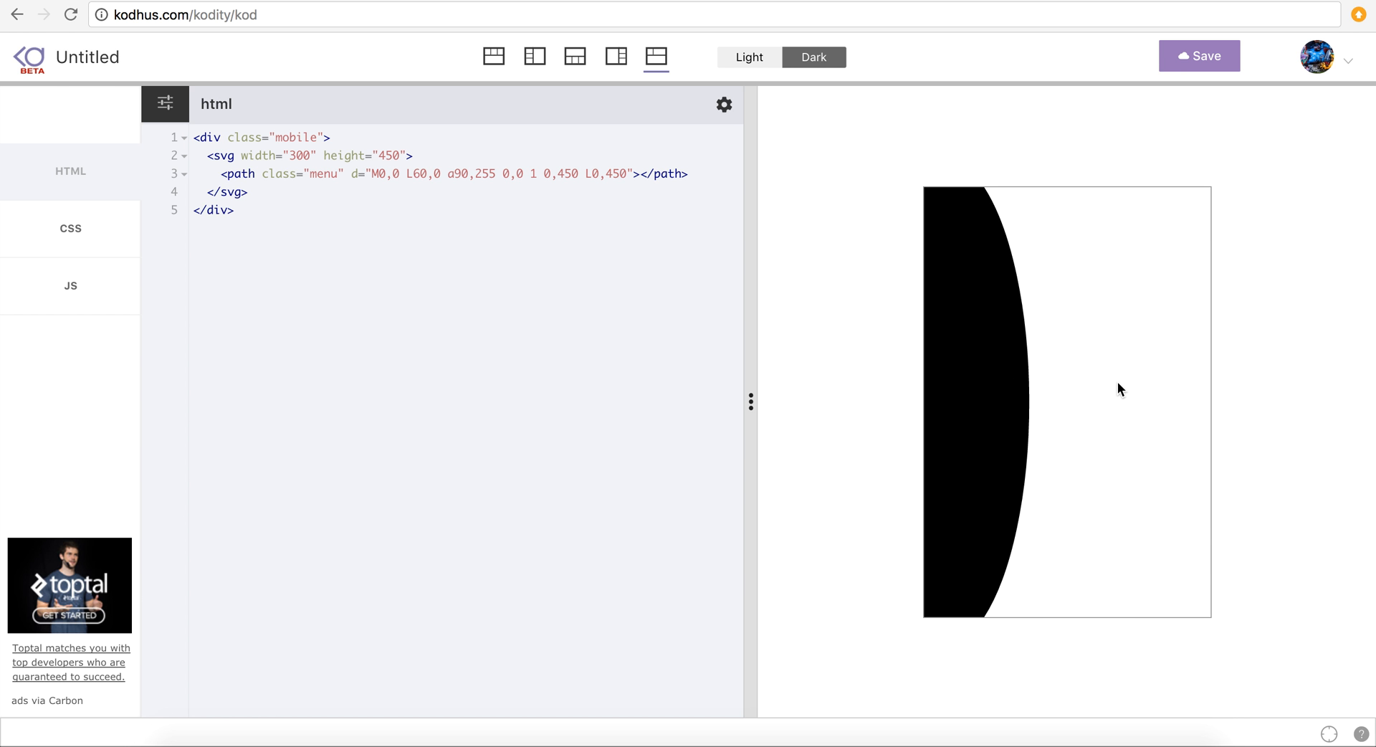
{"action": "mouse_move", "coordinate": [955, 389]}
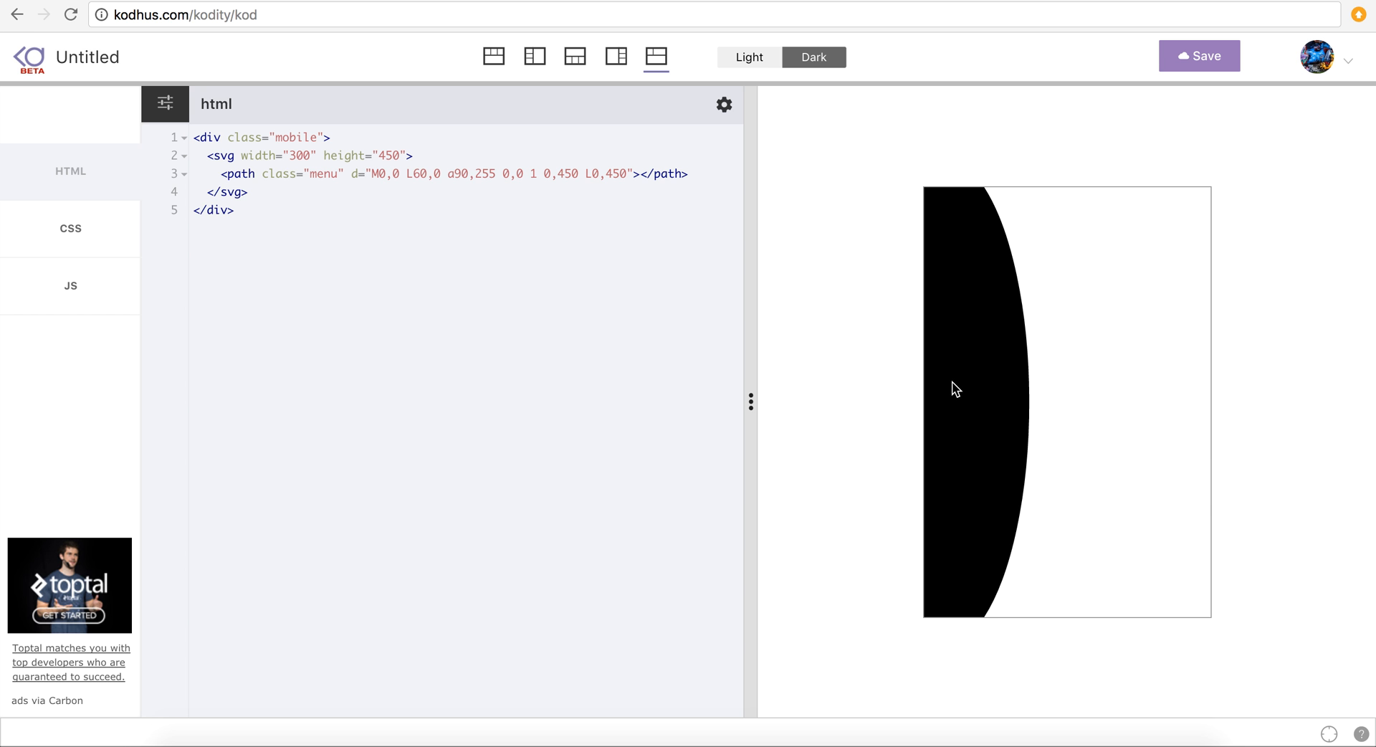
{"action": "mouse_move", "coordinate": [973, 394]}
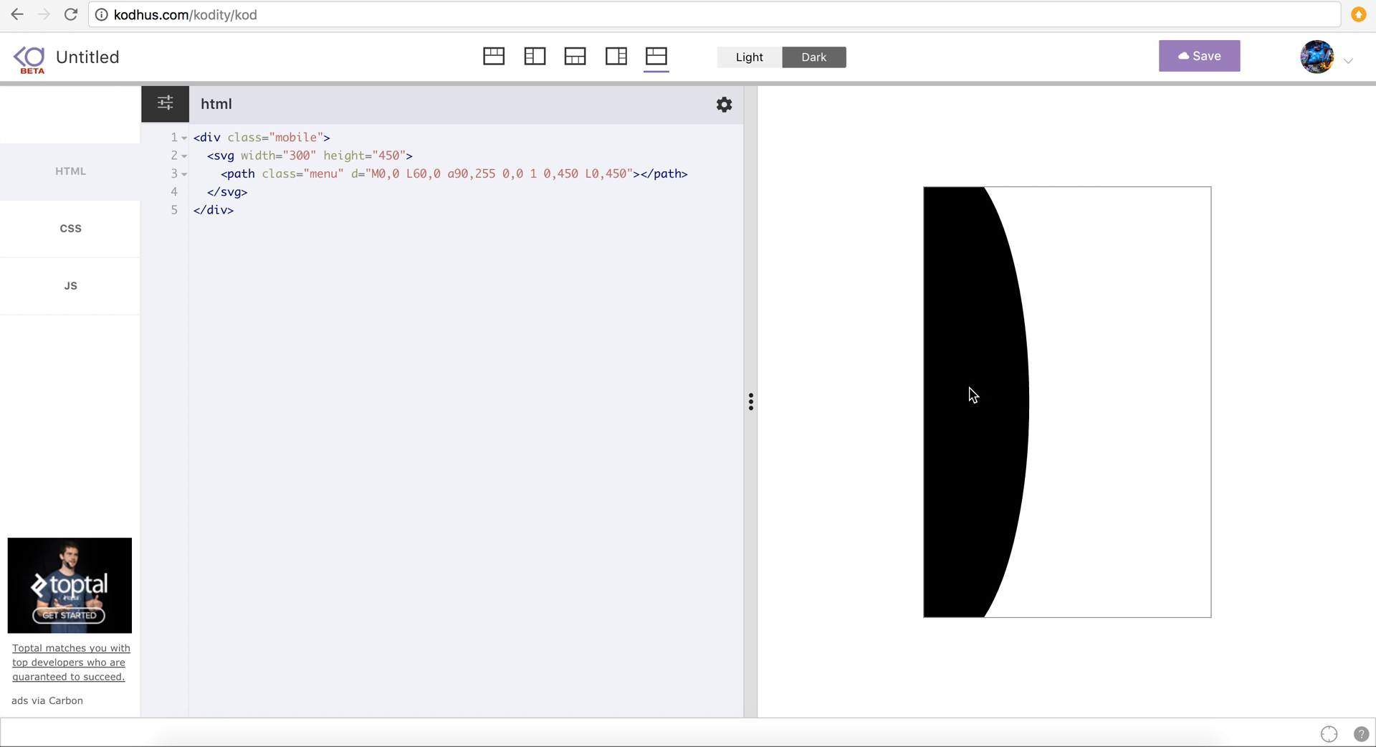
{"action": "mouse_move", "coordinate": [962, 396]}
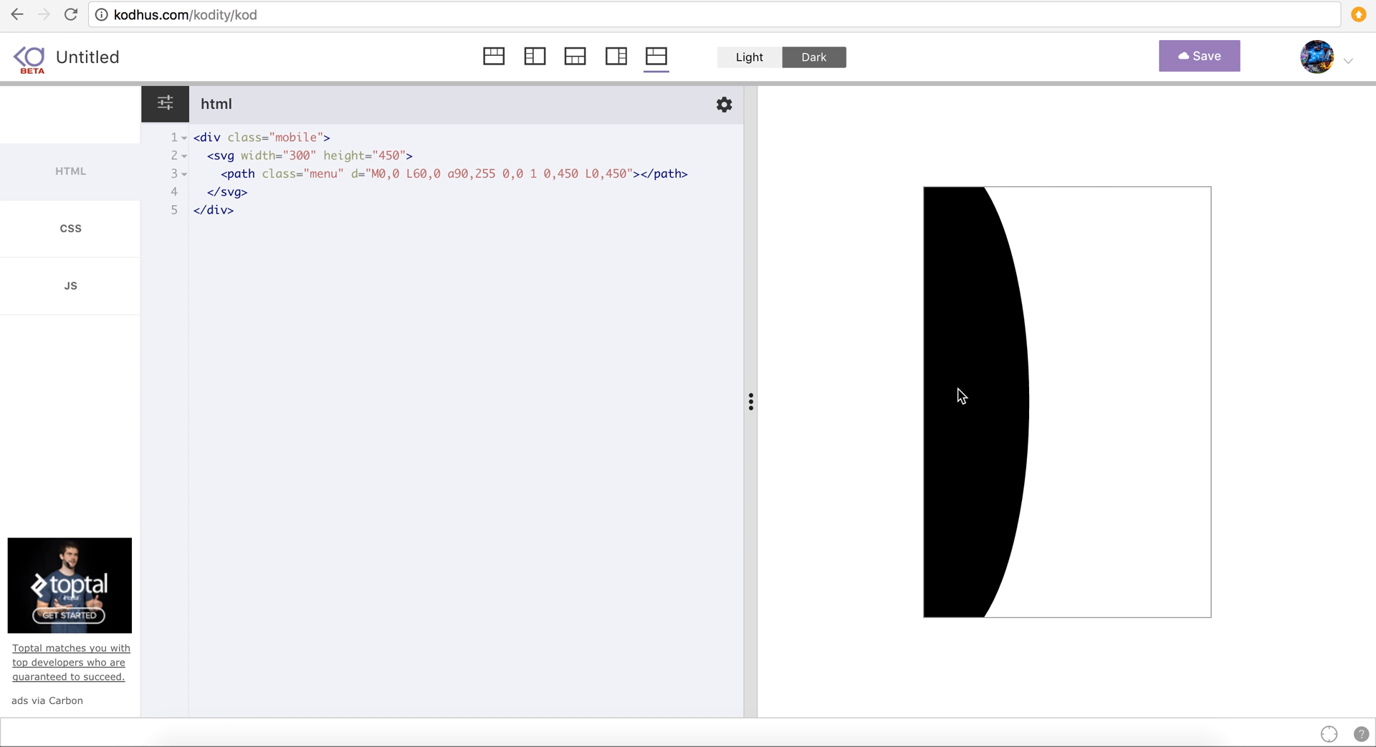
{"action": "mouse_move", "coordinate": [1006, 367]}
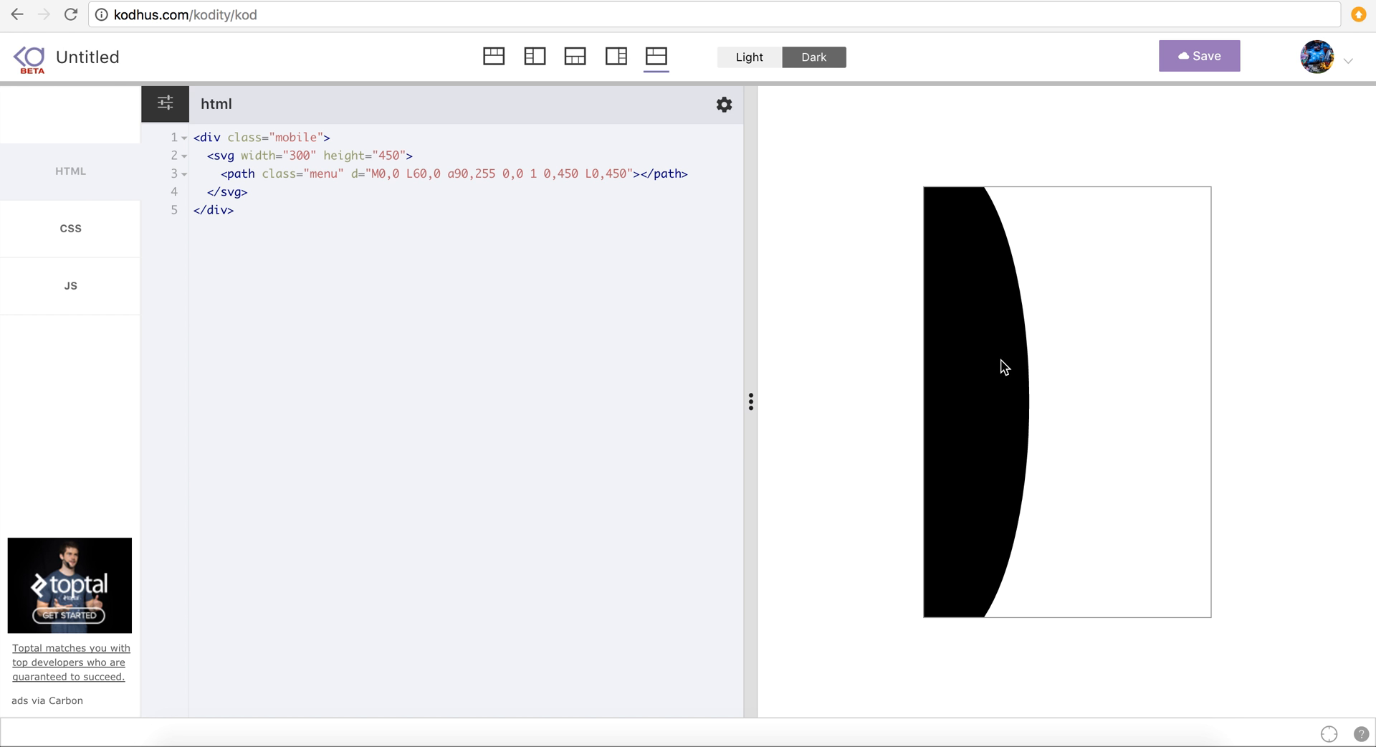
{"action": "mouse_move", "coordinate": [1157, 195]}
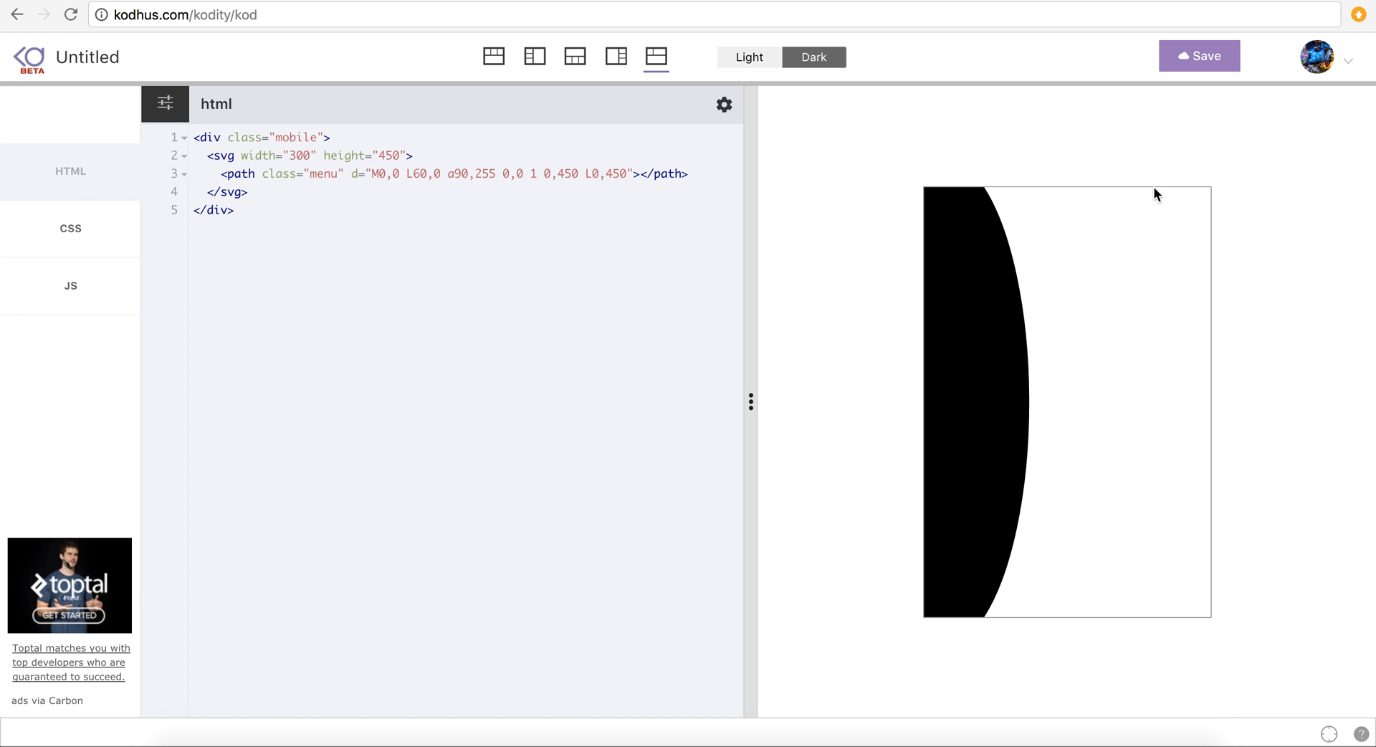
{"action": "mouse_move", "coordinate": [1165, 483]}
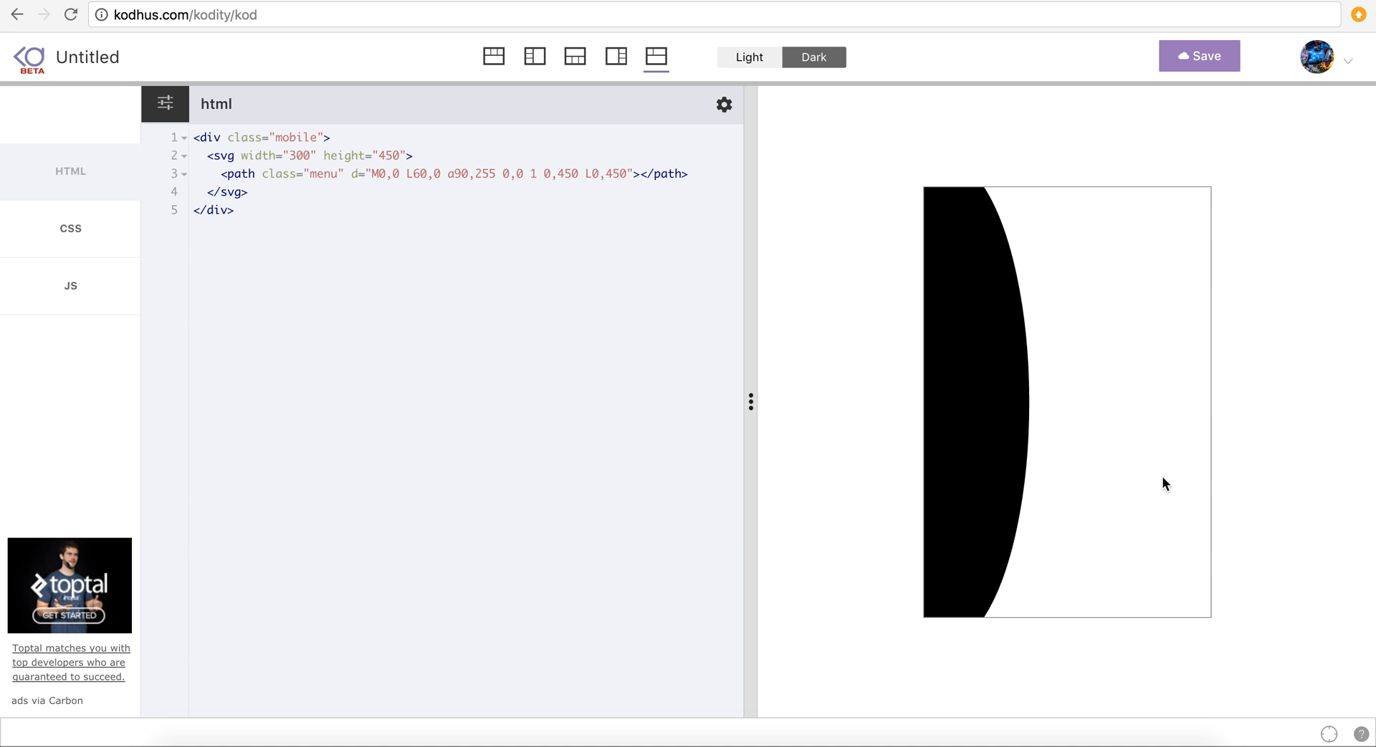
{"action": "mouse_move", "coordinate": [1149, 415]}
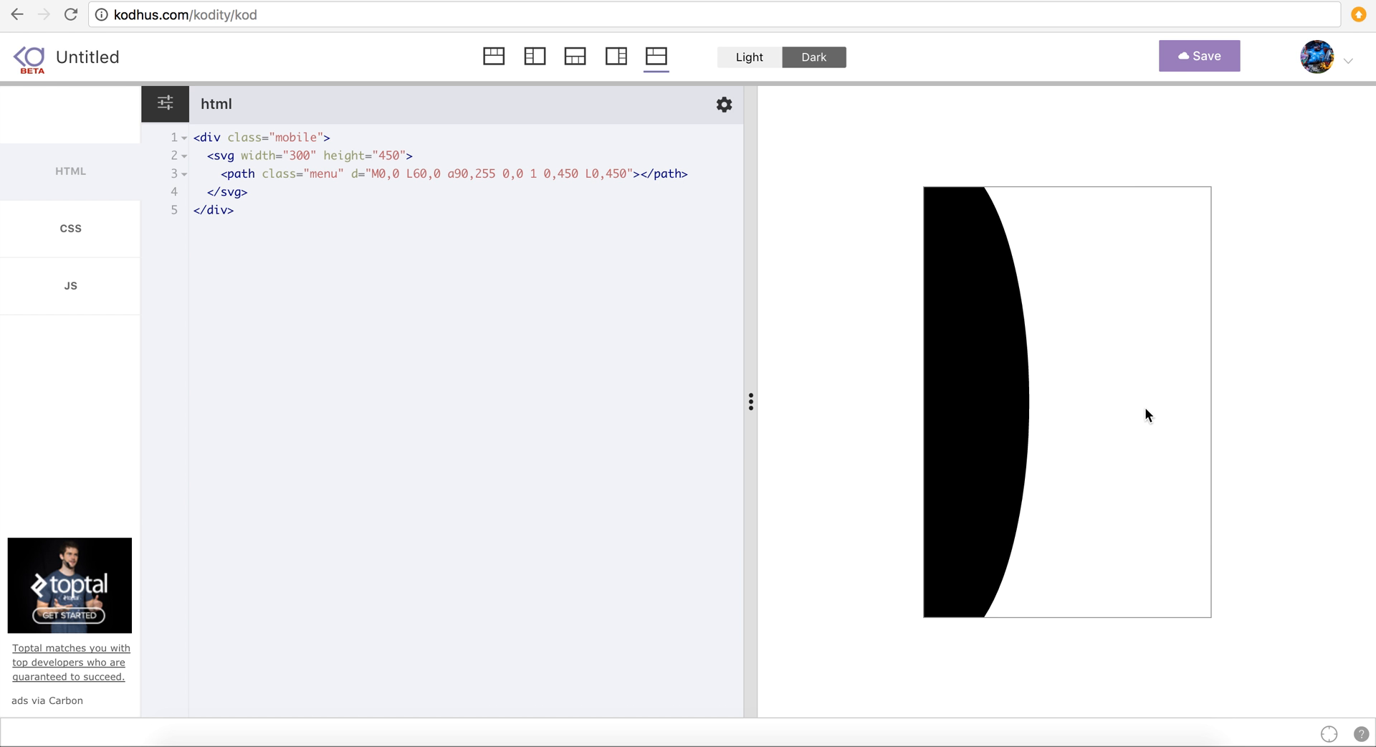
{"action": "mouse_move", "coordinate": [1151, 191]}
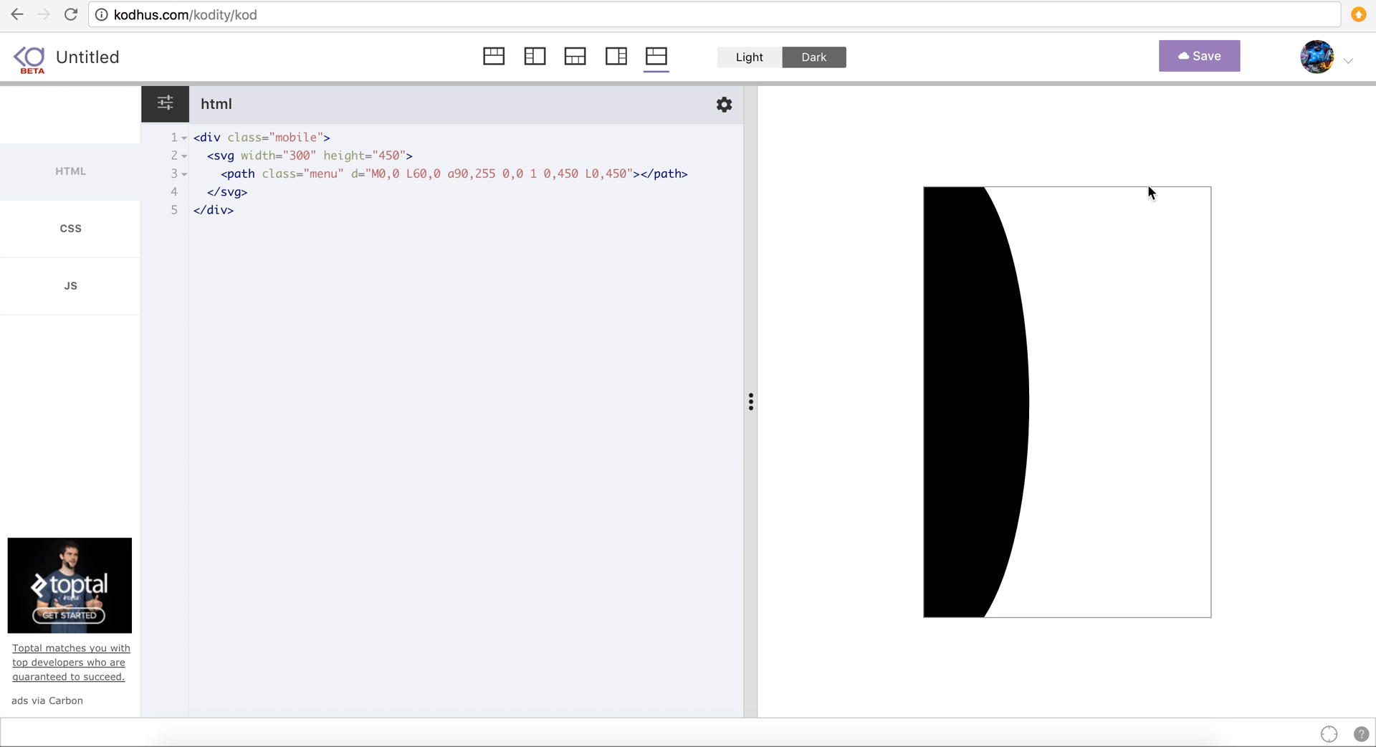
{"action": "mouse_move", "coordinate": [918, 320]}
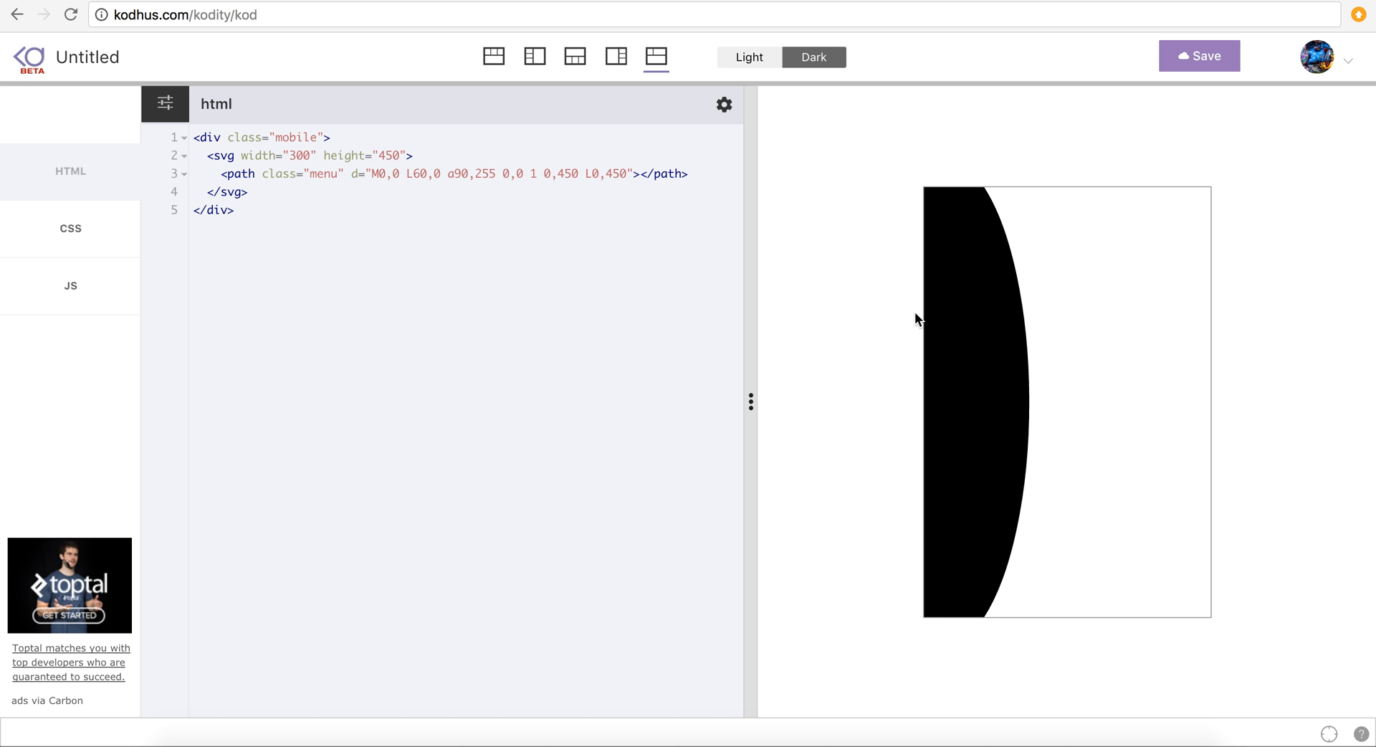
{"action": "left_click", "coordinate": [373, 172]}
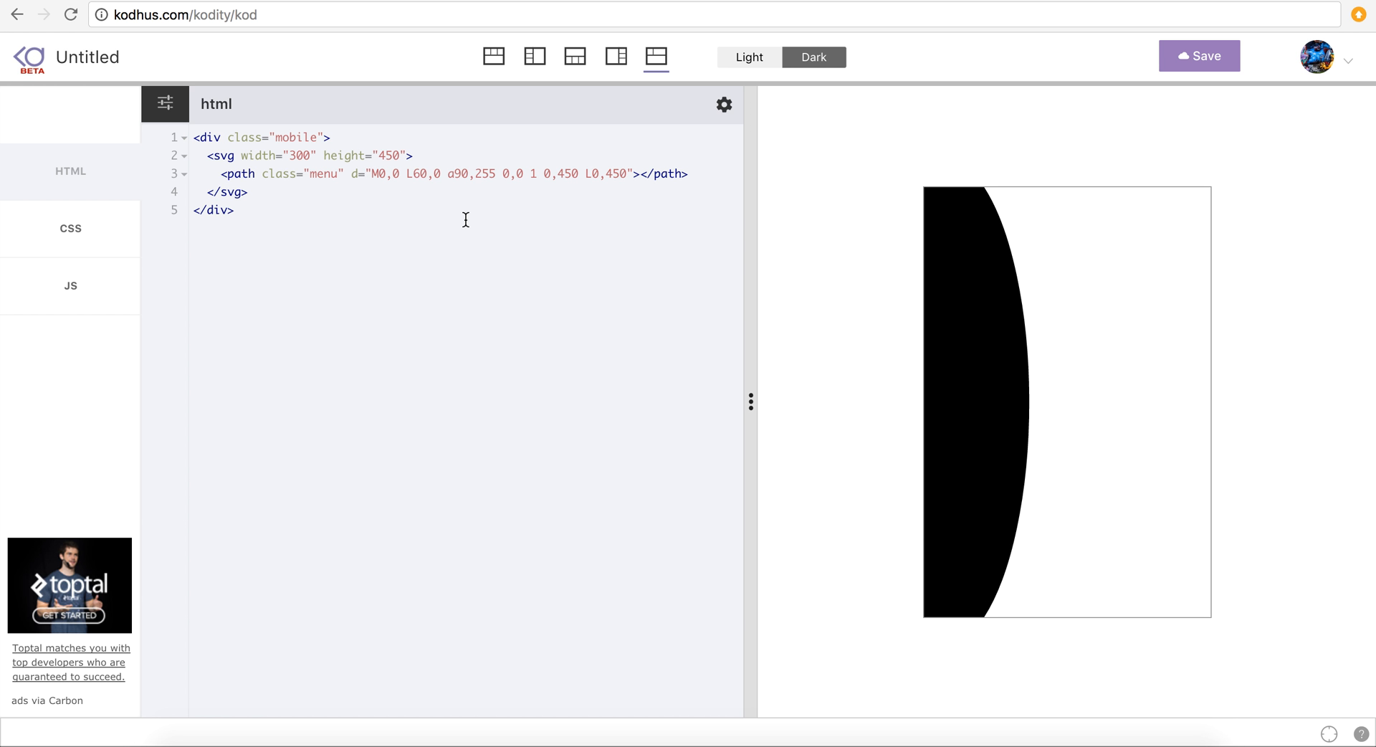
{"action": "mouse_move", "coordinate": [990, 398]}
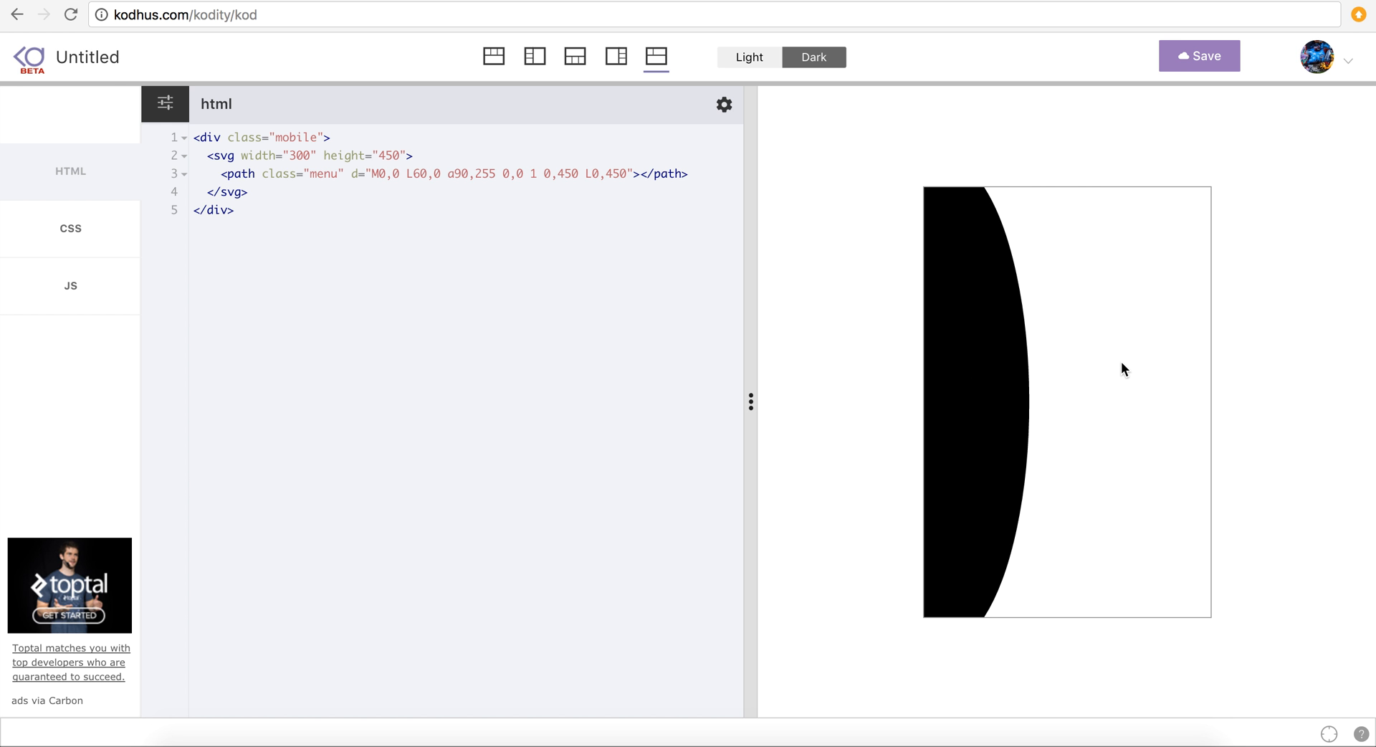
{"action": "mouse_move", "coordinate": [1010, 383]}
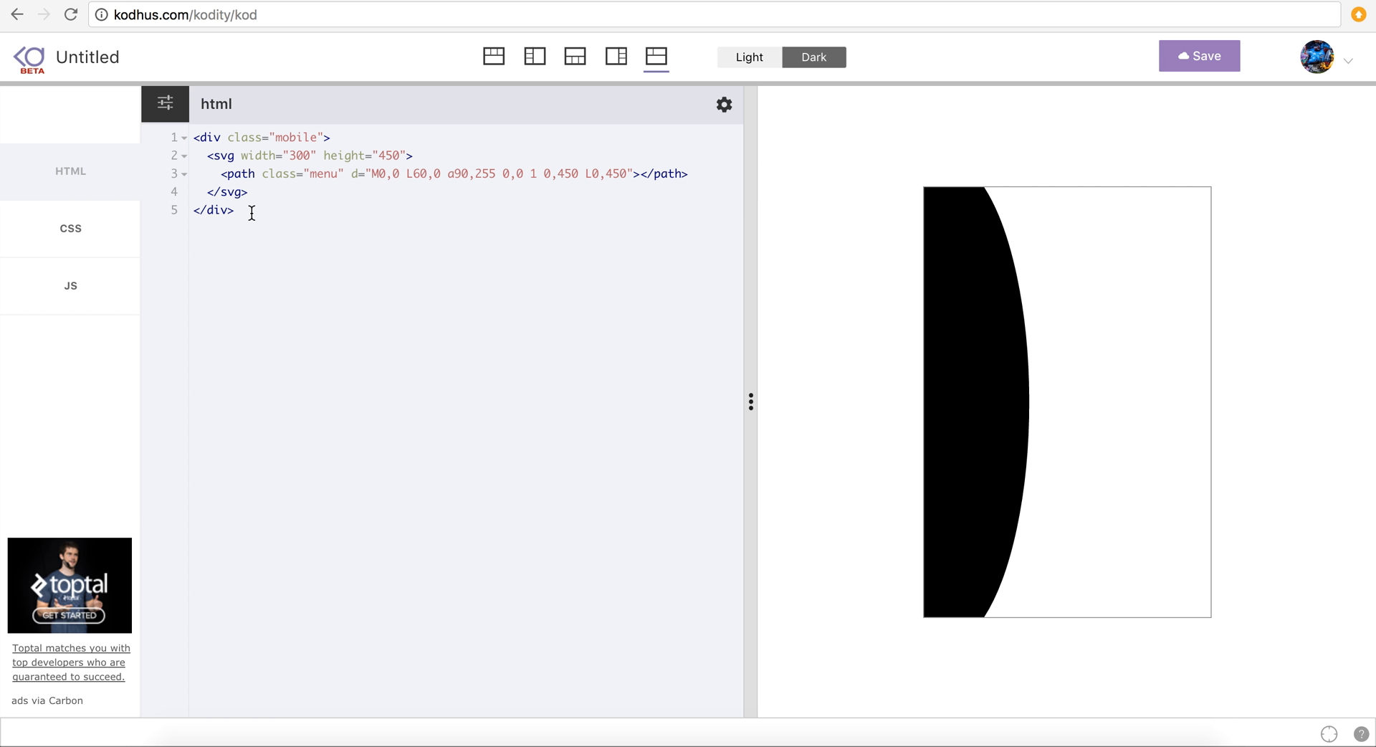
{"action": "mouse_move", "coordinate": [1024, 394]}
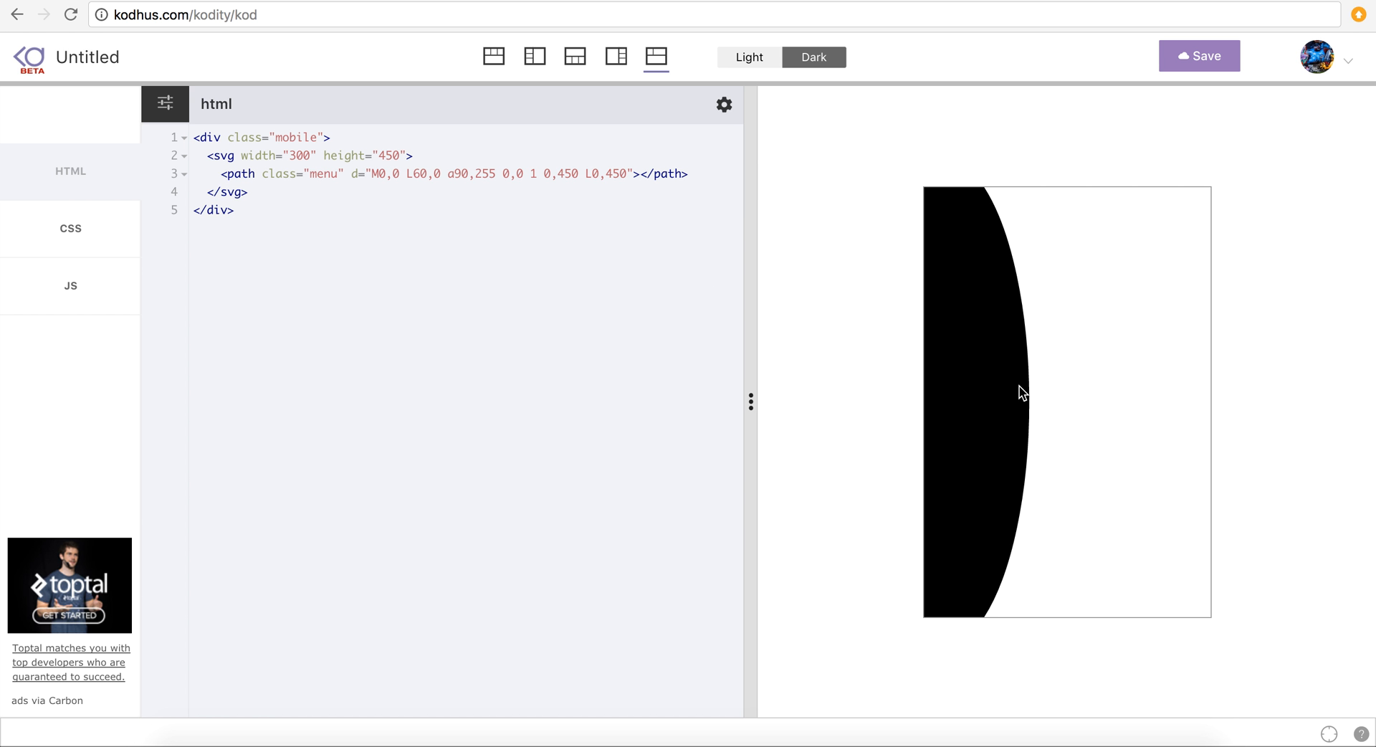
{"action": "mouse_move", "coordinate": [1005, 388]}
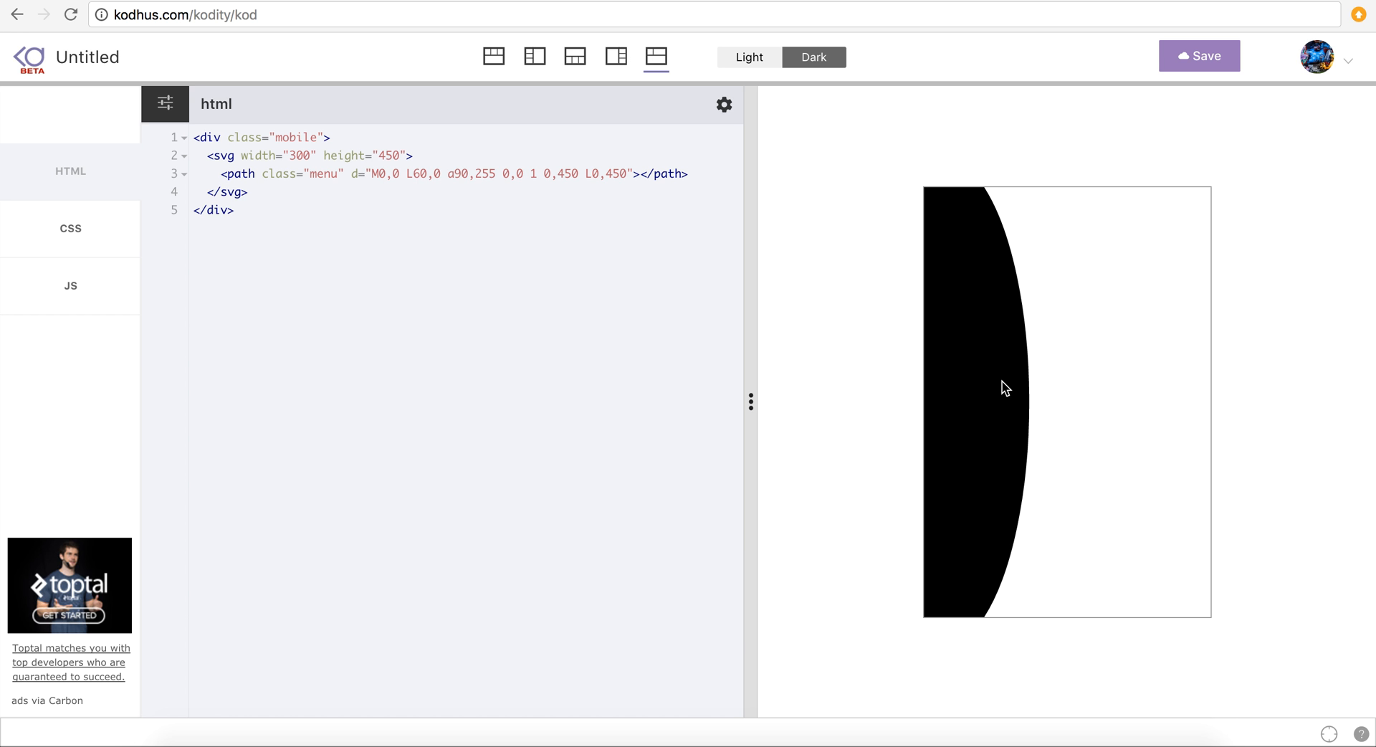